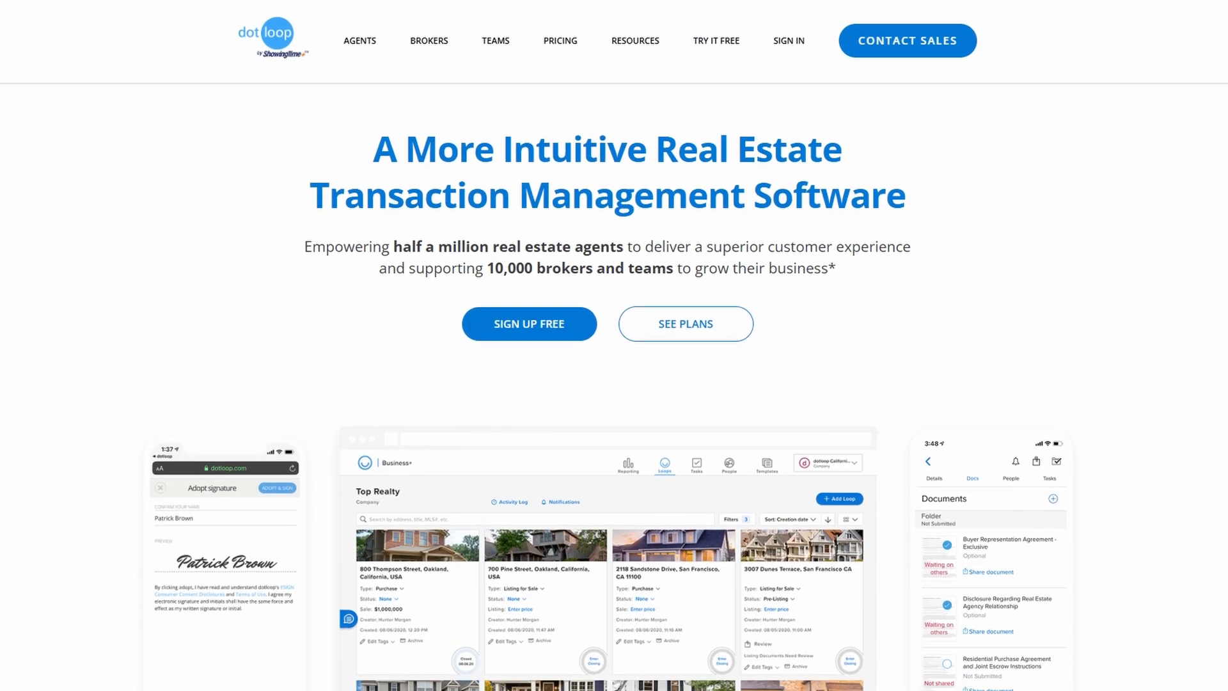
# Scroll the homepage past 'What is Dotloop?' and the statistics to 'One Solution for All Real Estate Pros'.
pyautogui.scroll(-3)
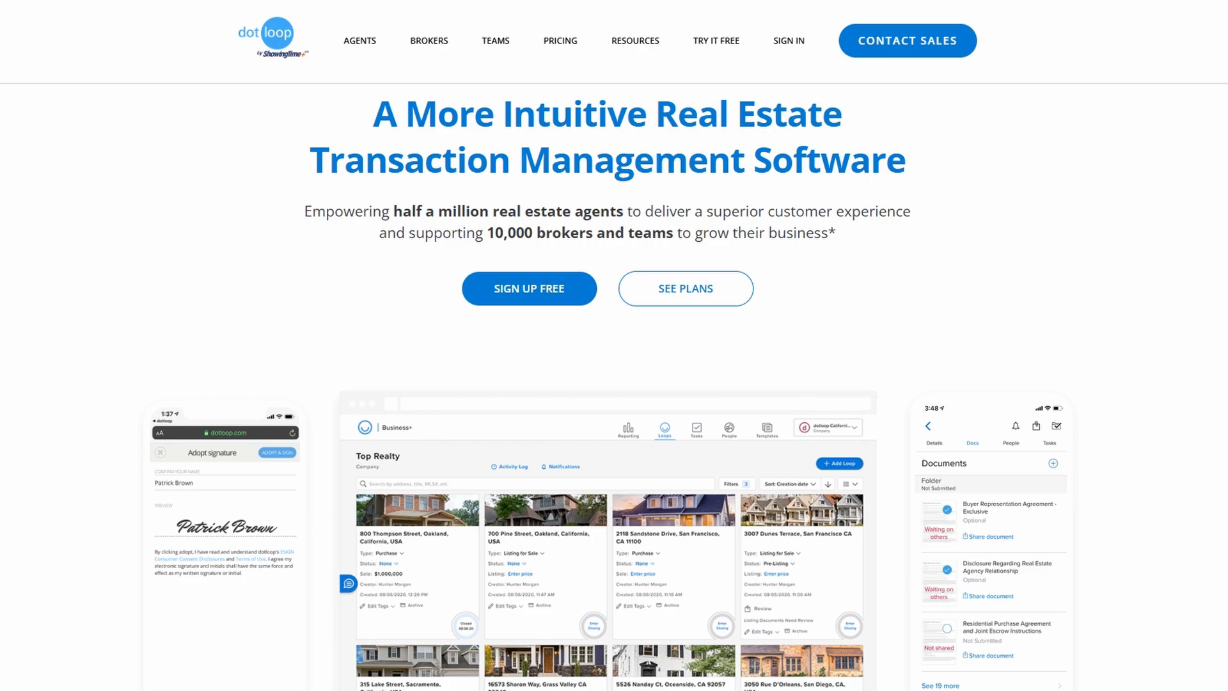
pyautogui.scroll(-3)
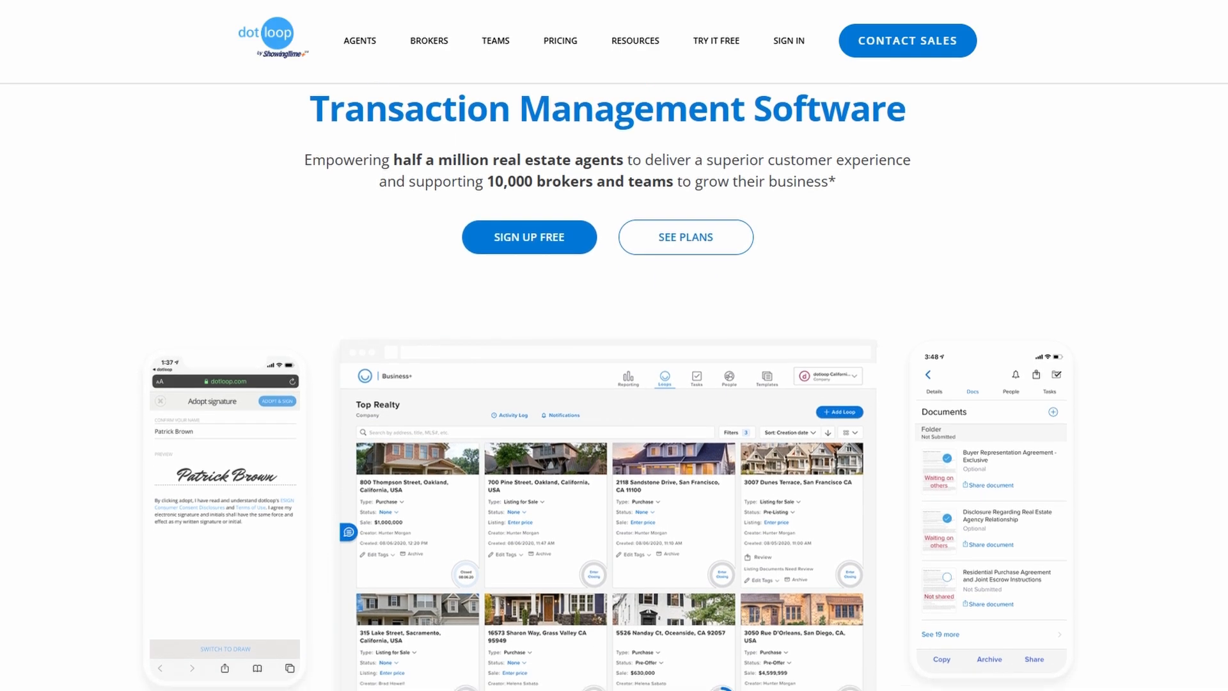
pyautogui.scroll(-3)
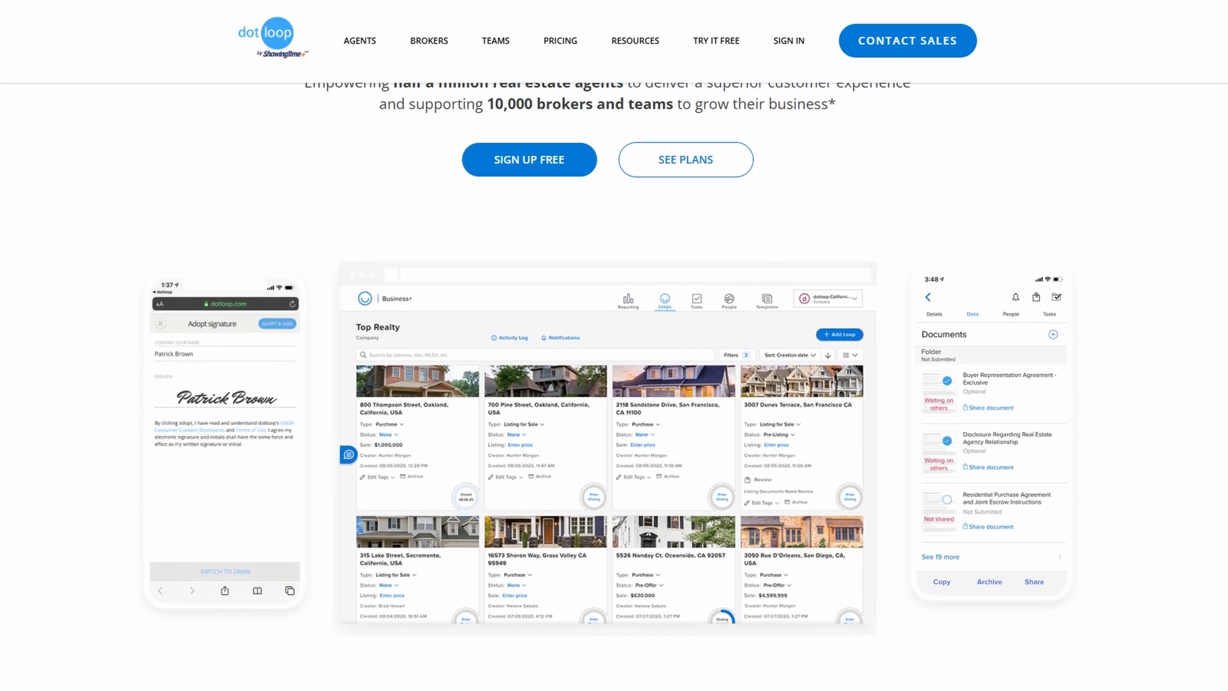
pyautogui.scroll(-3)
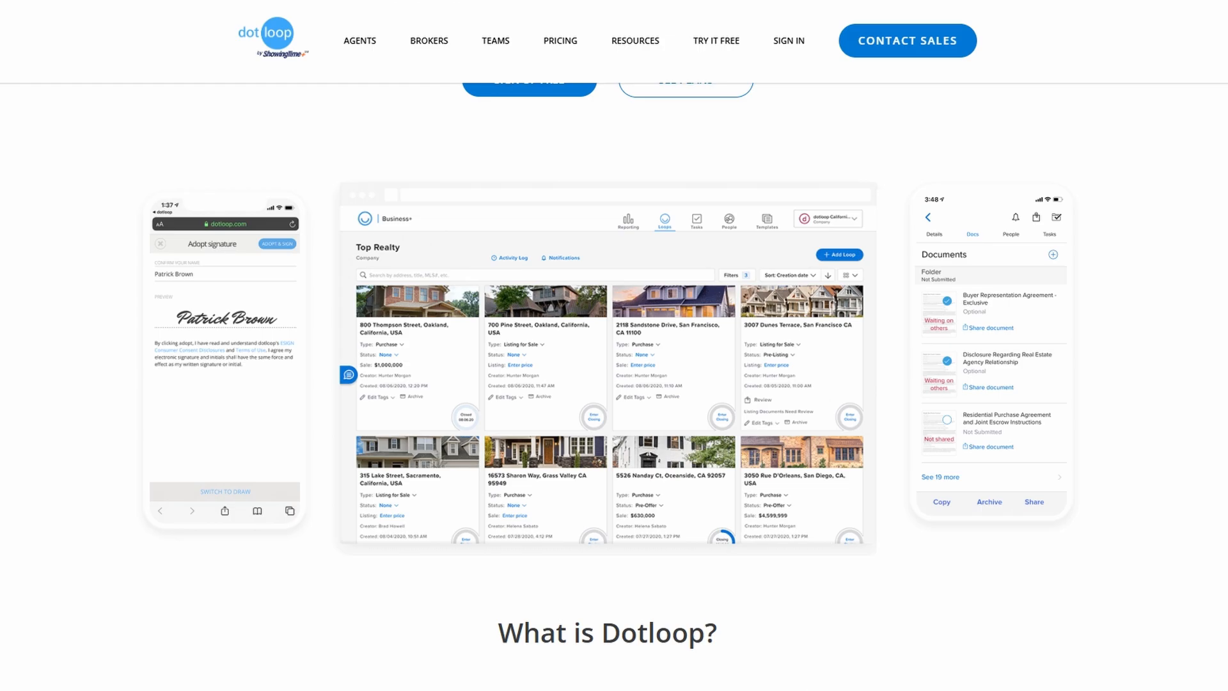
pyautogui.scroll(-3)
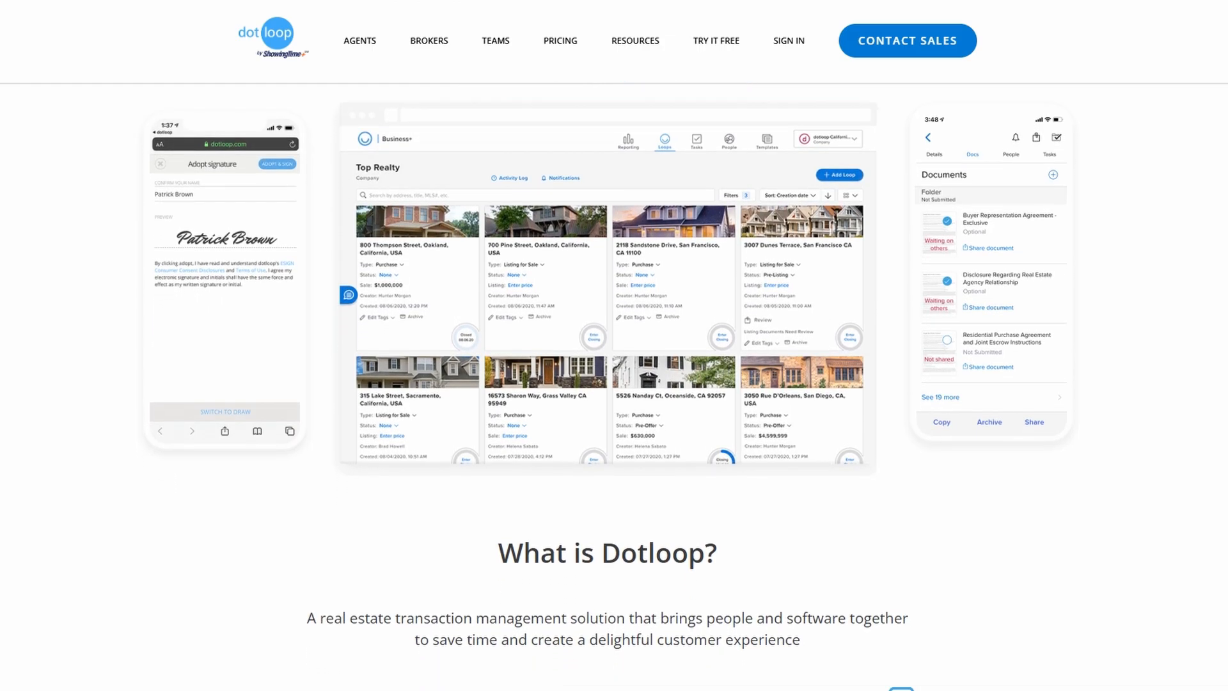
pyautogui.scroll(-3)
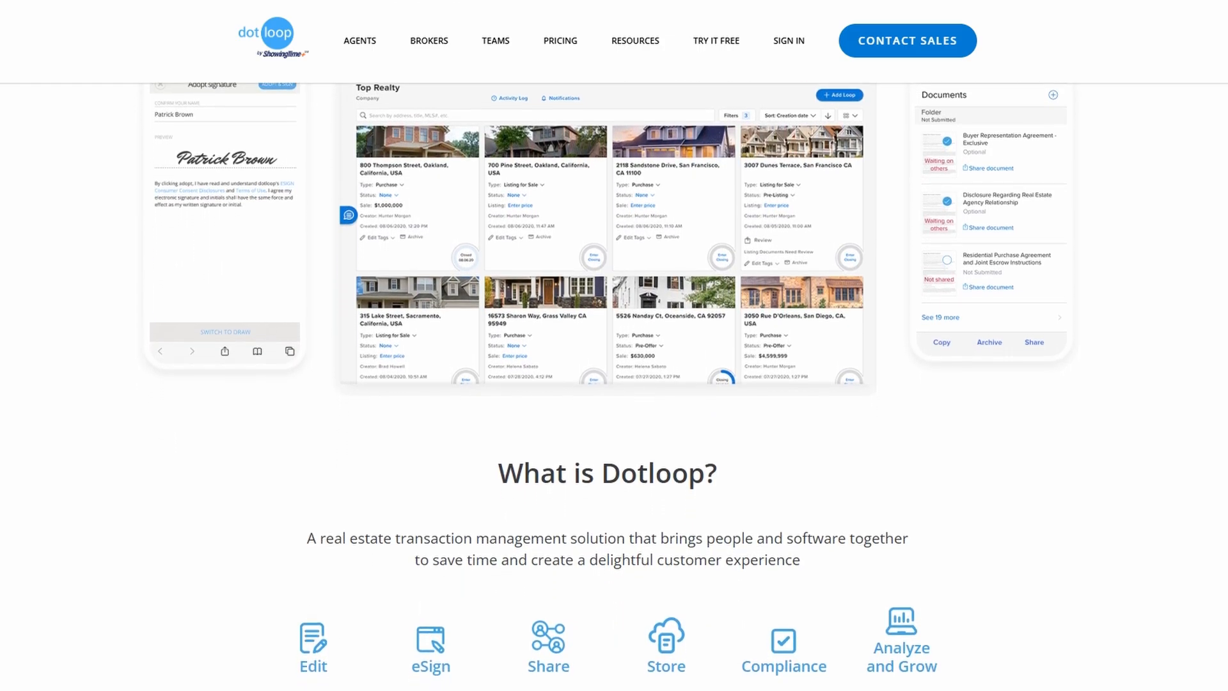
pyautogui.scroll(-3)
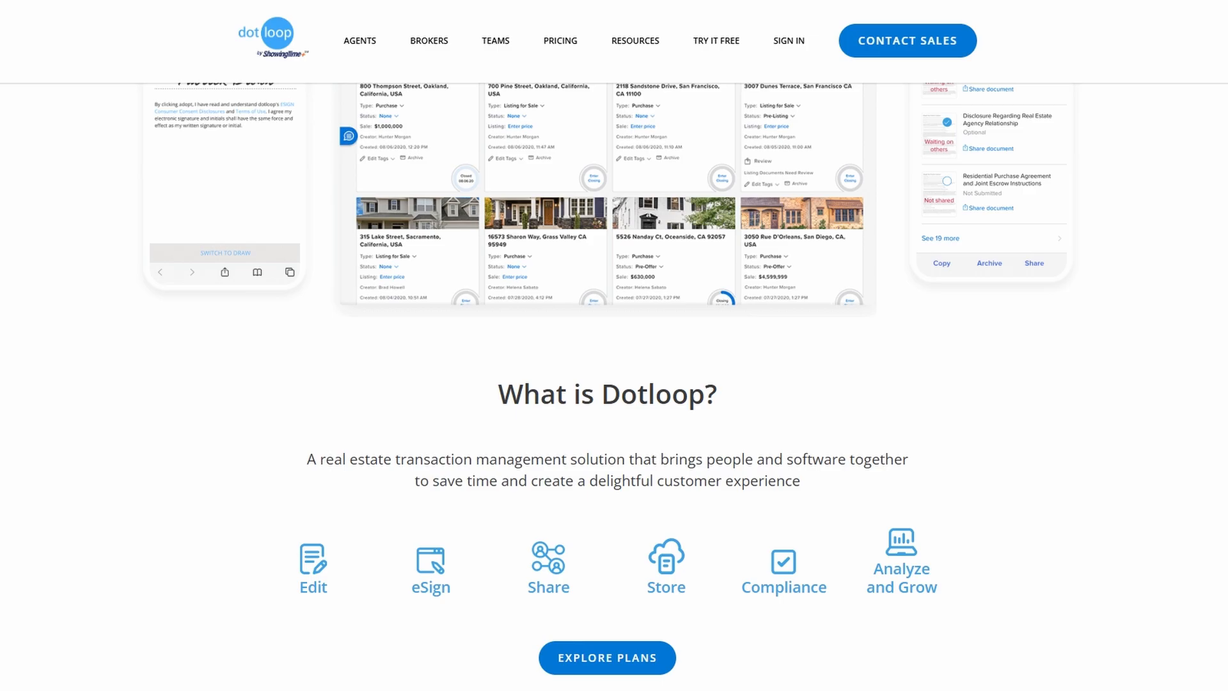
pyautogui.scroll(-3)
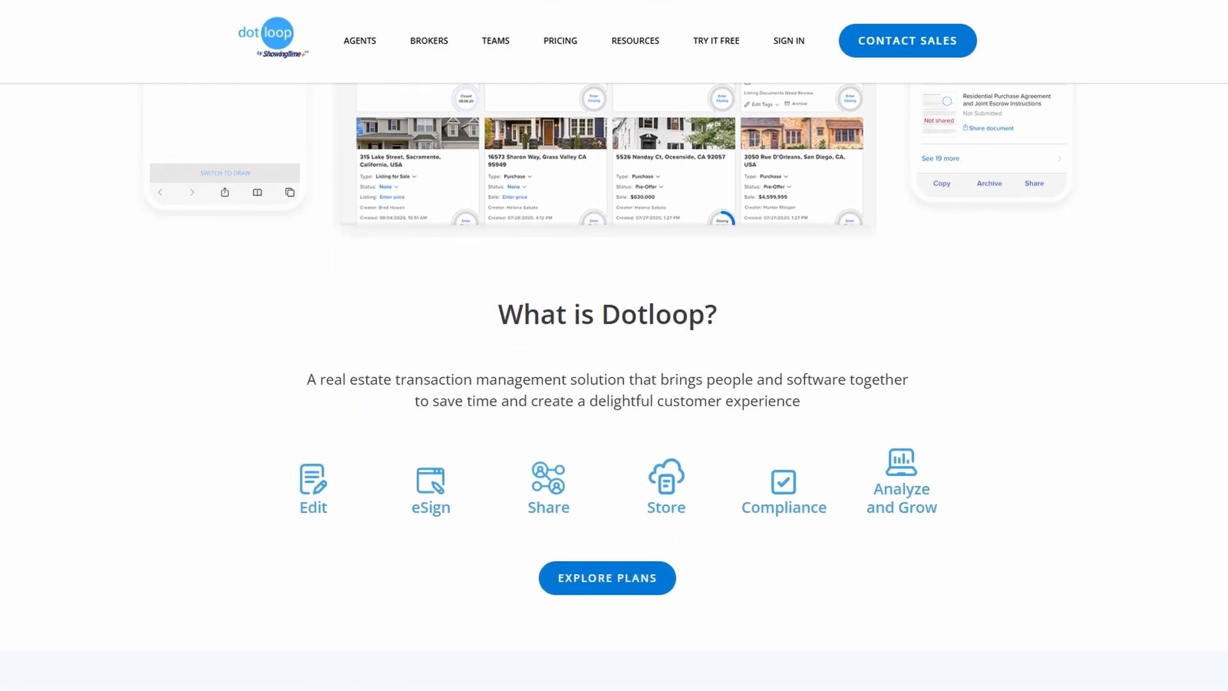
pyautogui.scroll(-3)
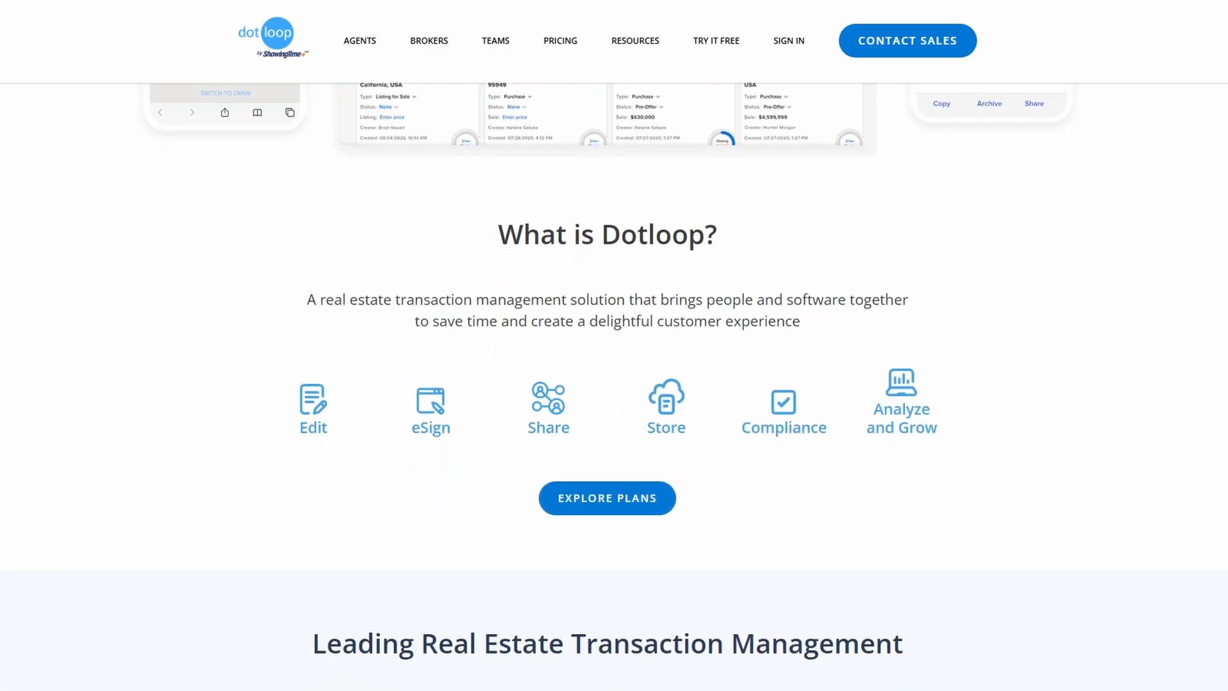
pyautogui.scroll(-3)
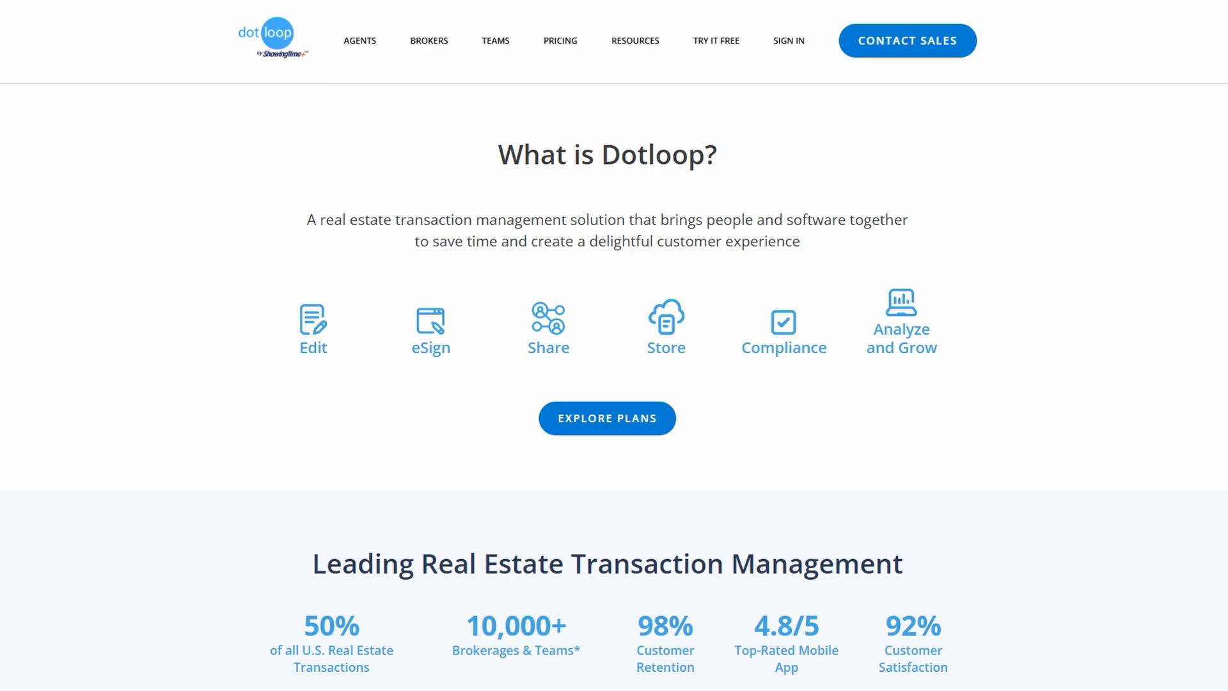
pyautogui.scroll(-3)
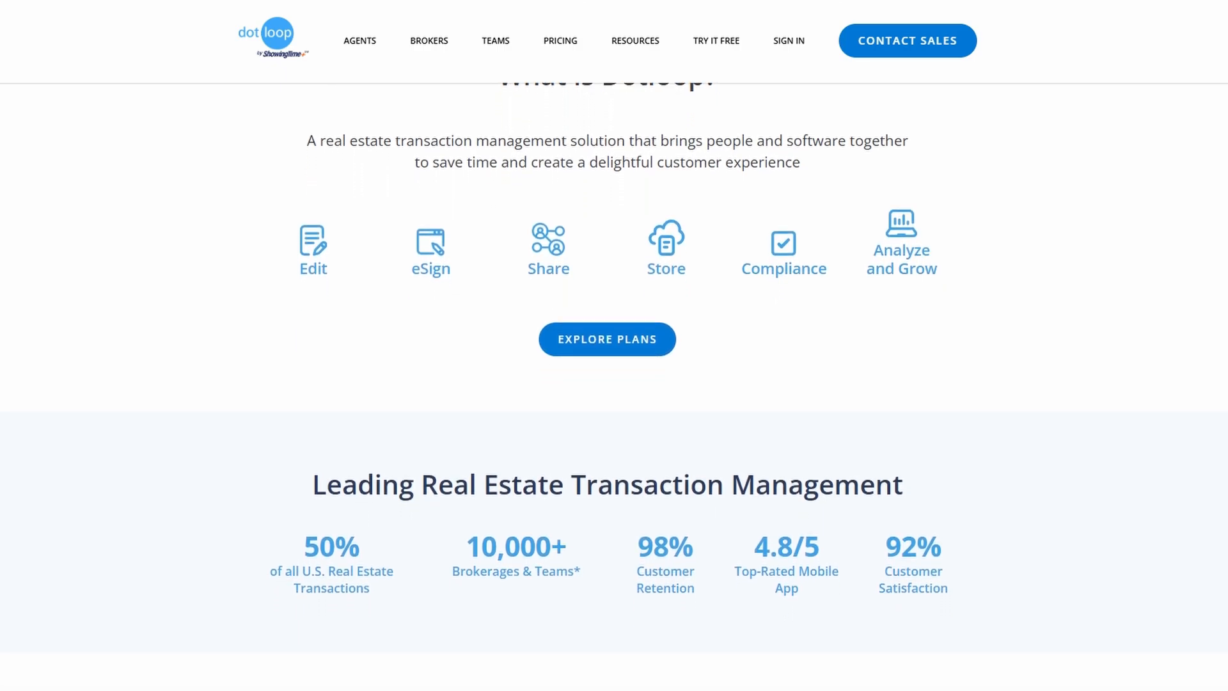
pyautogui.scroll(-3)
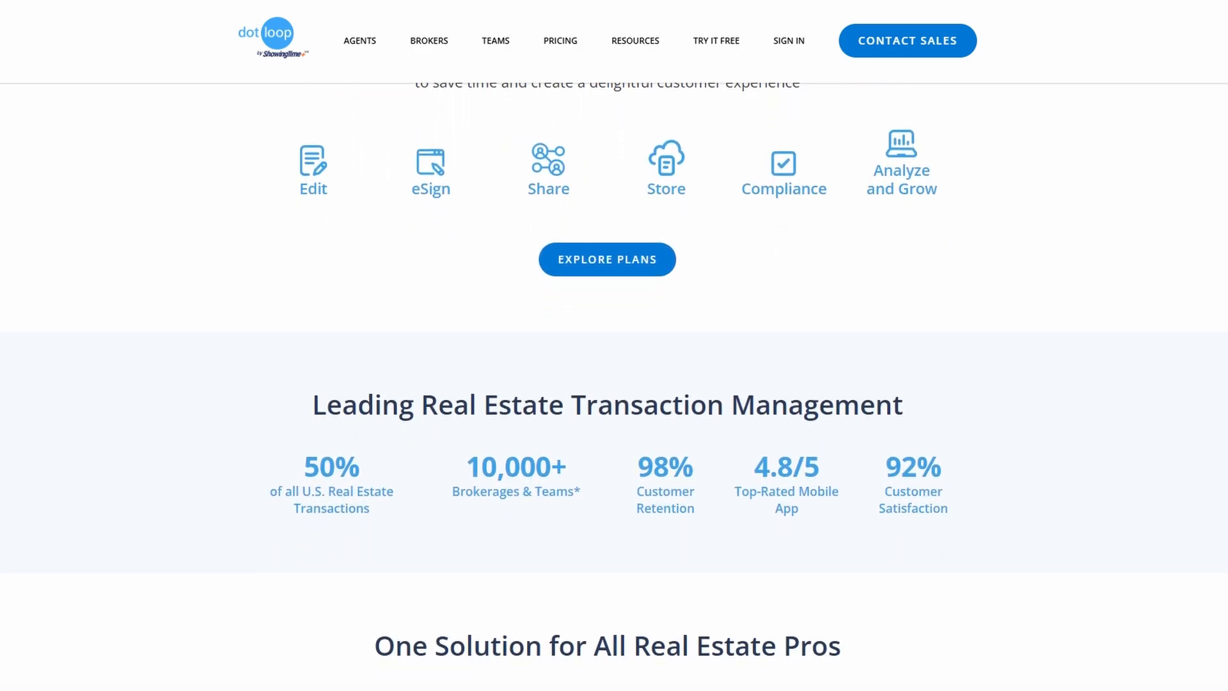
pyautogui.scroll(-3)
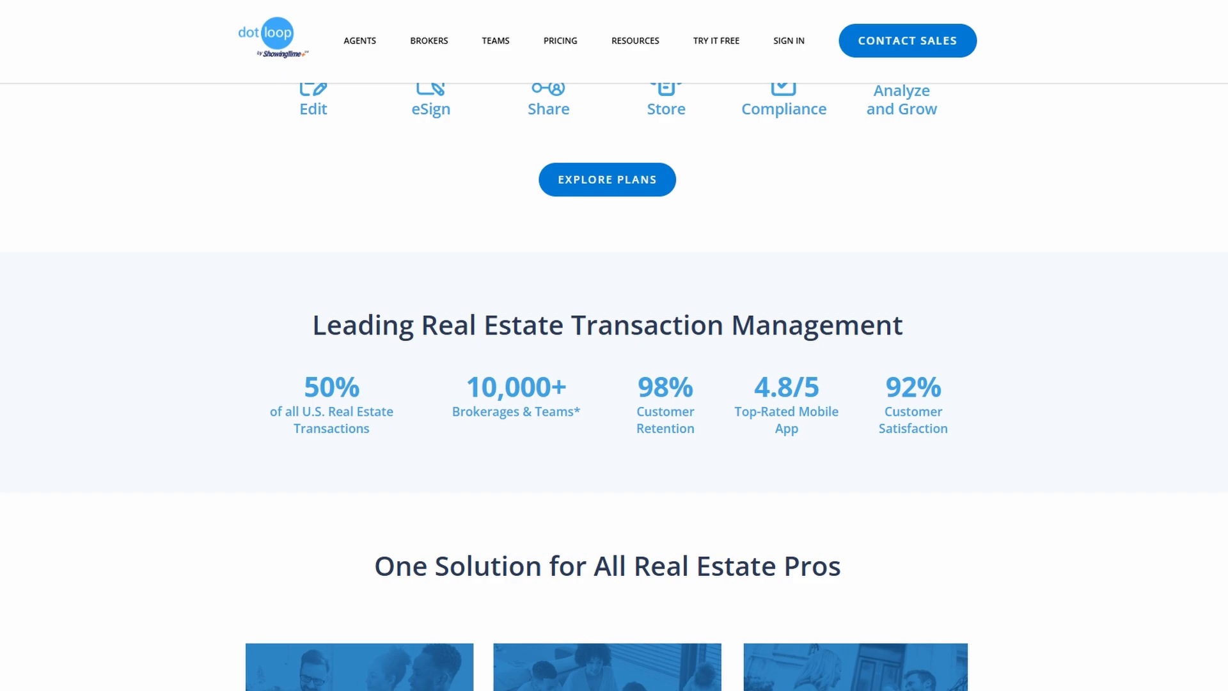
pyautogui.scroll(-3)
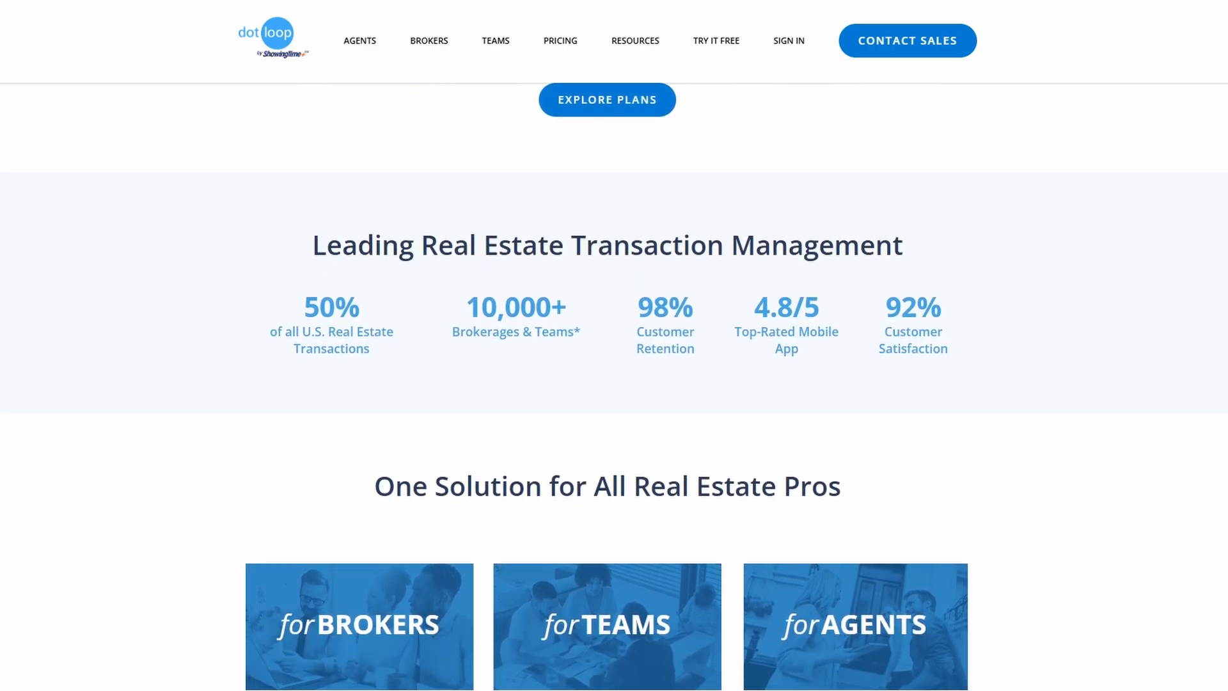
pyautogui.scroll(-3)
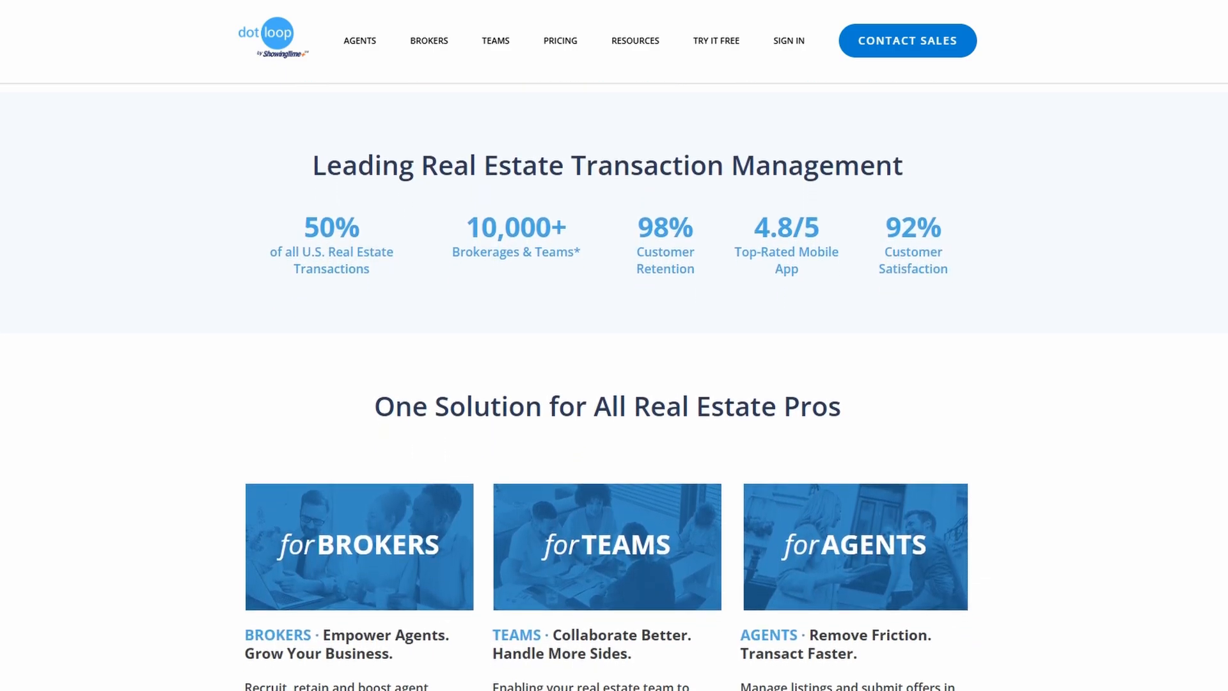
pyautogui.scroll(-3)
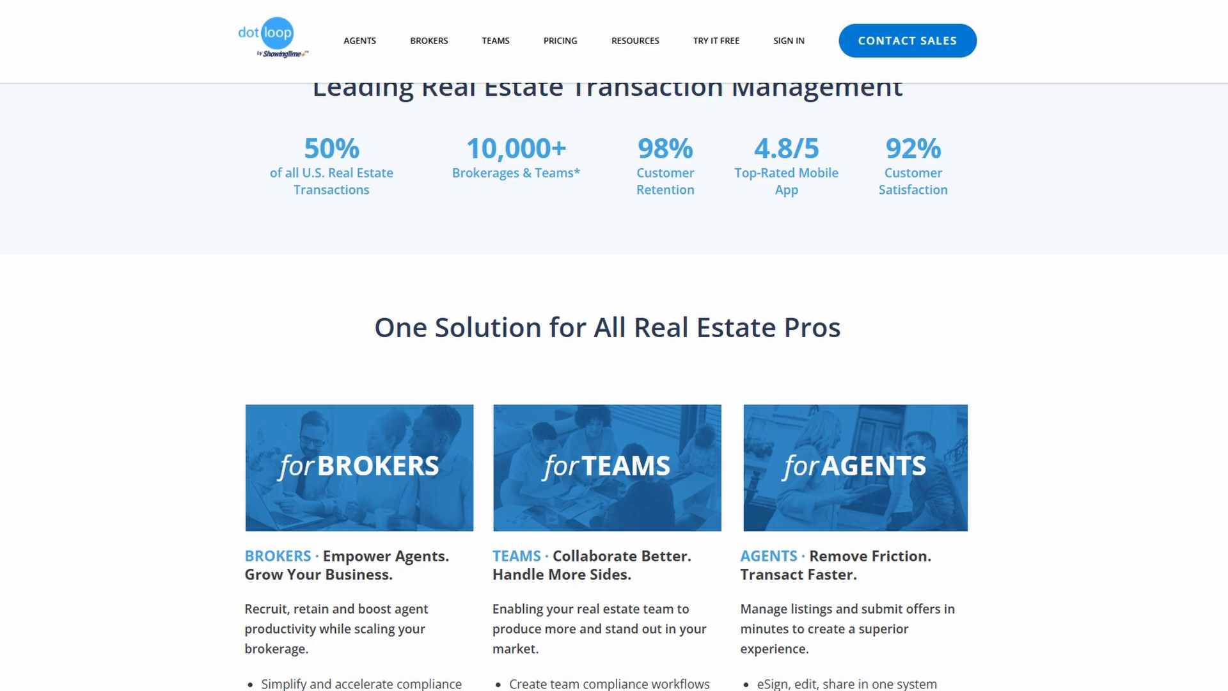
pyautogui.scroll(-3)
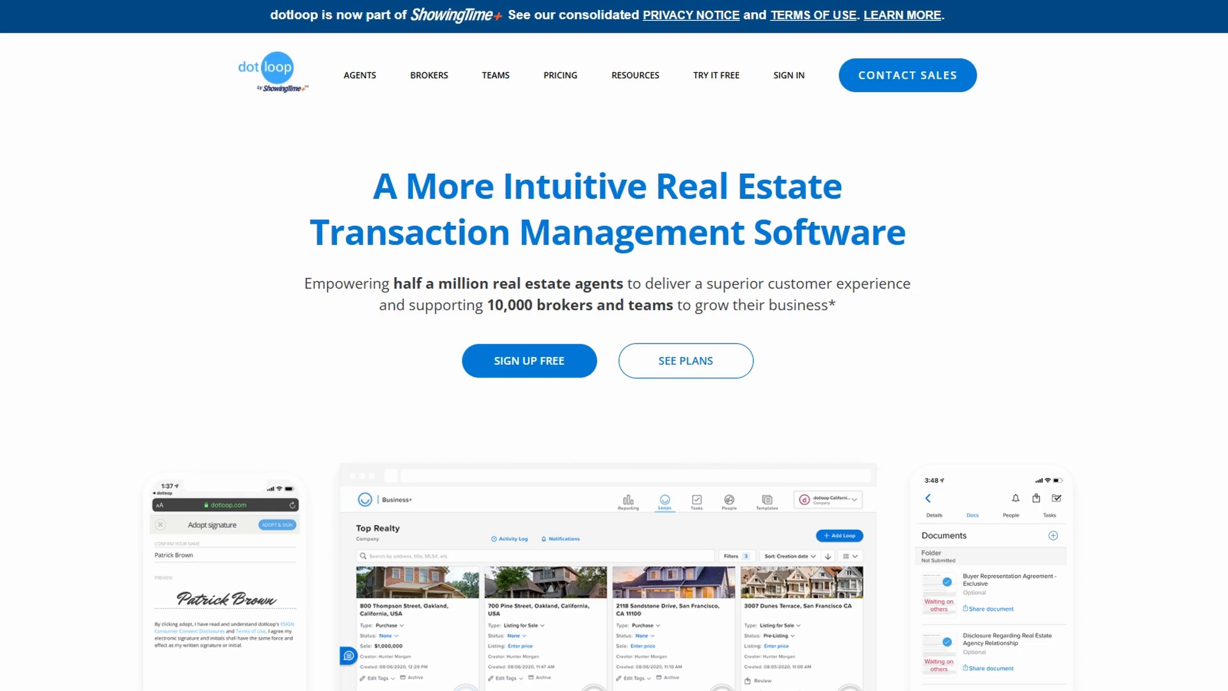
pyautogui.moveTo(306, 193)
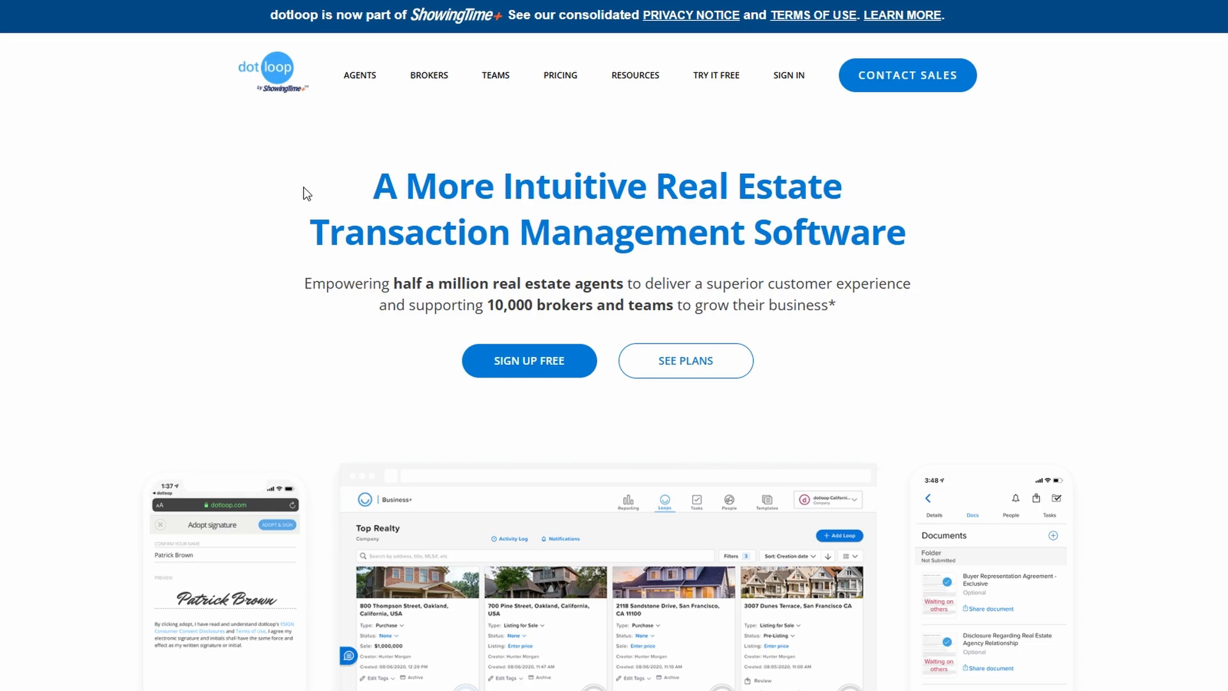
pyautogui.moveTo(313, 80)
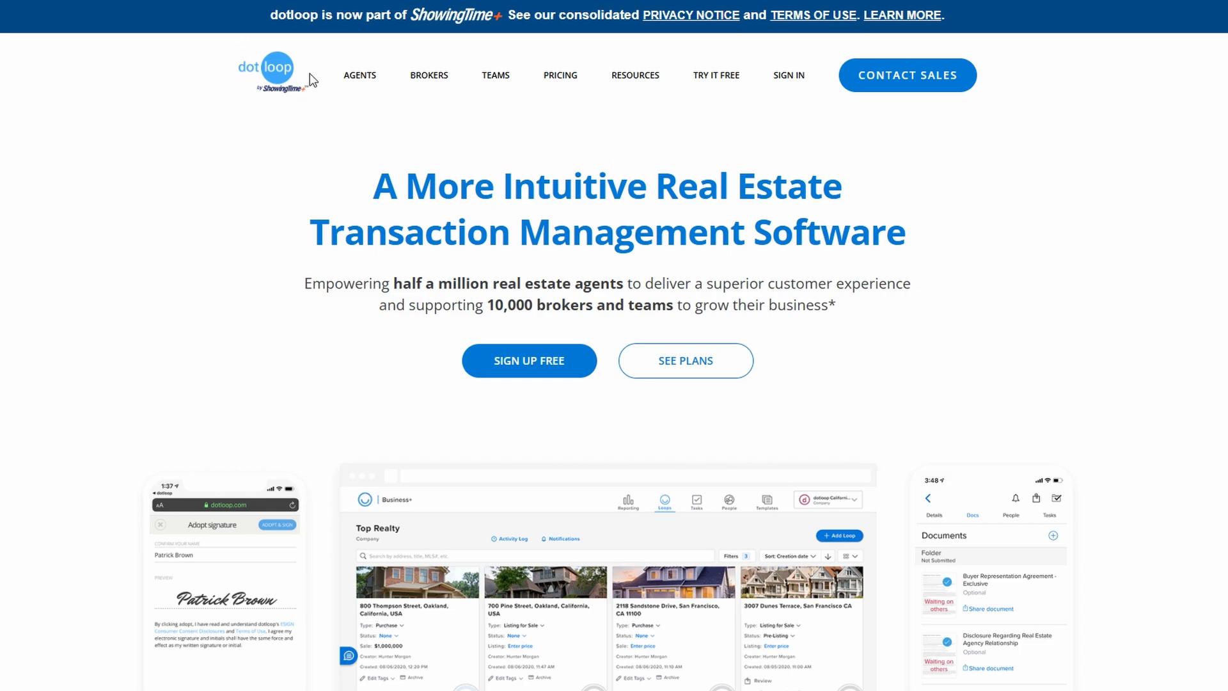
pyautogui.moveTo(528, 361)
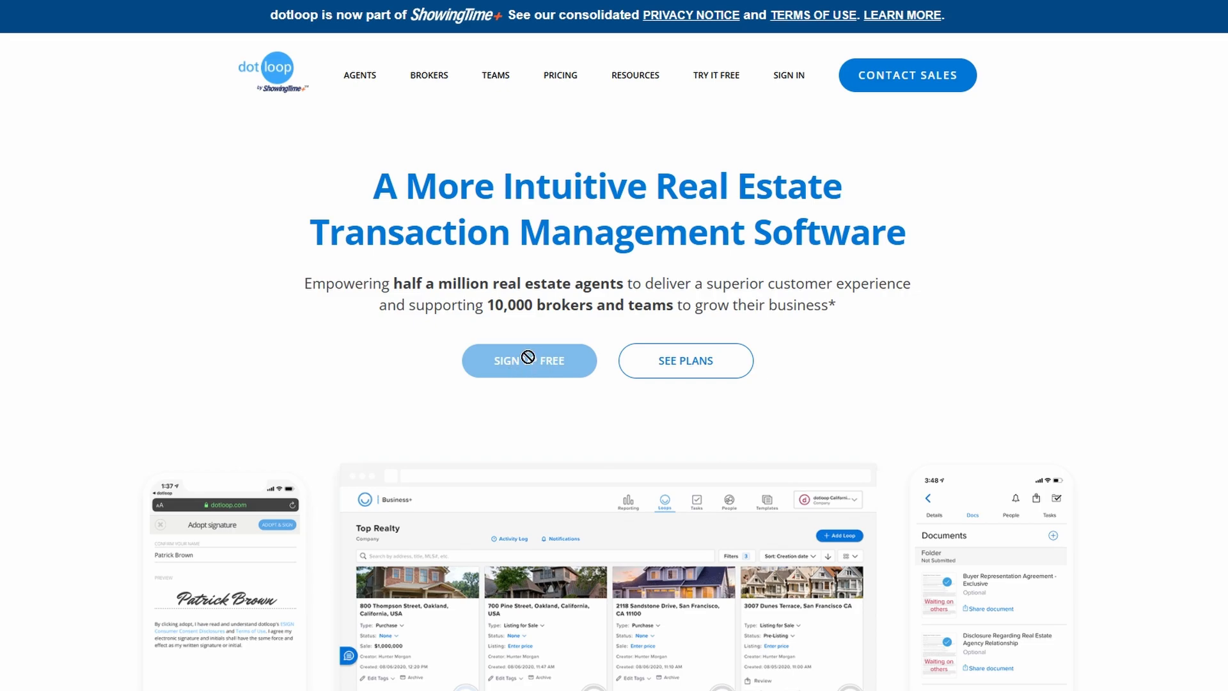
pyautogui.moveTo(522, 158)
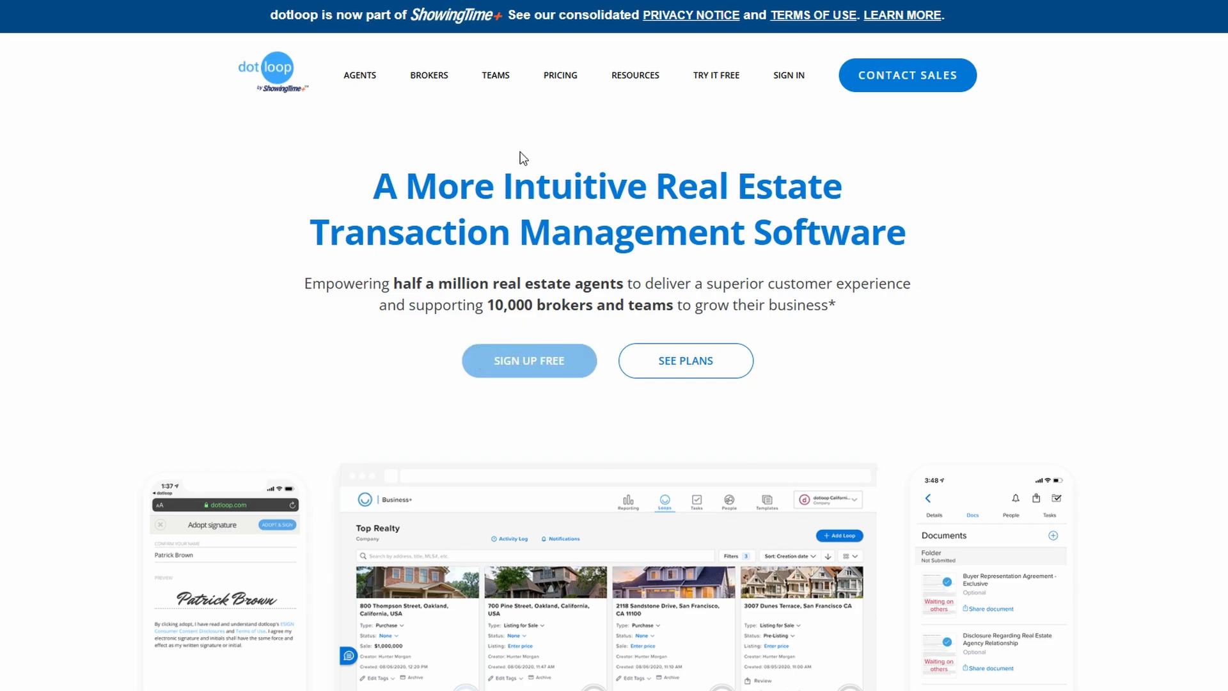
# Start a free account sign-up, reaching the ShowingTime+ email entry page.
pyautogui.click(528, 361)
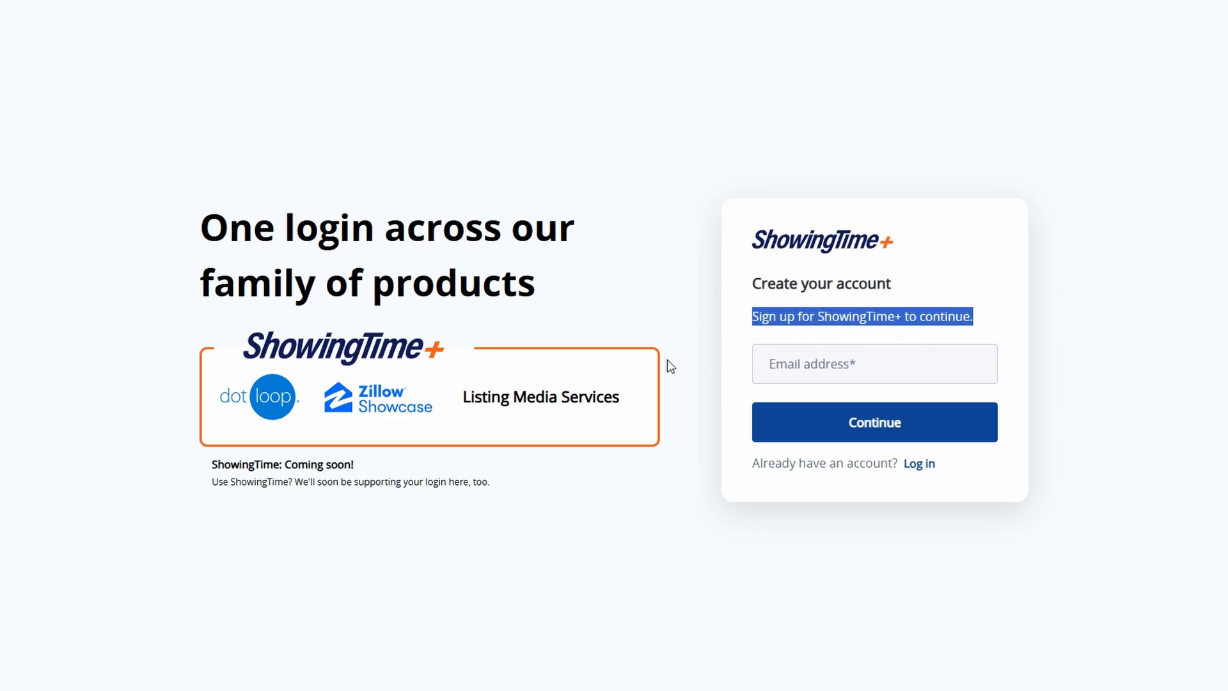
pyautogui.moveTo(771, 257)
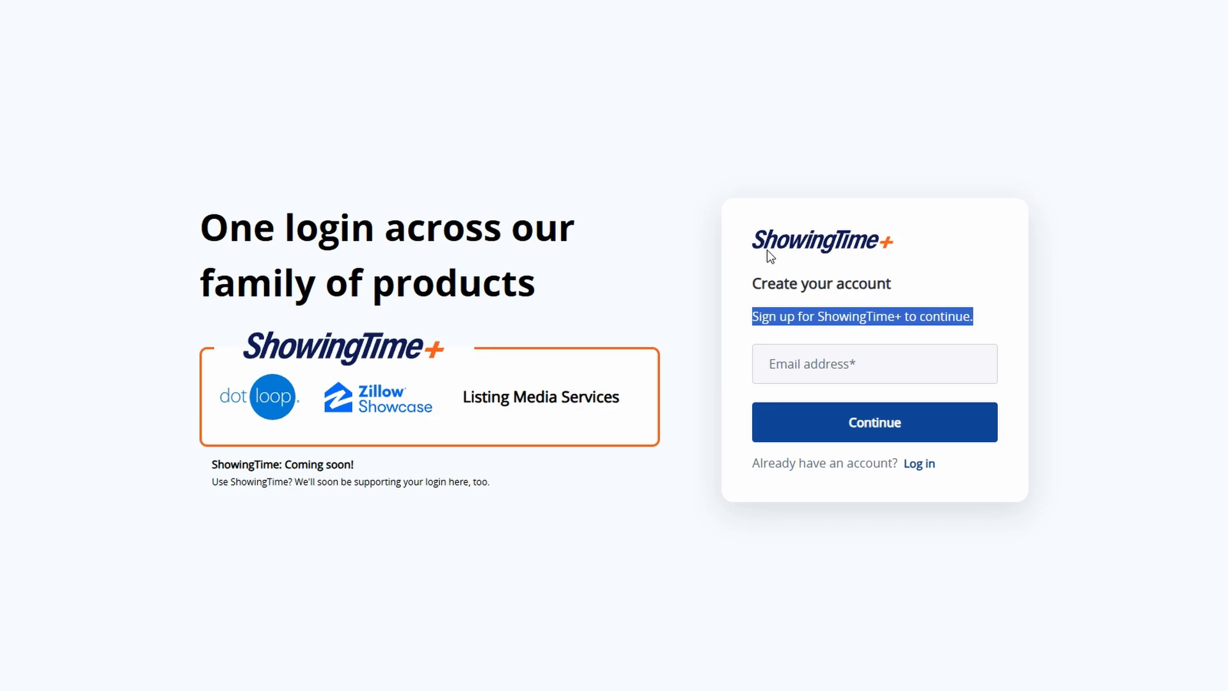
pyautogui.moveTo(725, 45)
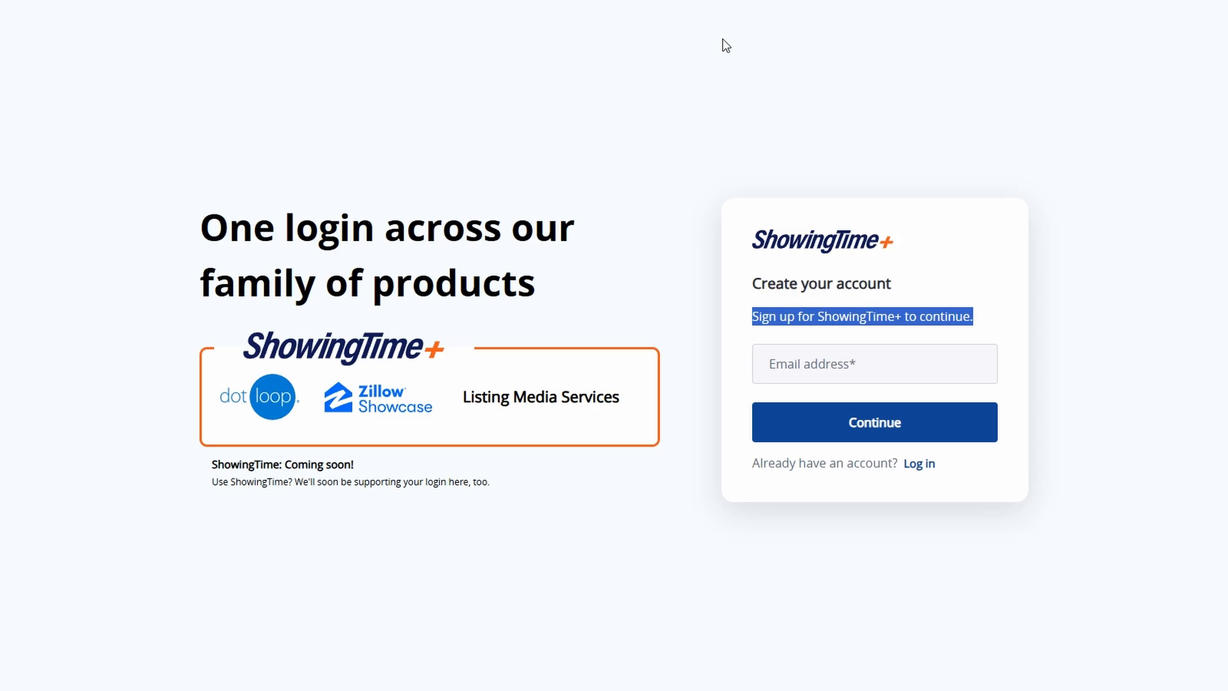
pyautogui.moveTo(731, 51)
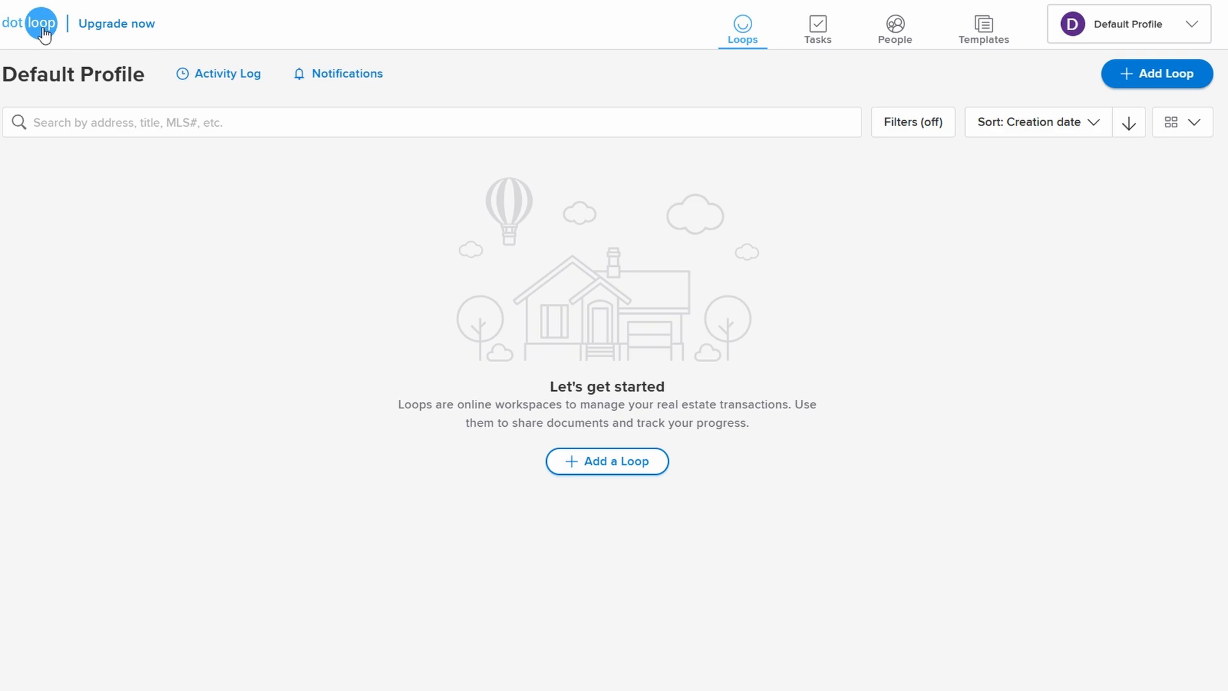
pyautogui.moveTo(54, 36)
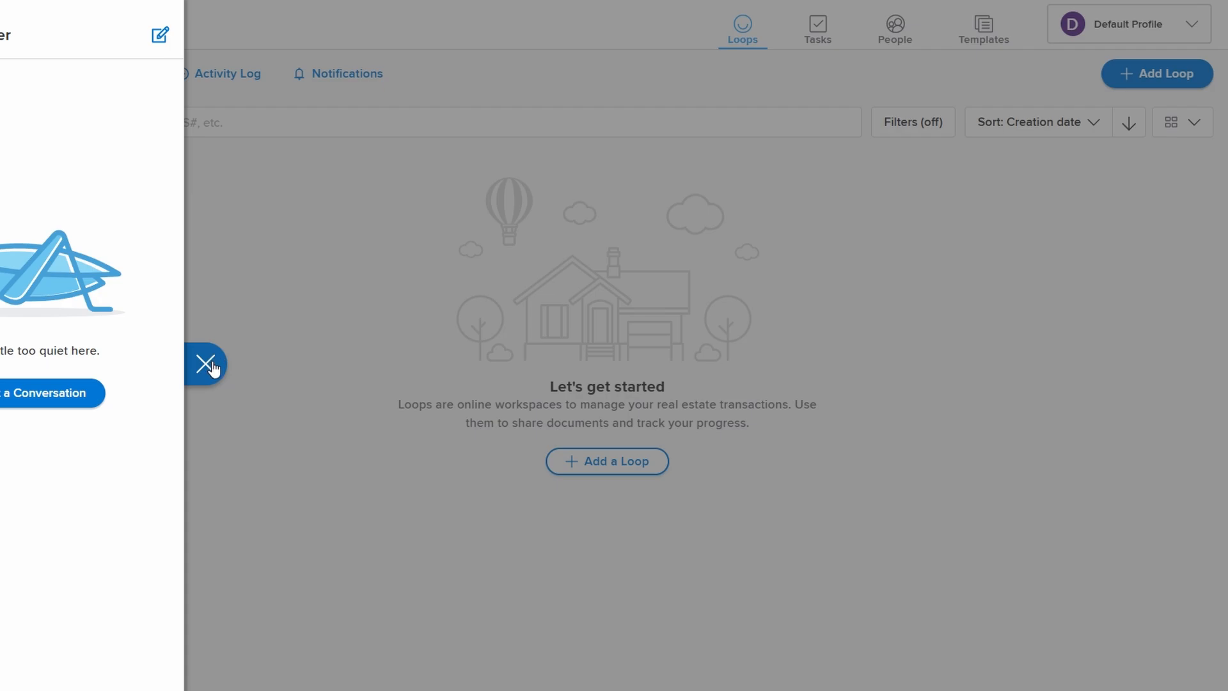
# Close the help chat panel to reveal the empty Default Profile loops dashboard.
pyautogui.click(205, 365)
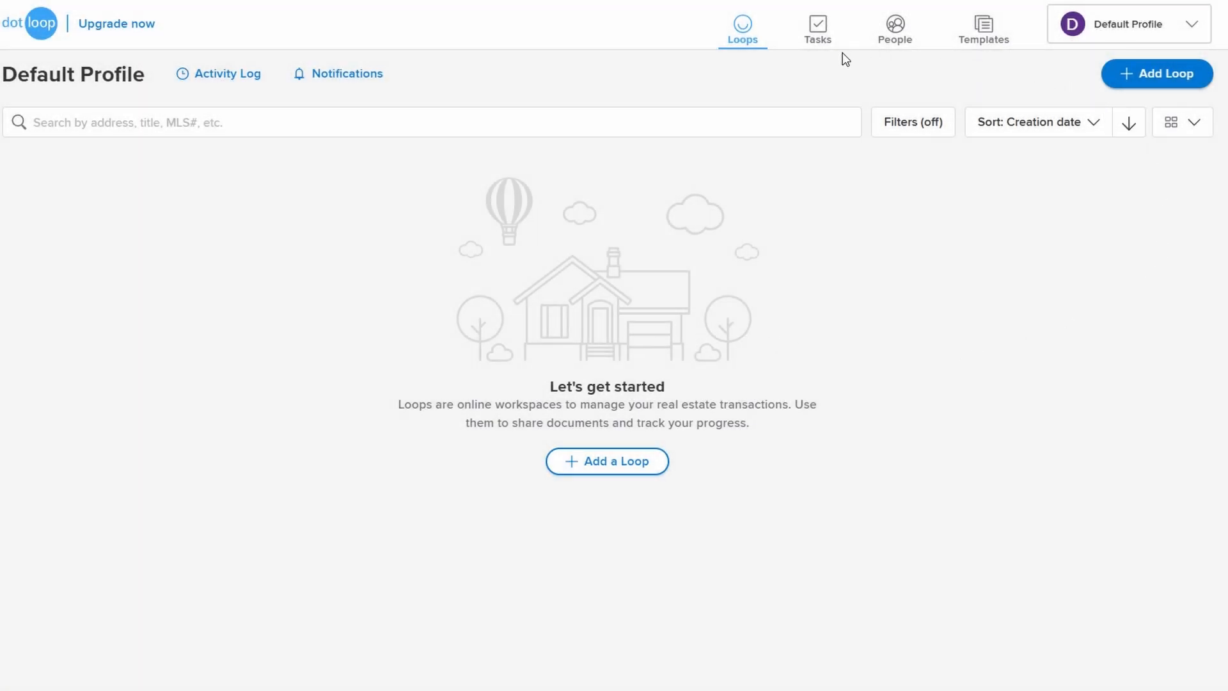
pyautogui.moveTo(458, 106)
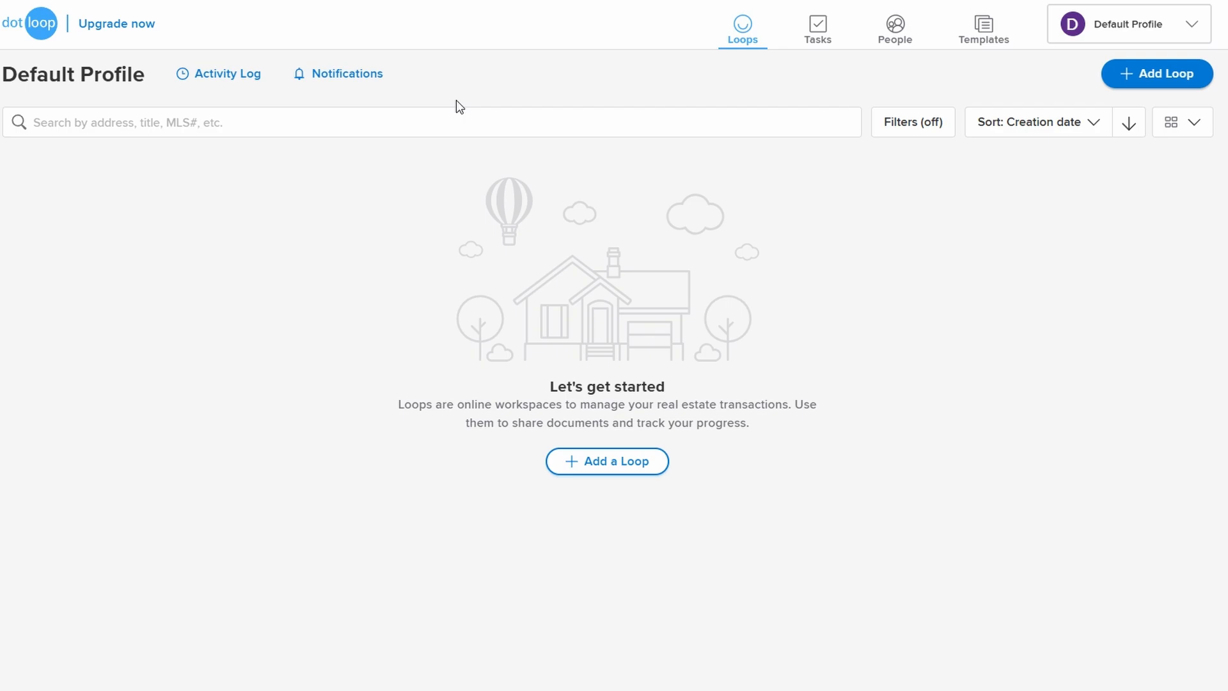
pyautogui.moveTo(818, 29)
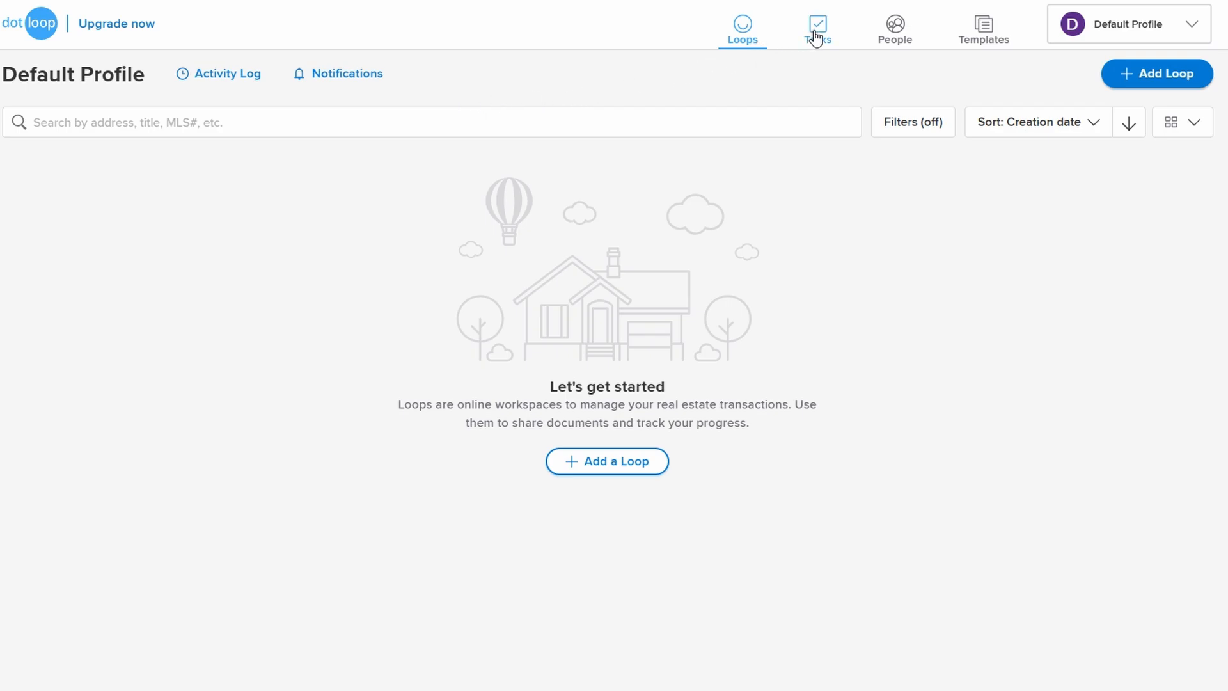
pyautogui.moveTo(1053, 37)
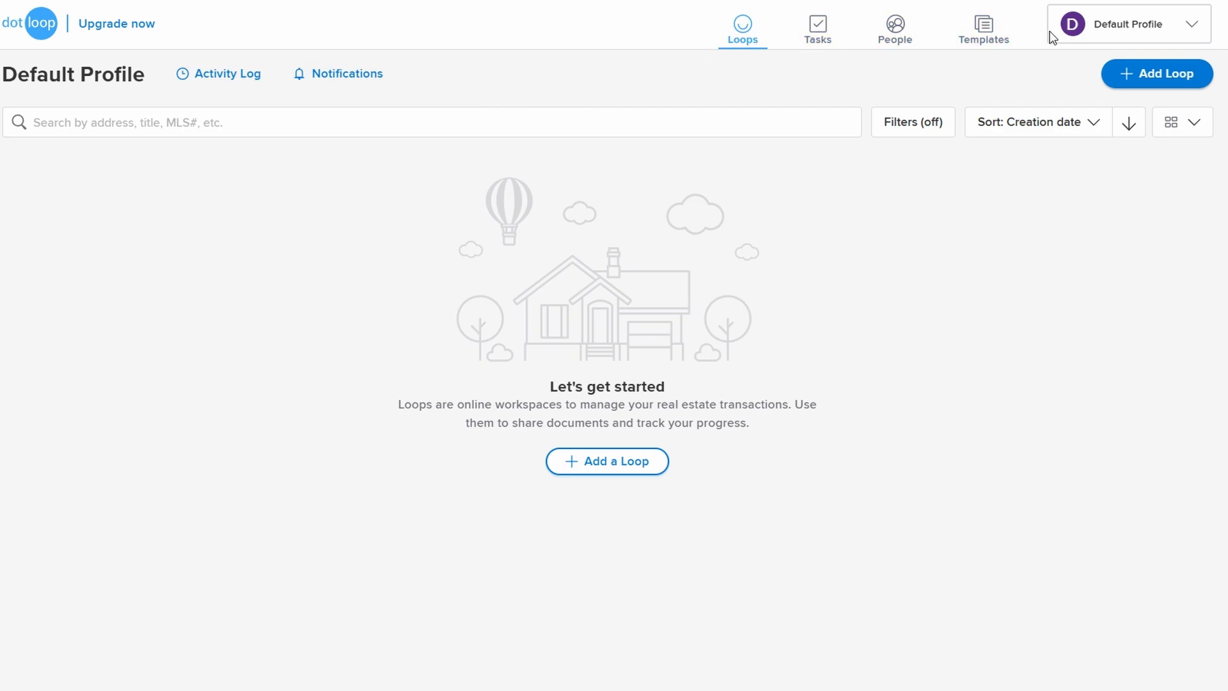
pyautogui.click(1129, 23)
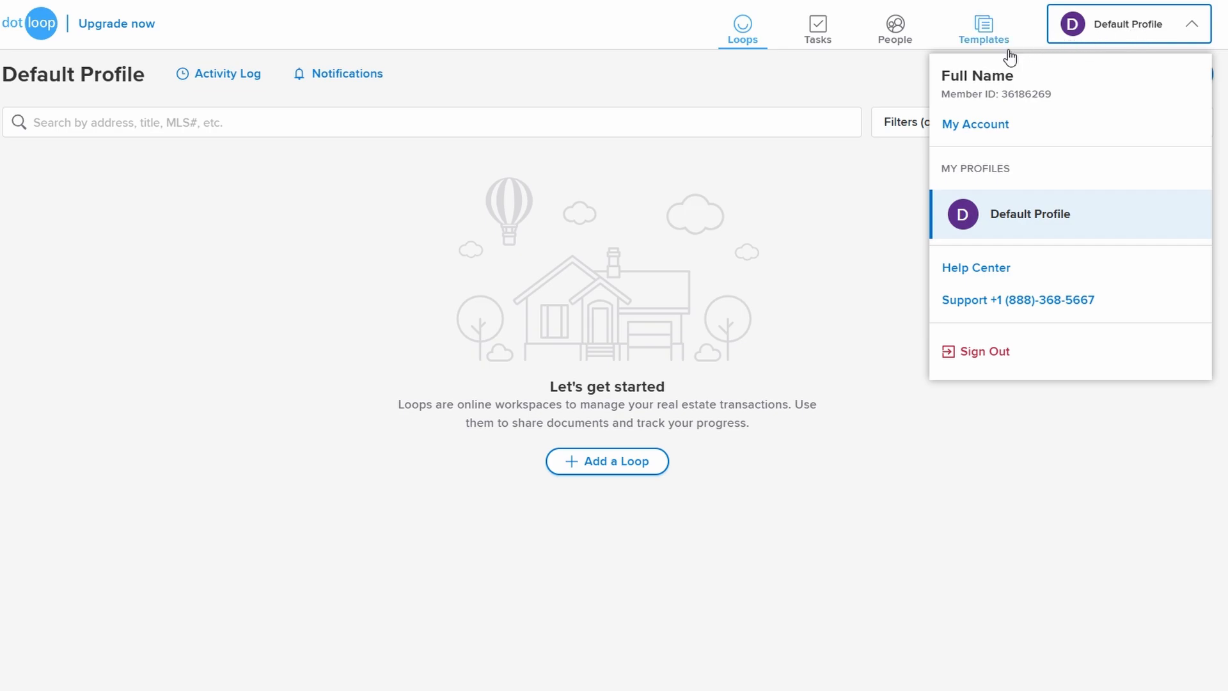
pyautogui.click(878, 93)
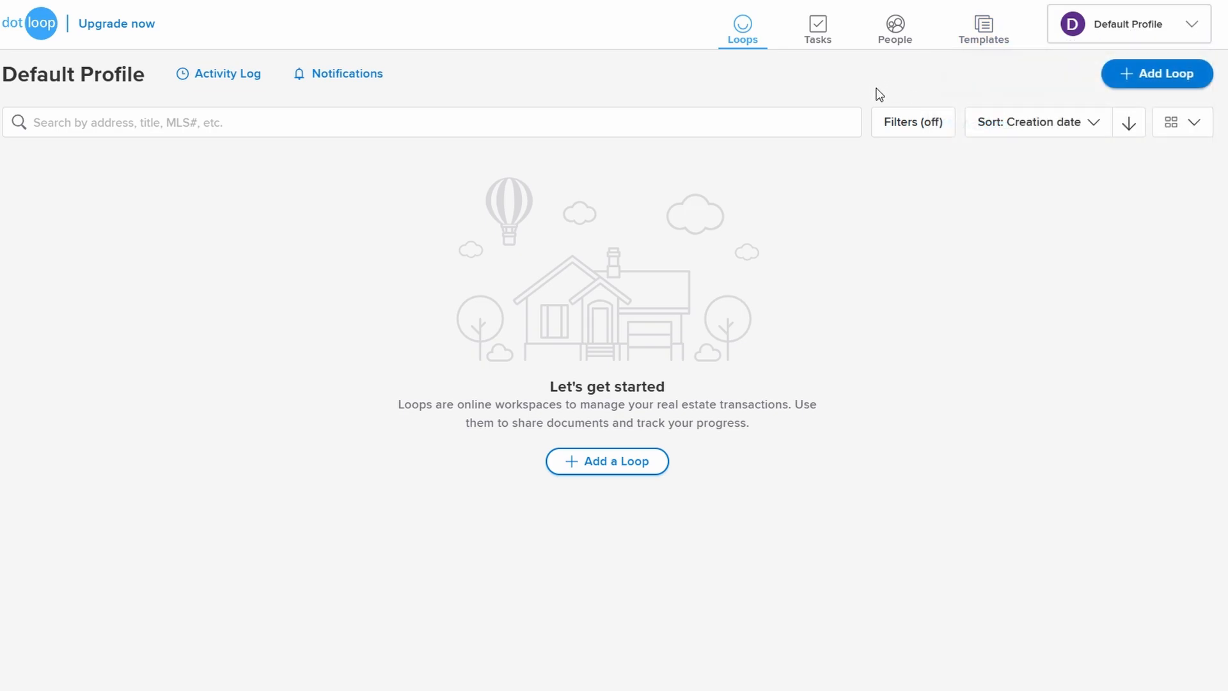
pyautogui.moveTo(1118, 78)
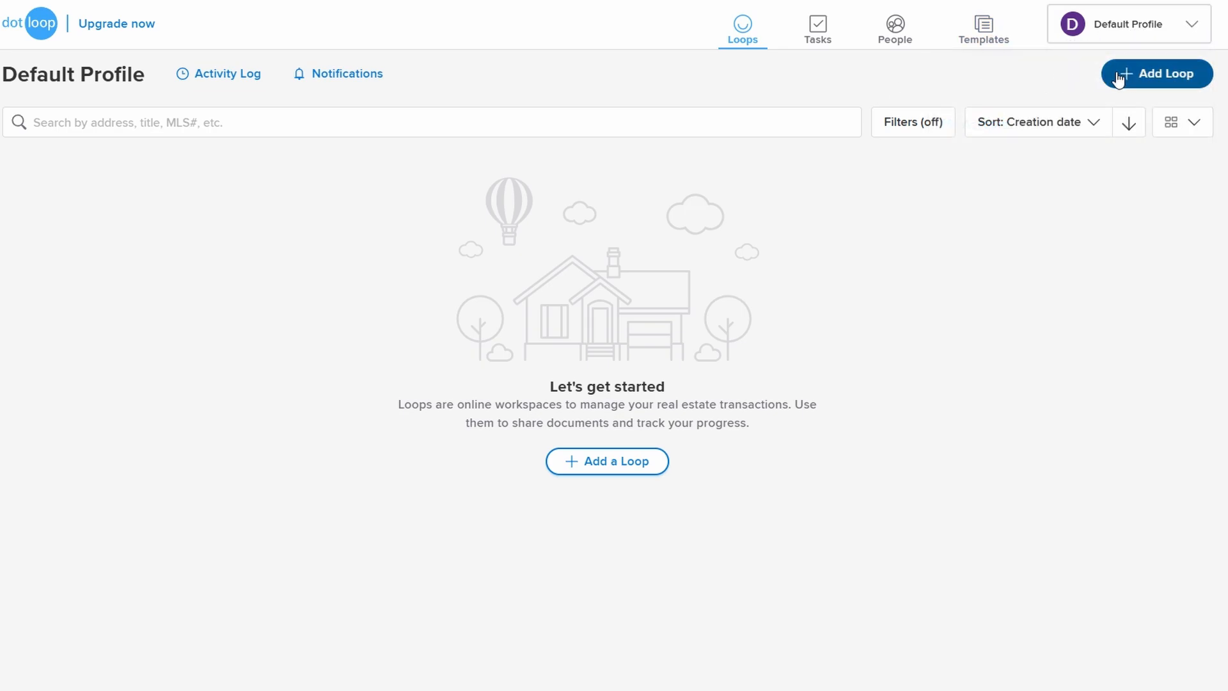
pyautogui.moveTo(750, 60)
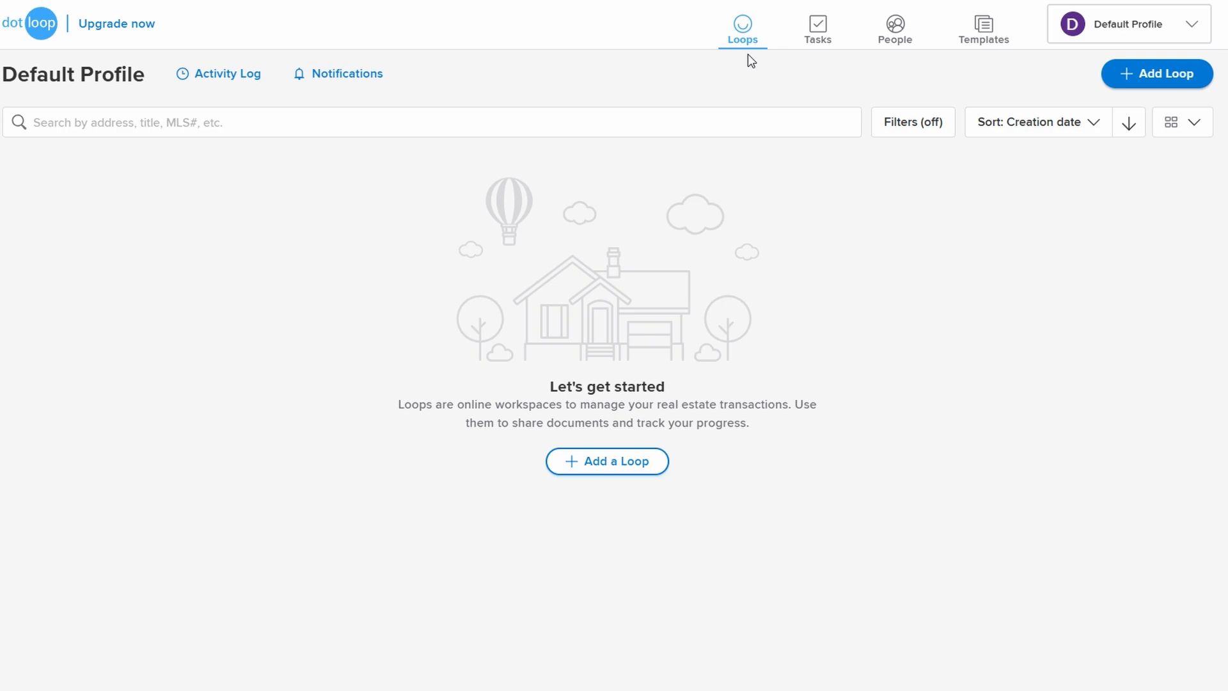
pyautogui.moveTo(531, 386)
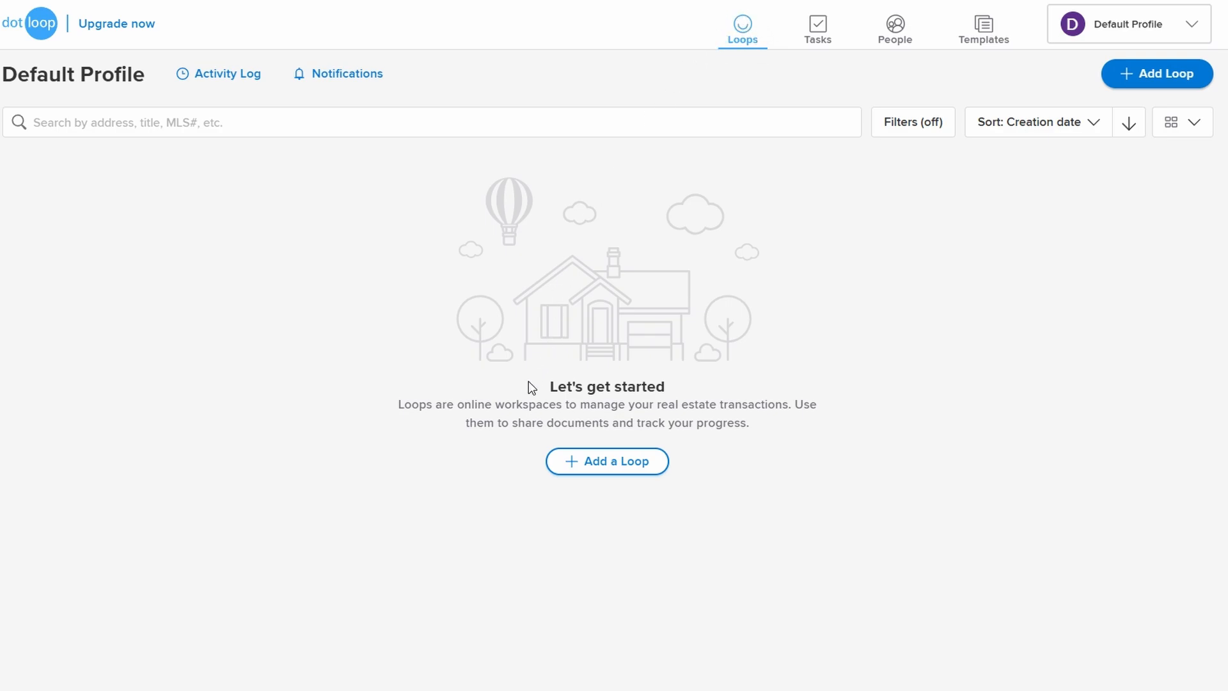
pyautogui.doubleClick(607, 386)
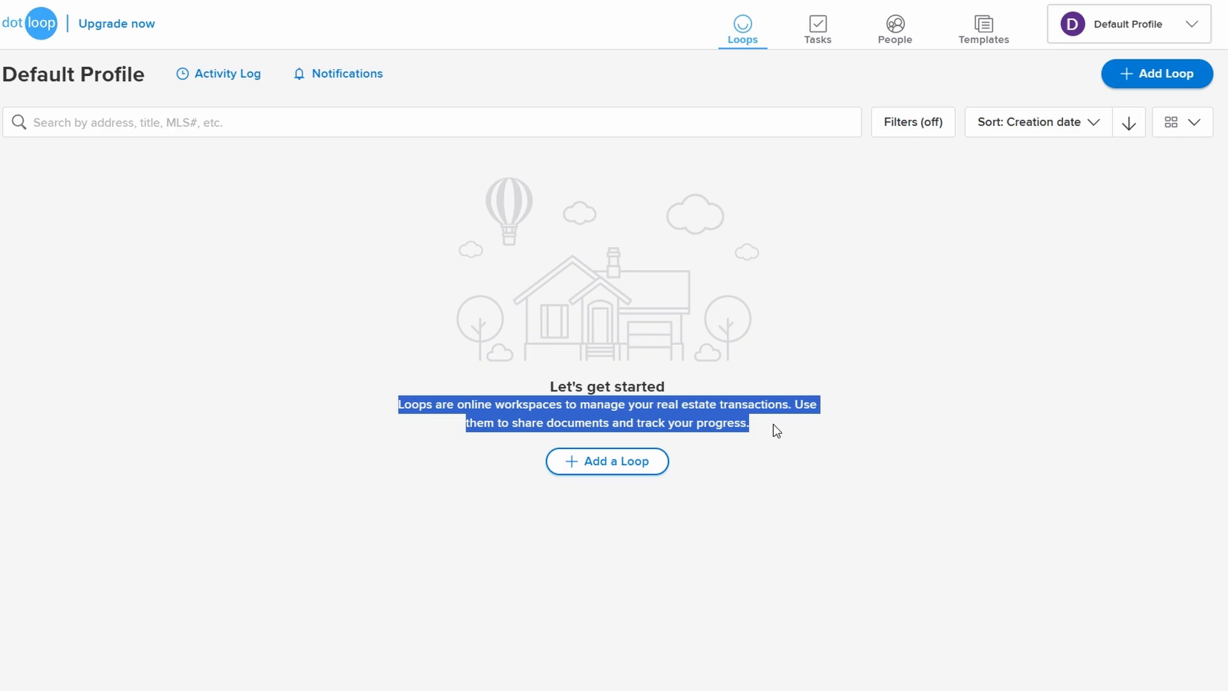
pyautogui.click(713, 413)
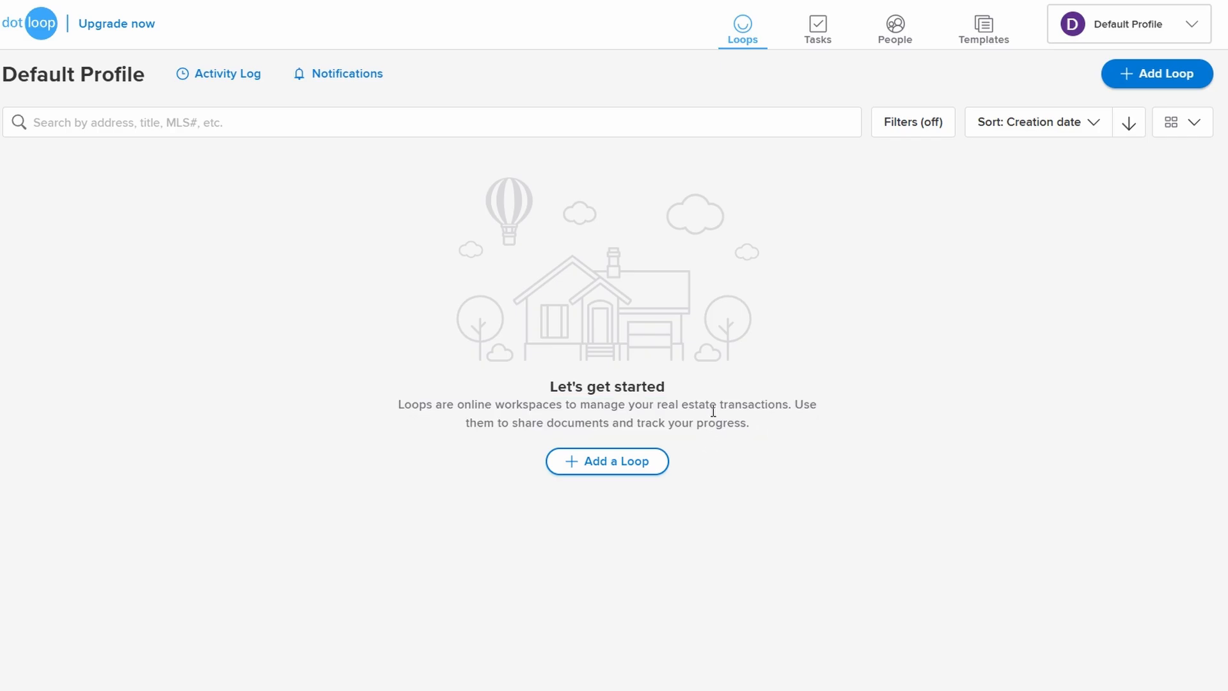
pyautogui.moveTo(911, 207)
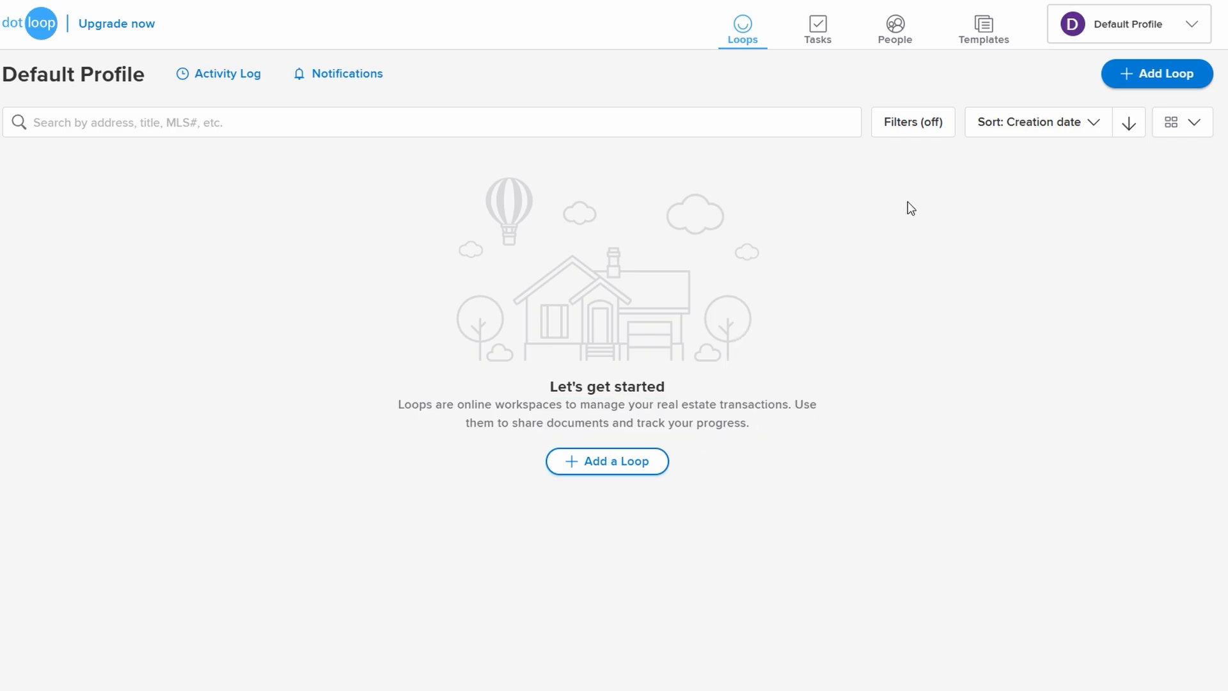
pyautogui.click(912, 121)
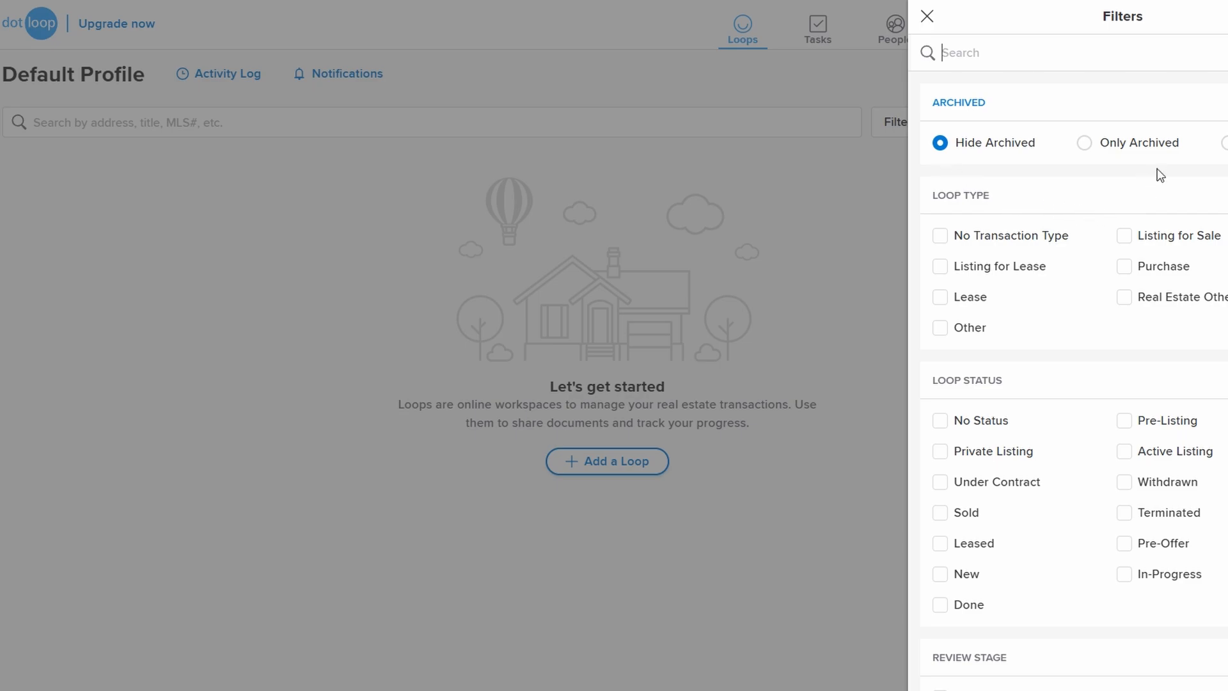
pyautogui.moveTo(956, 228)
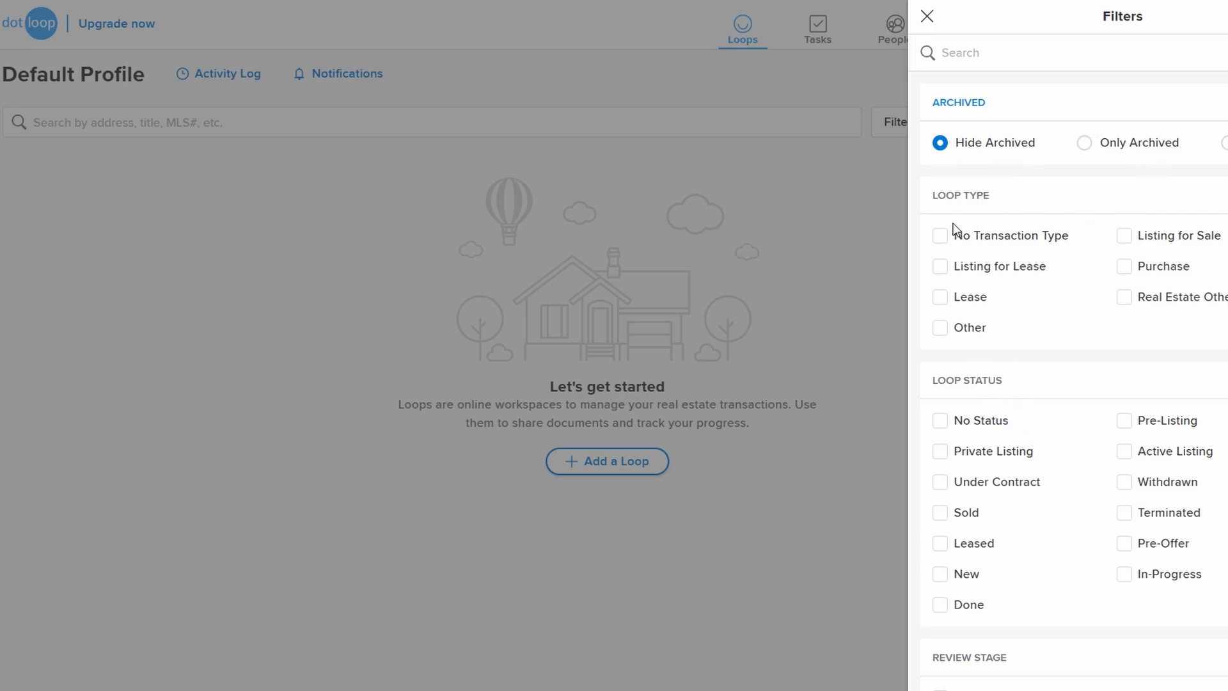
pyautogui.click(926, 15)
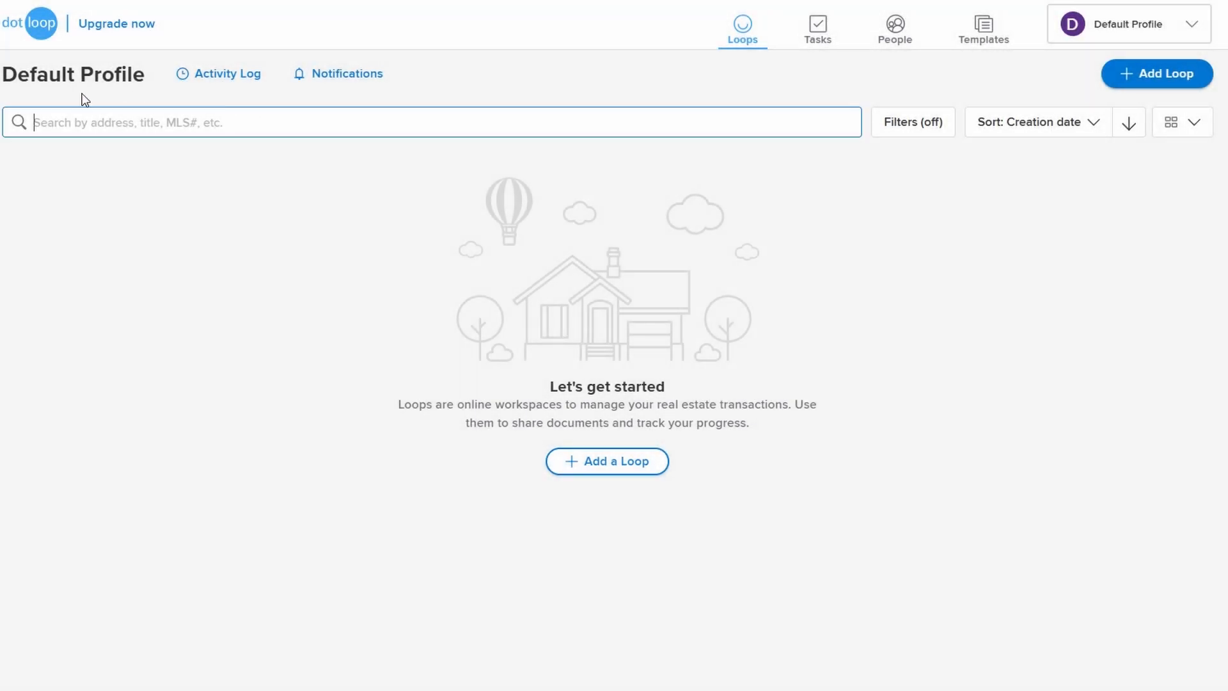
pyautogui.moveTo(43, 158)
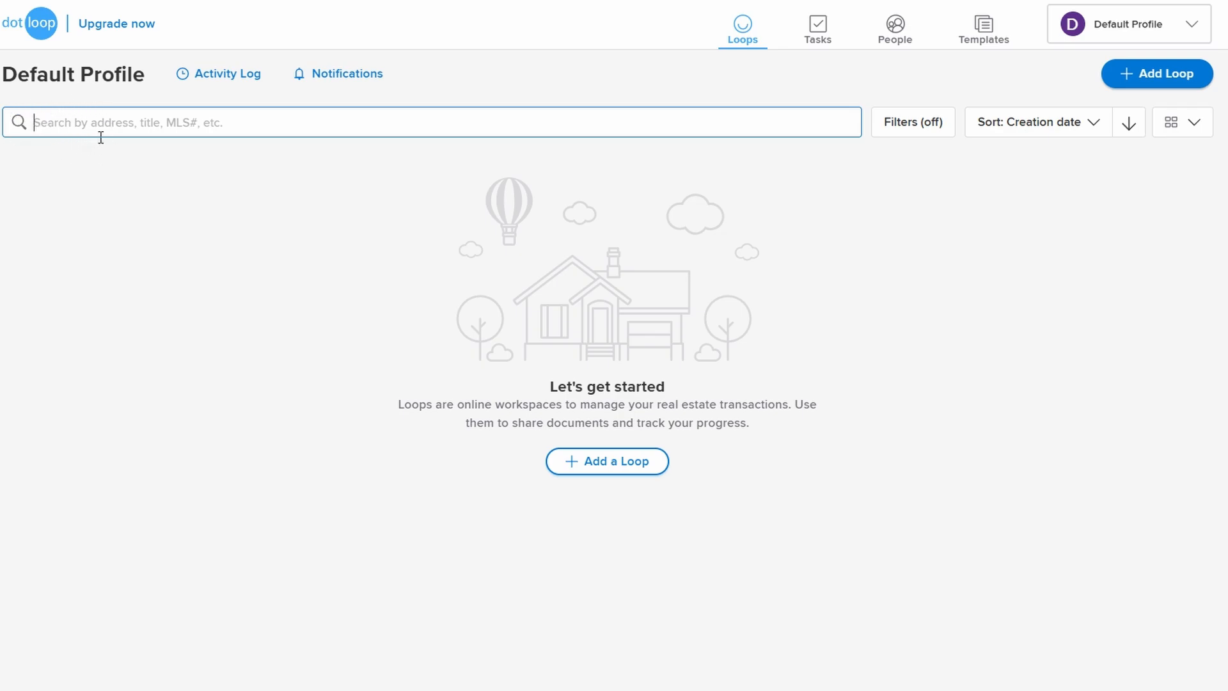
pyautogui.moveTo(710, 471)
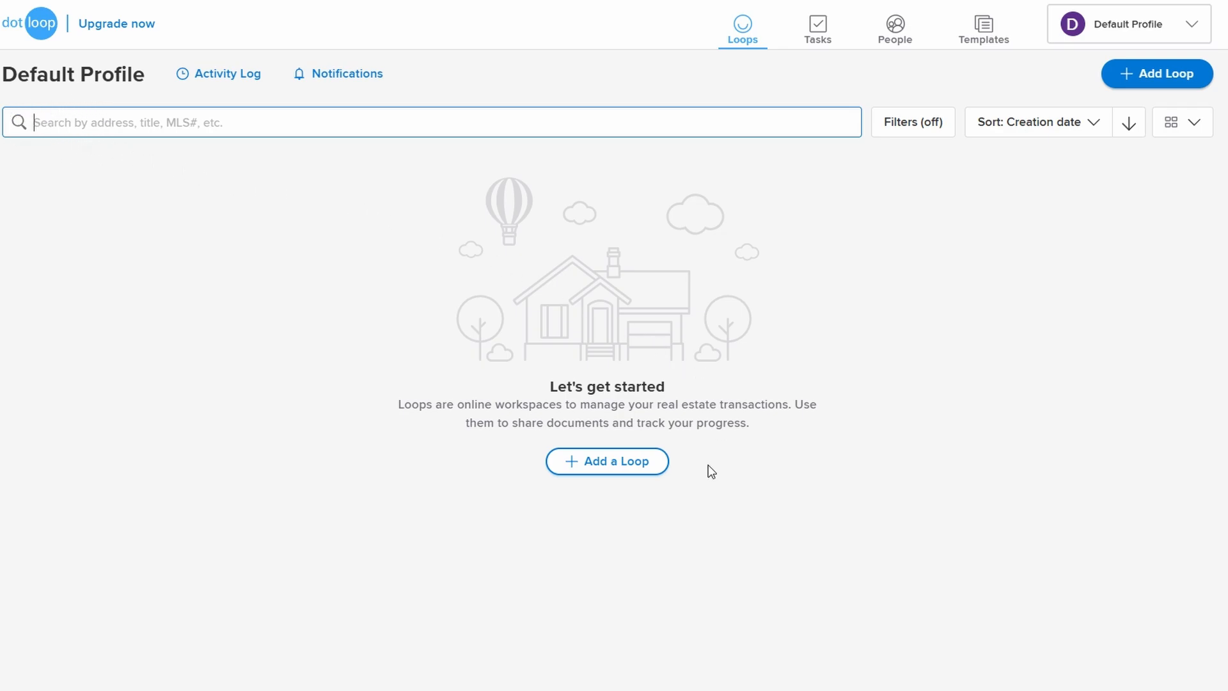
pyautogui.moveTo(605, 486)
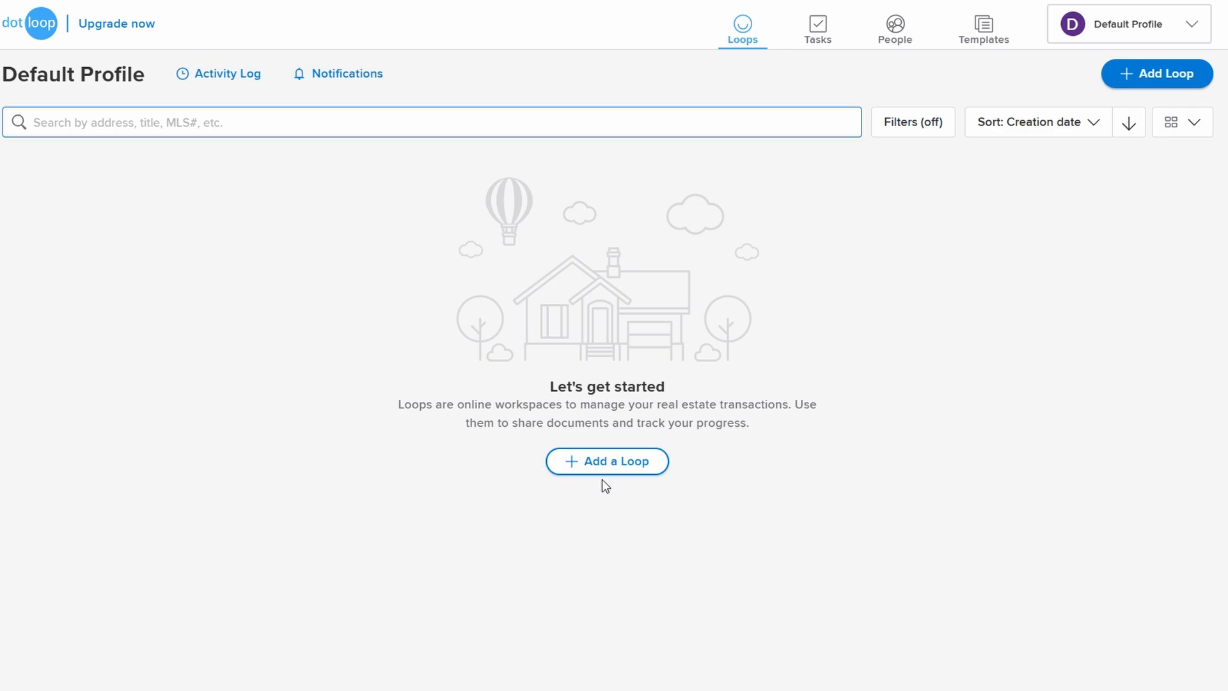
# Launch the Add a new loop wizard at its property address or MLS number step.
pyautogui.click(607, 461)
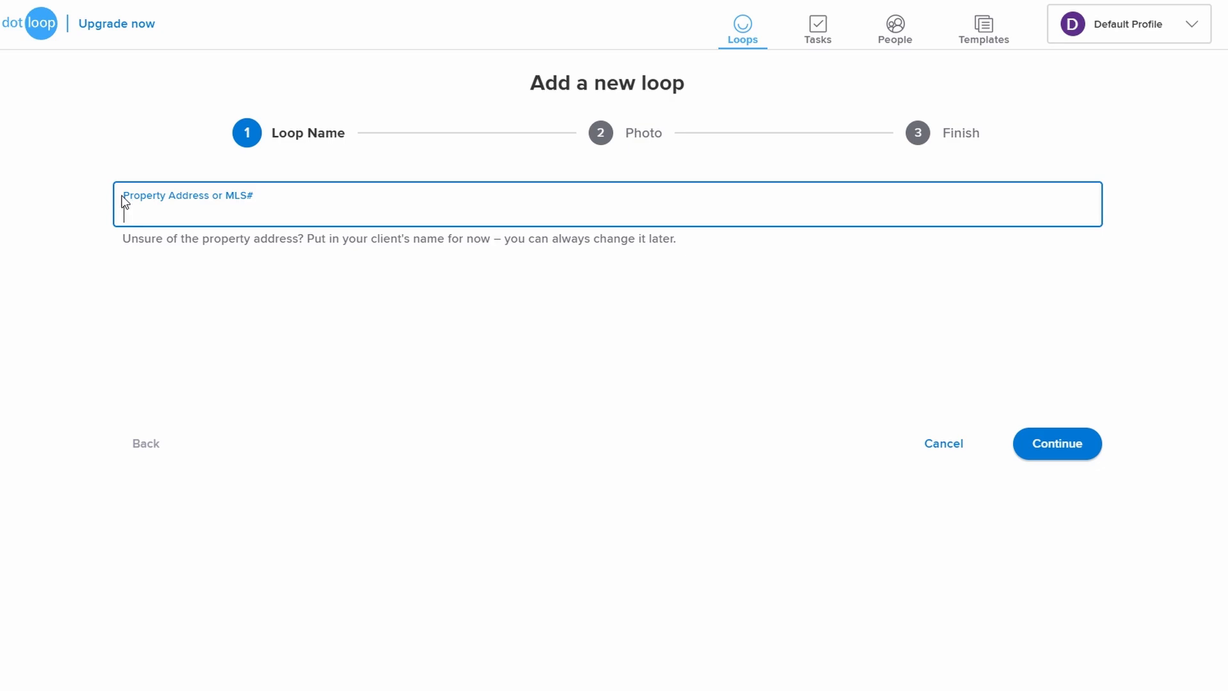
pyautogui.moveTo(127, 204)
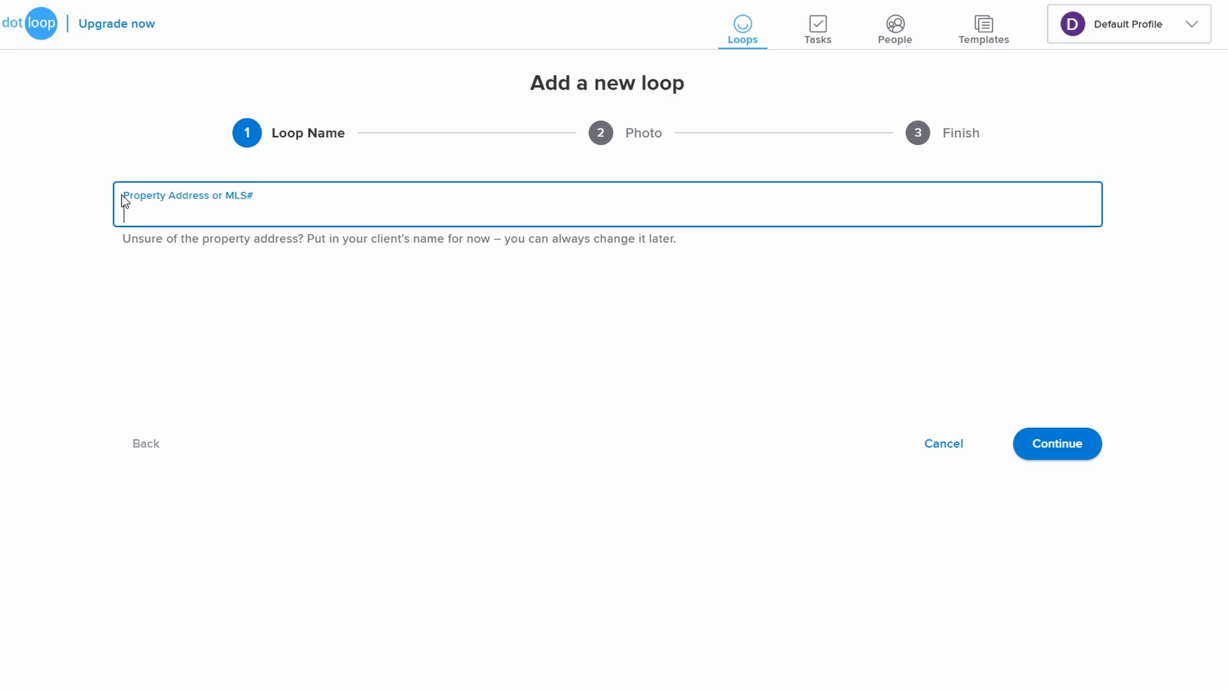
pyautogui.moveTo(818, 23)
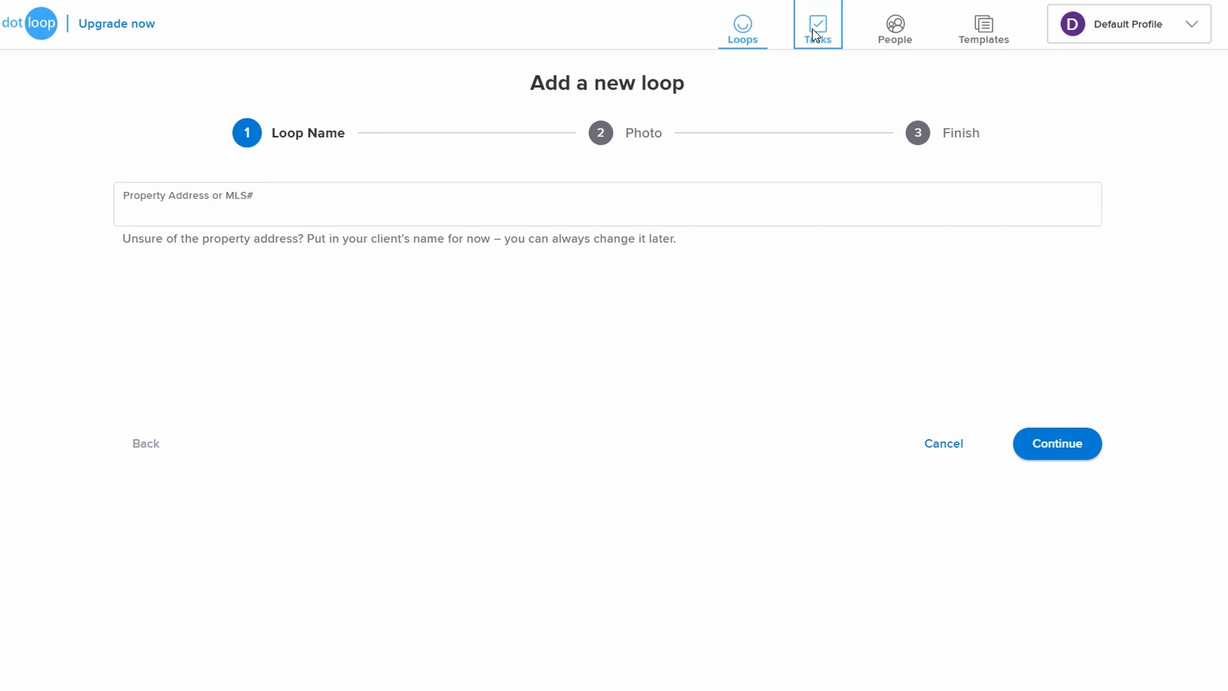
# Go to Tasks and browse the overdue and all loop task lists, then Personal Tasks assigned to me.
pyautogui.click(818, 23)
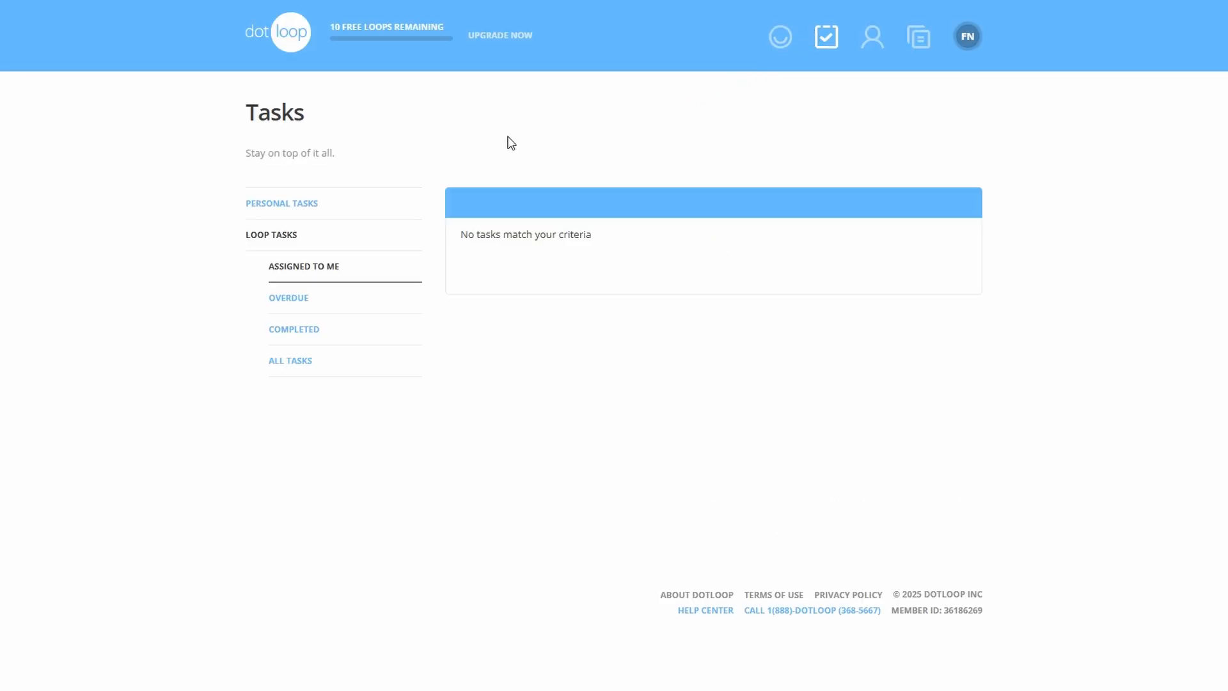
pyautogui.doubleClick(274, 113)
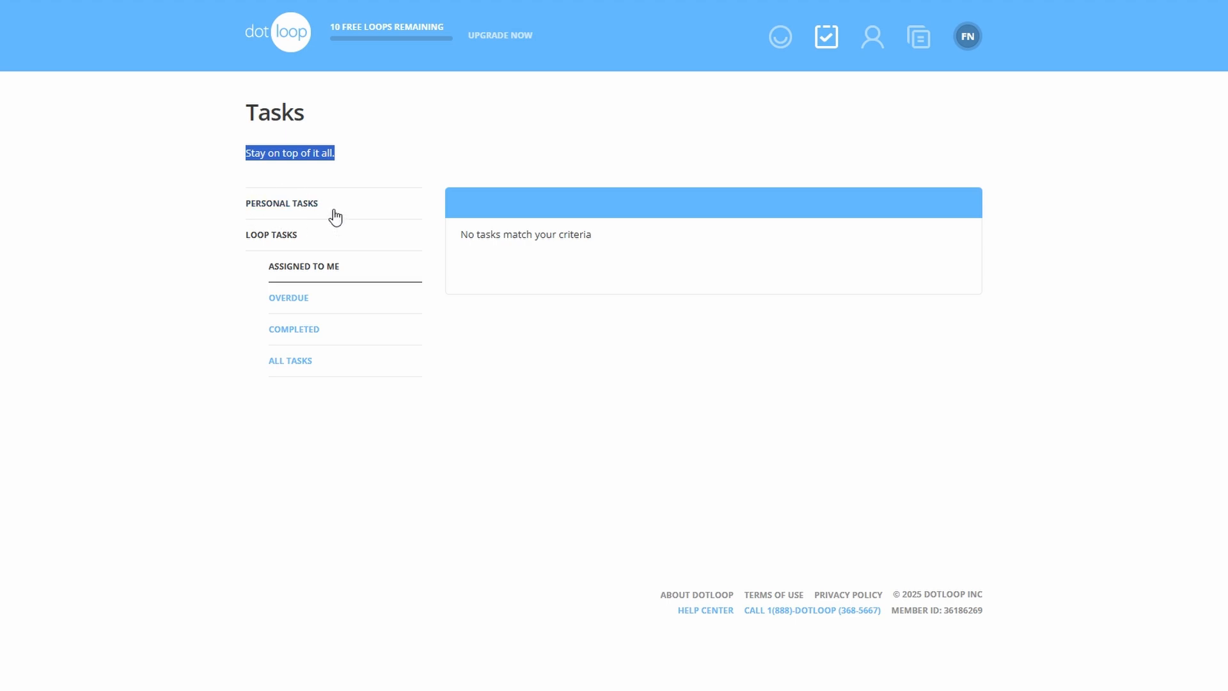
pyautogui.moveTo(270, 235)
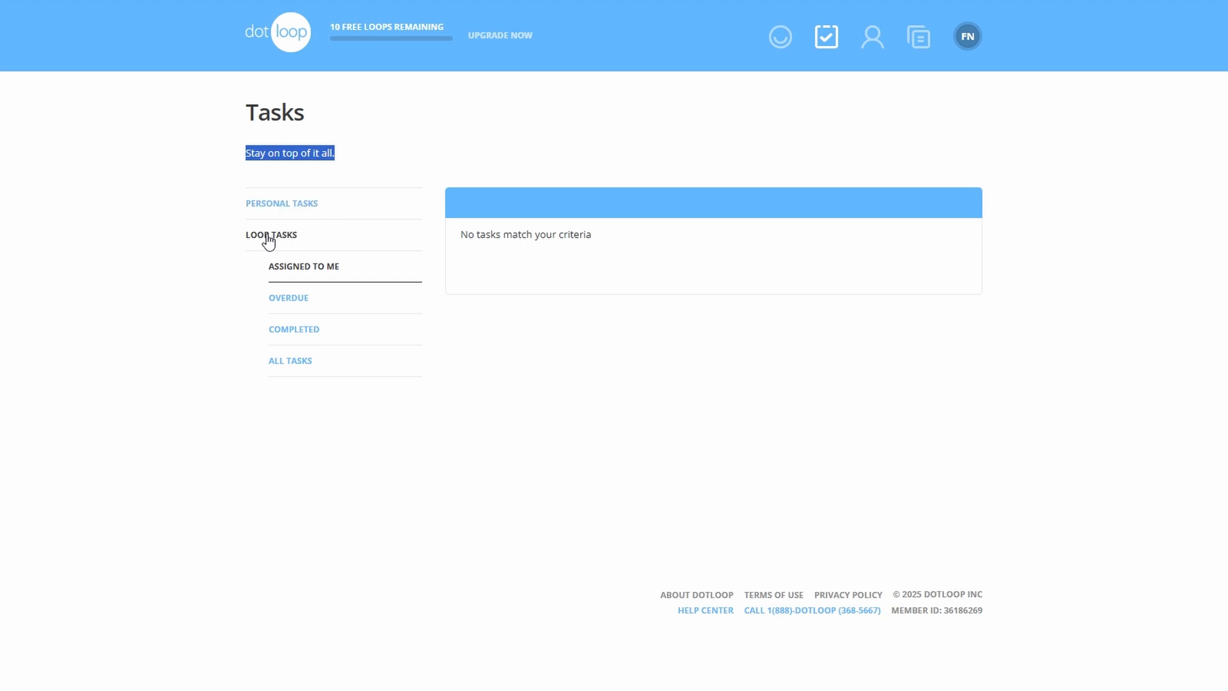
pyautogui.moveTo(288, 298)
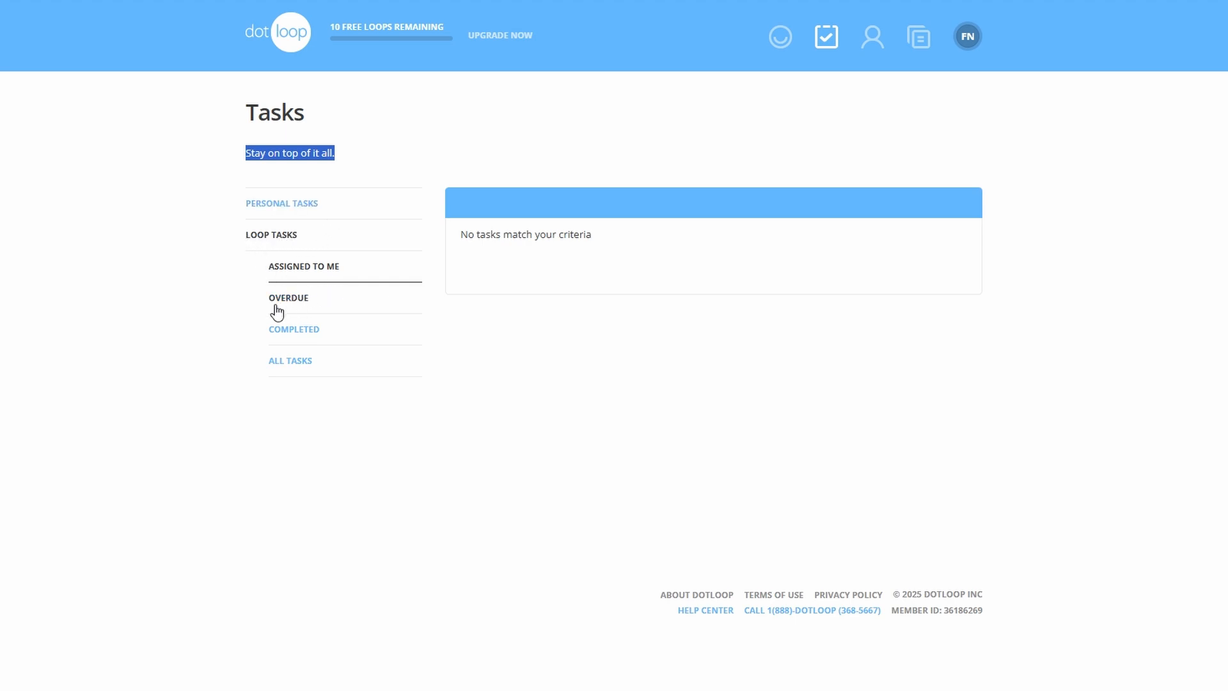
pyautogui.moveTo(290, 361)
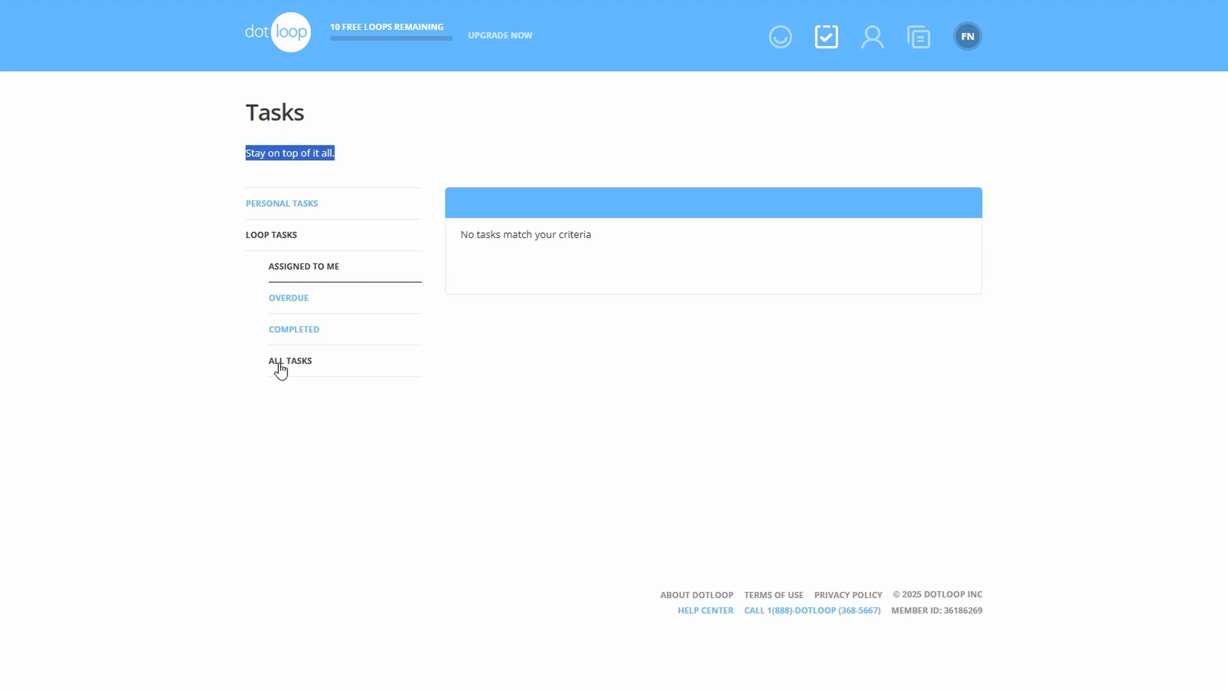
pyautogui.moveTo(282, 204)
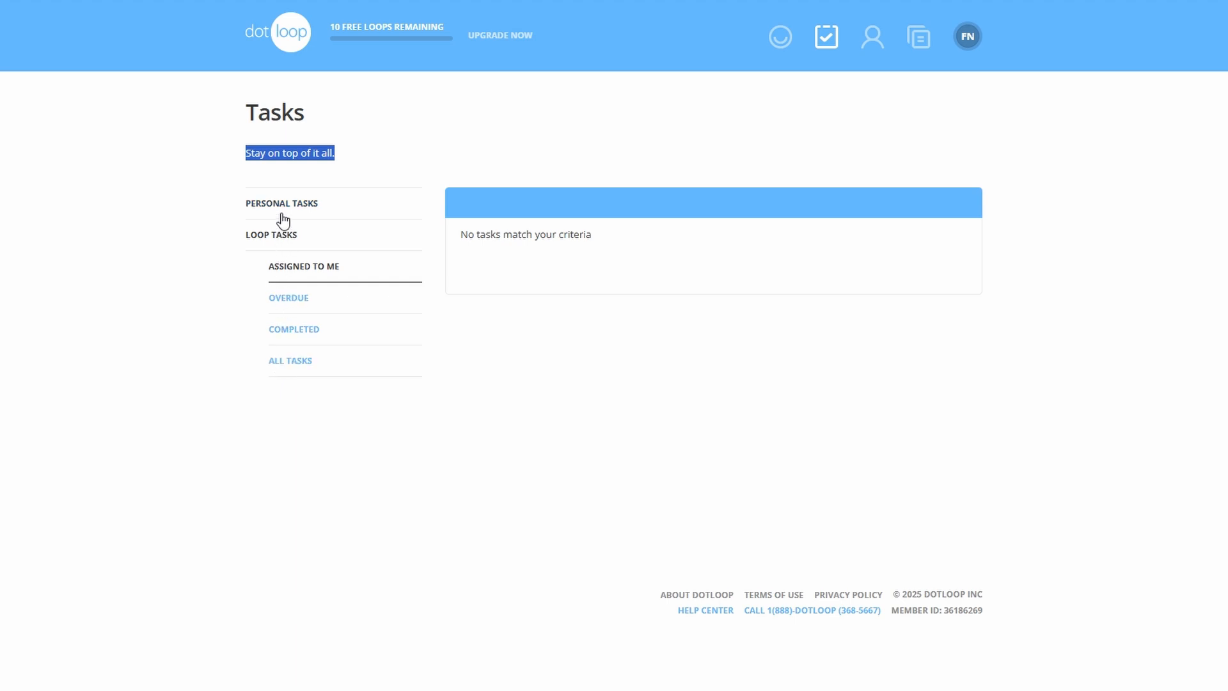
pyautogui.click(288, 299)
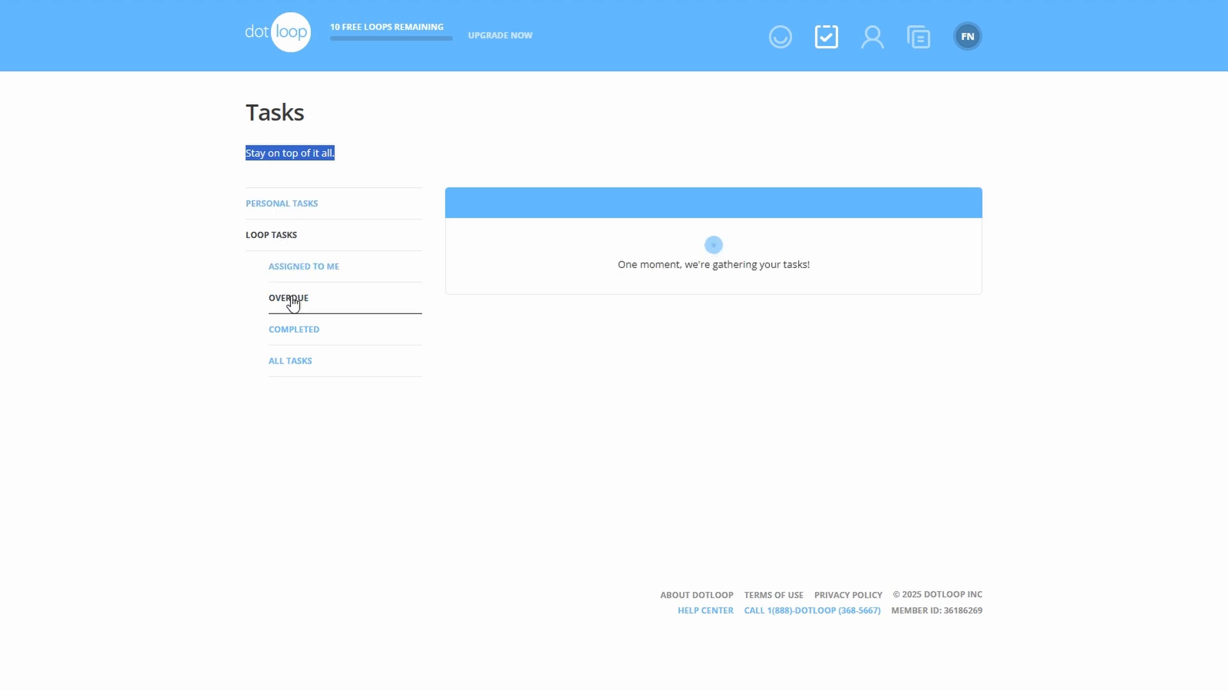
pyautogui.click(294, 329)
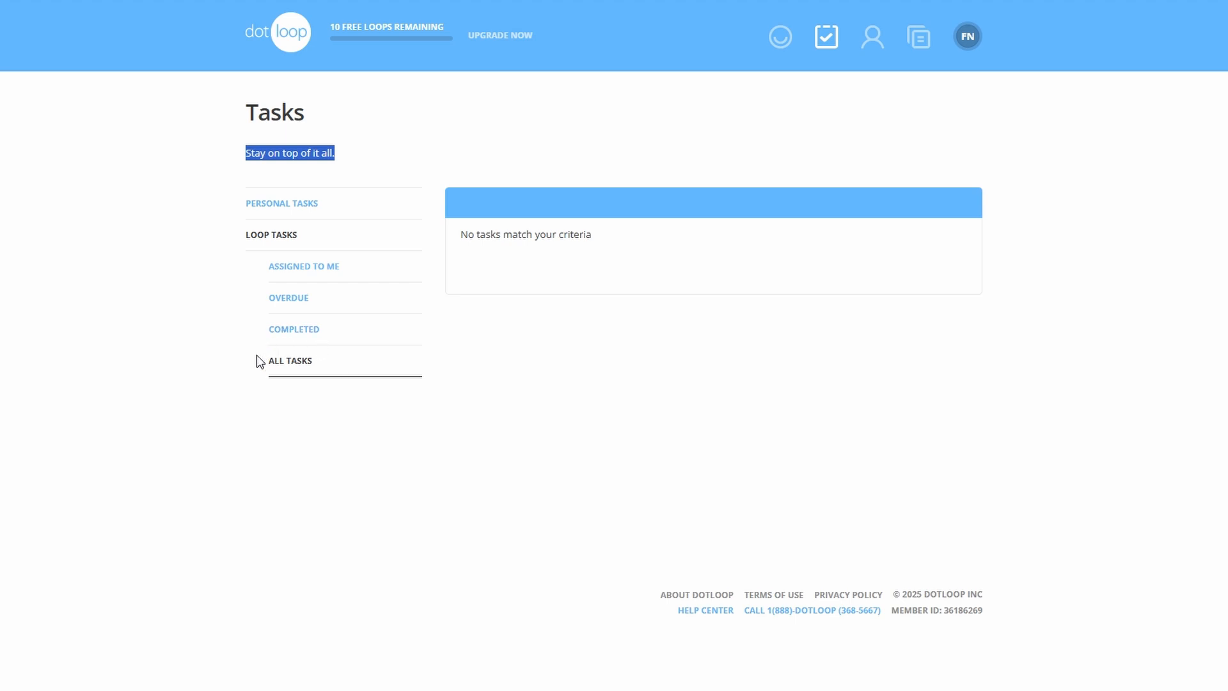
pyautogui.moveTo(305, 362)
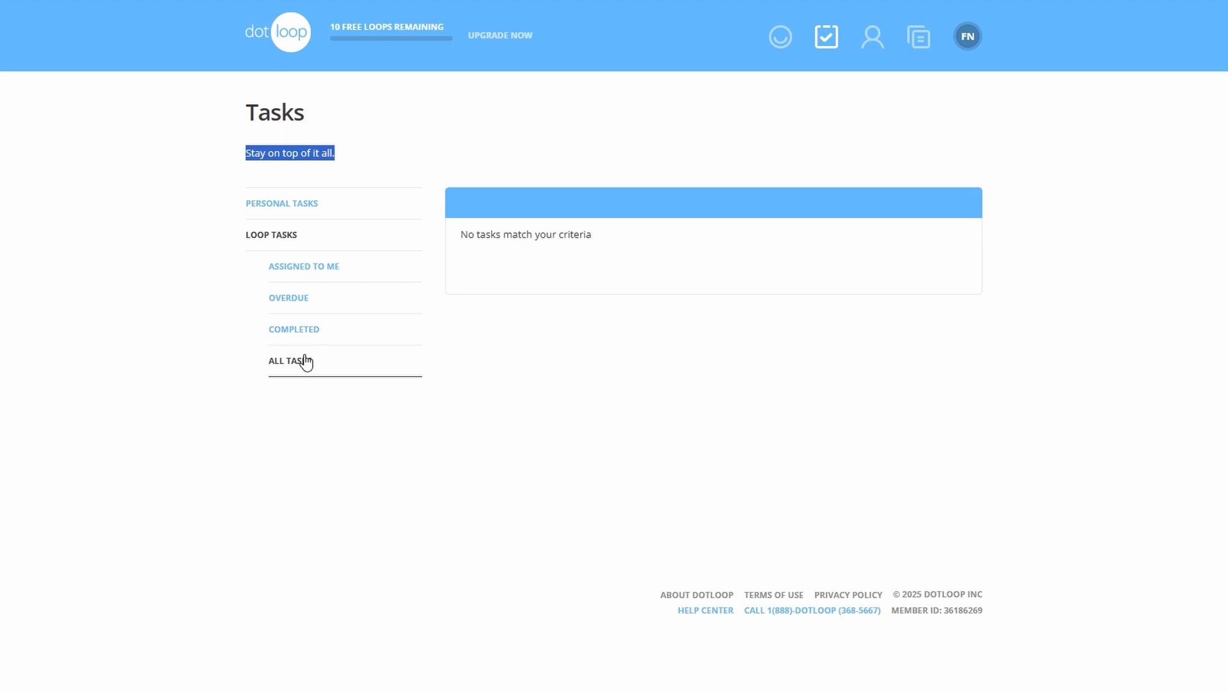
pyautogui.moveTo(525, 379)
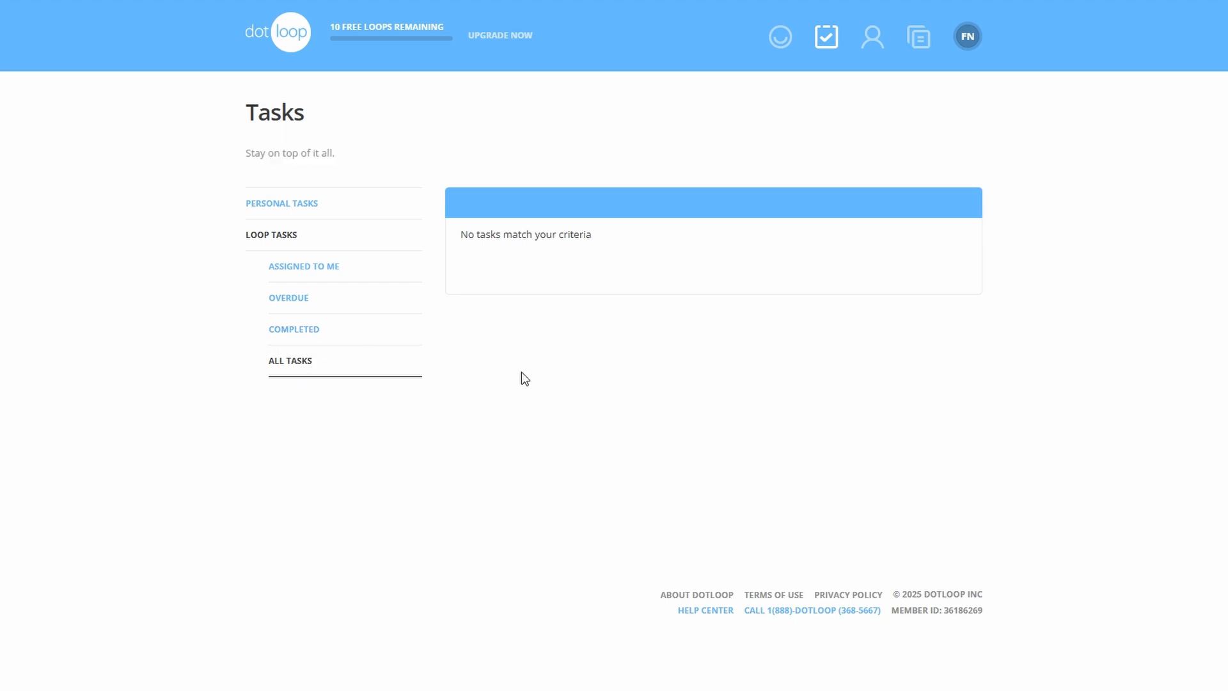
pyautogui.click(282, 203)
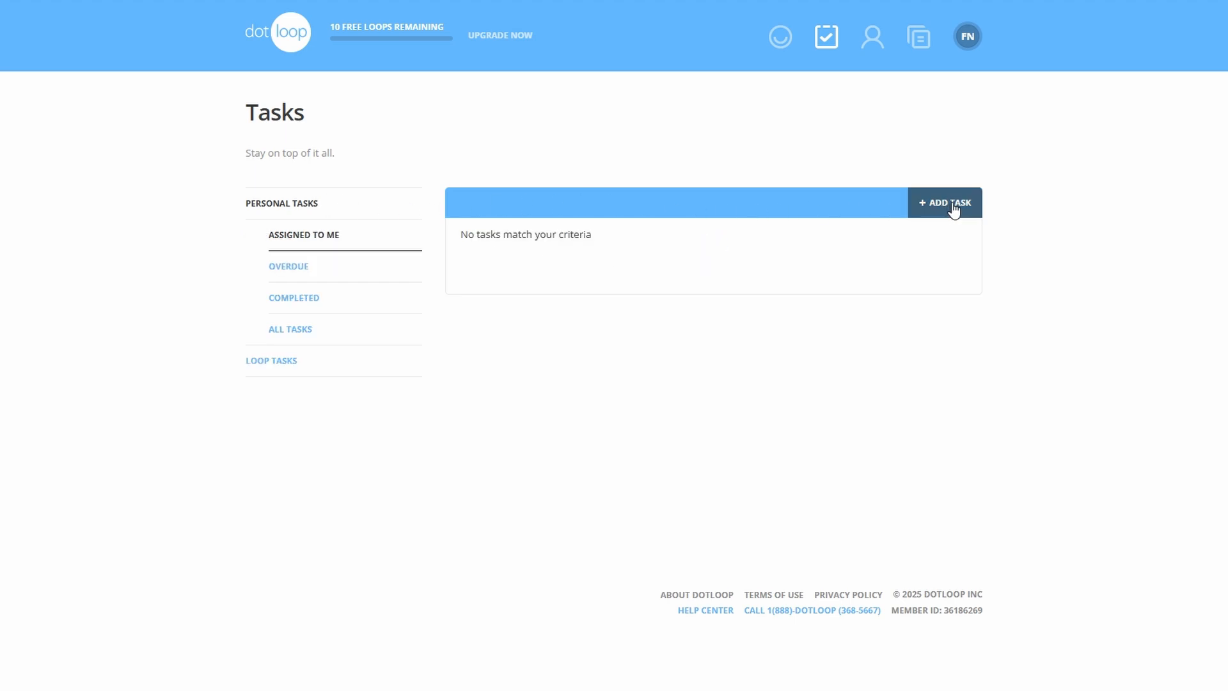
# Add a personal task named New Tasks and review its due date, assignee and rename/delete options.
pyautogui.click(944, 203)
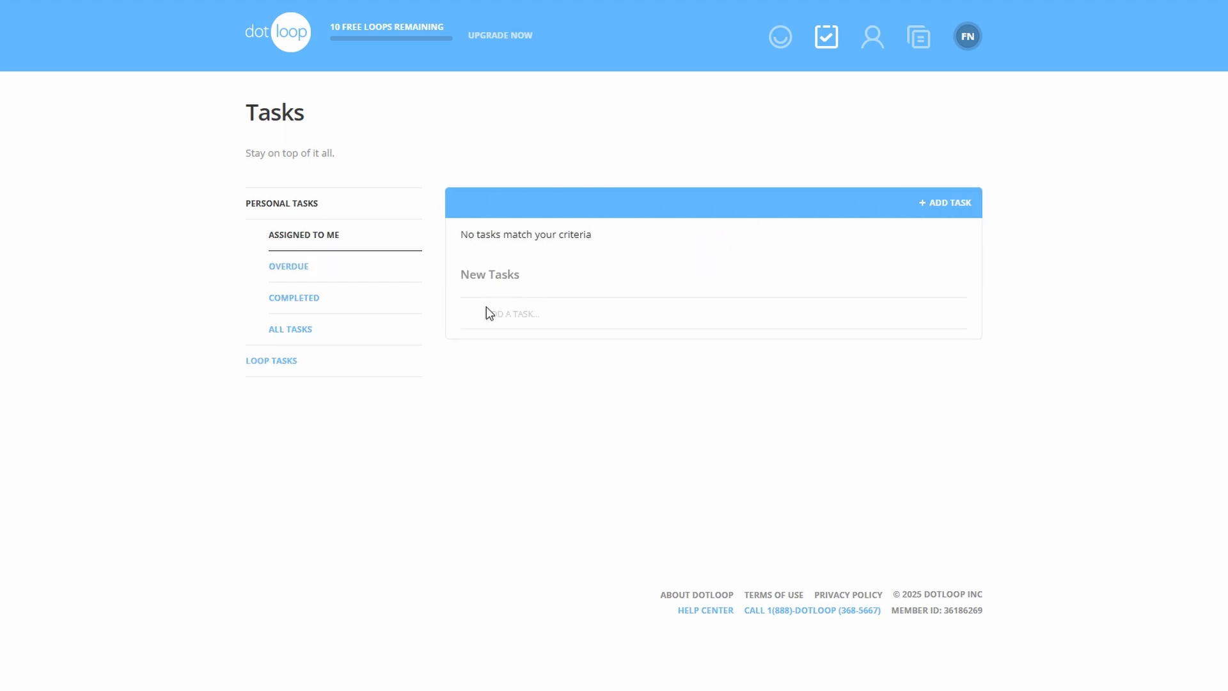
pyautogui.click(514, 314)
pyautogui.write('New Tasks')
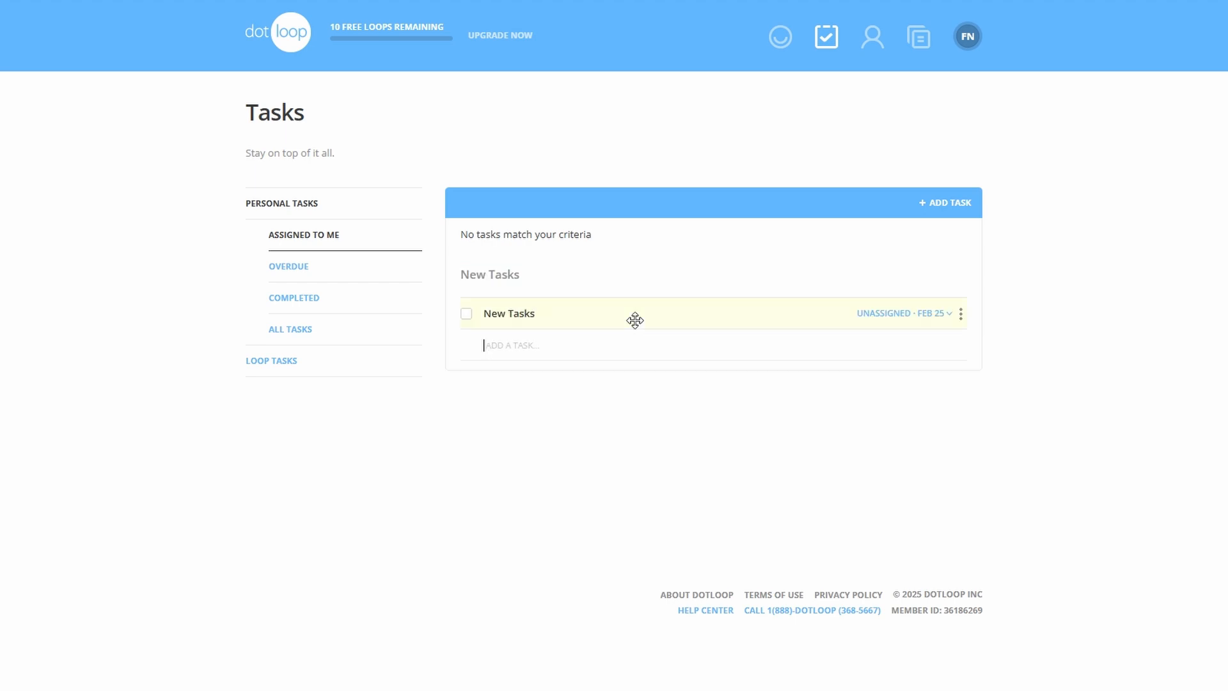
pyautogui.moveTo(881, 324)
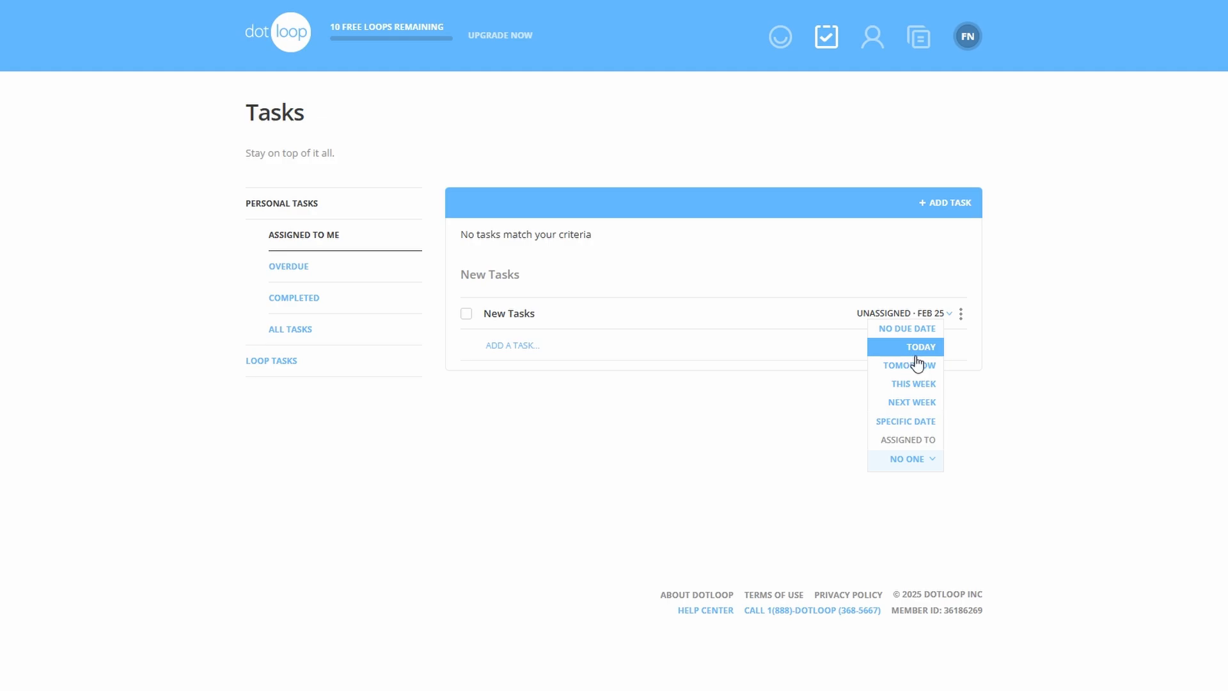
pyautogui.moveTo(871, 319)
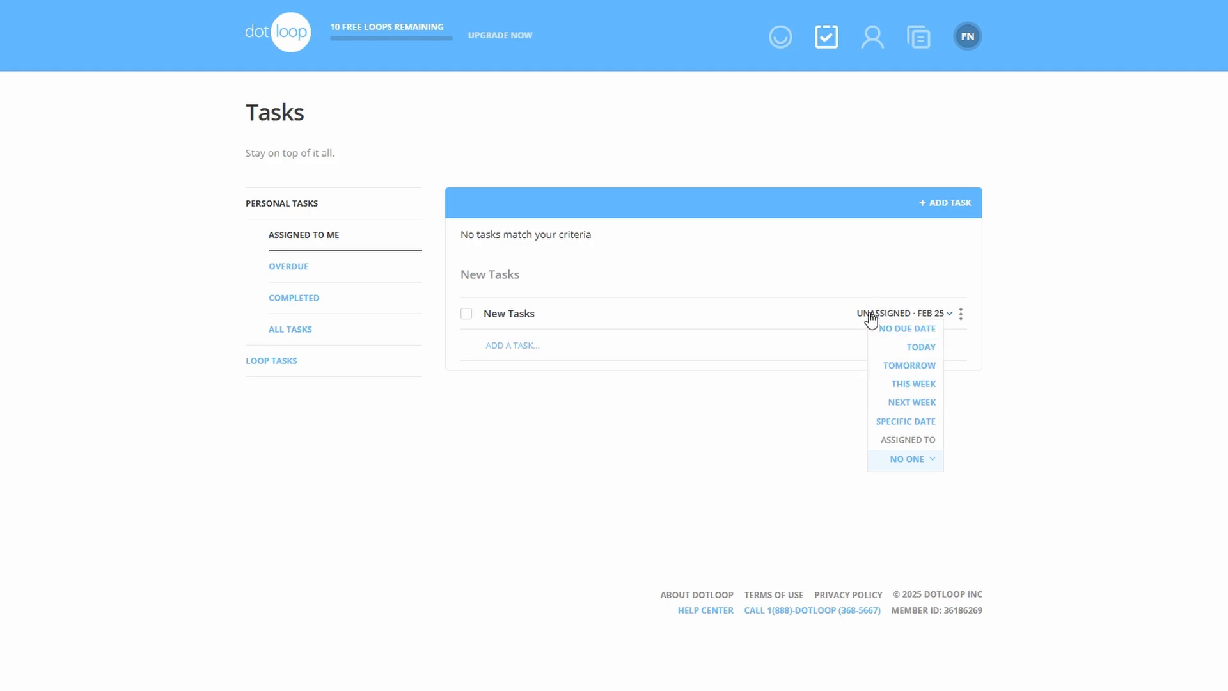
pyautogui.moveTo(466, 319)
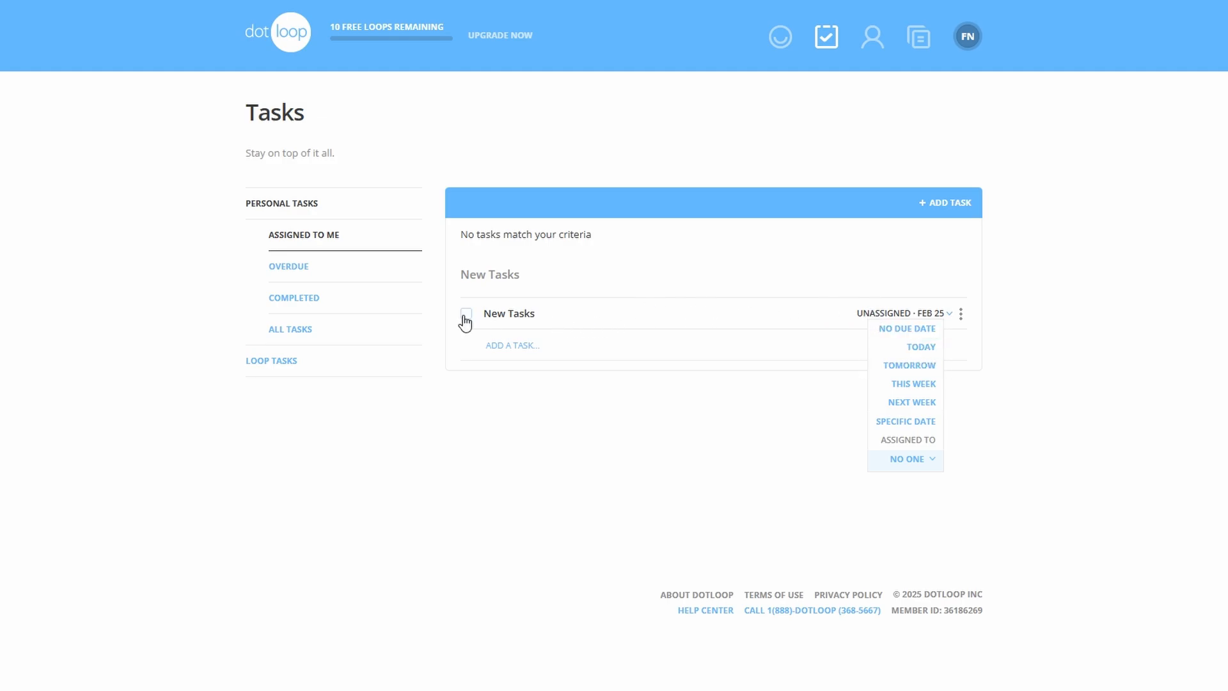
pyautogui.moveTo(487, 428)
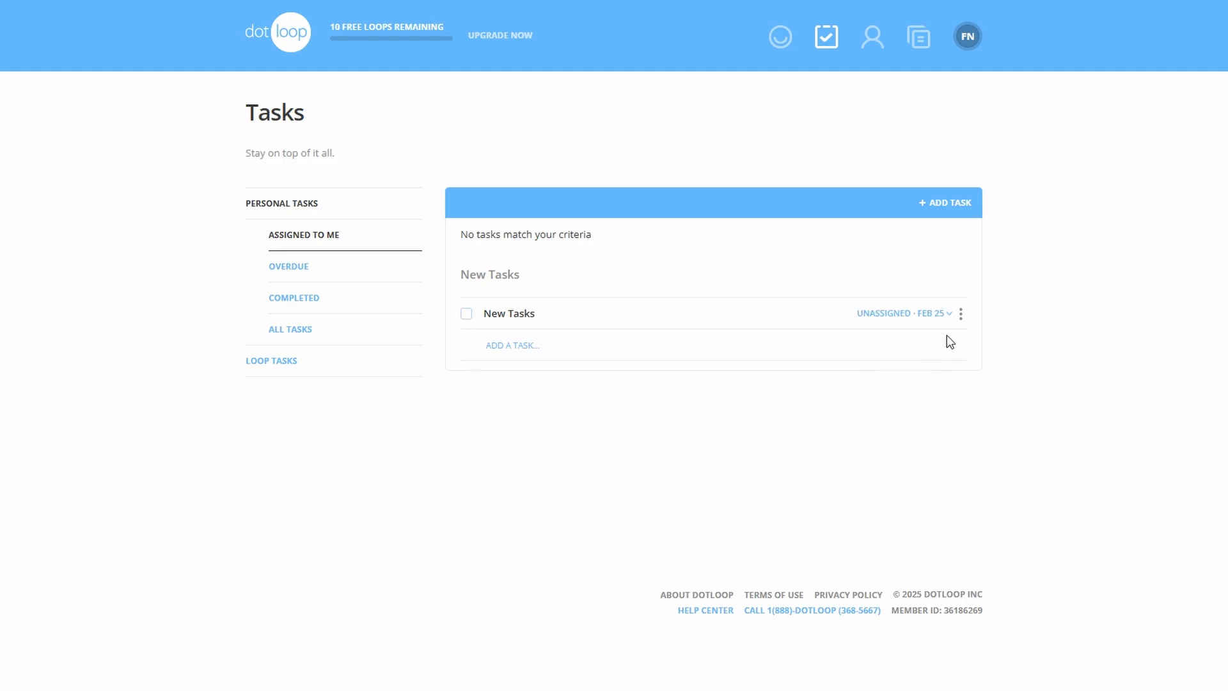
pyautogui.moveTo(961, 321)
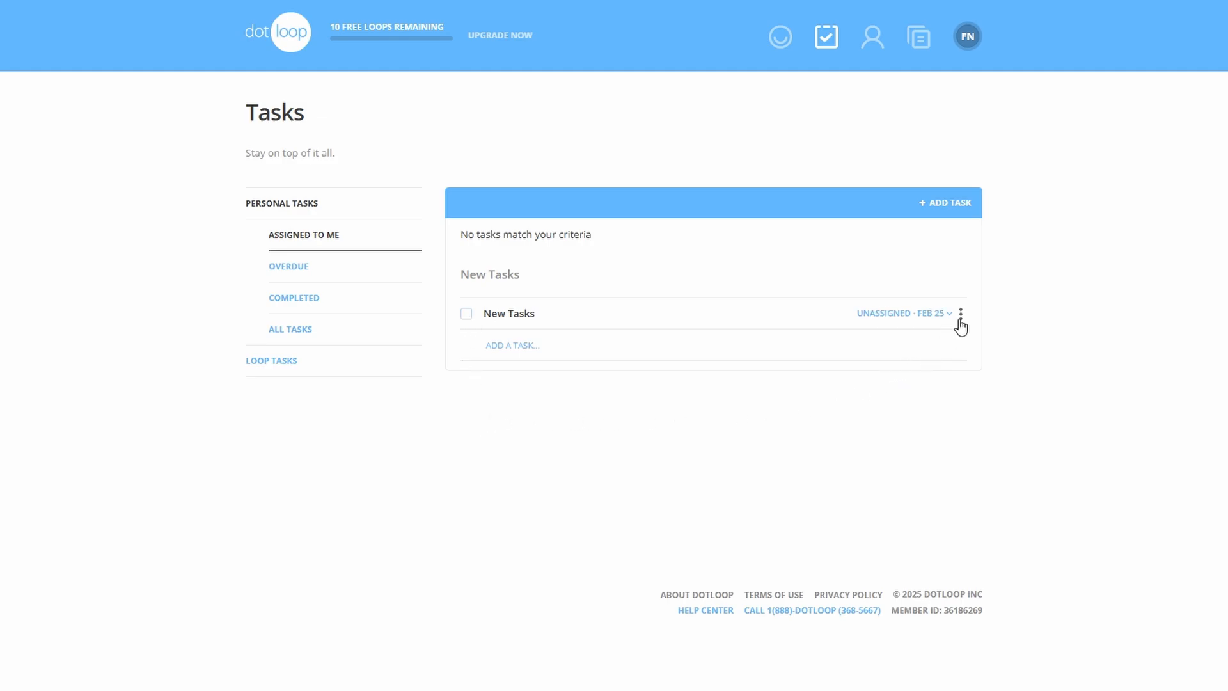
pyautogui.click(961, 314)
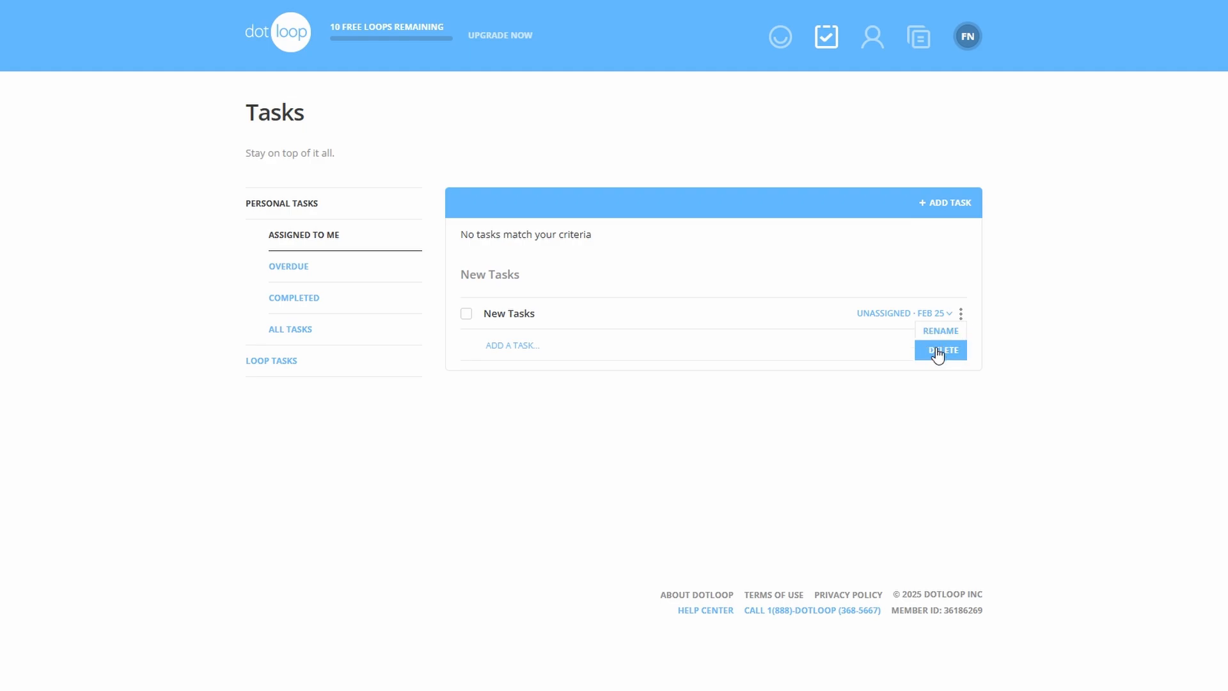
pyautogui.moveTo(817, 378)
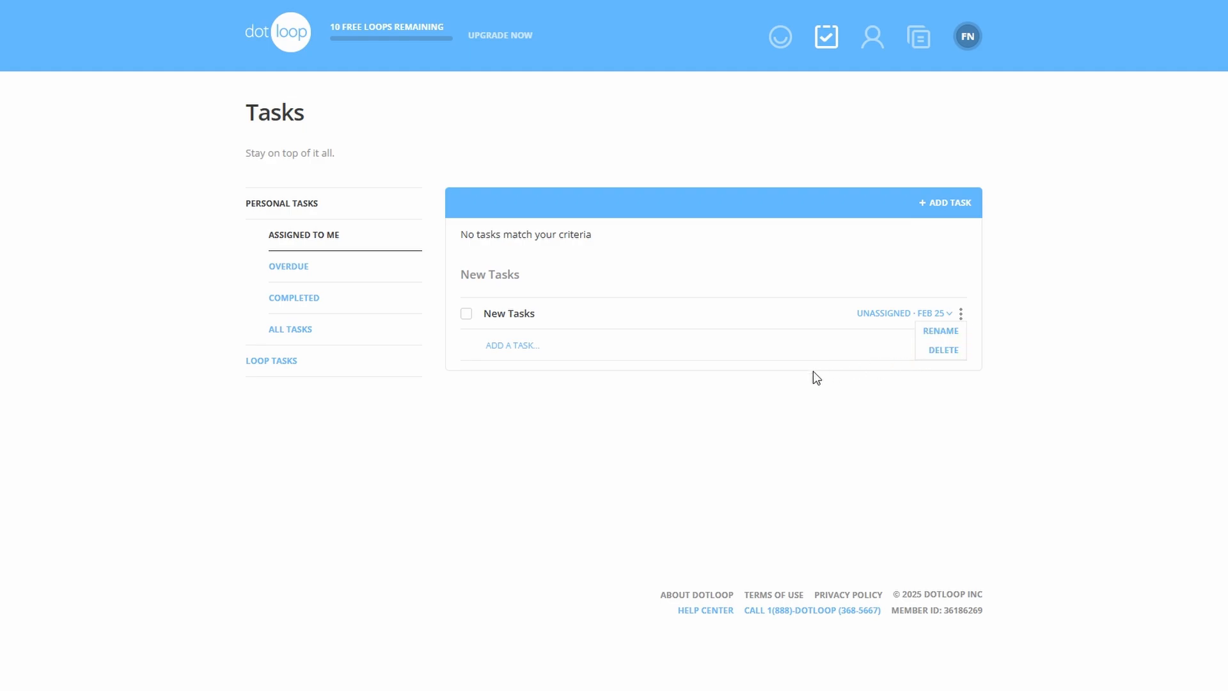
pyautogui.click(606, 410)
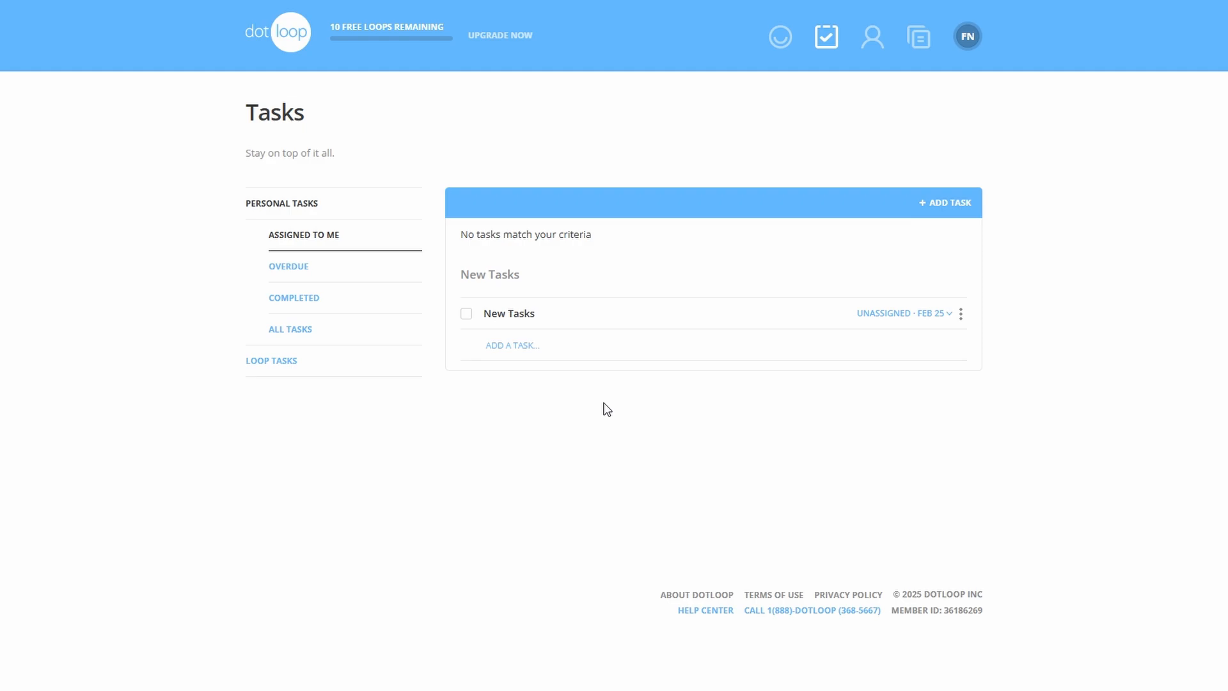
pyautogui.moveTo(965, 323)
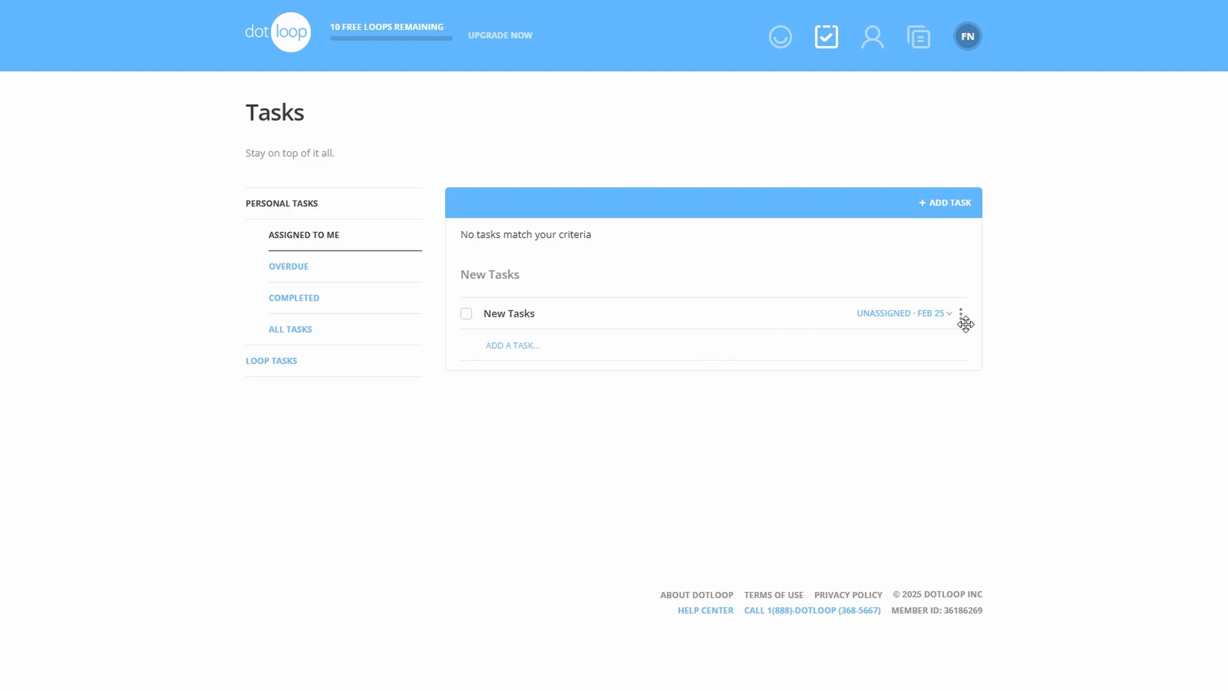
pyautogui.click(962, 319)
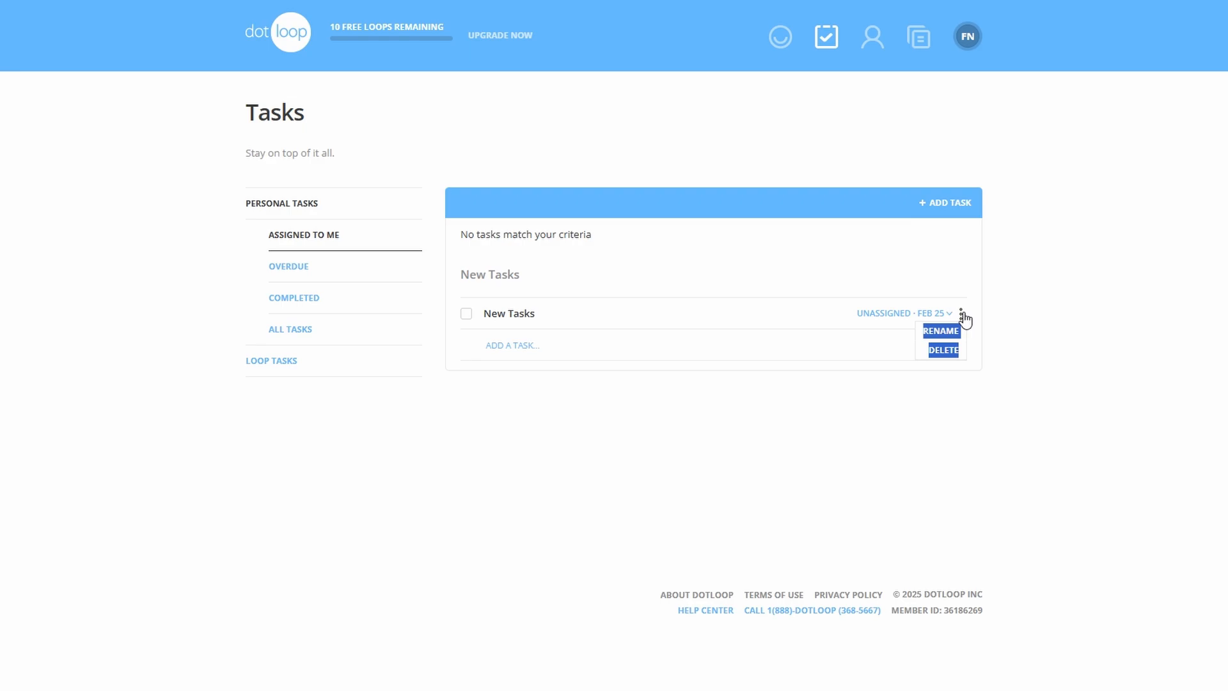
pyautogui.click(934, 313)
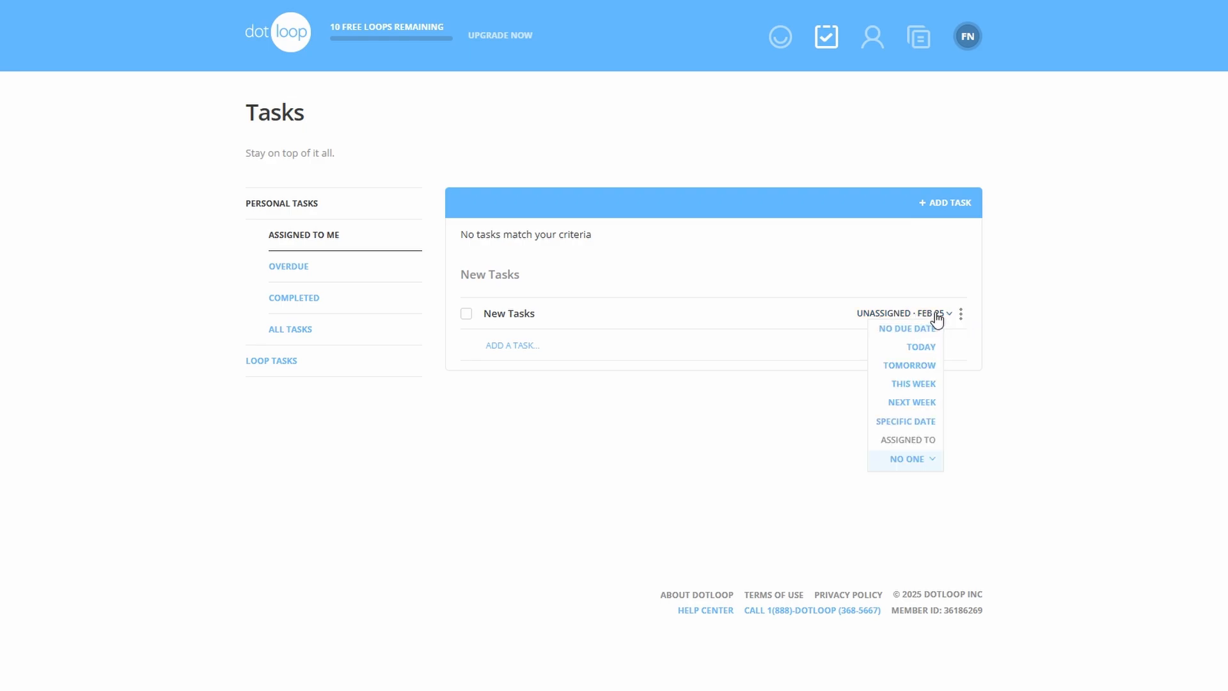
pyautogui.moveTo(906, 459)
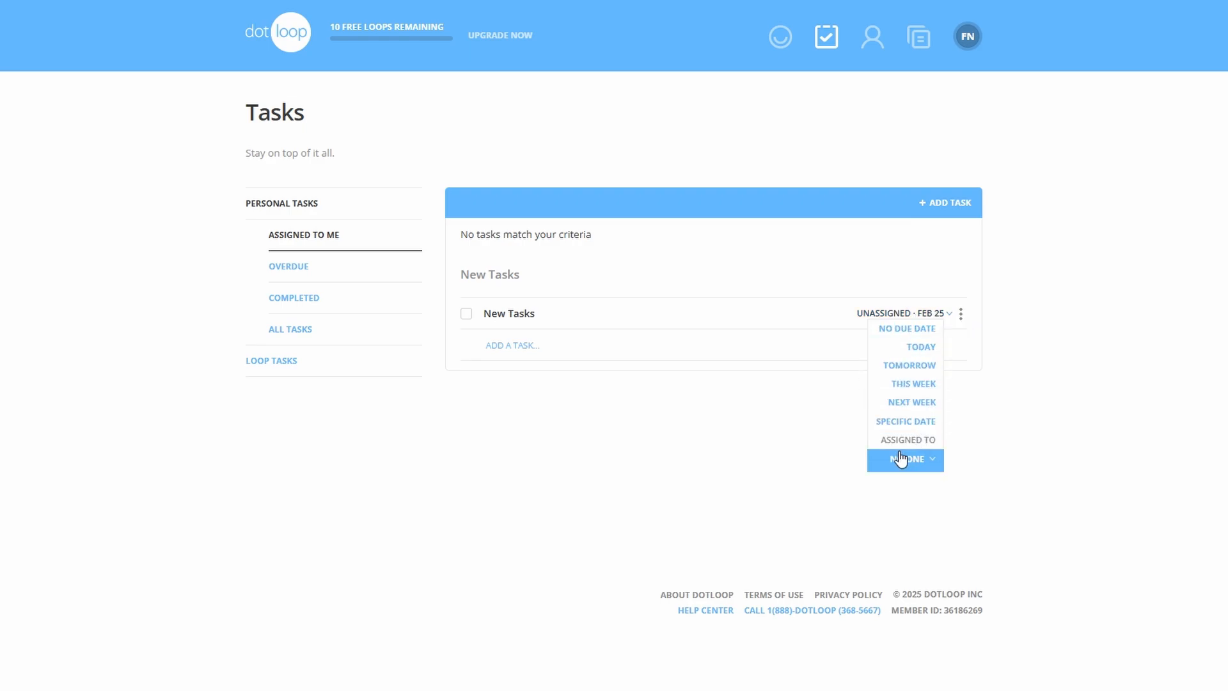
pyautogui.moveTo(313, 379)
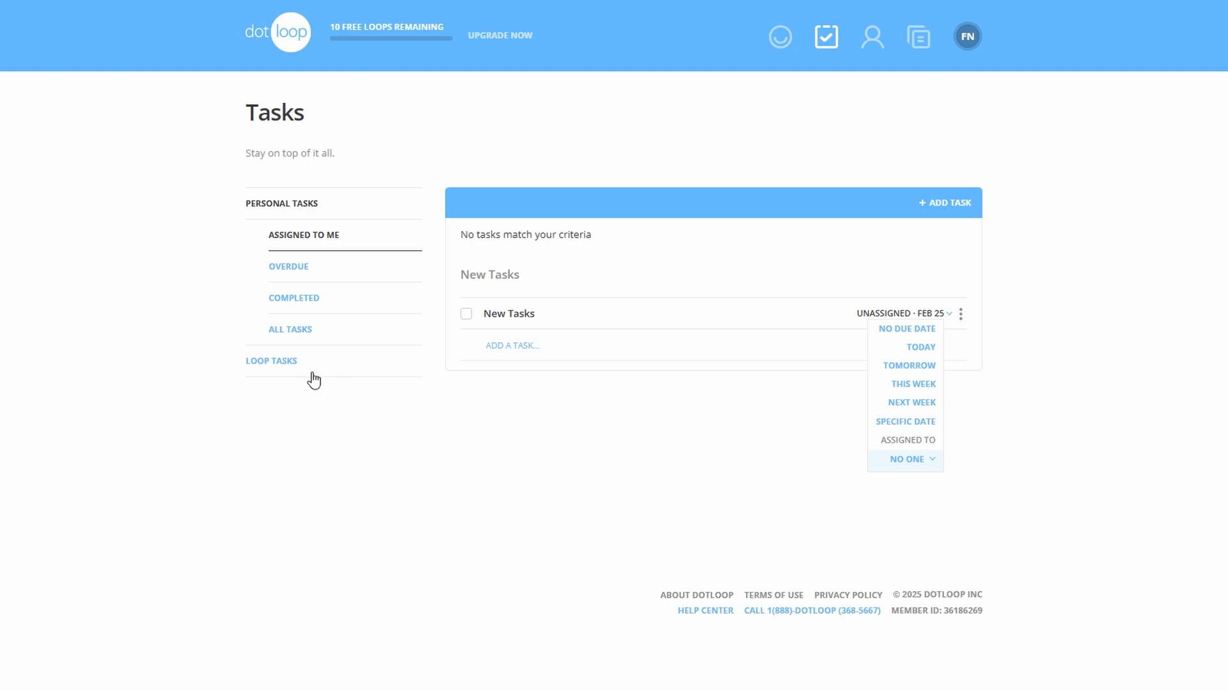
pyautogui.moveTo(305, 371)
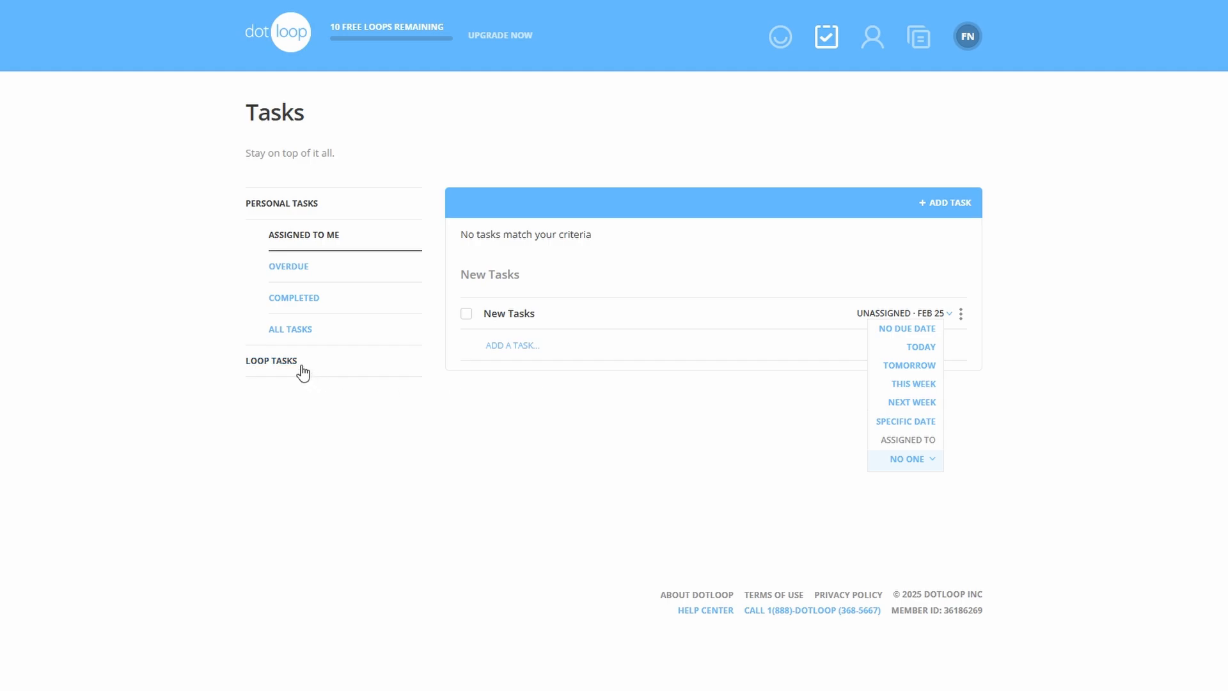
pyautogui.moveTo(370, 382)
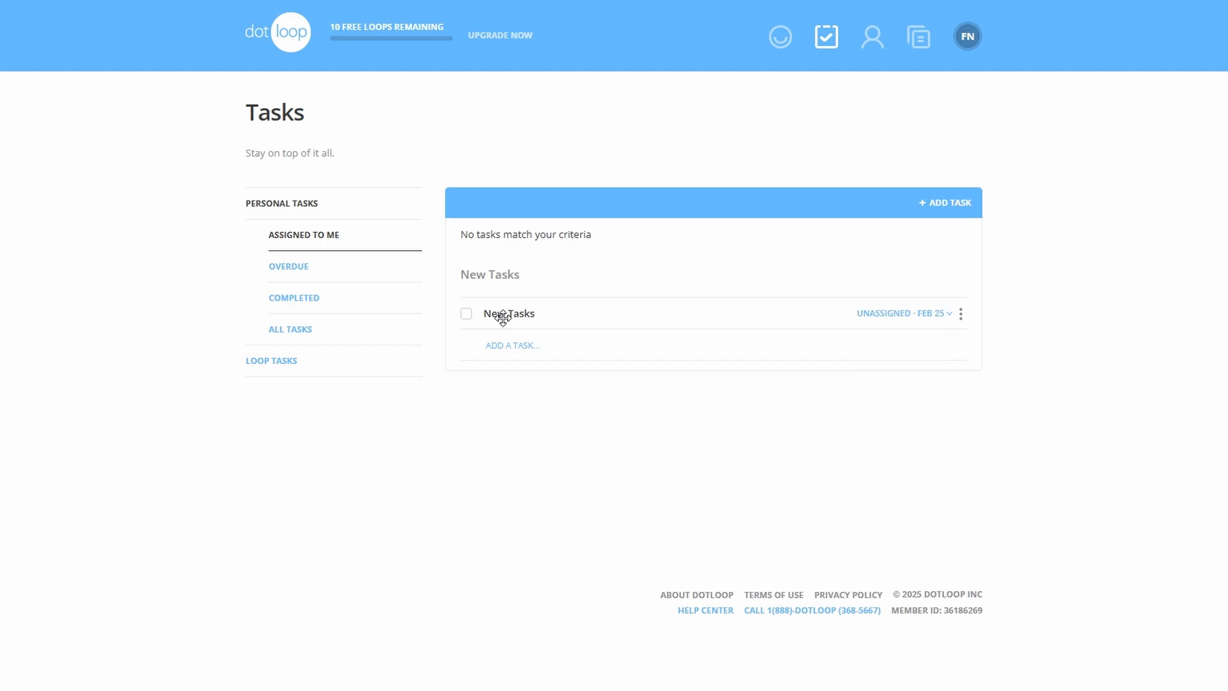
pyautogui.doubleClick(510, 313)
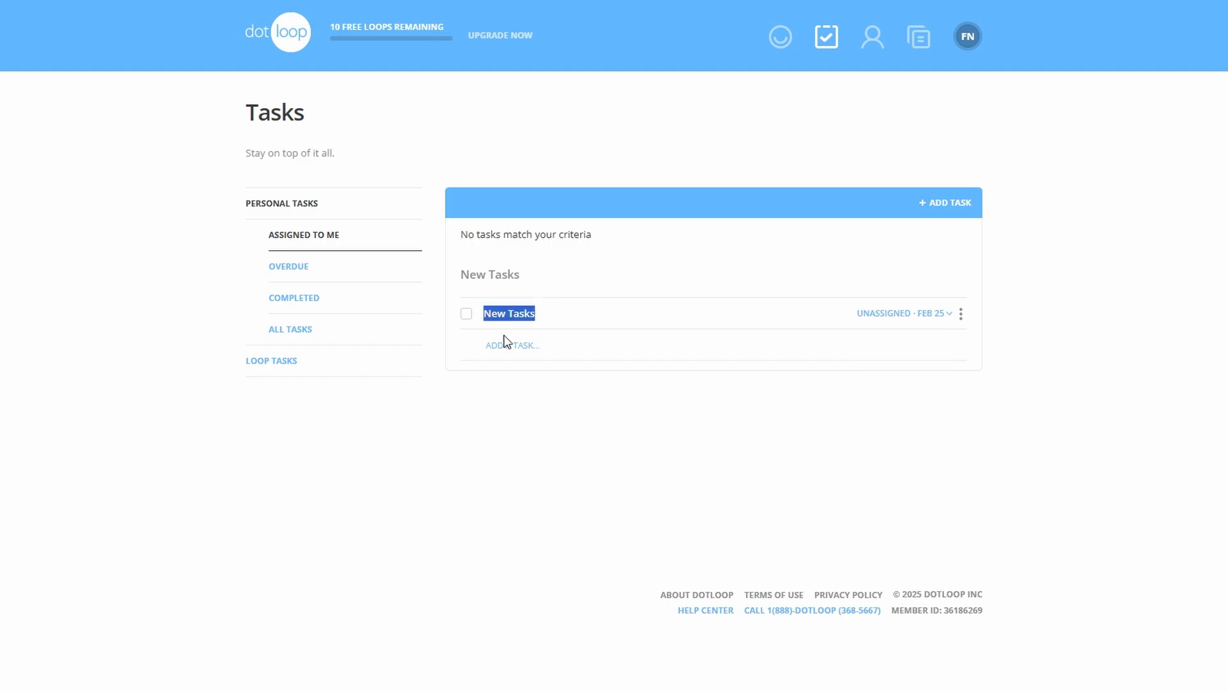
pyautogui.moveTo(534, 299)
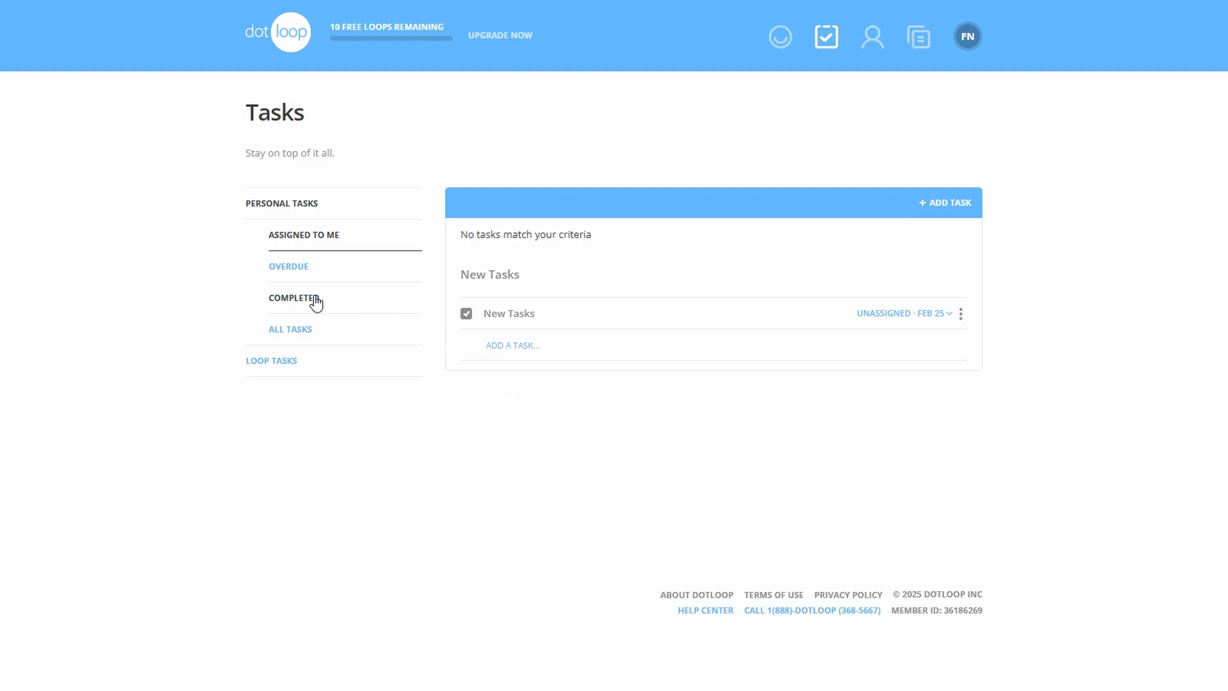
# View the completed tasks list, then go to the empty People contacts page.
pyautogui.click(294, 298)
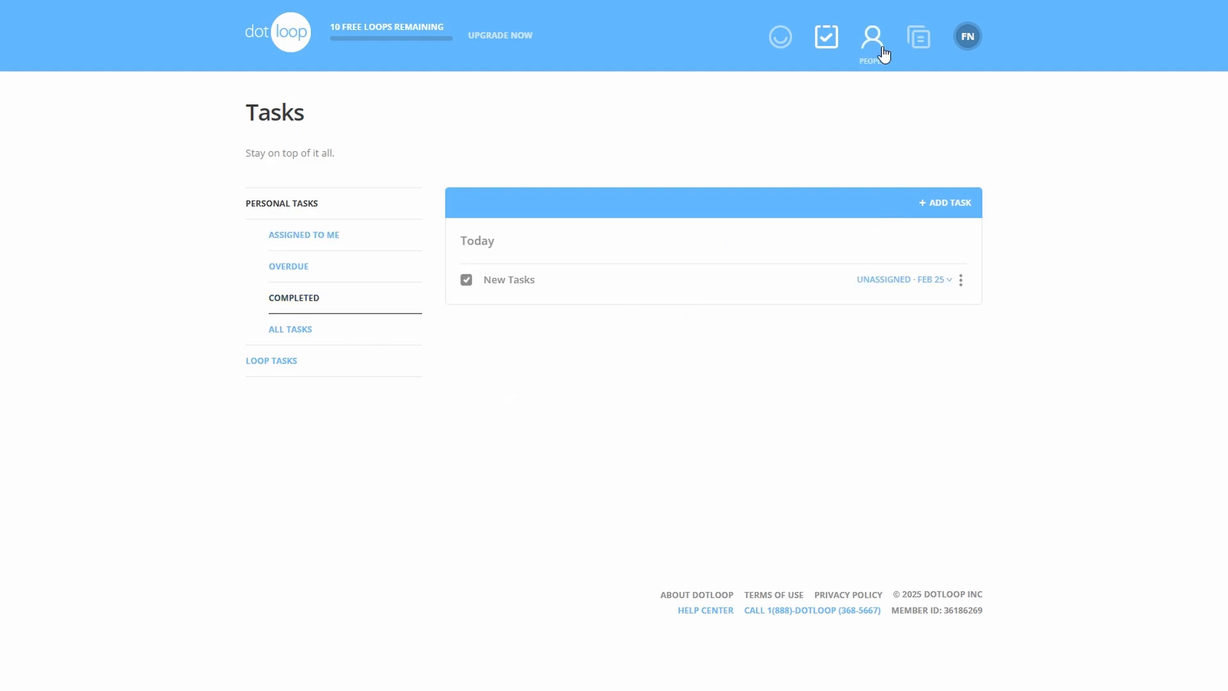
pyautogui.click(871, 36)
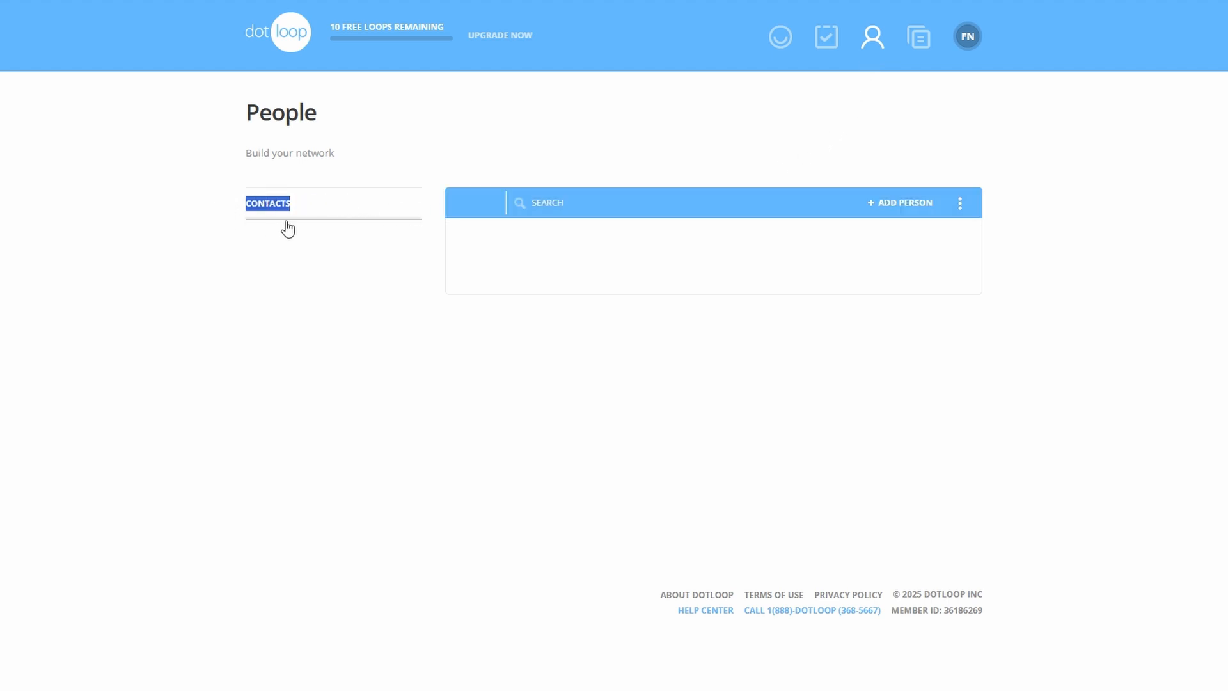
pyautogui.moveTo(324, 221)
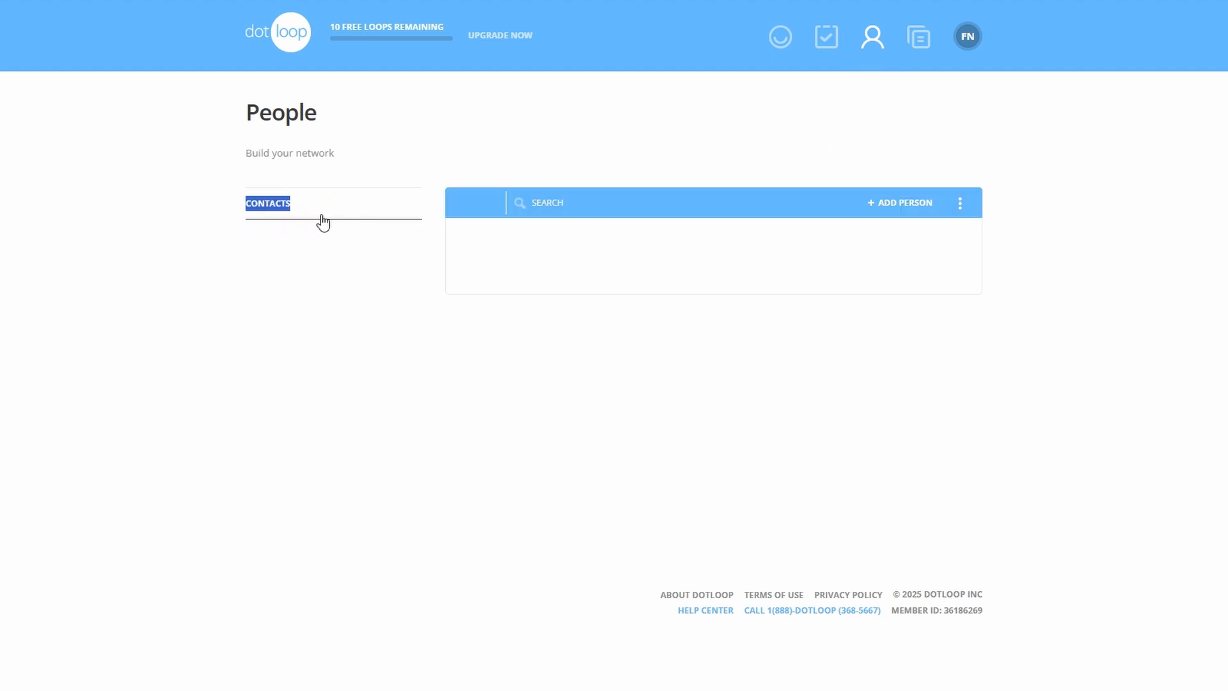
pyautogui.moveTo(335, 205)
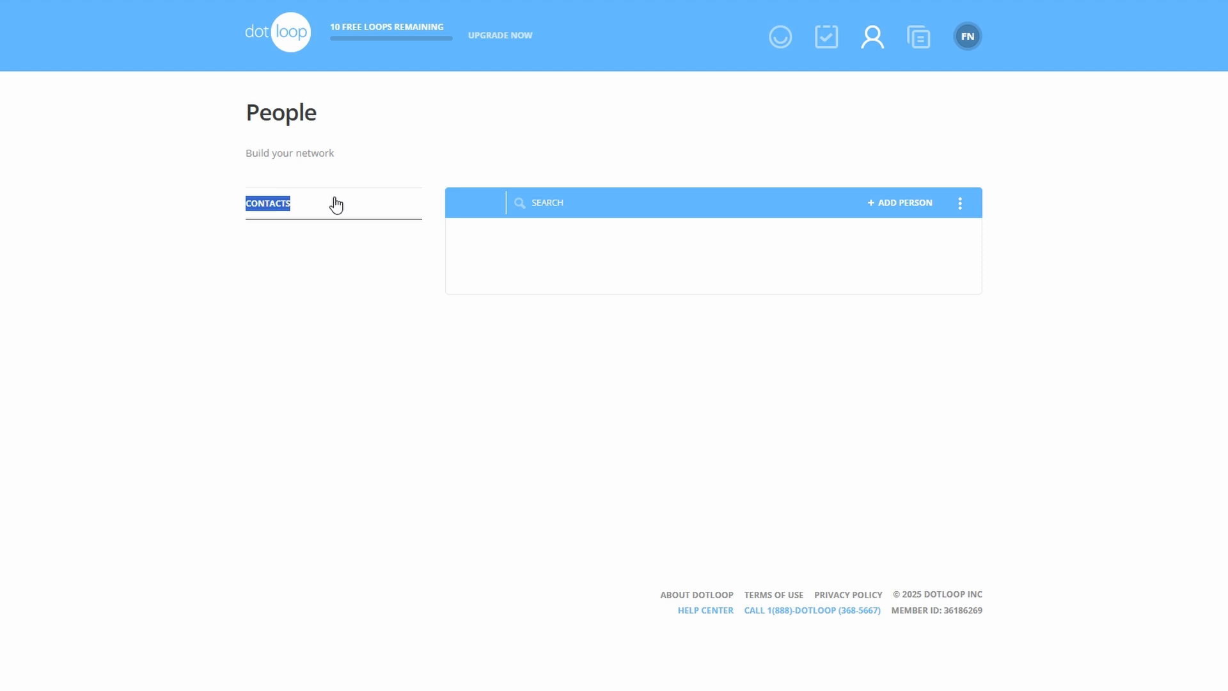
pyautogui.moveTo(516, 232)
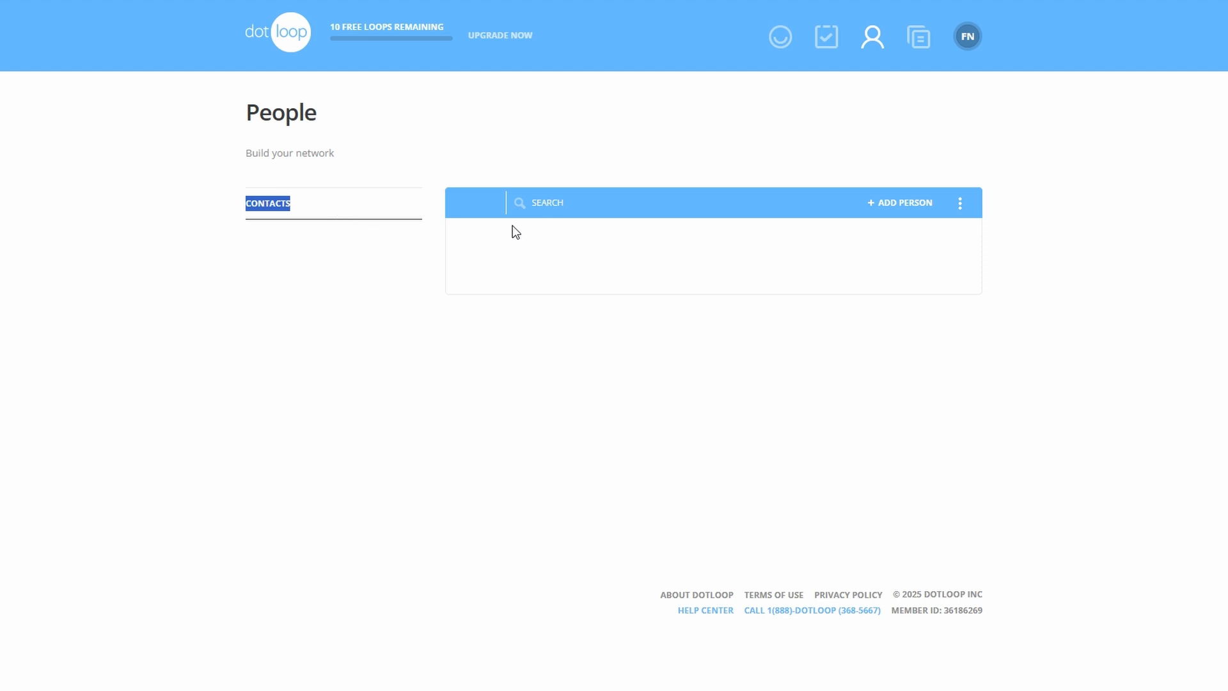
pyautogui.moveTo(537, 247)
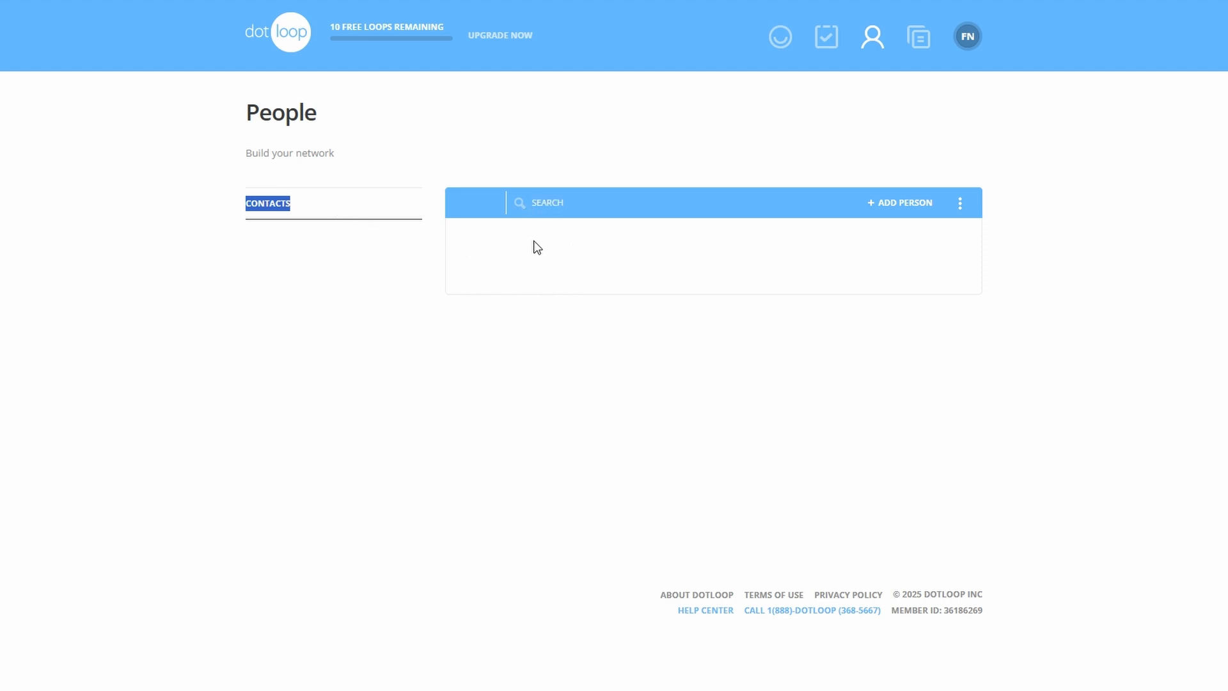
pyautogui.moveTo(553, 265)
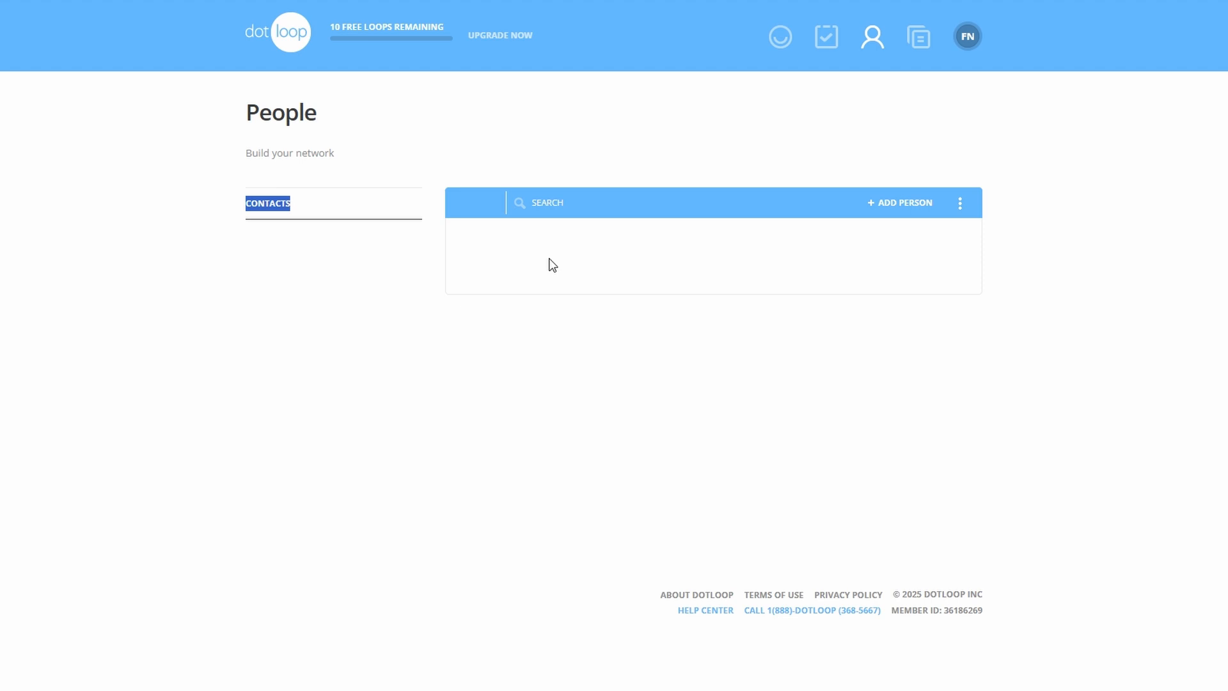
pyautogui.moveTo(901, 203)
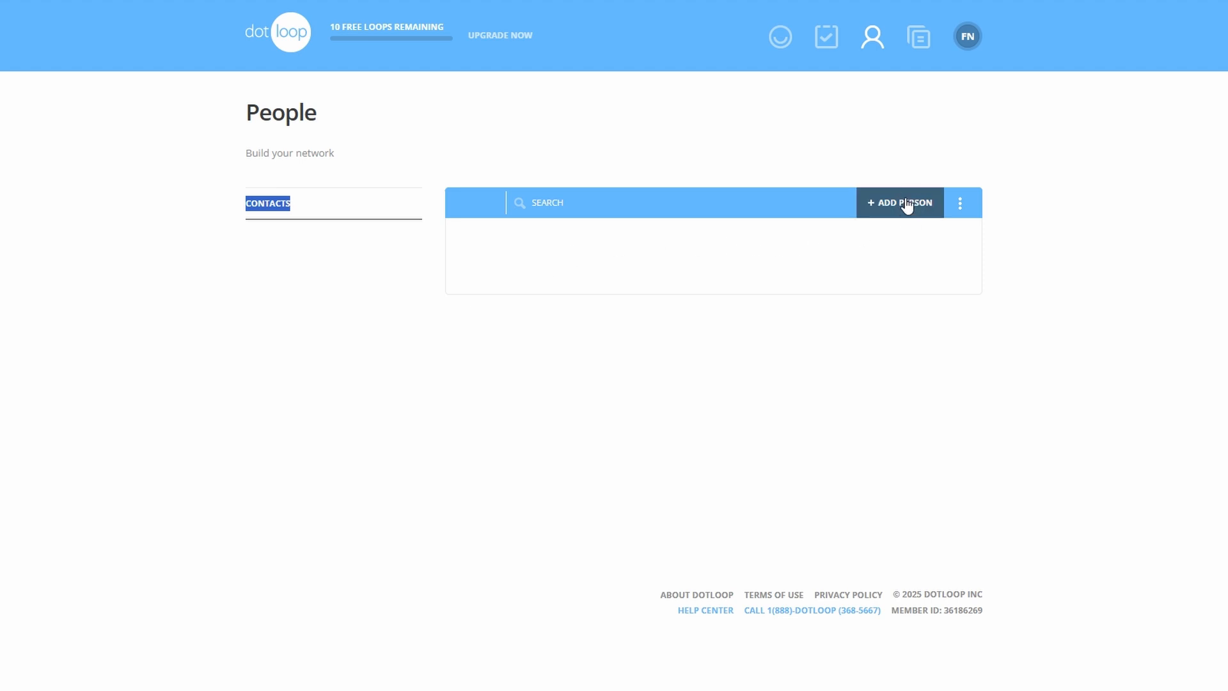
# Add a new person named 'Full Name' with the Seller's Attorney role.
pyautogui.click(899, 203)
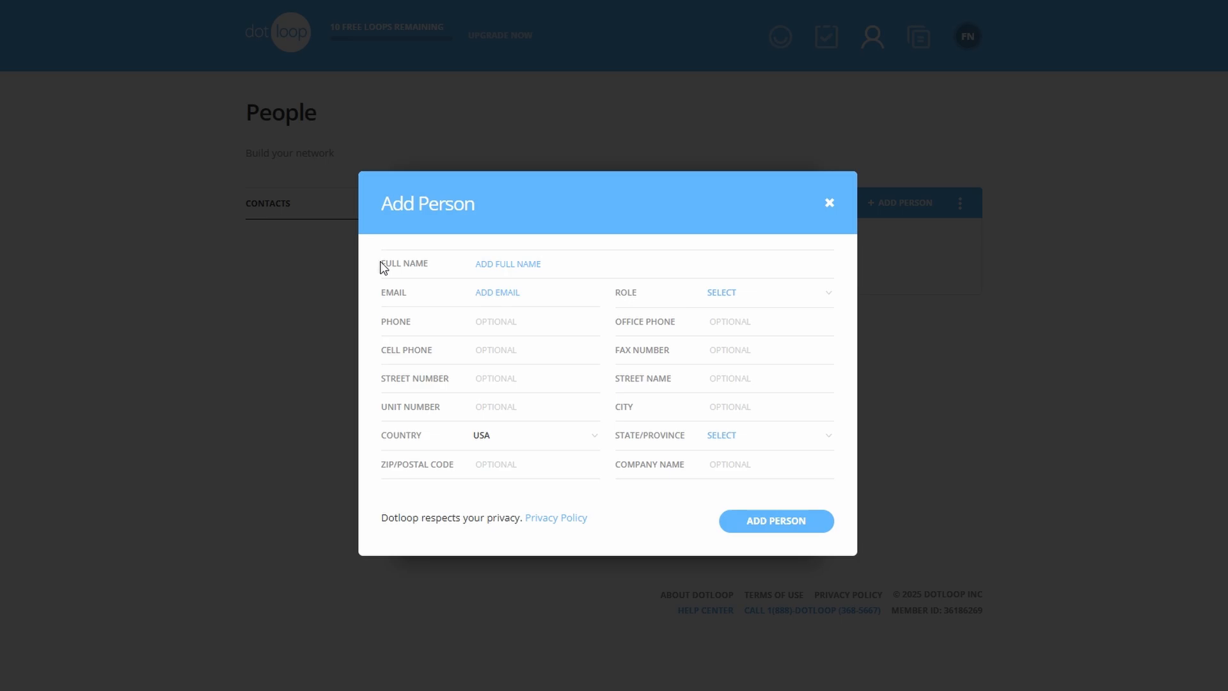
pyautogui.doubleClick(405, 263)
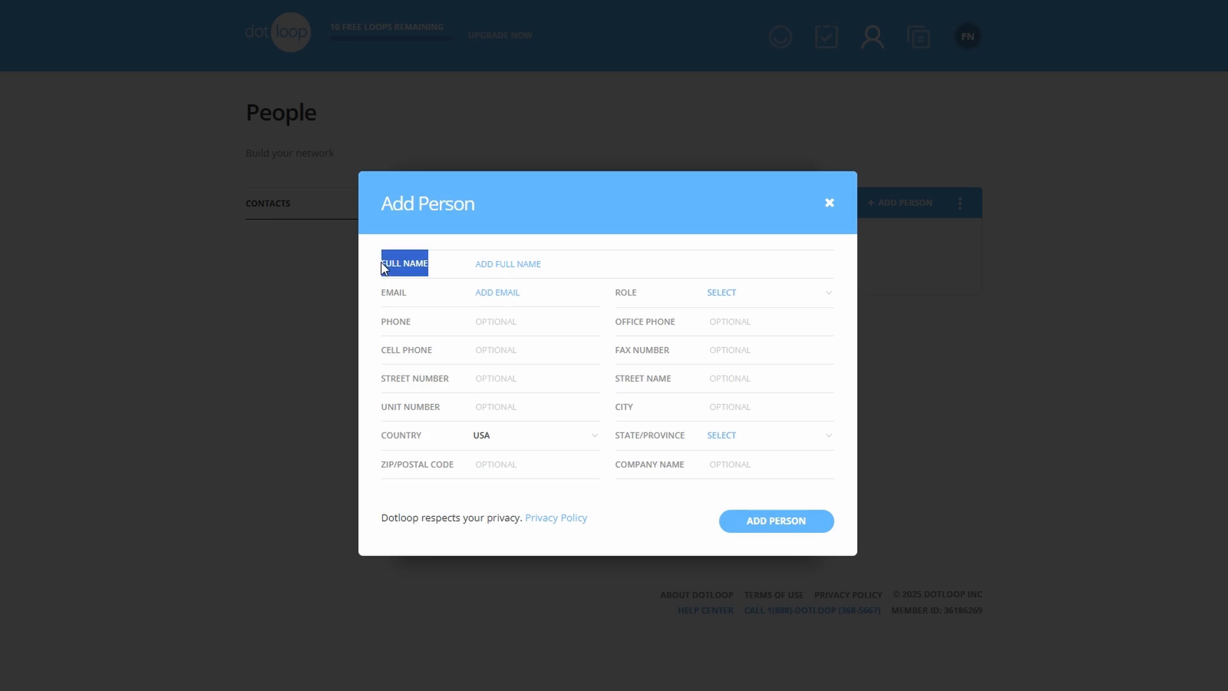
pyautogui.write('Full Name')
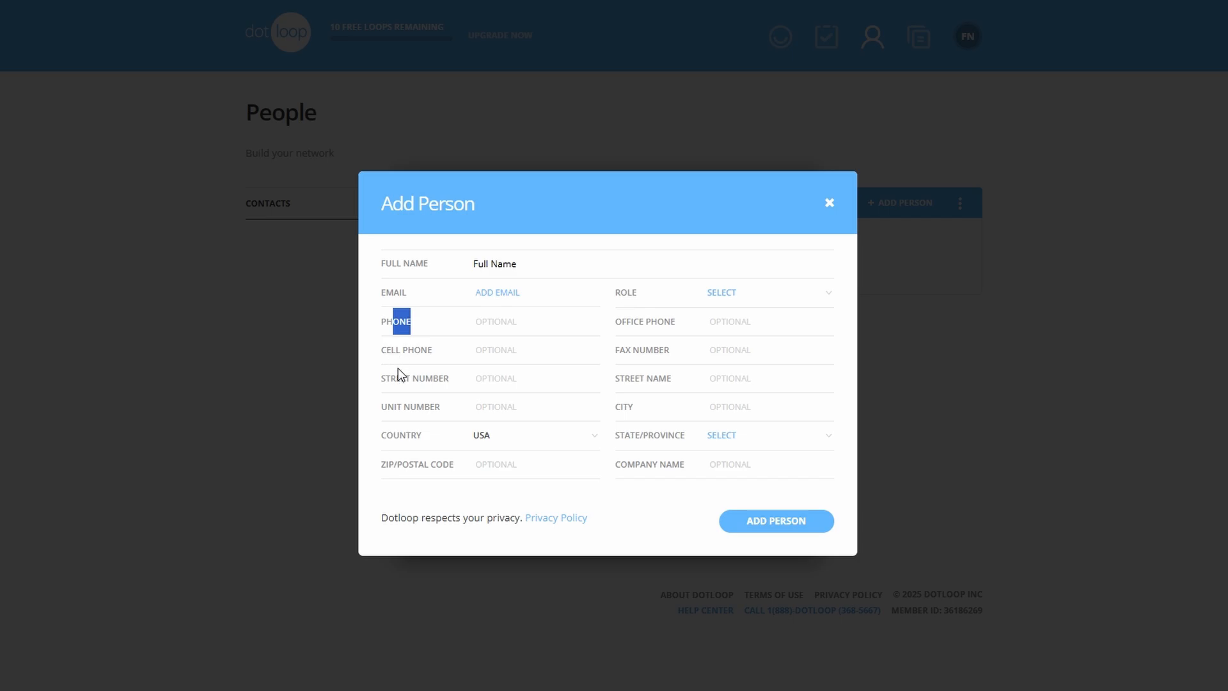
pyautogui.moveTo(787, 299)
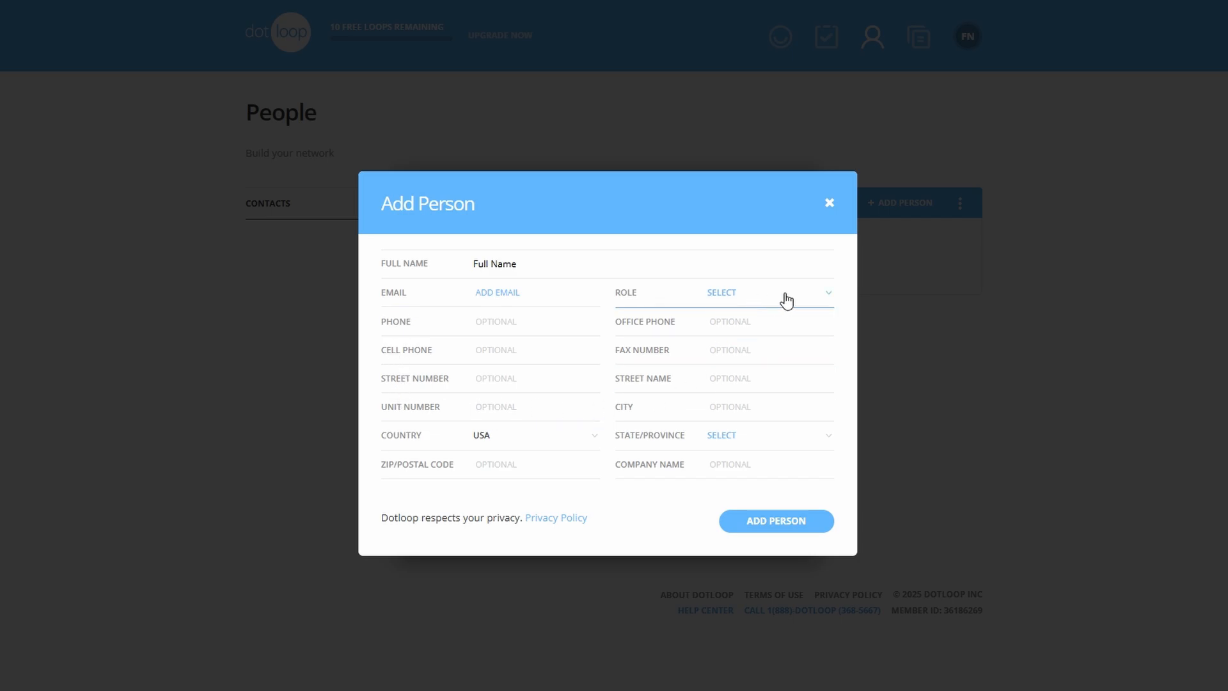
pyautogui.click(767, 291)
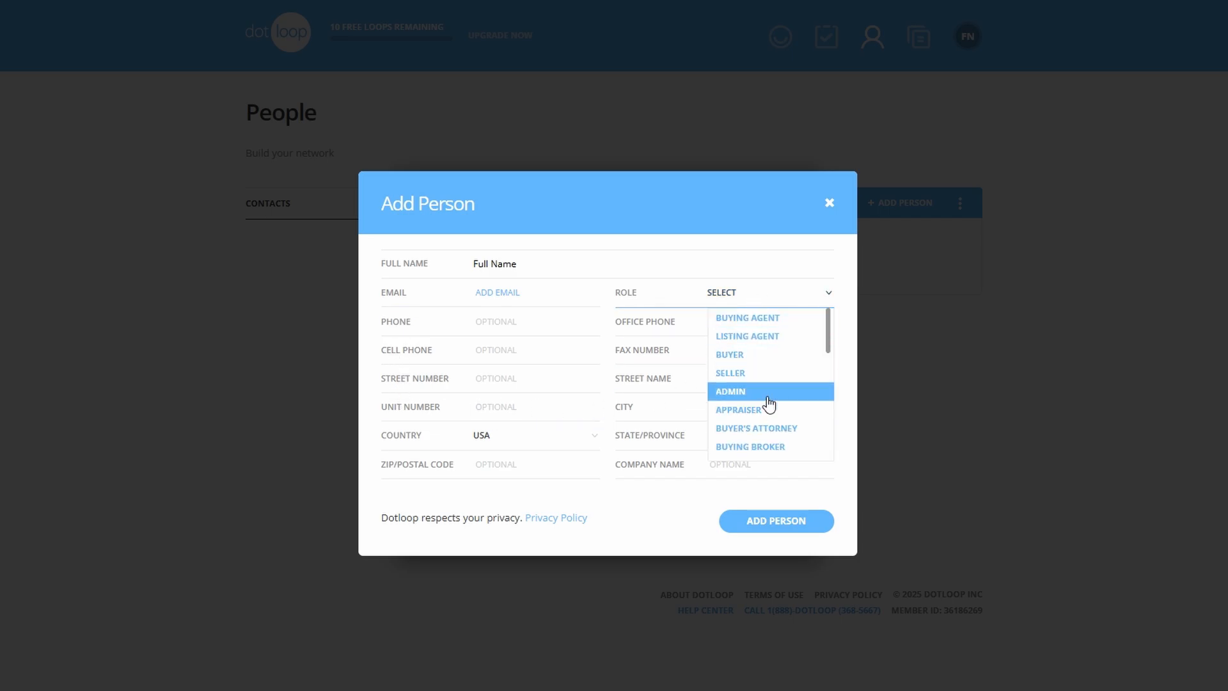
pyautogui.scroll(-3)
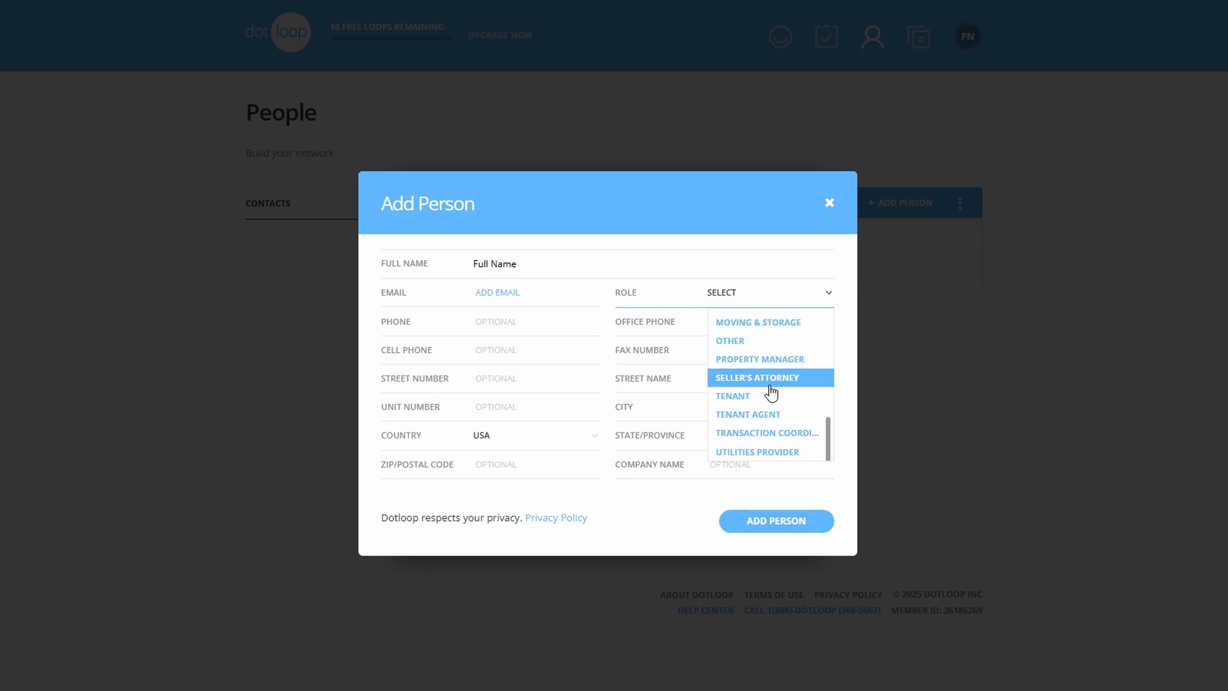
pyautogui.click(757, 378)
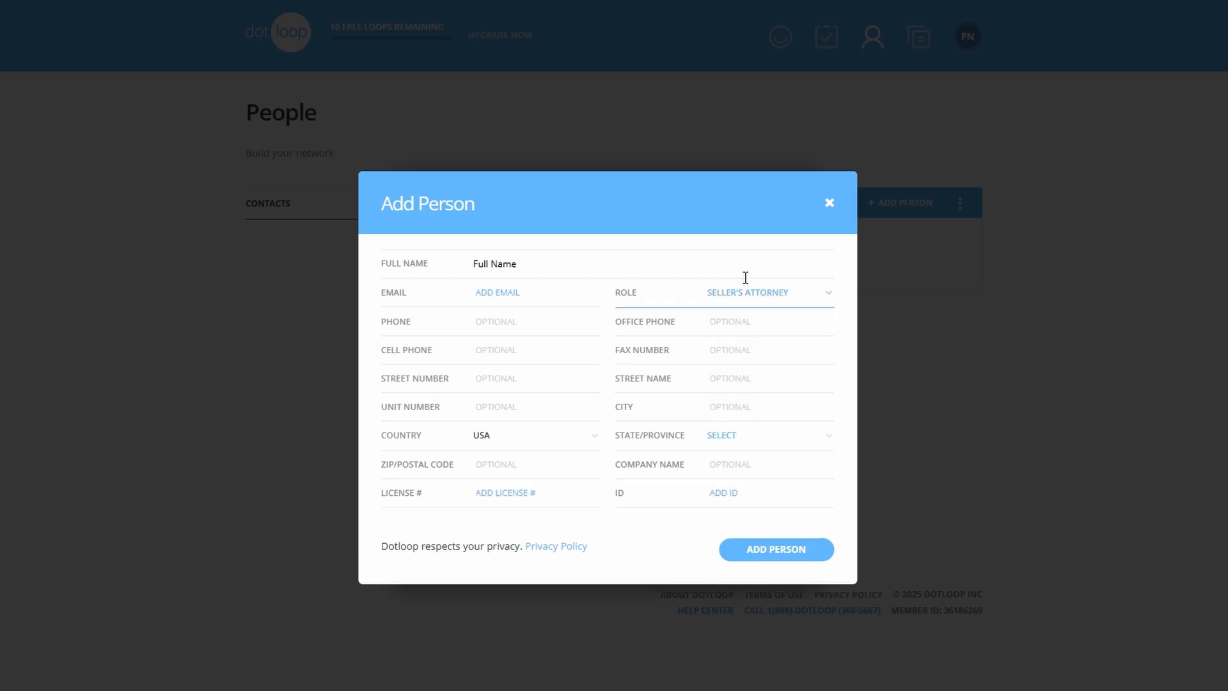
pyautogui.moveTo(756, 312)
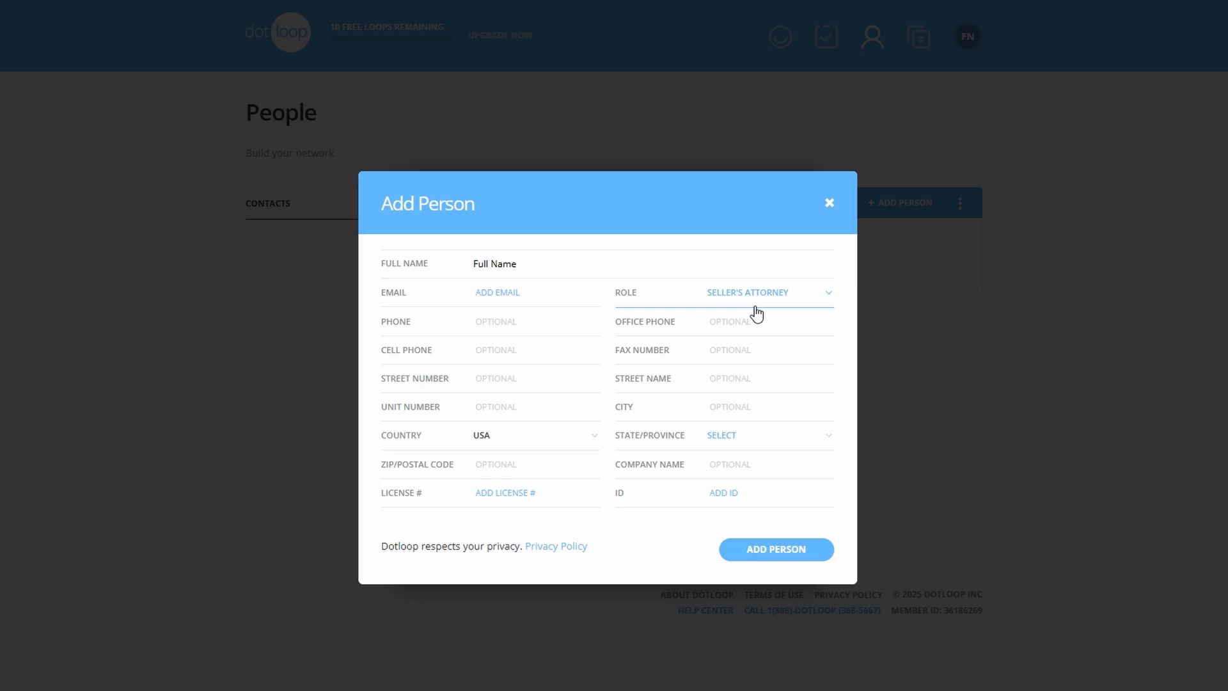
pyautogui.moveTo(775, 549)
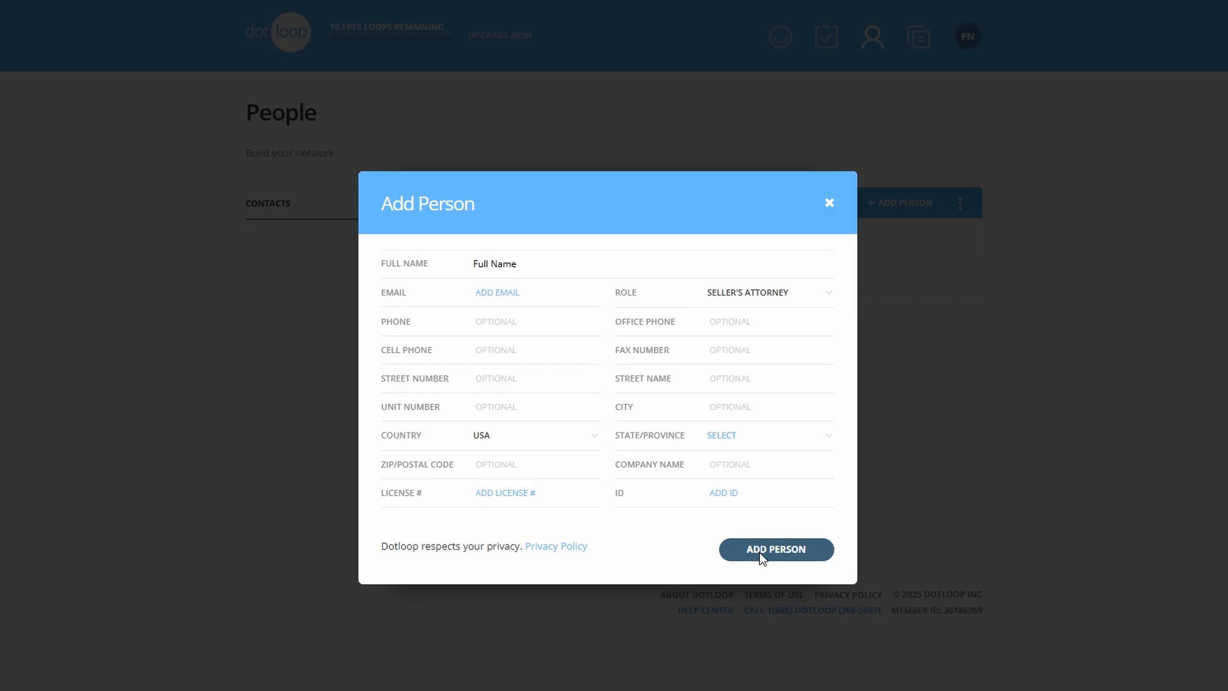
pyautogui.click(775, 549)
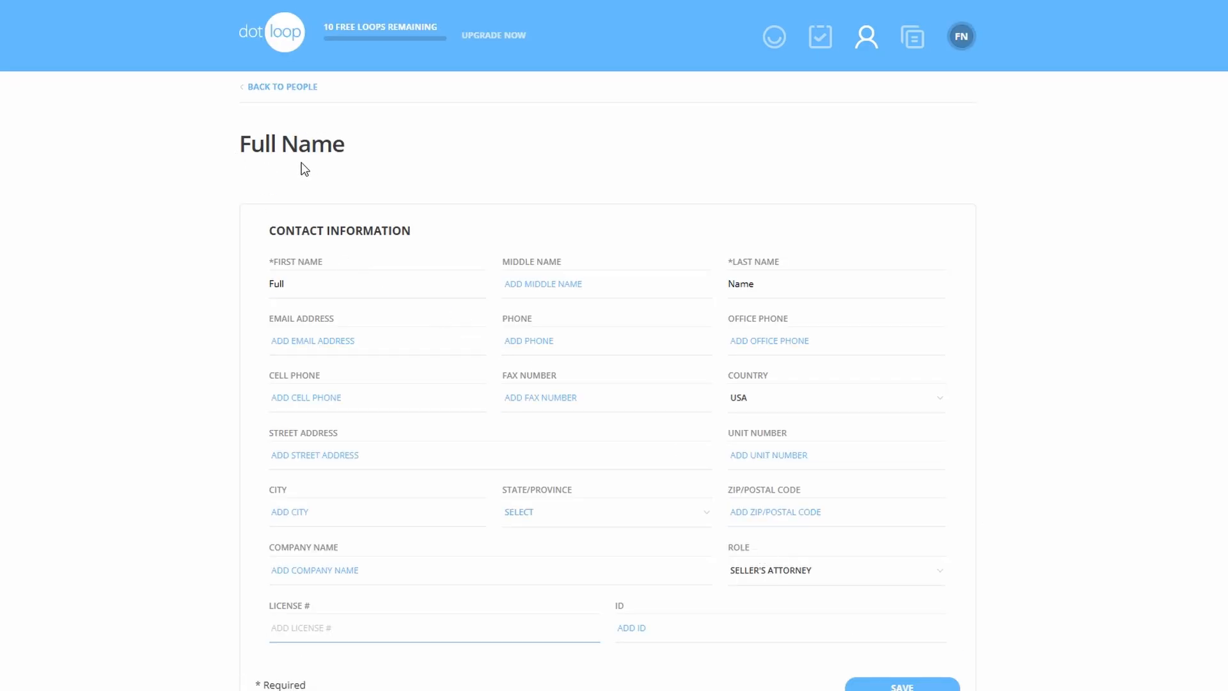
# Save the Full Name contact's details and return to the People list showing it.
pyautogui.scroll(-3)
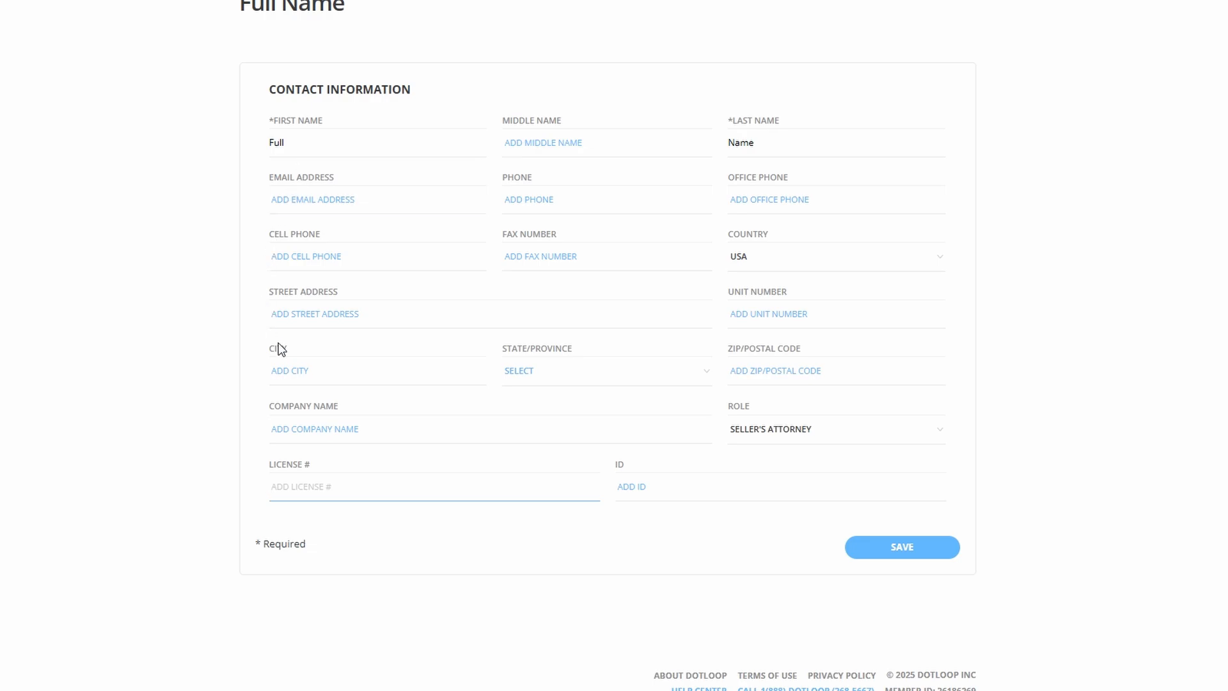
pyautogui.click(901, 547)
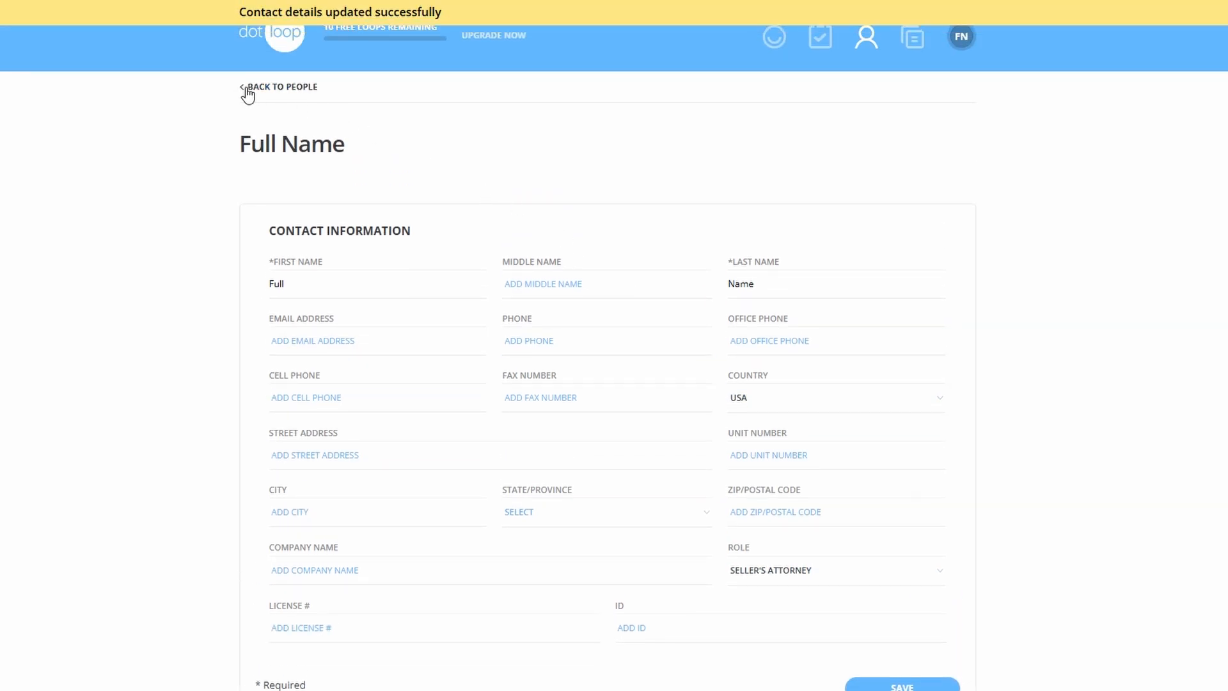
pyautogui.click(281, 86)
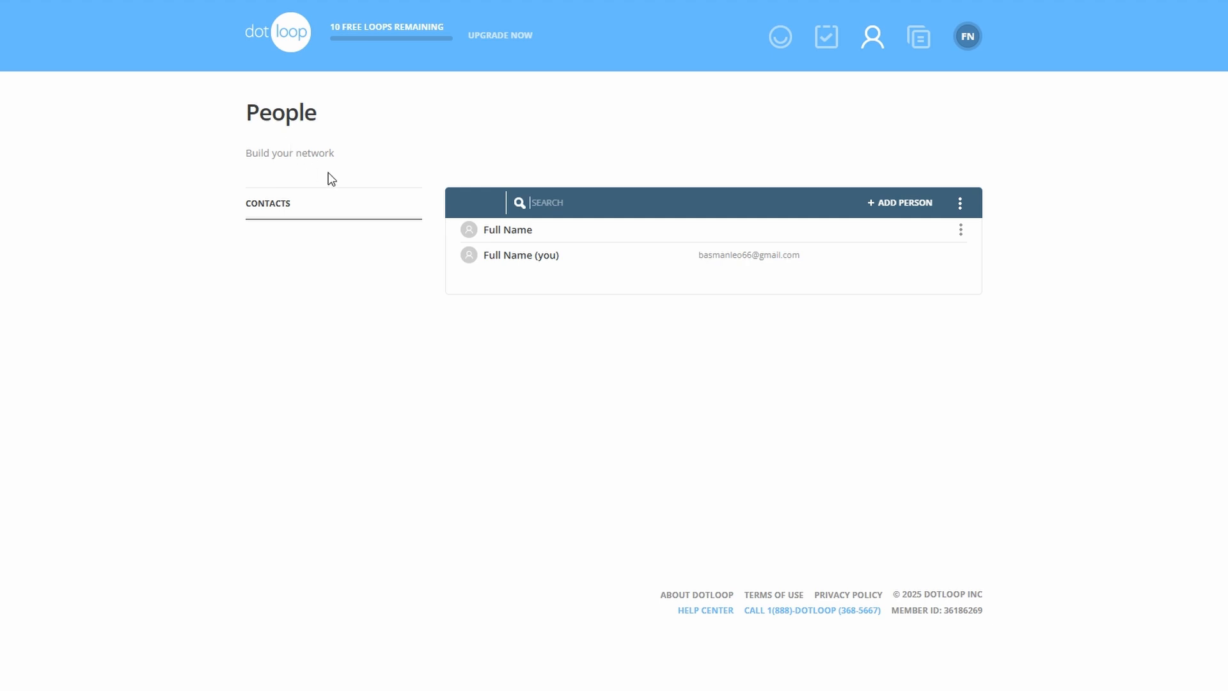
pyautogui.moveTo(517, 256)
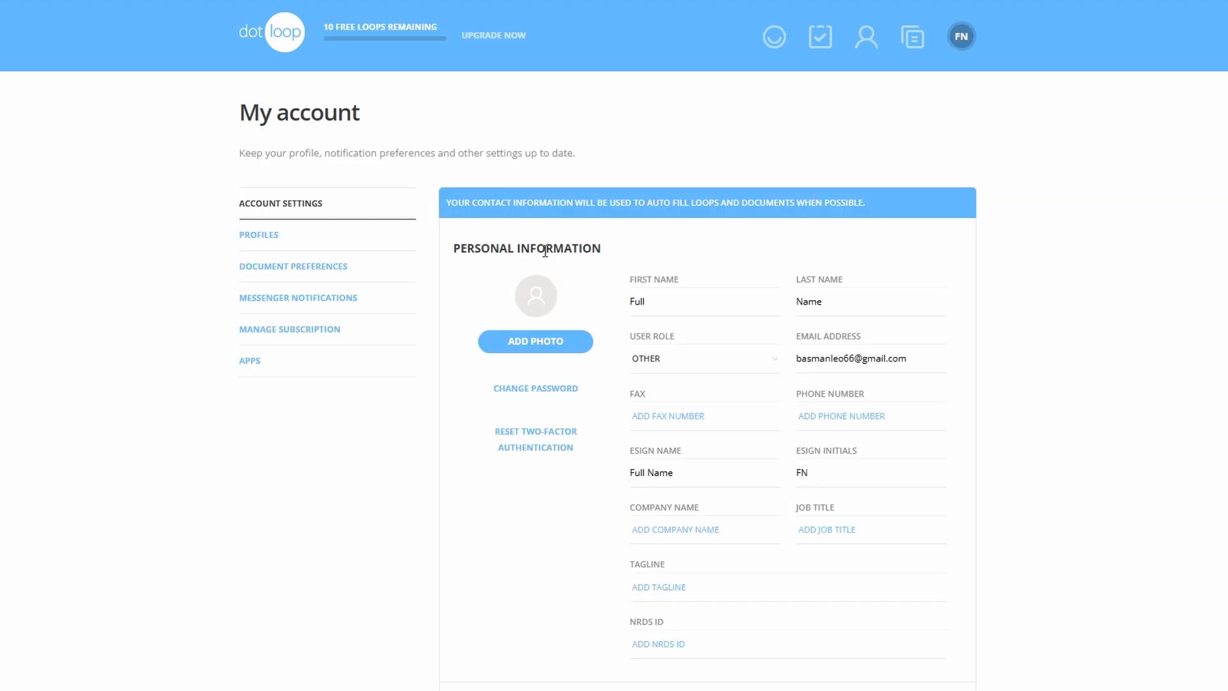
pyautogui.moveTo(476, 300)
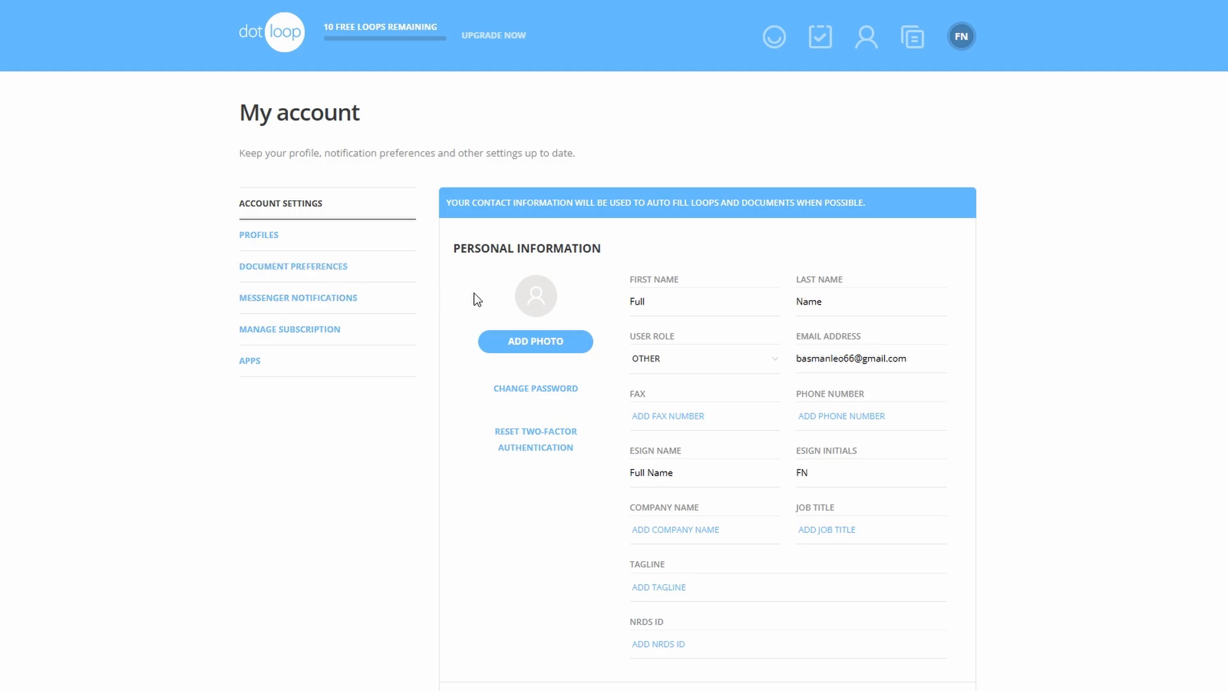
pyautogui.moveTo(912, 38)
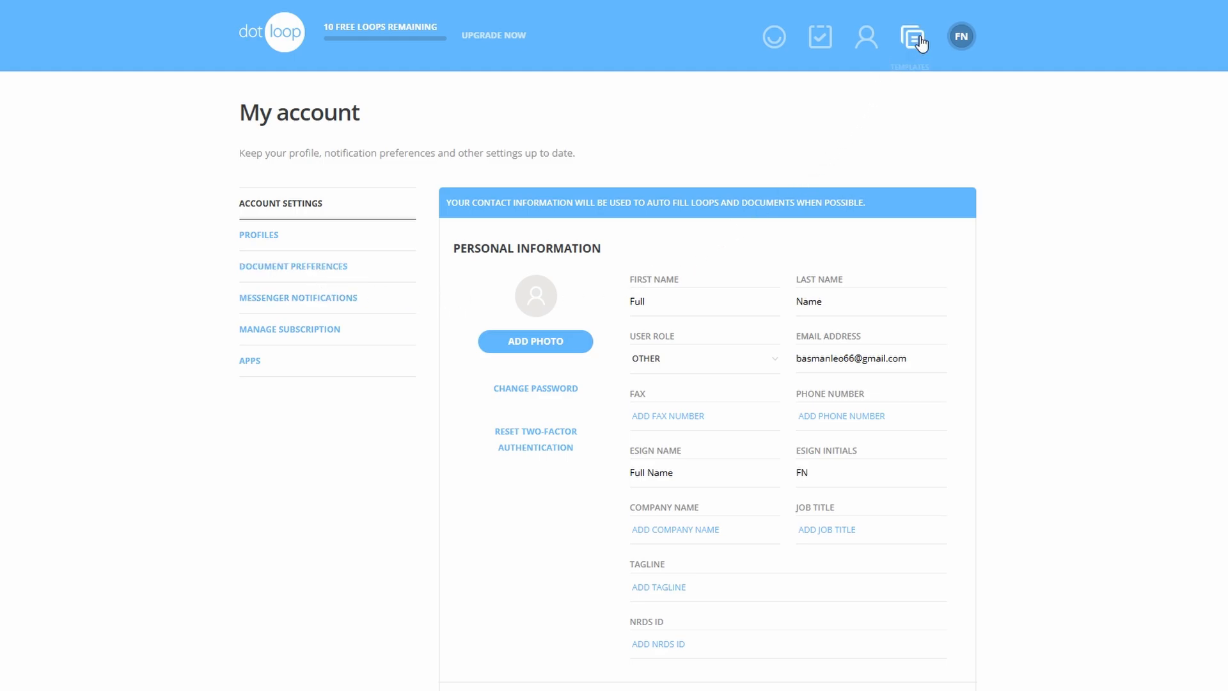
# Go to Templates, showing the empty Personal documents folder.
pyautogui.click(915, 36)
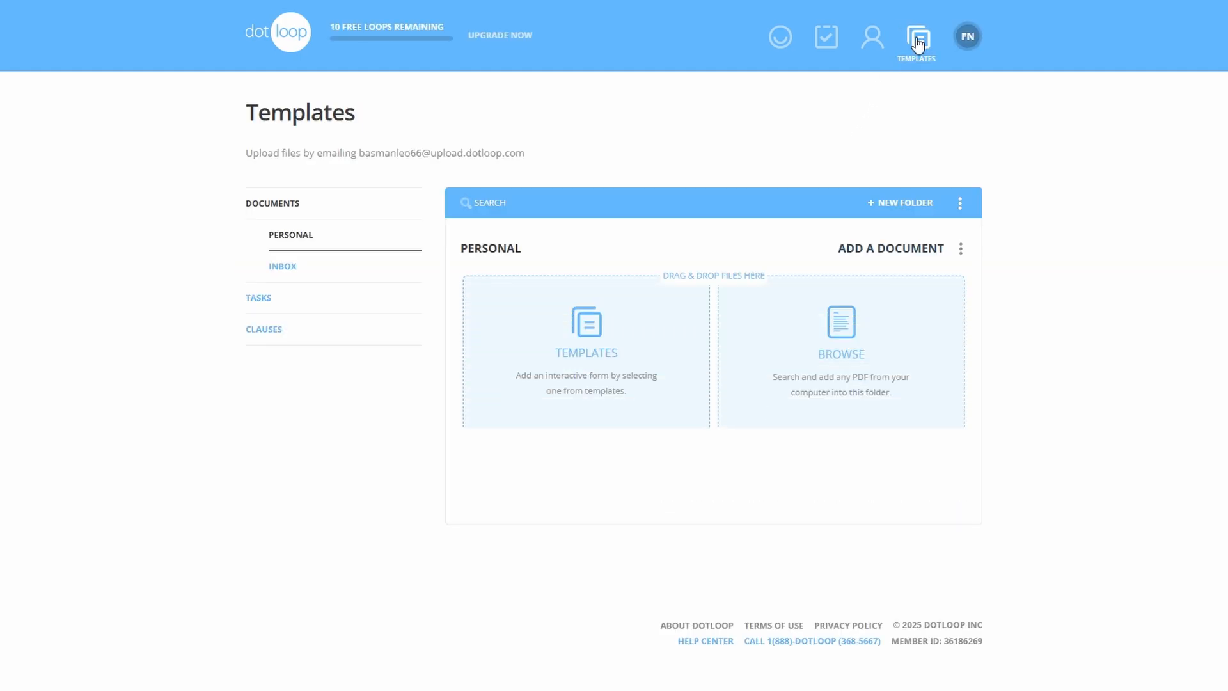
pyautogui.moveTo(865, 119)
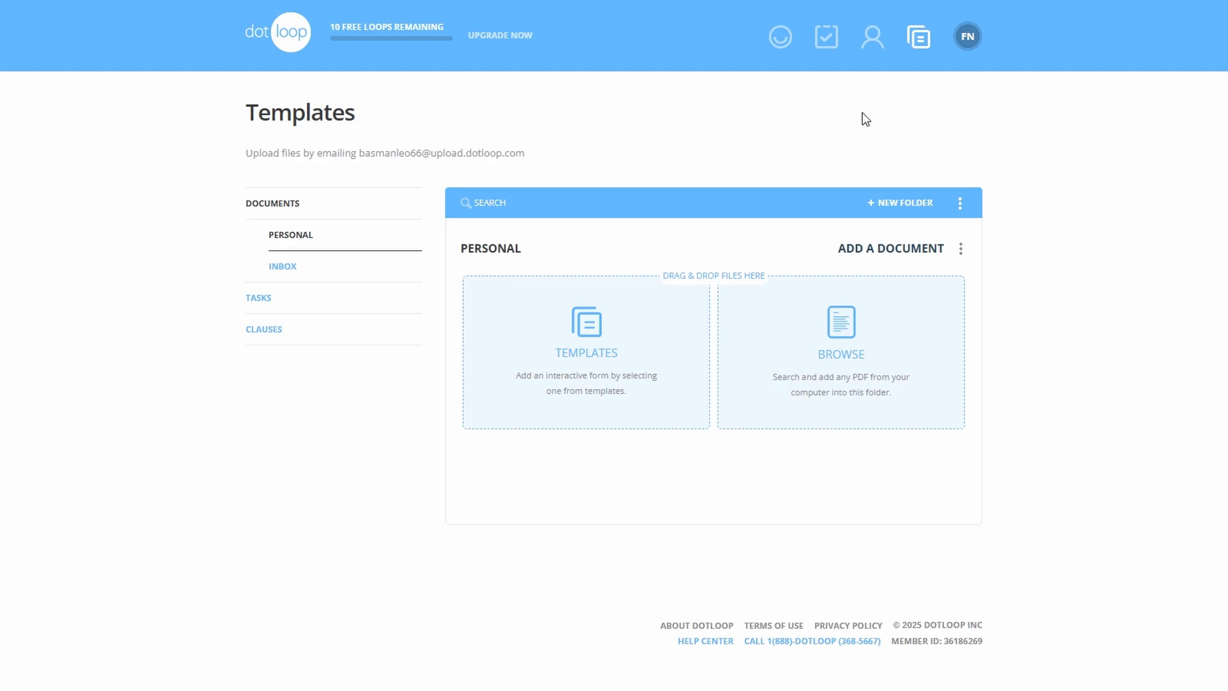
pyautogui.moveTo(824, 149)
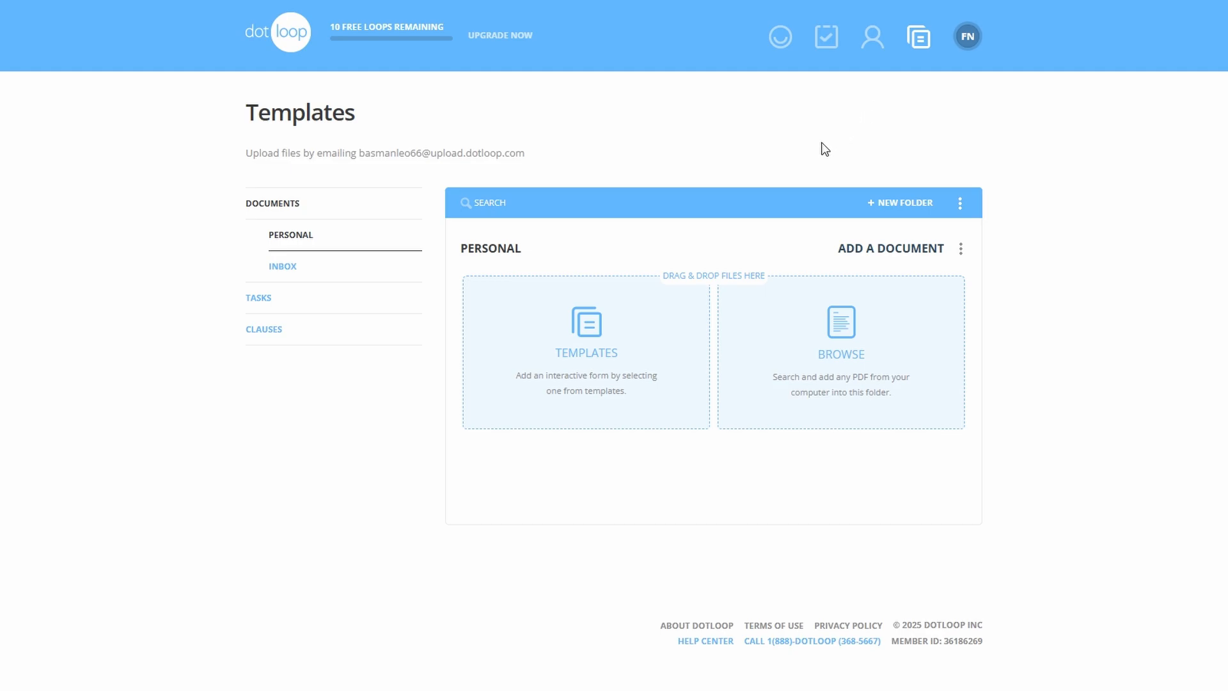
pyautogui.moveTo(813, 156)
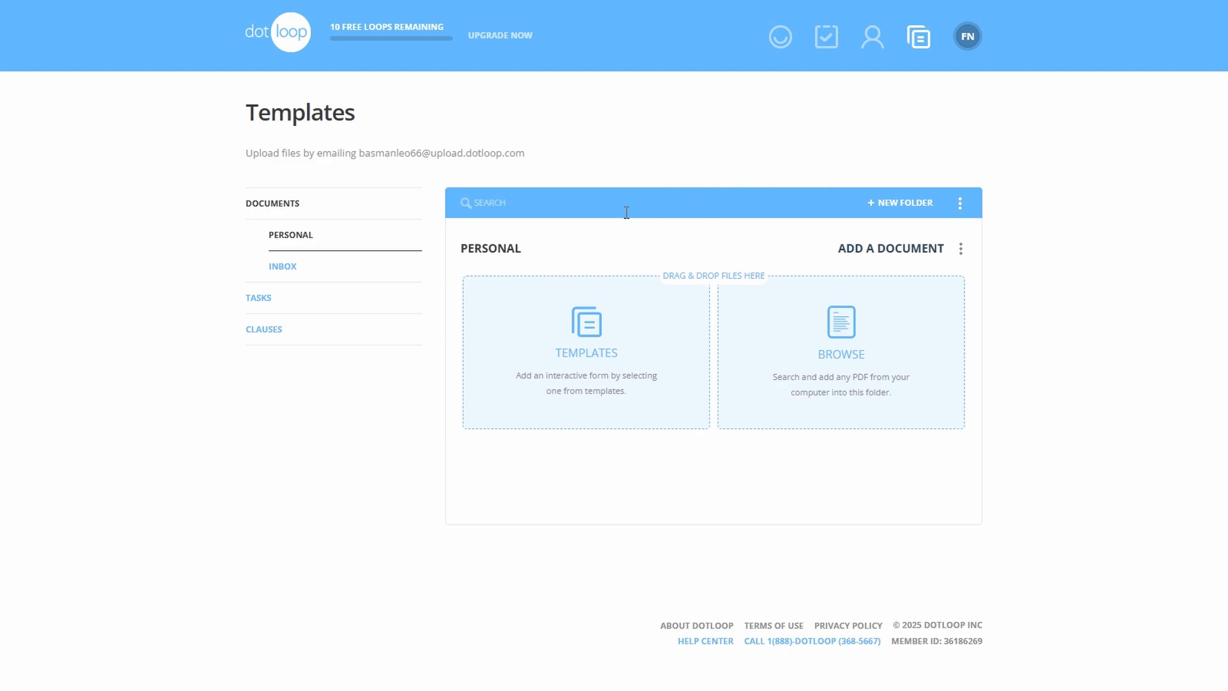
pyautogui.moveTo(254, 218)
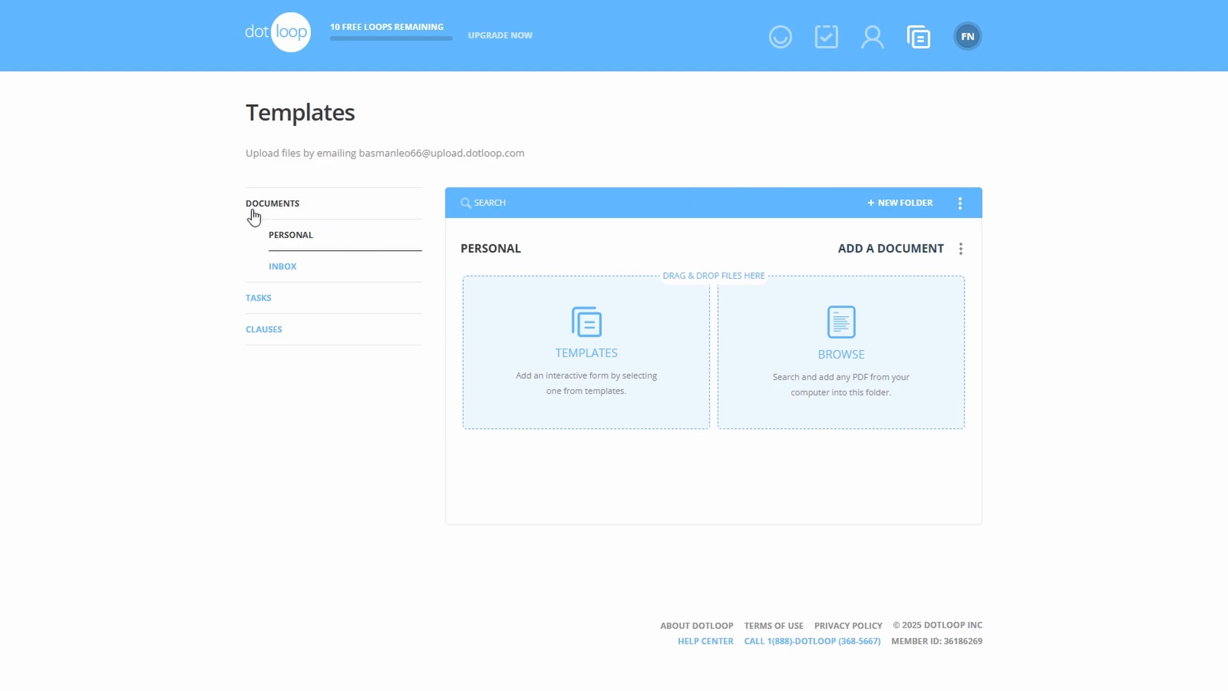
pyautogui.moveTo(559, 190)
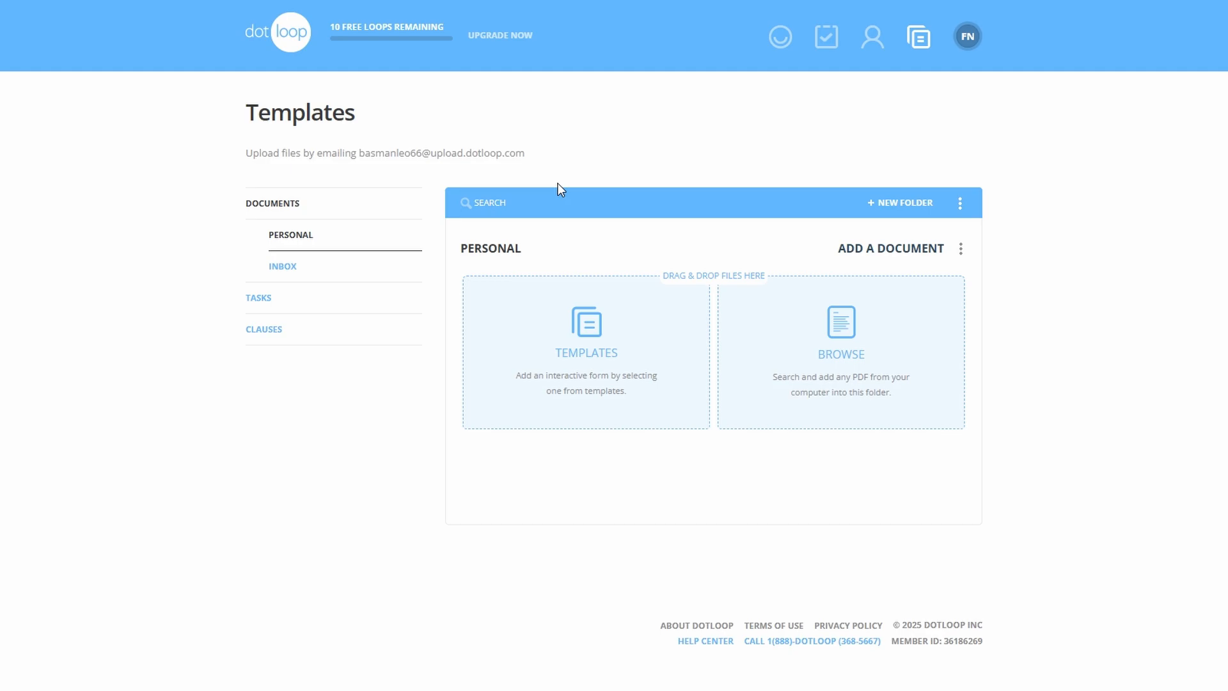
pyautogui.moveTo(612, 183)
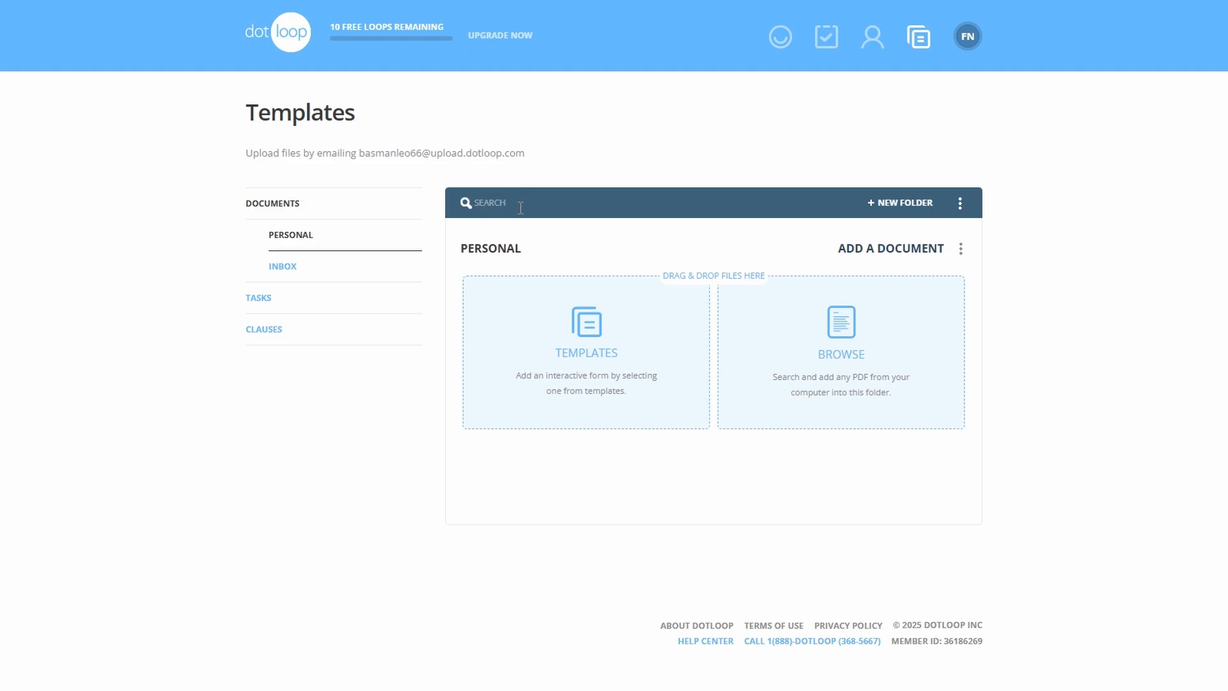
# Show the Tasks section of the Templates page with its empty task list templates.
pyautogui.click(259, 298)
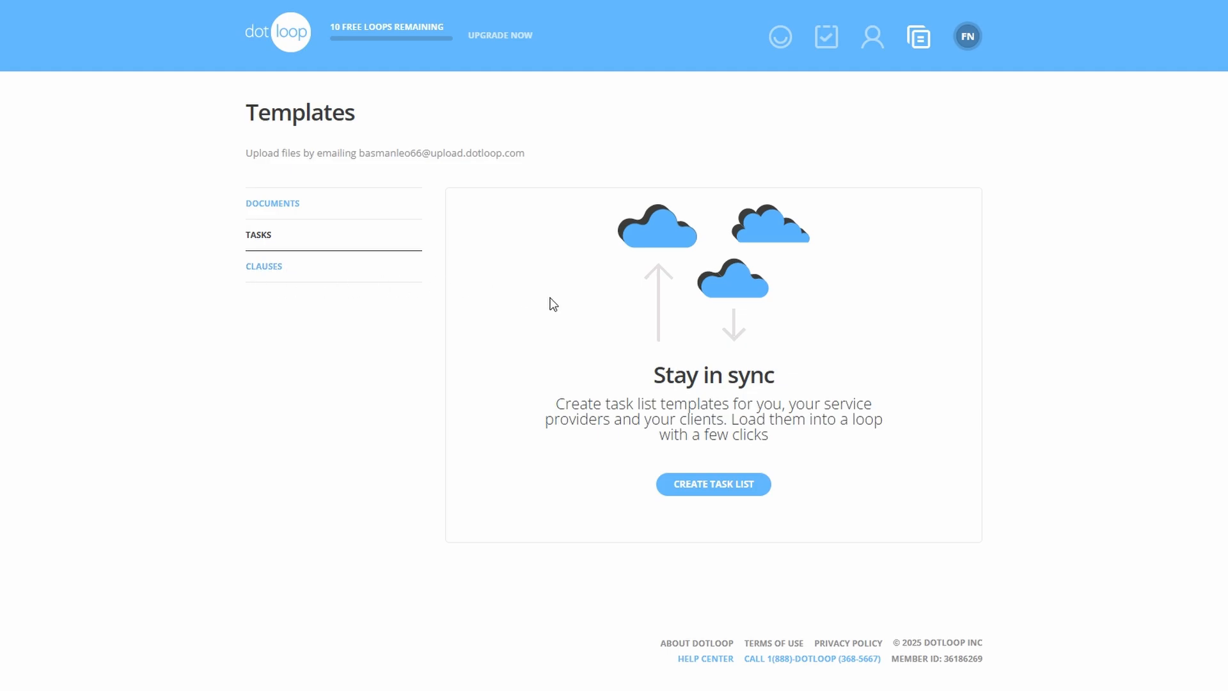
pyautogui.moveTo(777, 381)
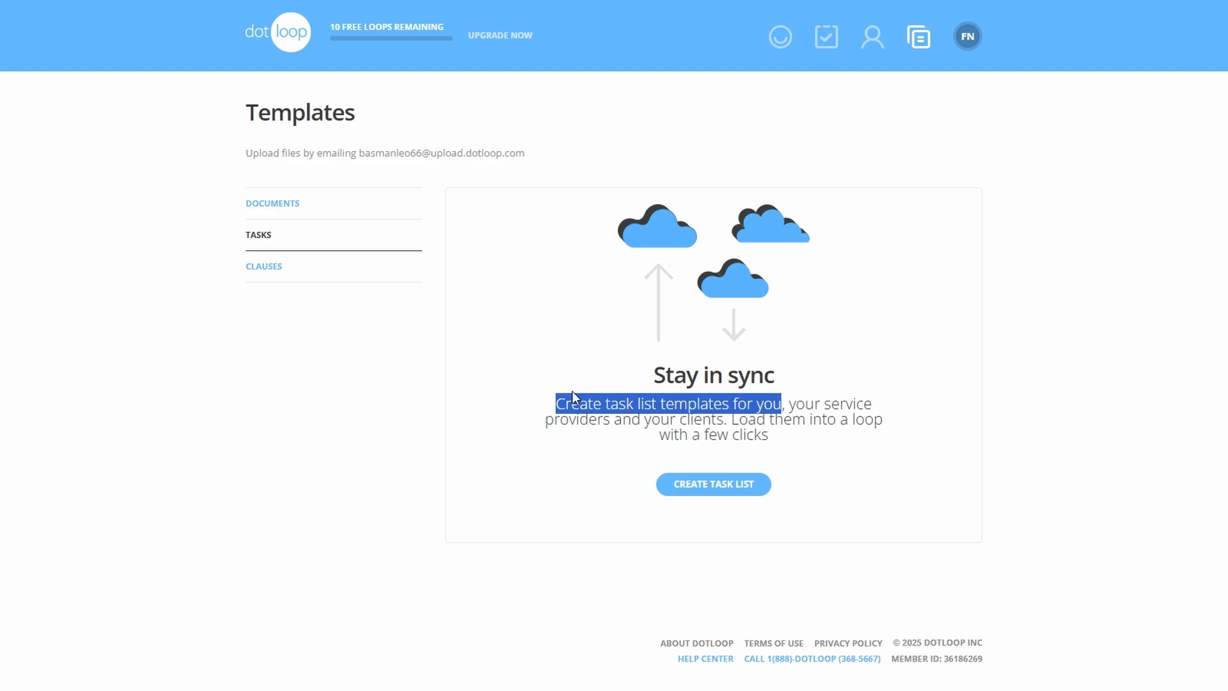
pyautogui.moveTo(760, 423)
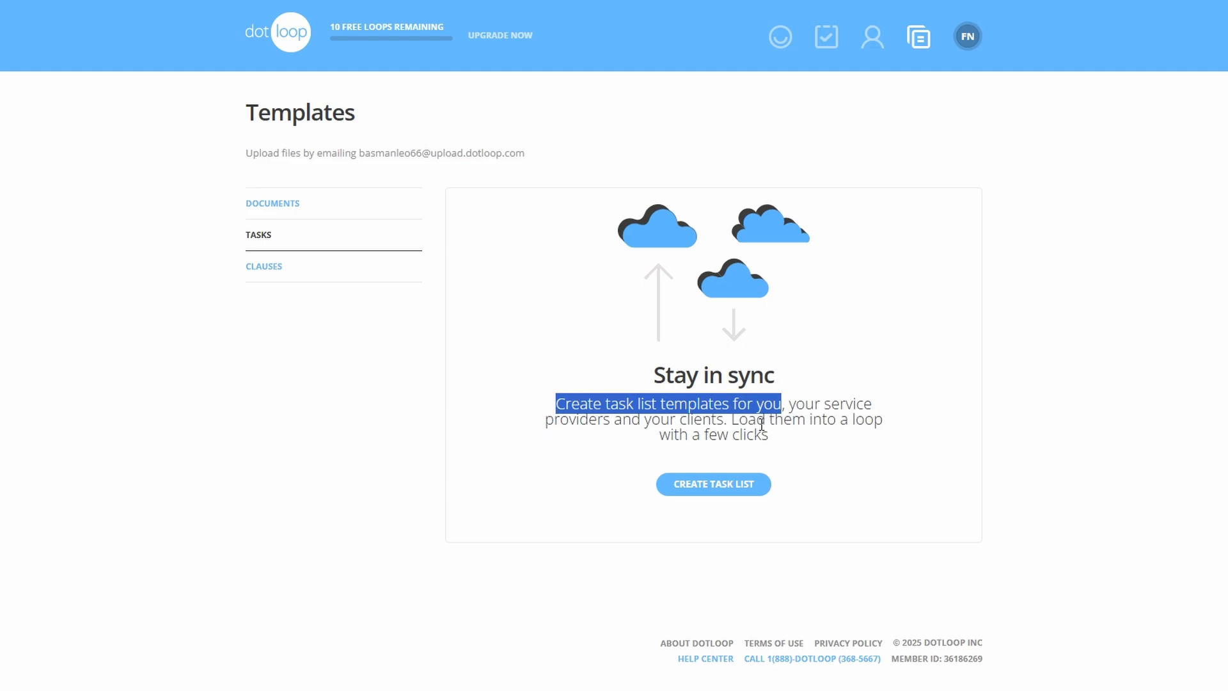
# Show the Clauses section of the Templates page, currently holding no clauses.
pyautogui.click(263, 267)
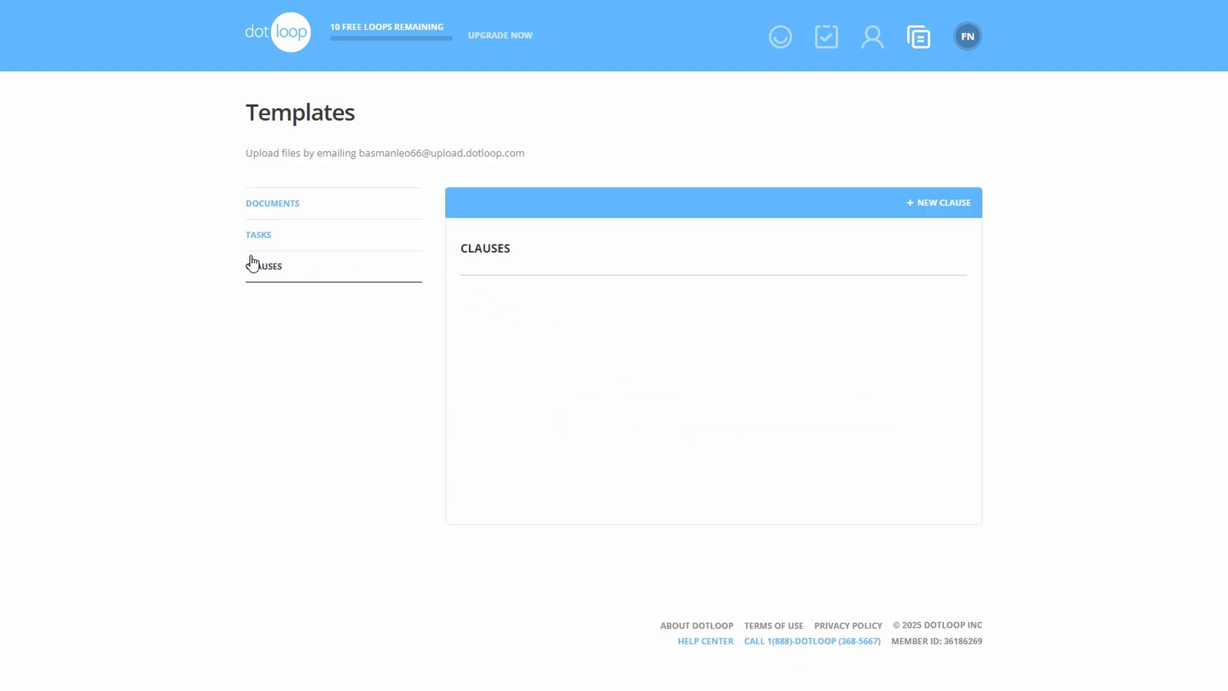
pyautogui.moveTo(463, 241)
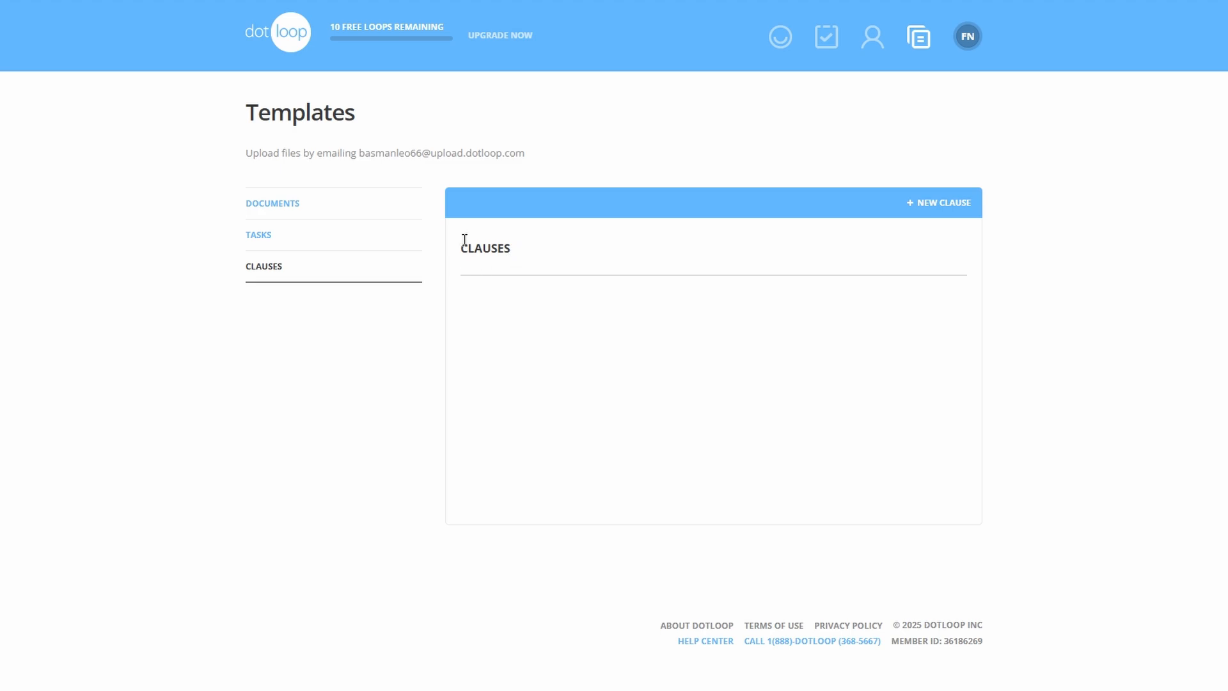
pyautogui.moveTo(492, 274)
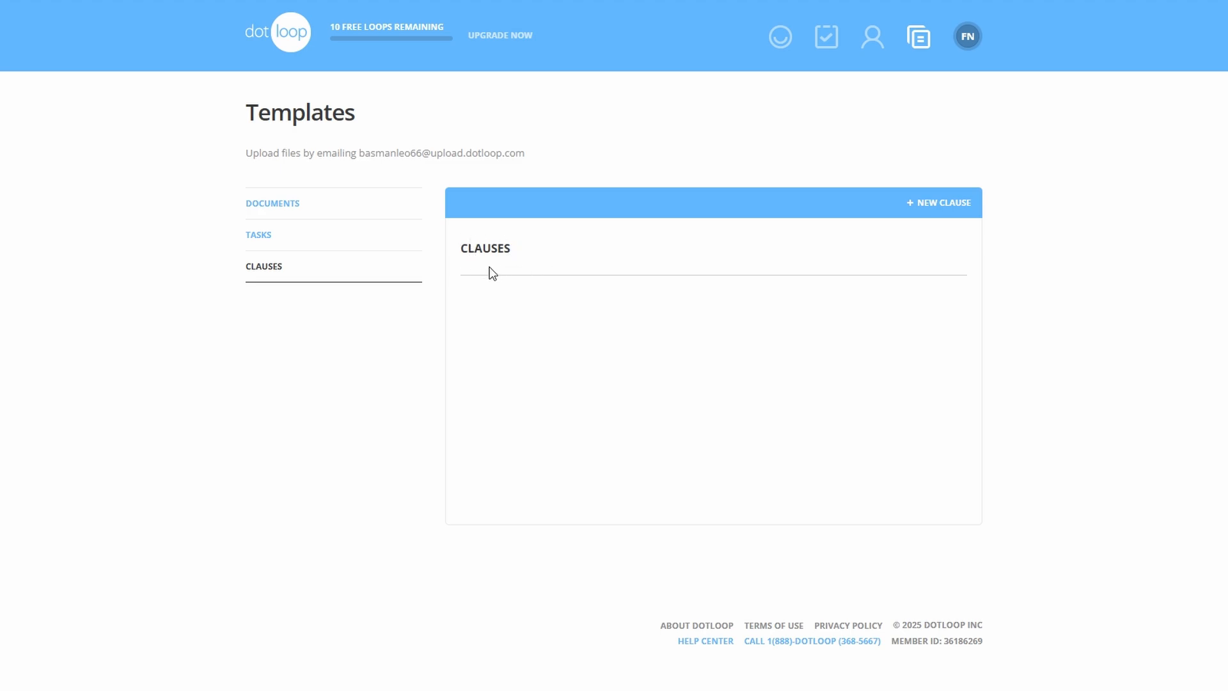
pyautogui.moveTo(492, 264)
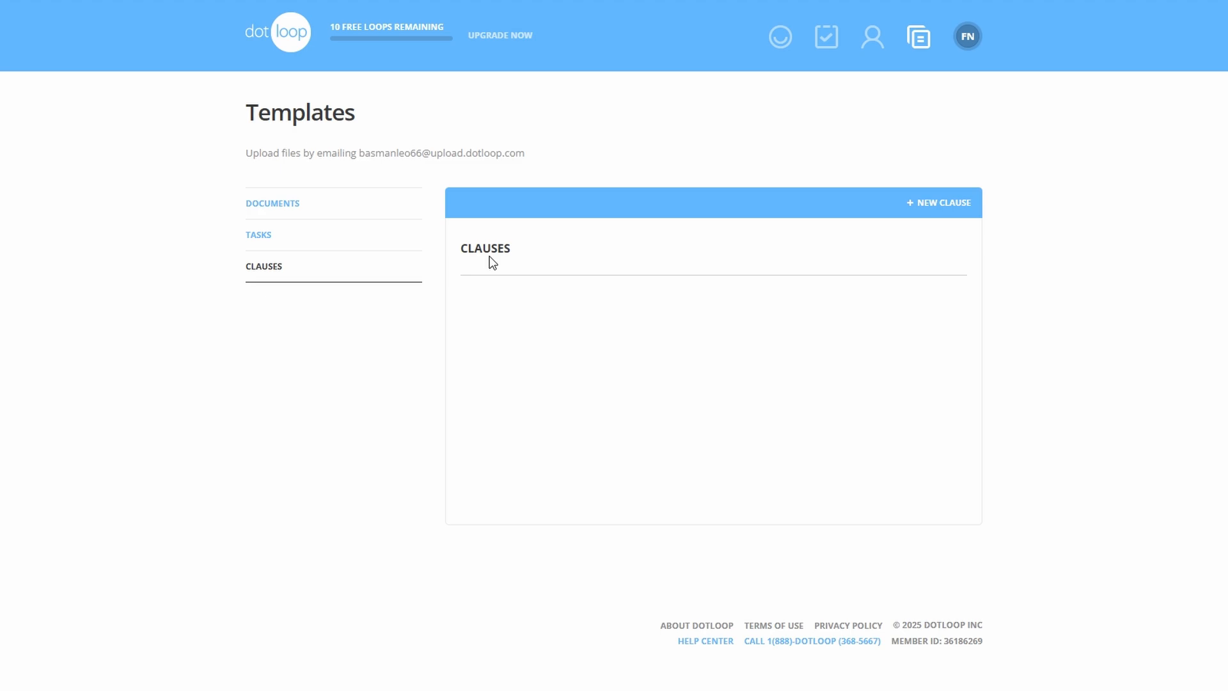
pyautogui.click(967, 36)
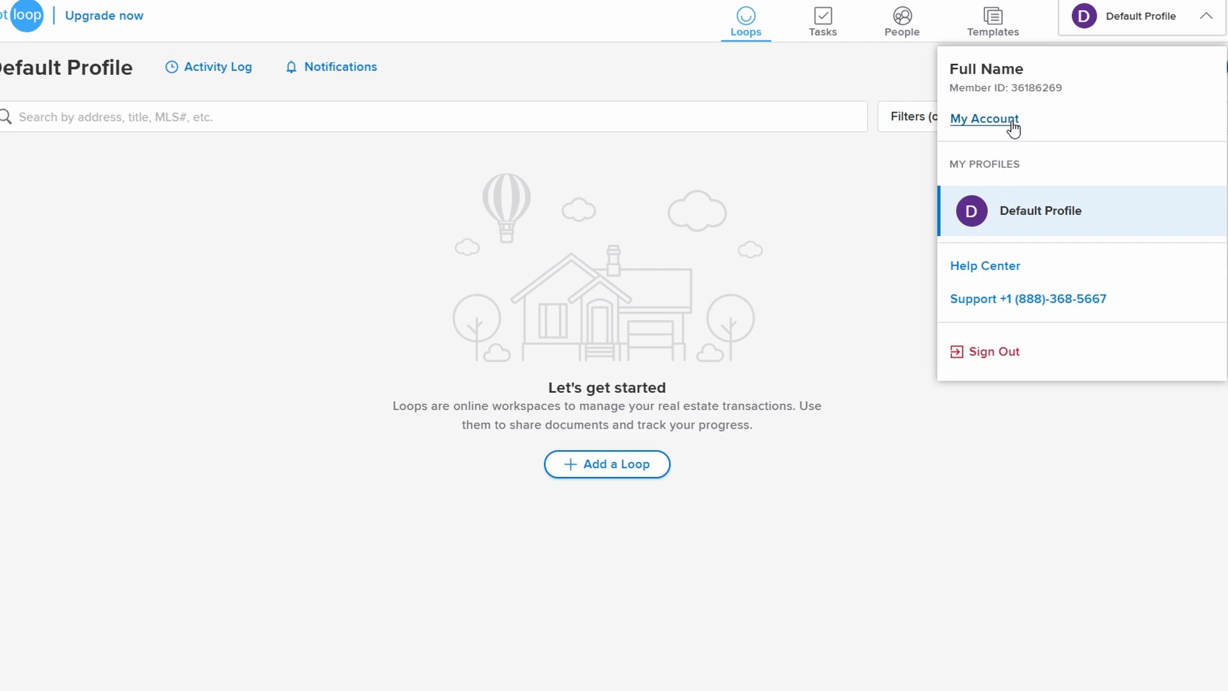
# Go to My Account and look through the Account Settings.
pyautogui.click(984, 118)
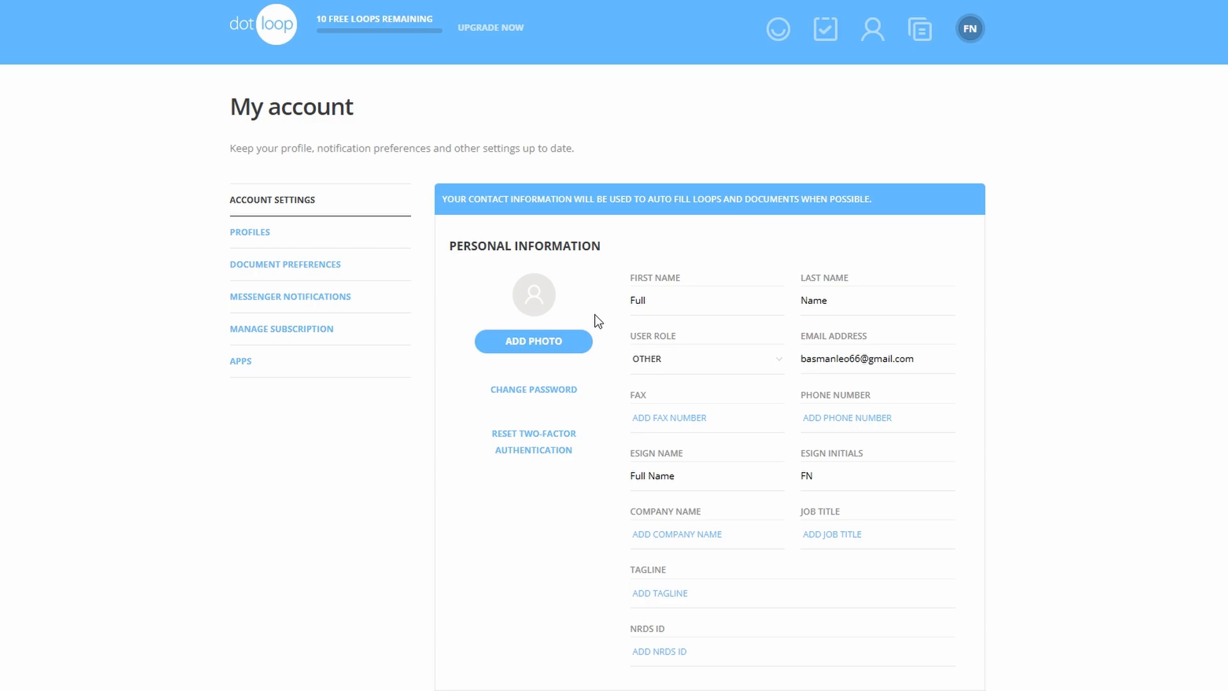
pyautogui.moveTo(573, 324)
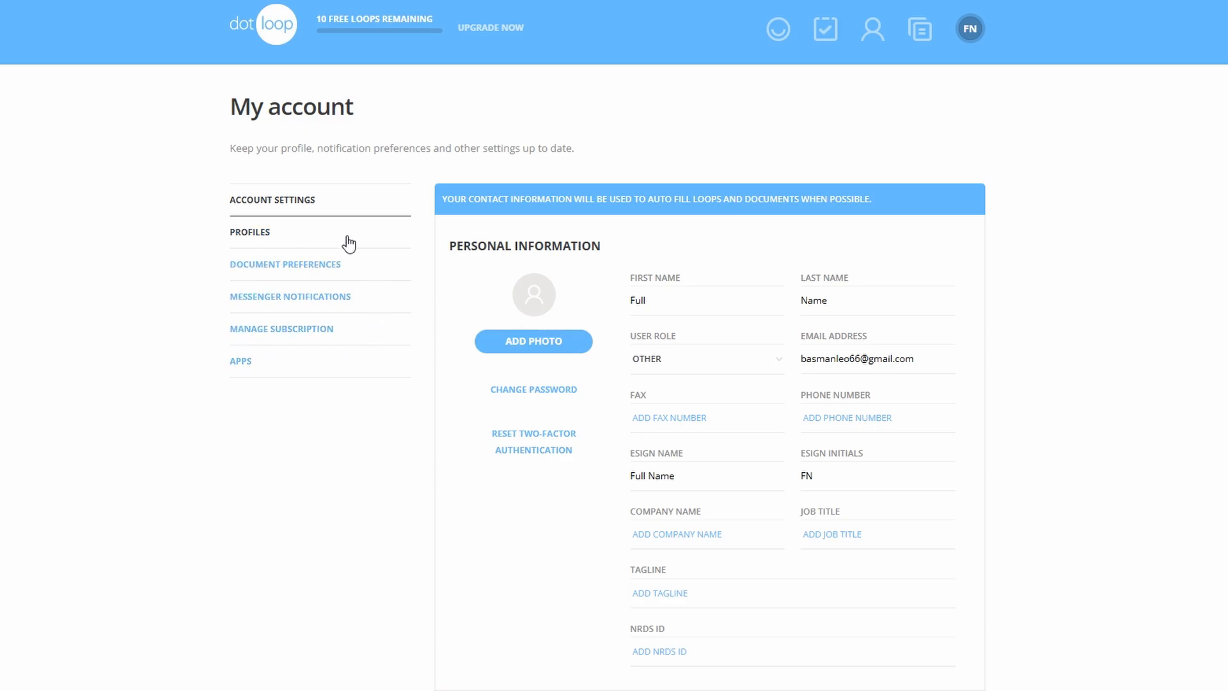
pyautogui.scroll(-3)
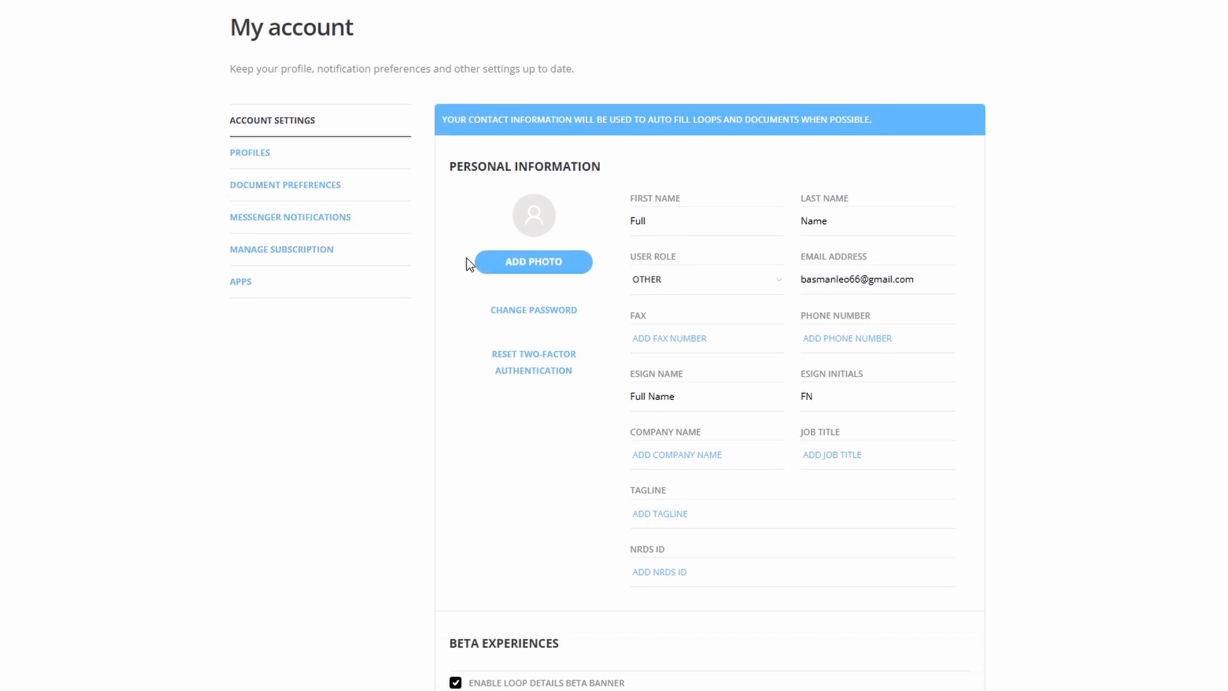
pyautogui.scroll(-3)
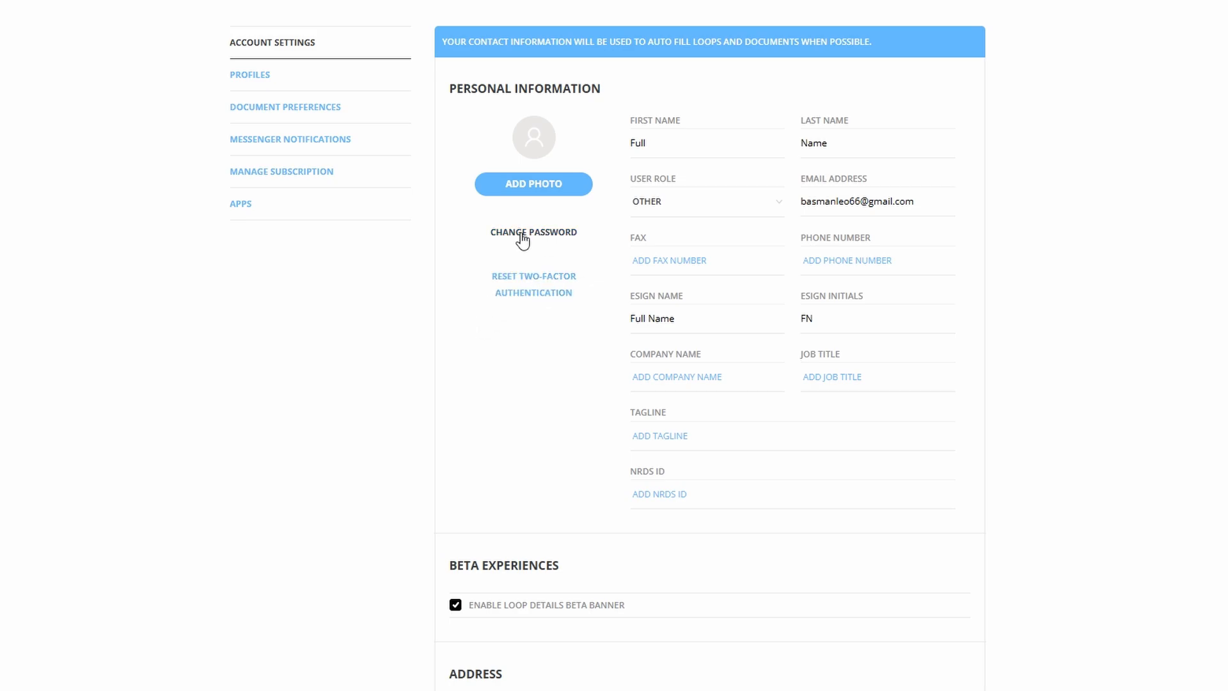
pyautogui.moveTo(577, 250)
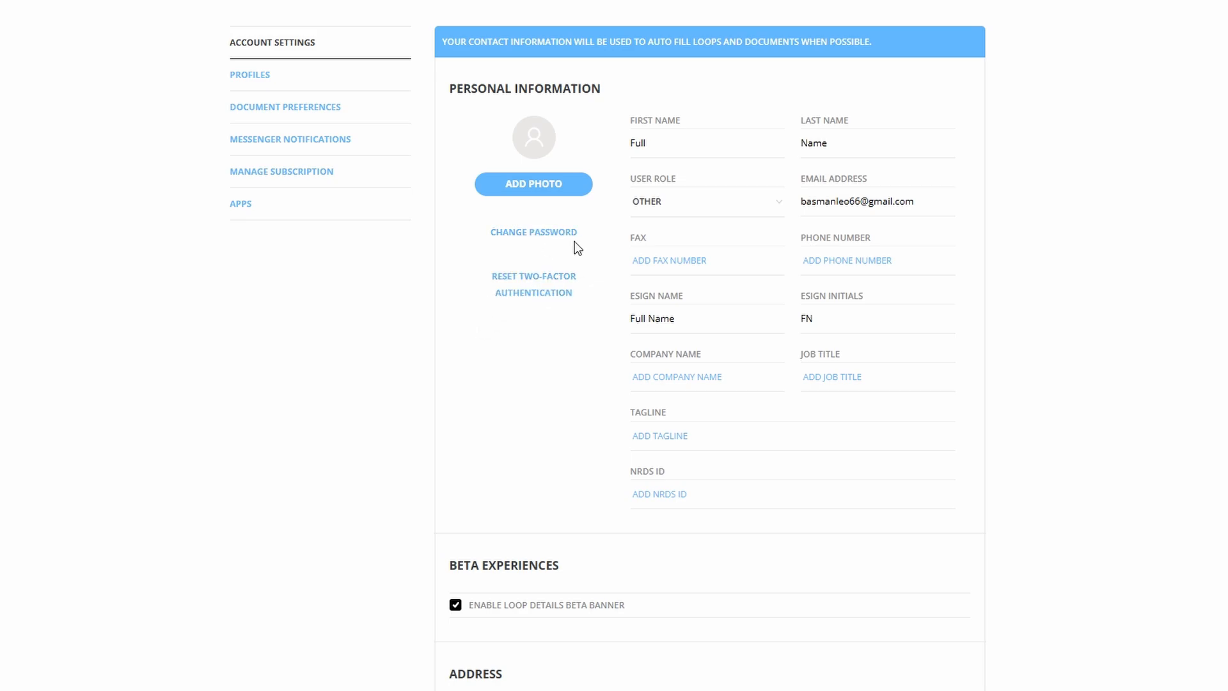
pyautogui.scroll(-3)
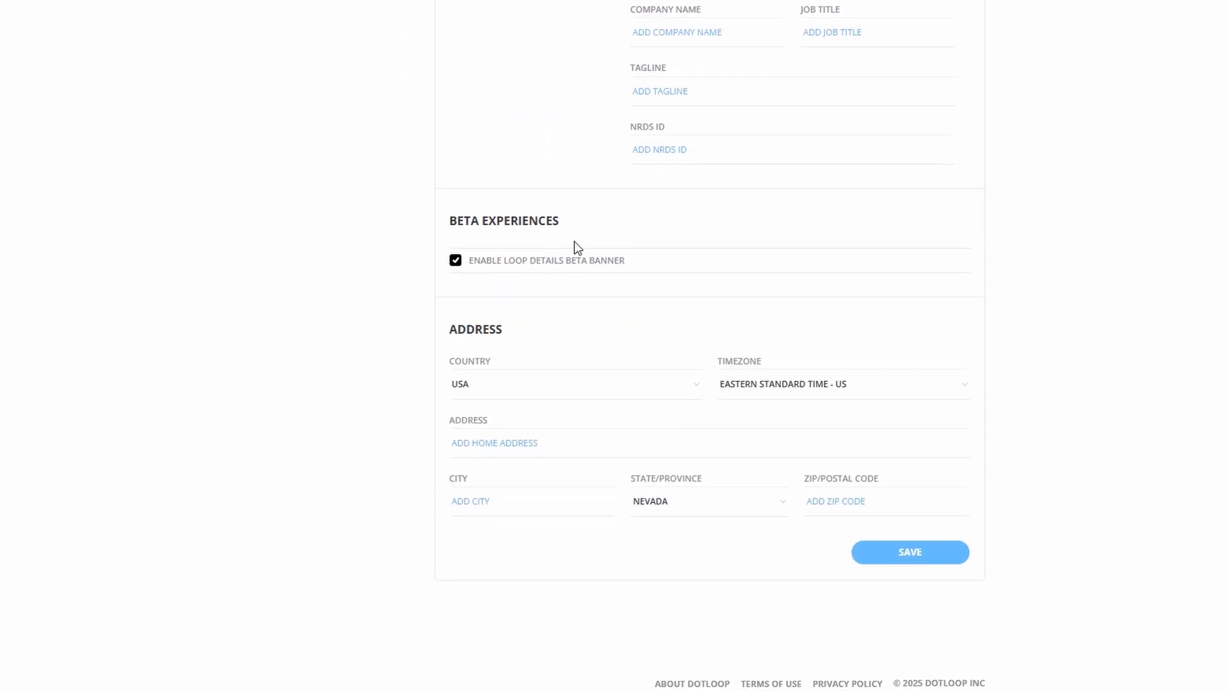
pyautogui.scroll(3)
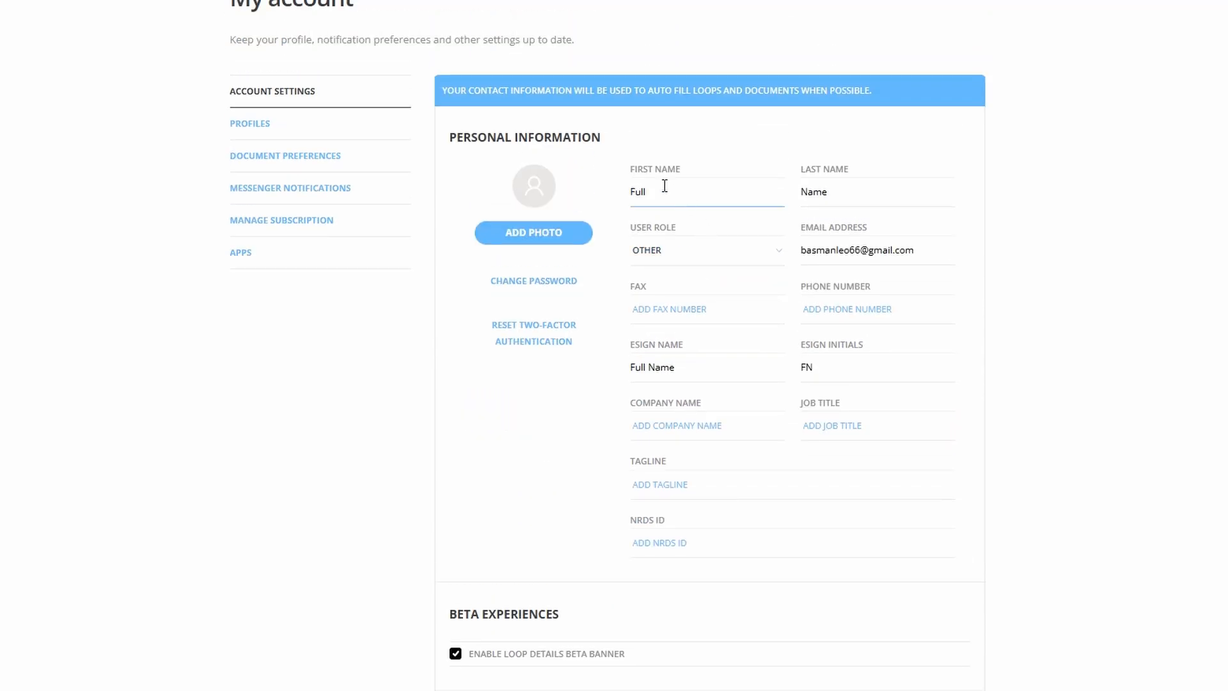
pyautogui.moveTo(353, 189)
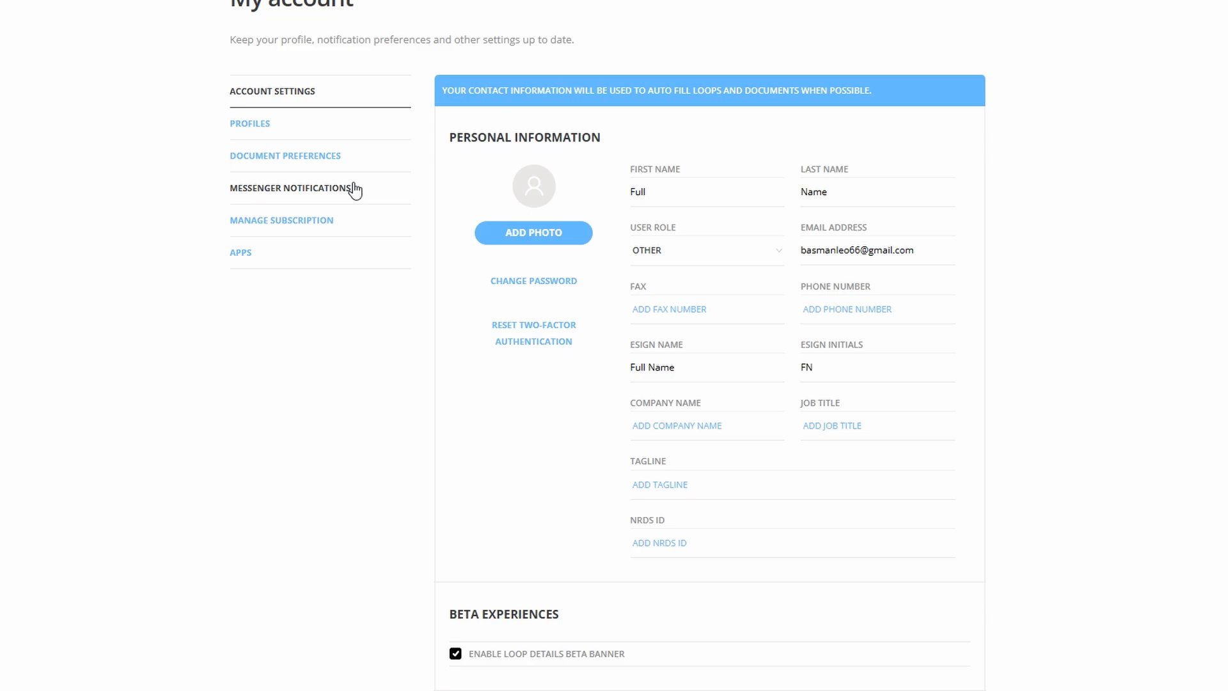
# View the Messenger Notifications settings, dismissing the upgrade offer that appears.
pyautogui.click(241, 252)
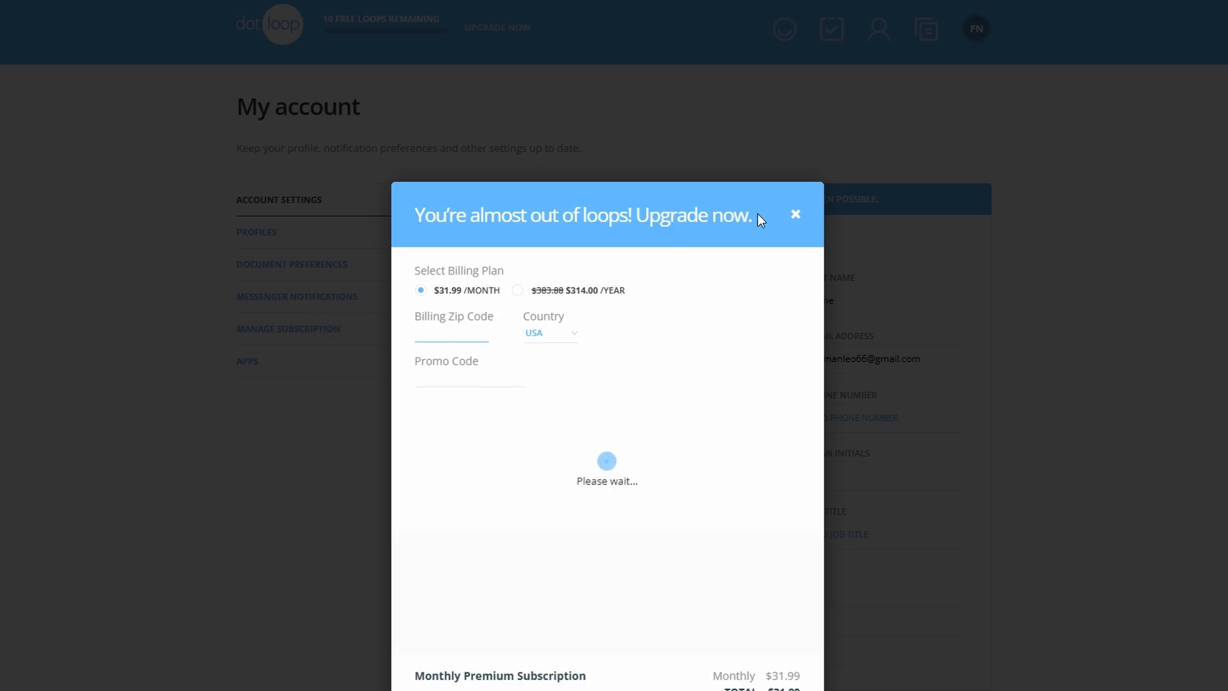
pyautogui.click(795, 214)
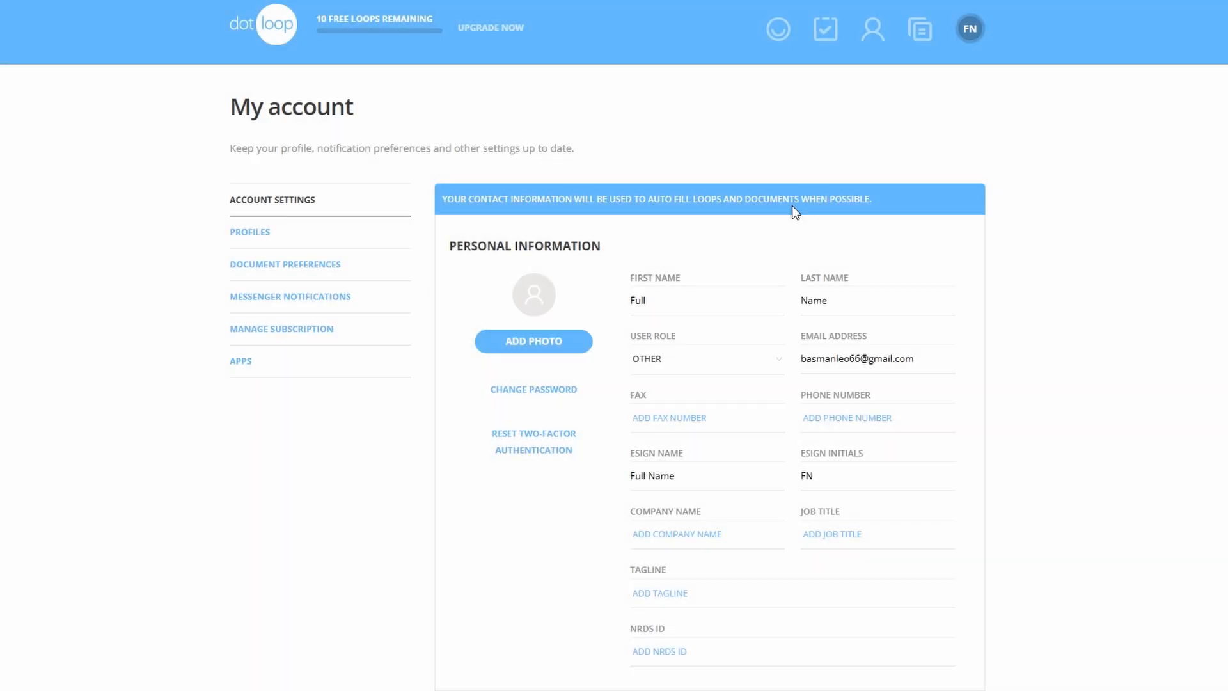
pyautogui.scroll(-3)
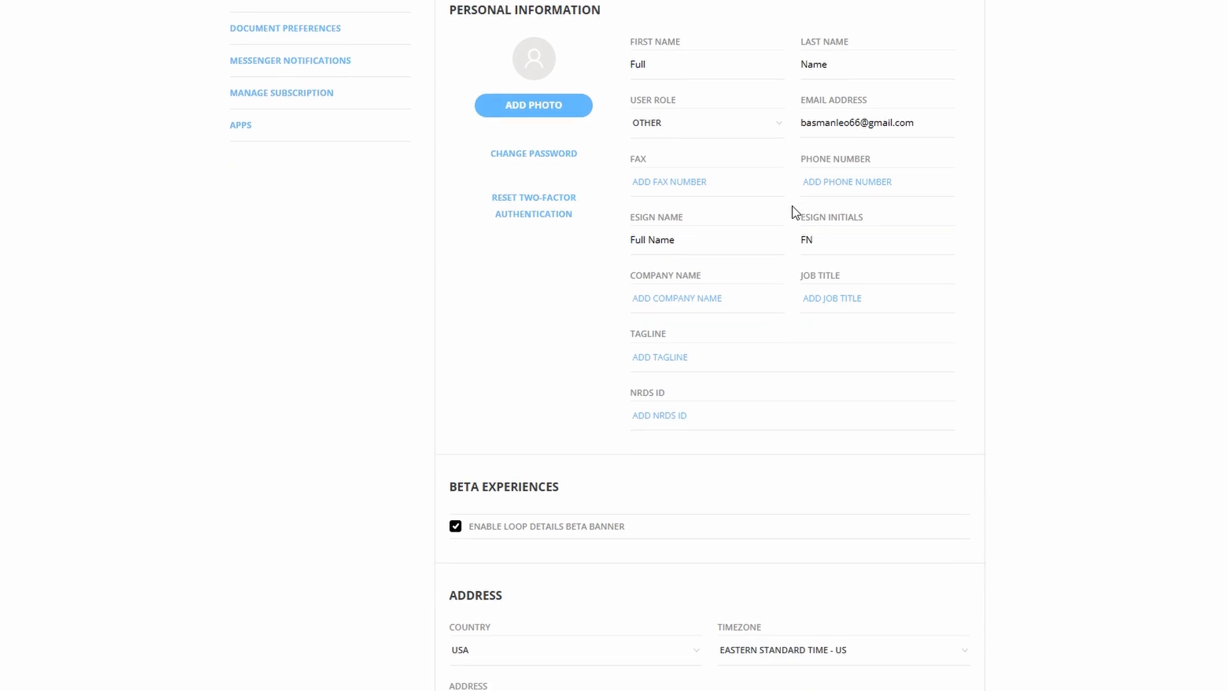
pyautogui.scroll(-3)
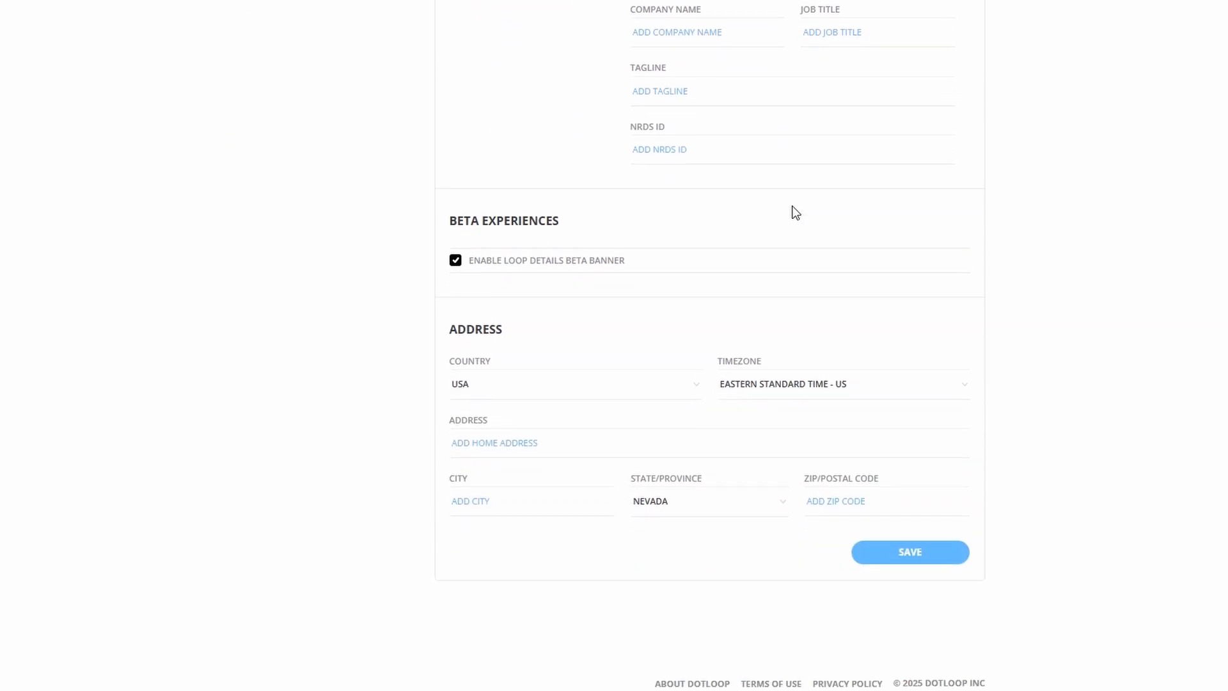
pyautogui.scroll(3)
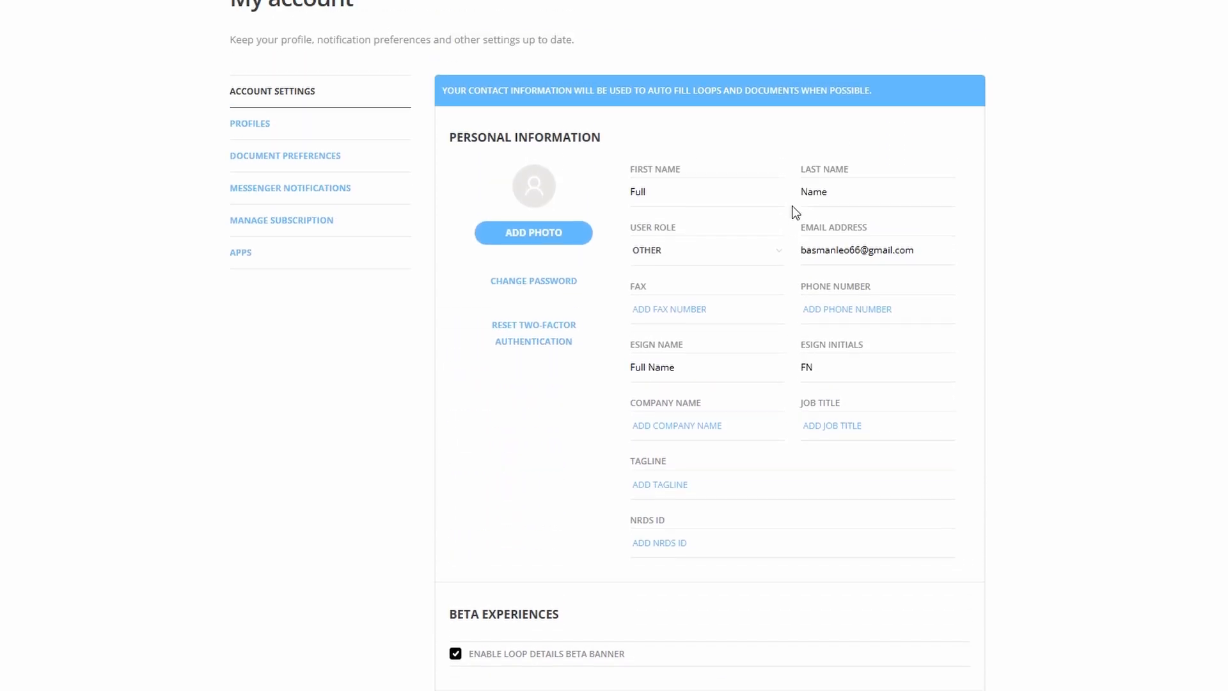
# Review the Default Profile's agent details under Profiles.
pyautogui.click(249, 122)
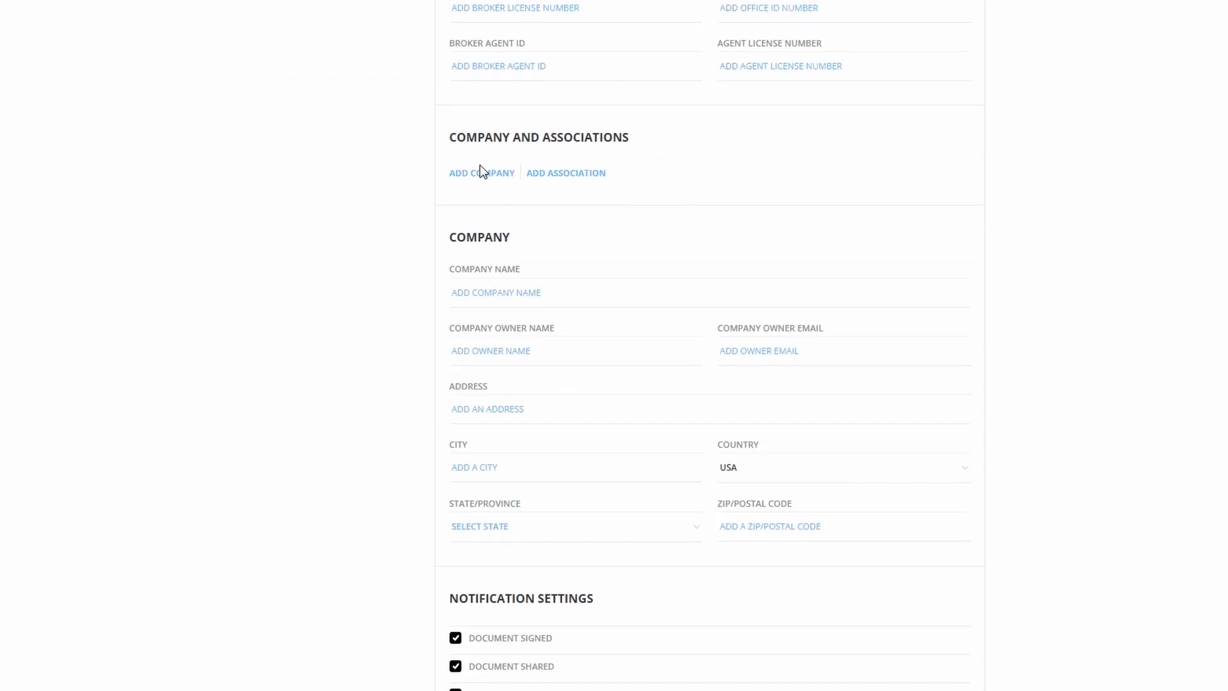
pyautogui.scroll(-3)
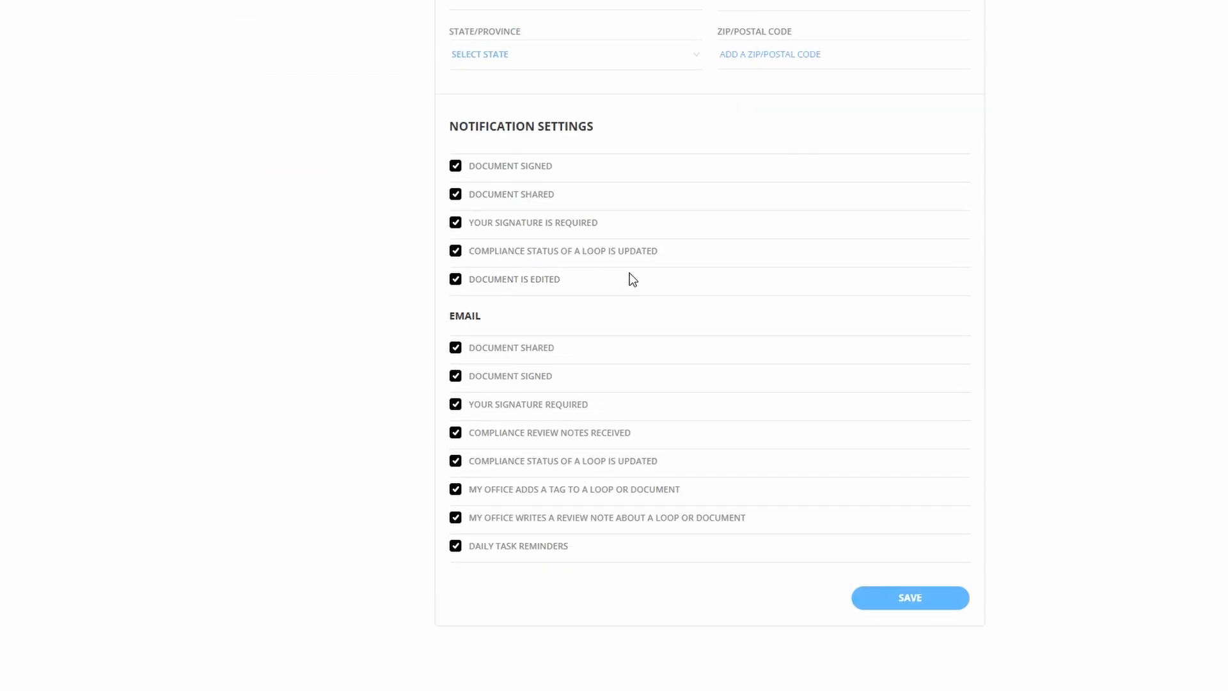
pyautogui.scroll(3)
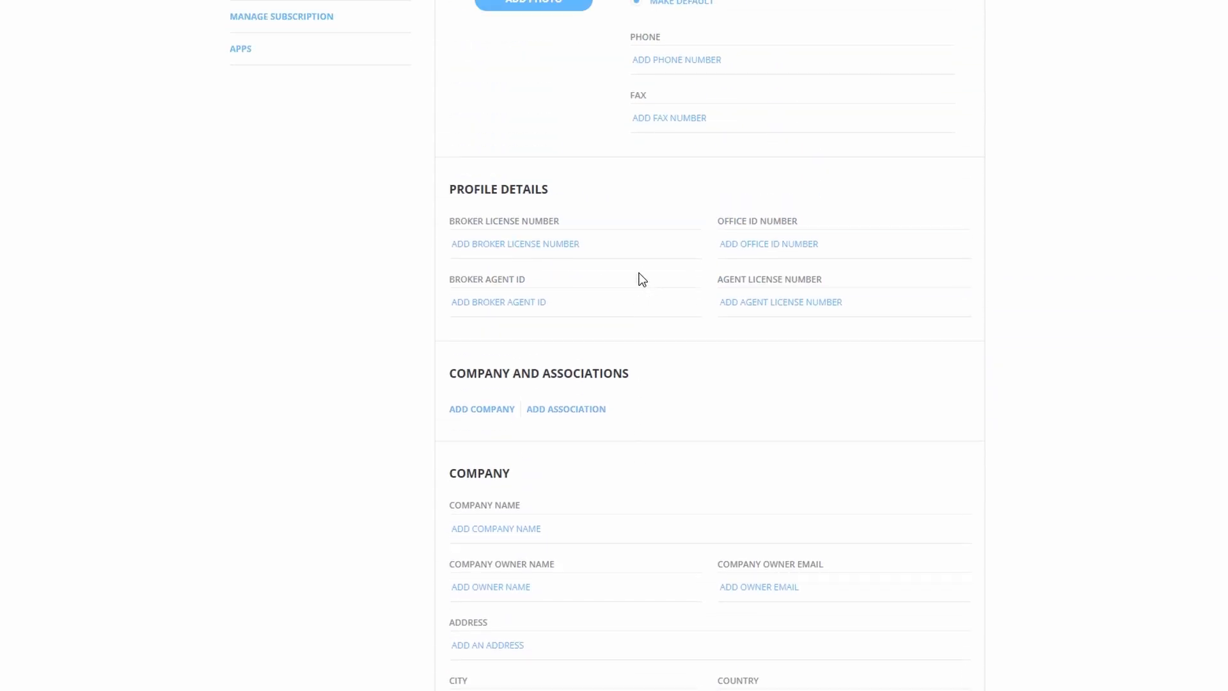
pyautogui.scroll(3)
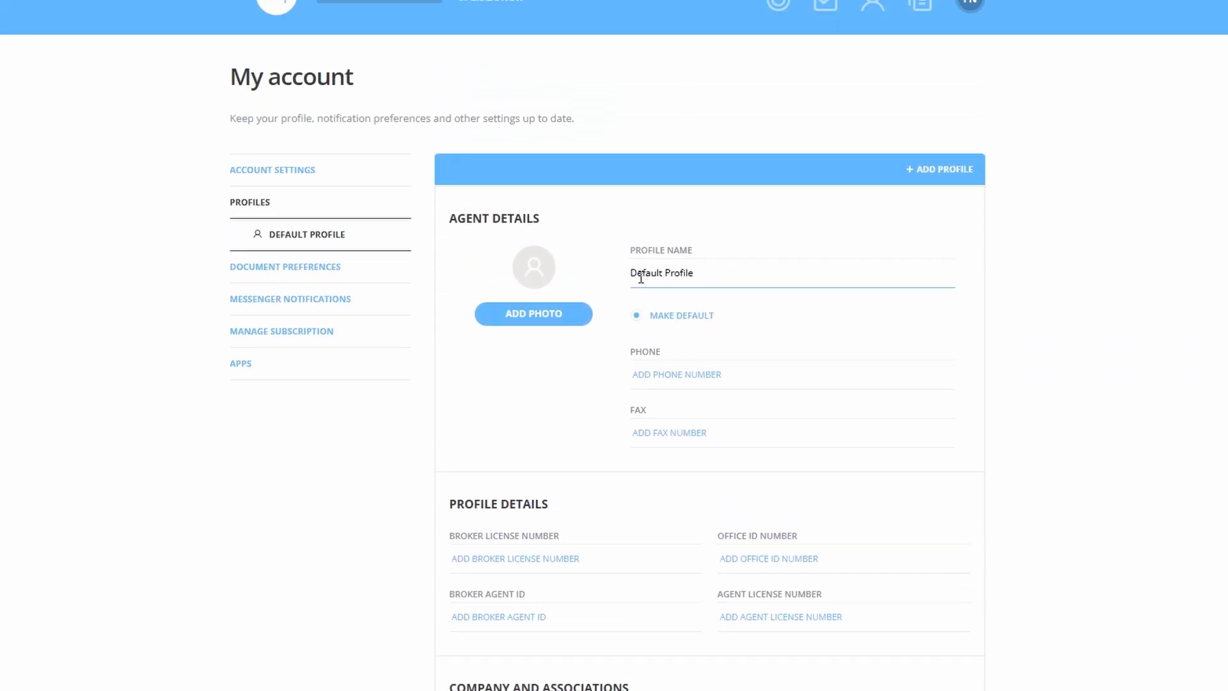
# View the Document Preferences and Messenger Notifications, dismissing the upgrade offer.
pyautogui.click(284, 266)
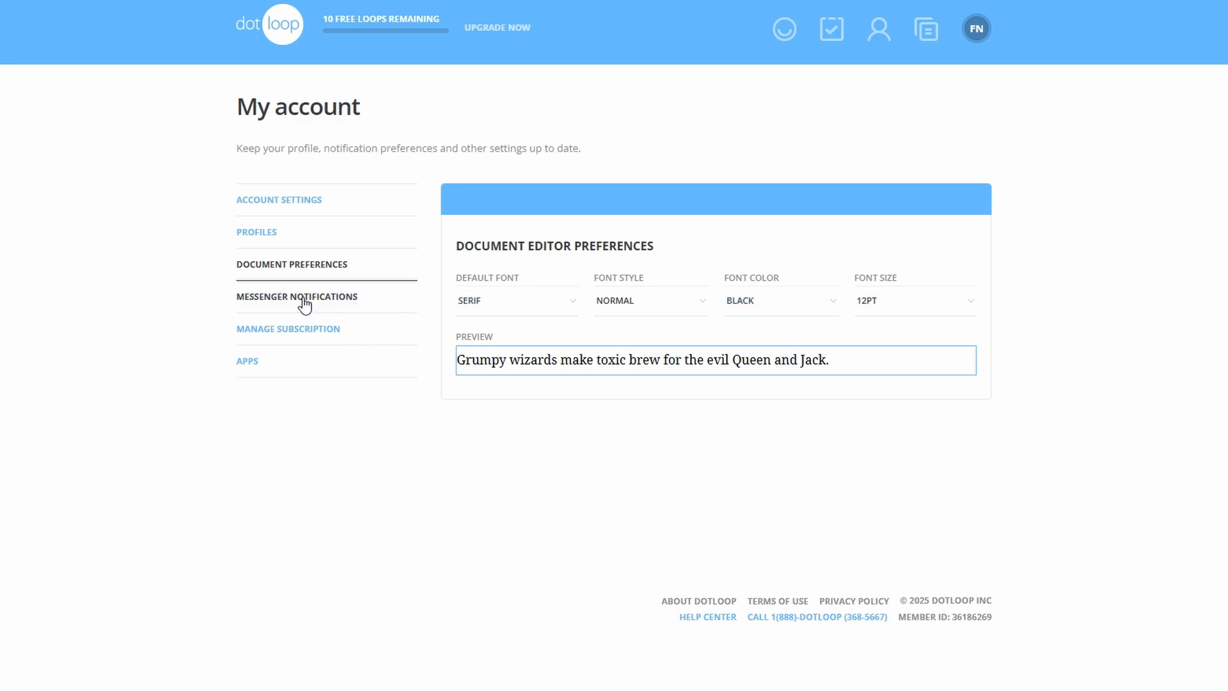
pyautogui.click(297, 296)
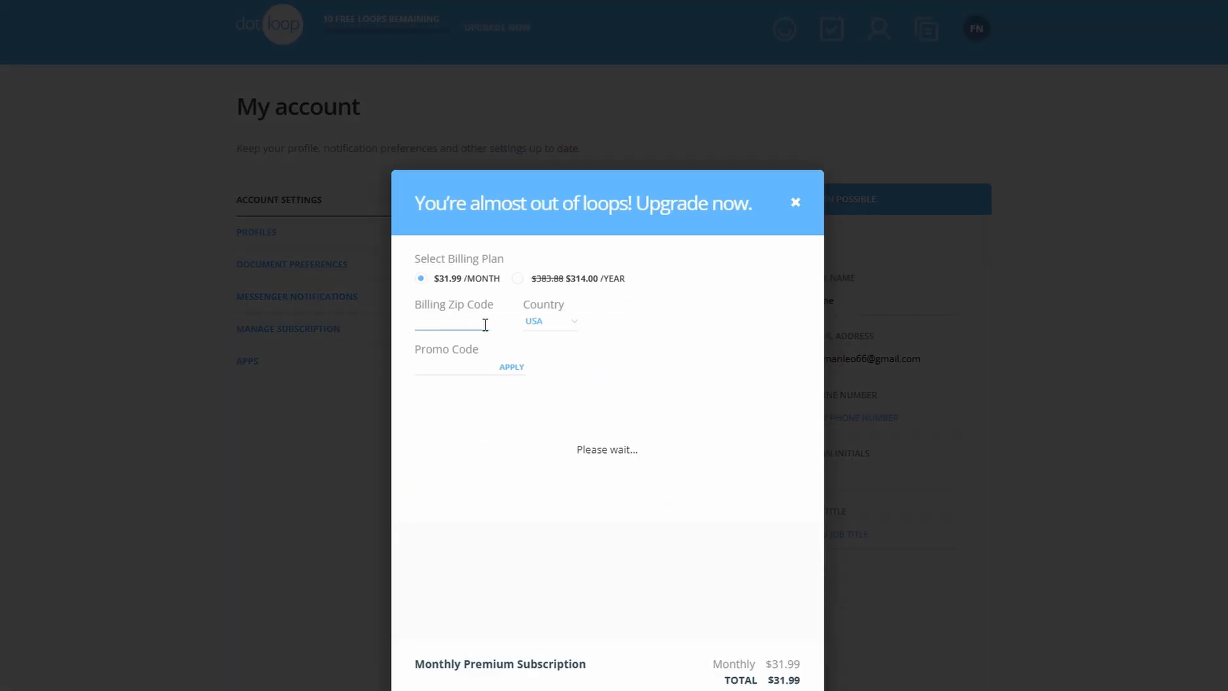
pyautogui.click(795, 202)
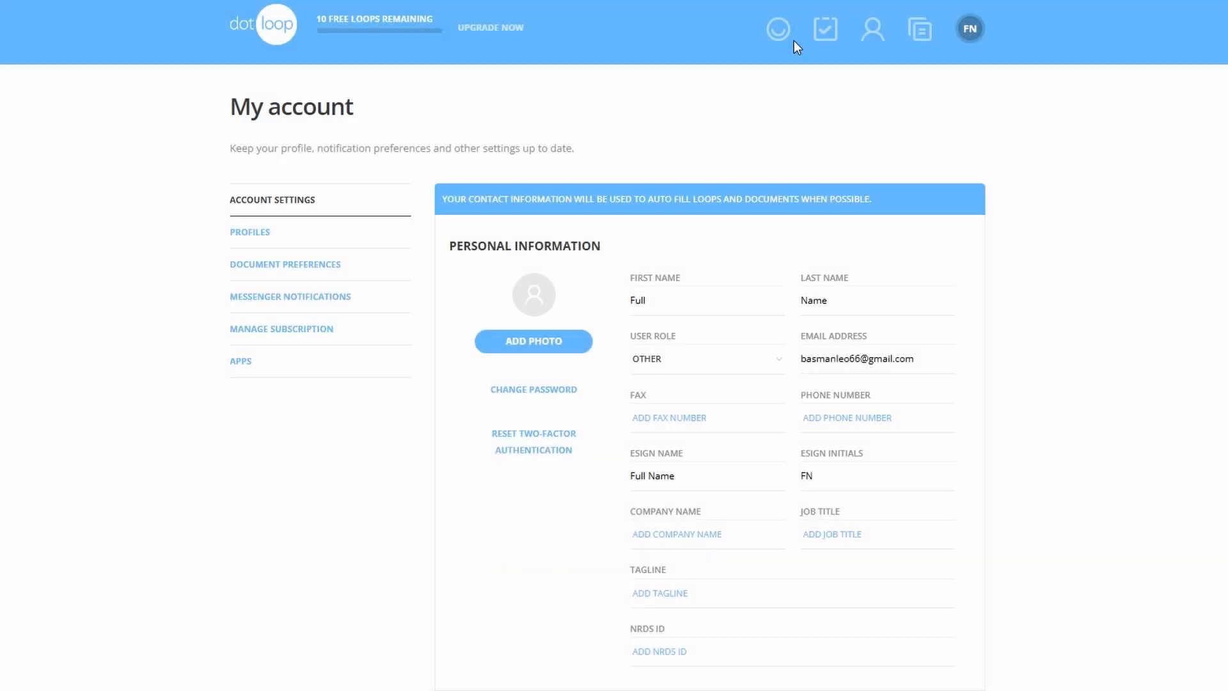
pyautogui.moveTo(266, 37)
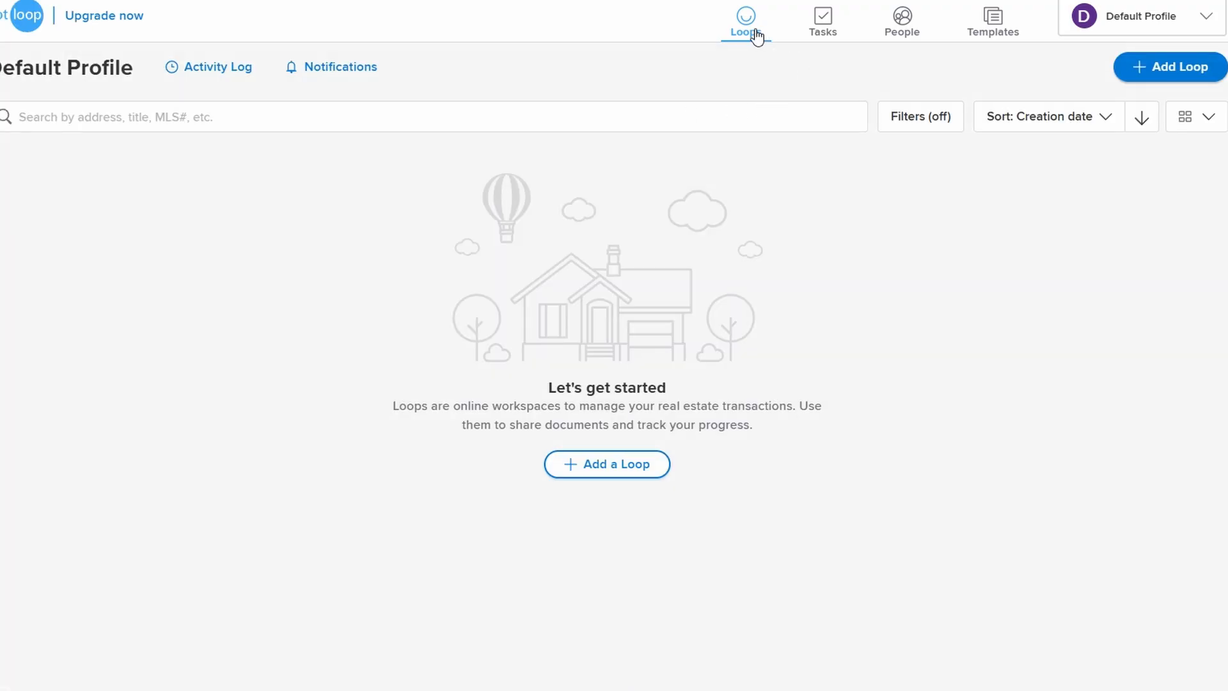
# Start a new loop named Loop Name and continue to its photo step.
pyautogui.click(745, 22)
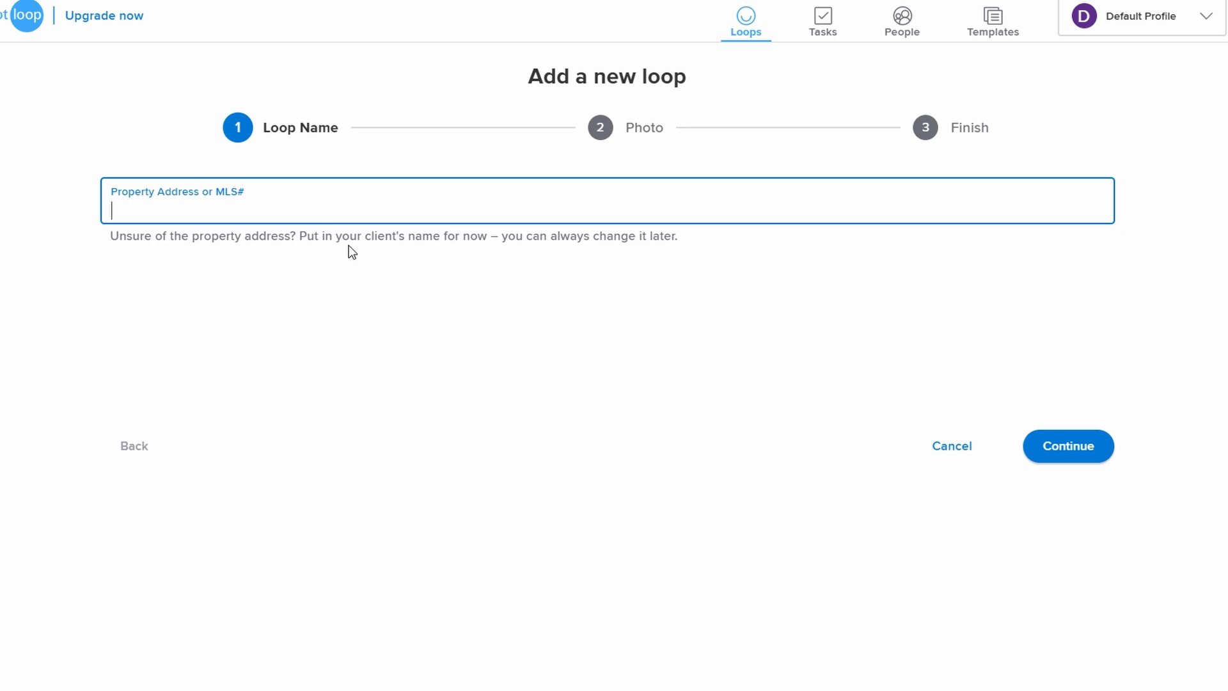
pyautogui.moveTo(359, 238)
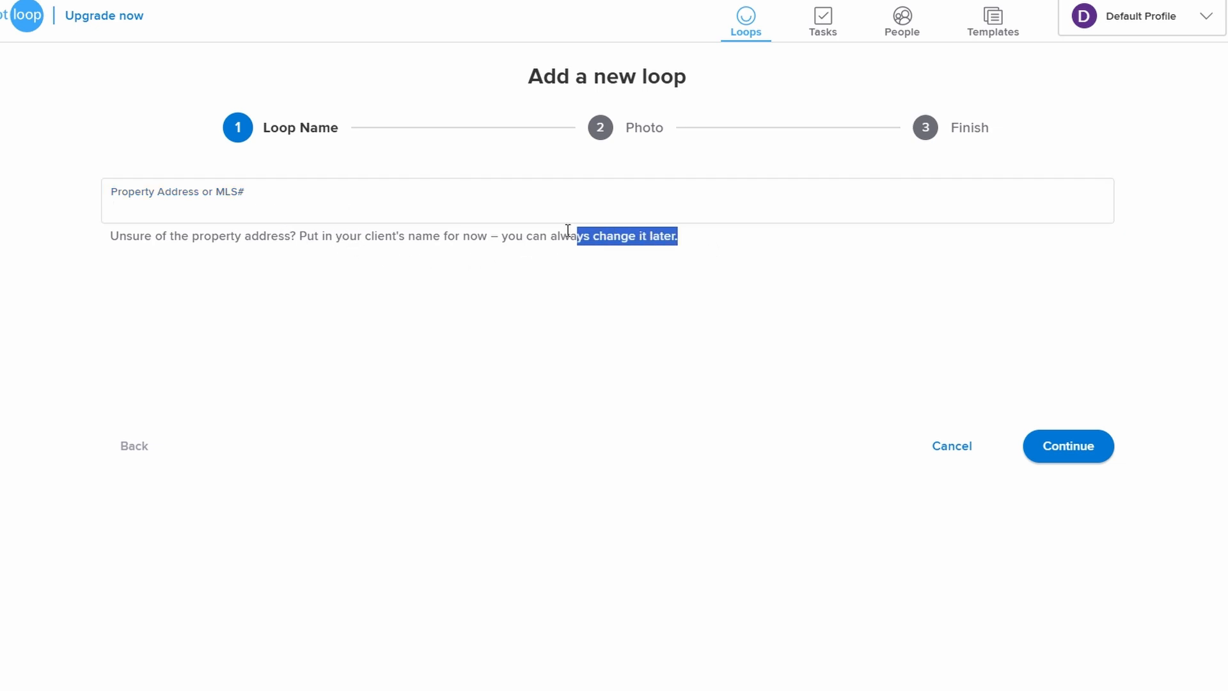
pyautogui.click(444, 201)
pyautogui.write('Loop Name')
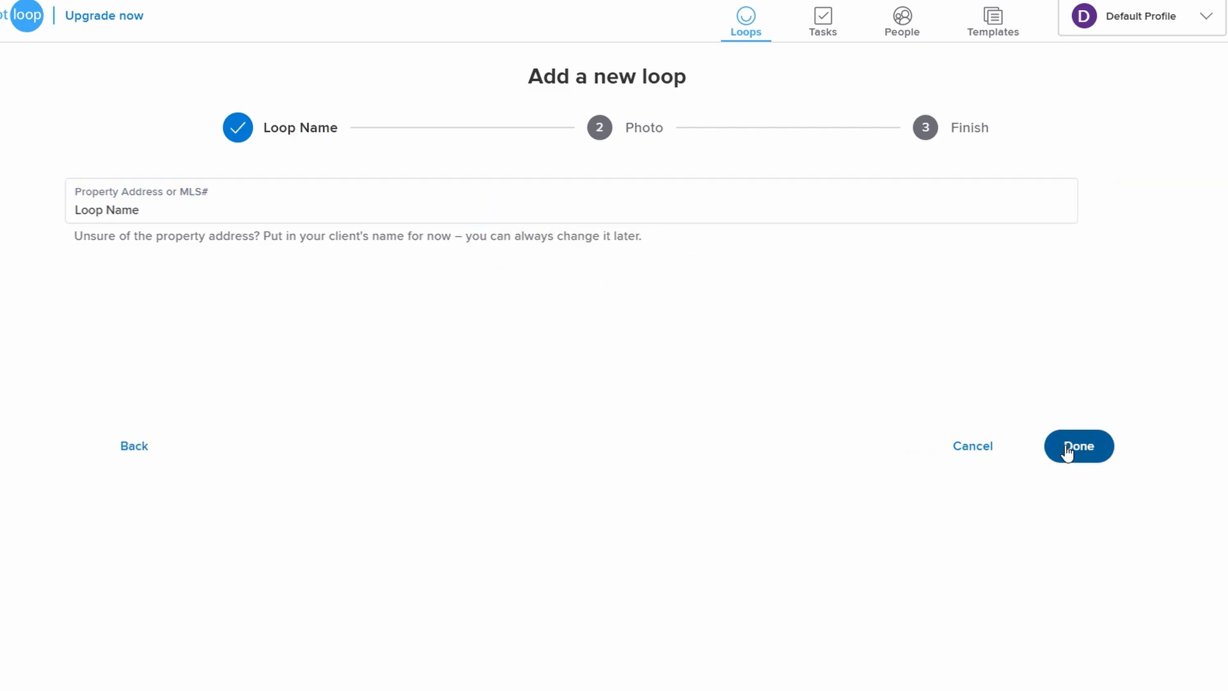
pyautogui.click(1079, 446)
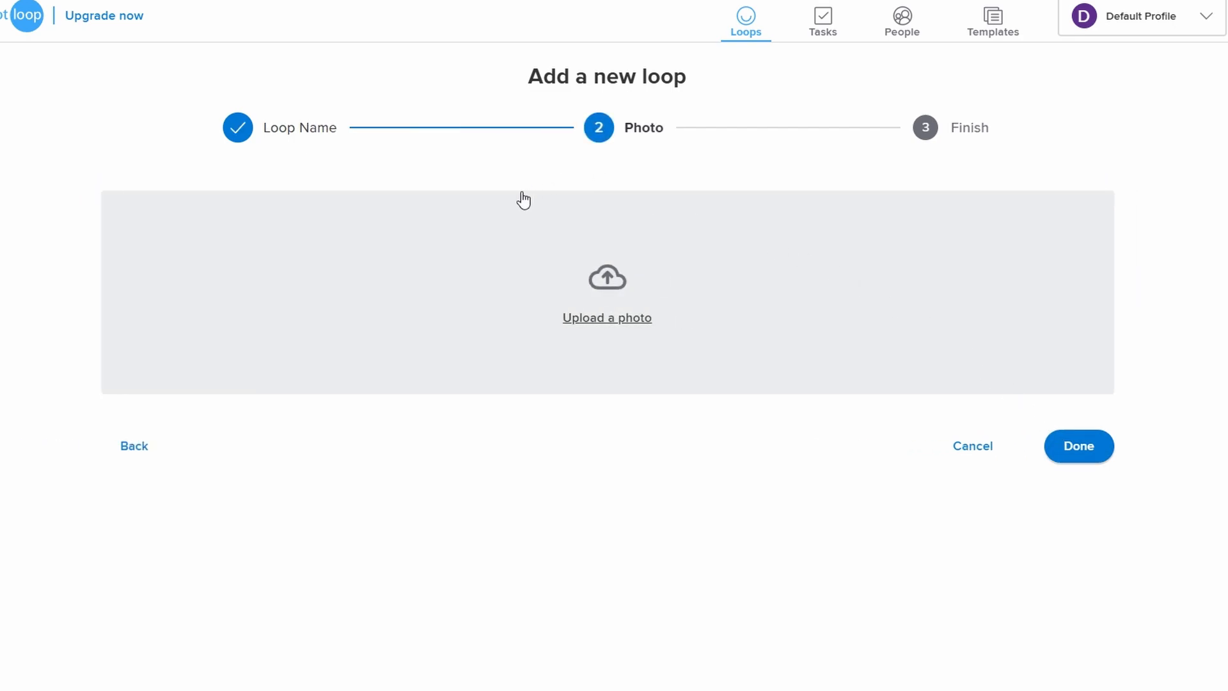
pyautogui.moveTo(648, 287)
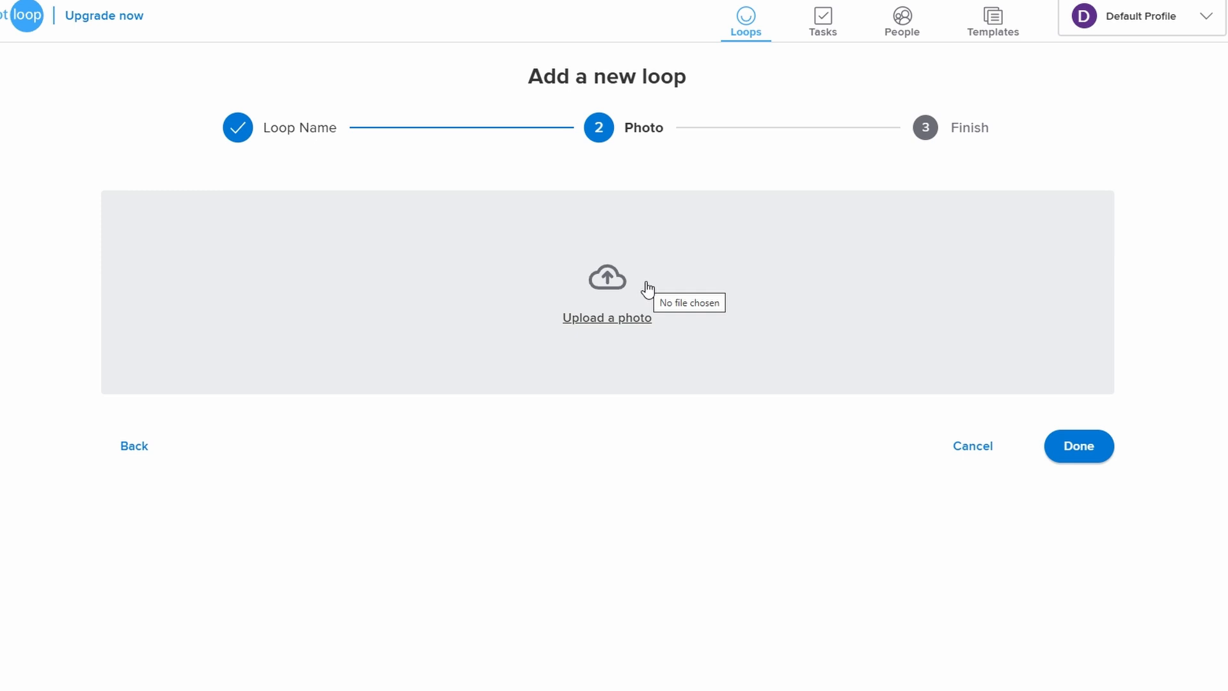
# Skip the photo step and review the Type choices on the Finish step, leaving None.
pyautogui.click(1079, 445)
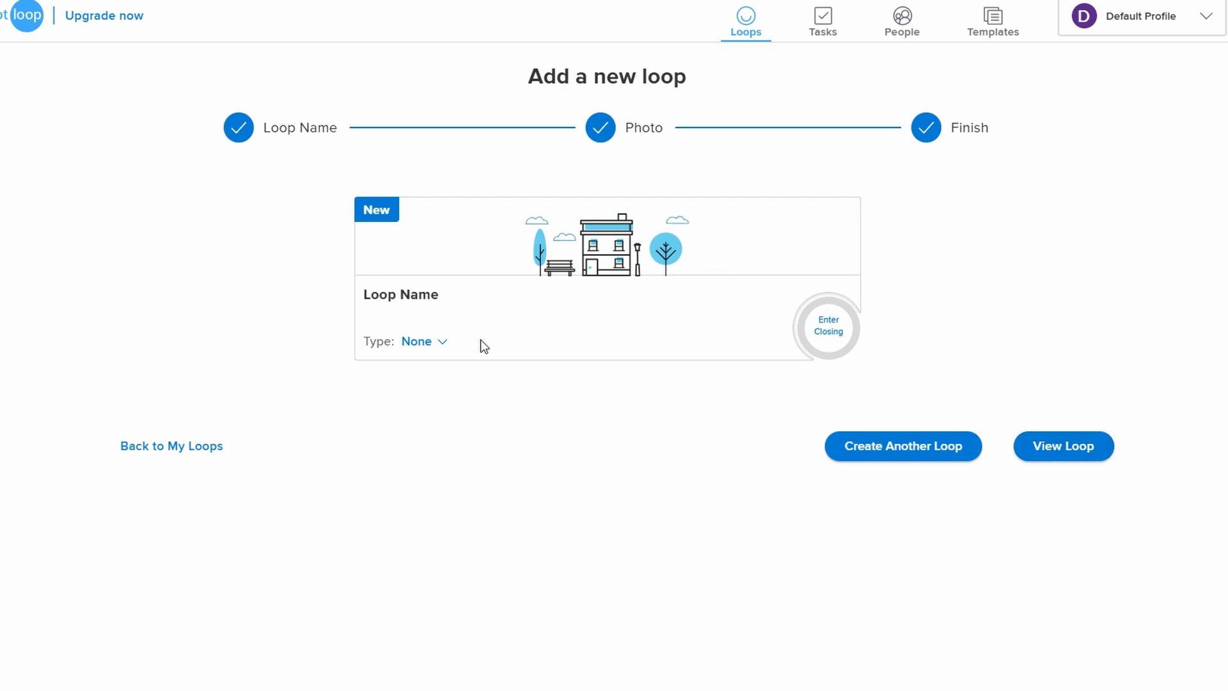
pyautogui.moveTo(412, 269)
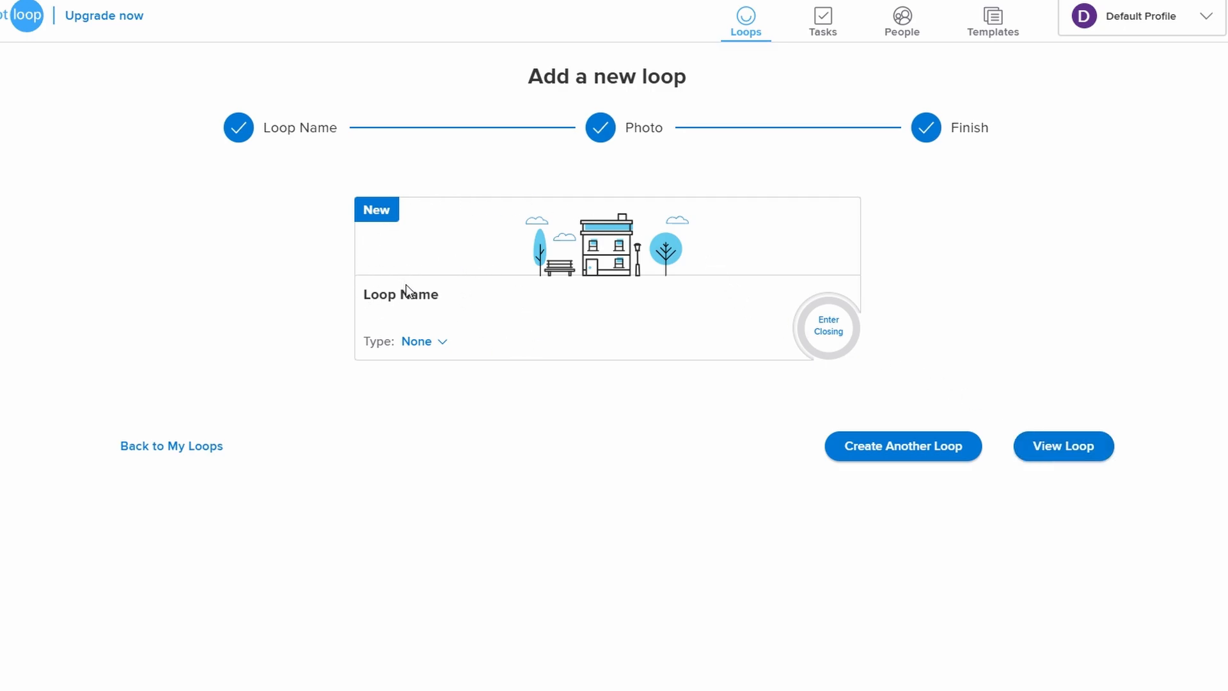
pyautogui.click(424, 340)
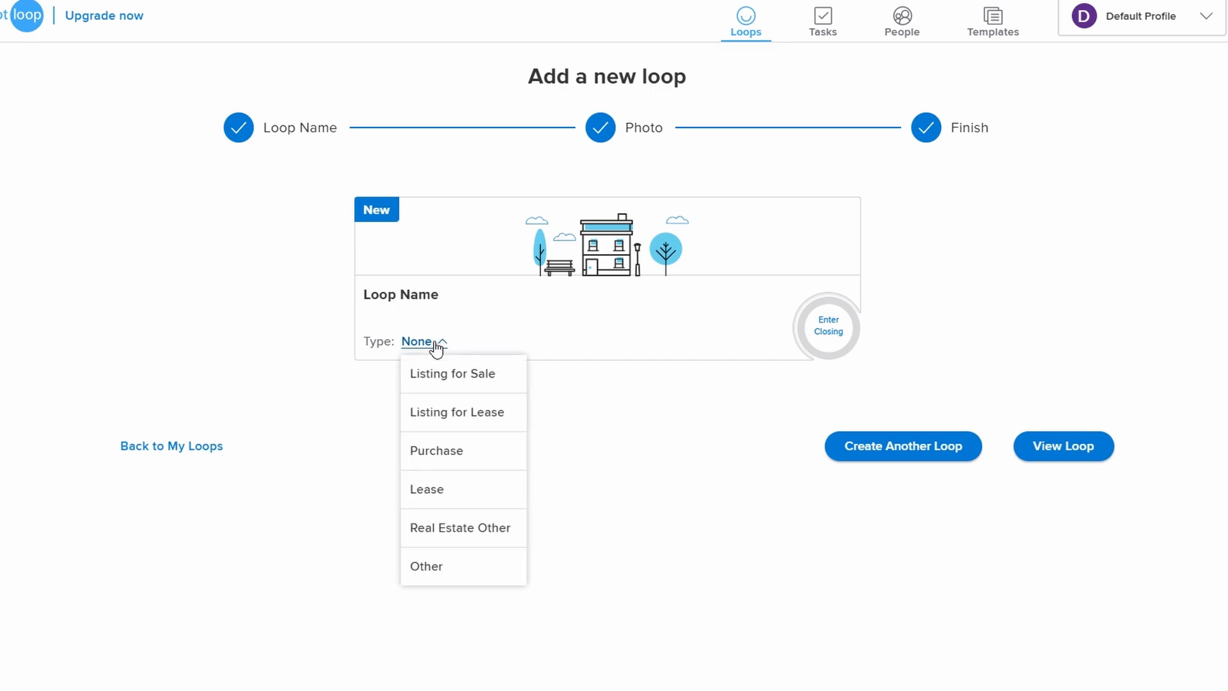
pyautogui.moveTo(902, 445)
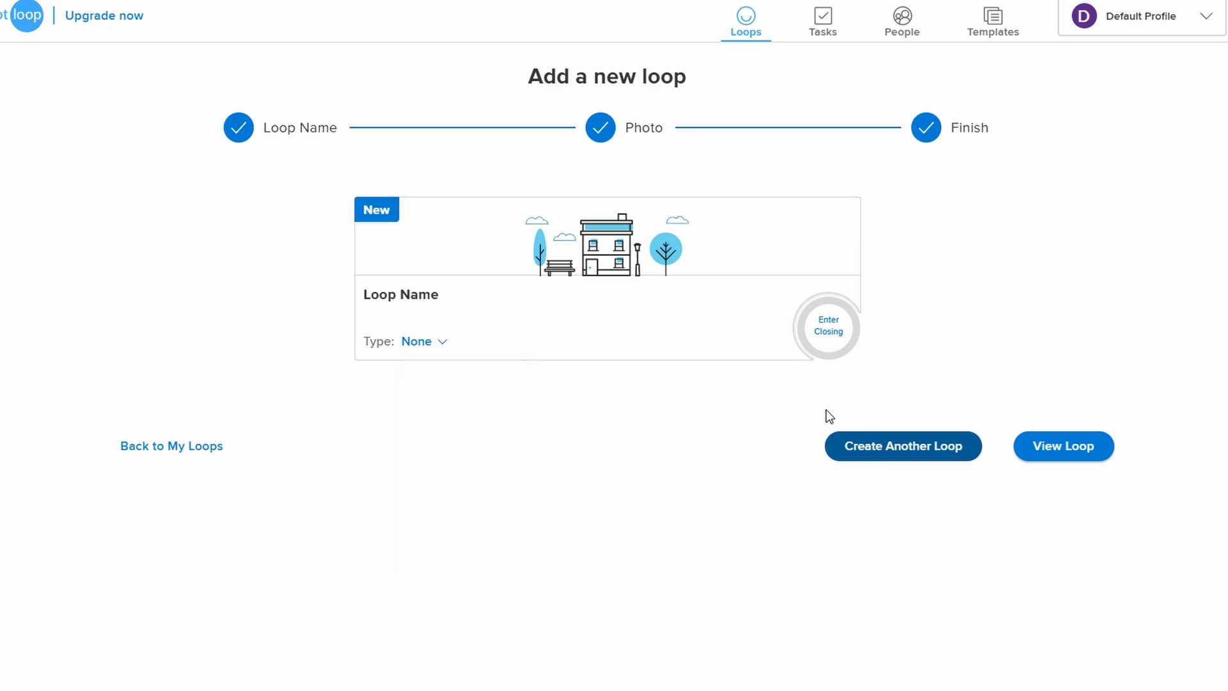
pyautogui.moveTo(819, 400)
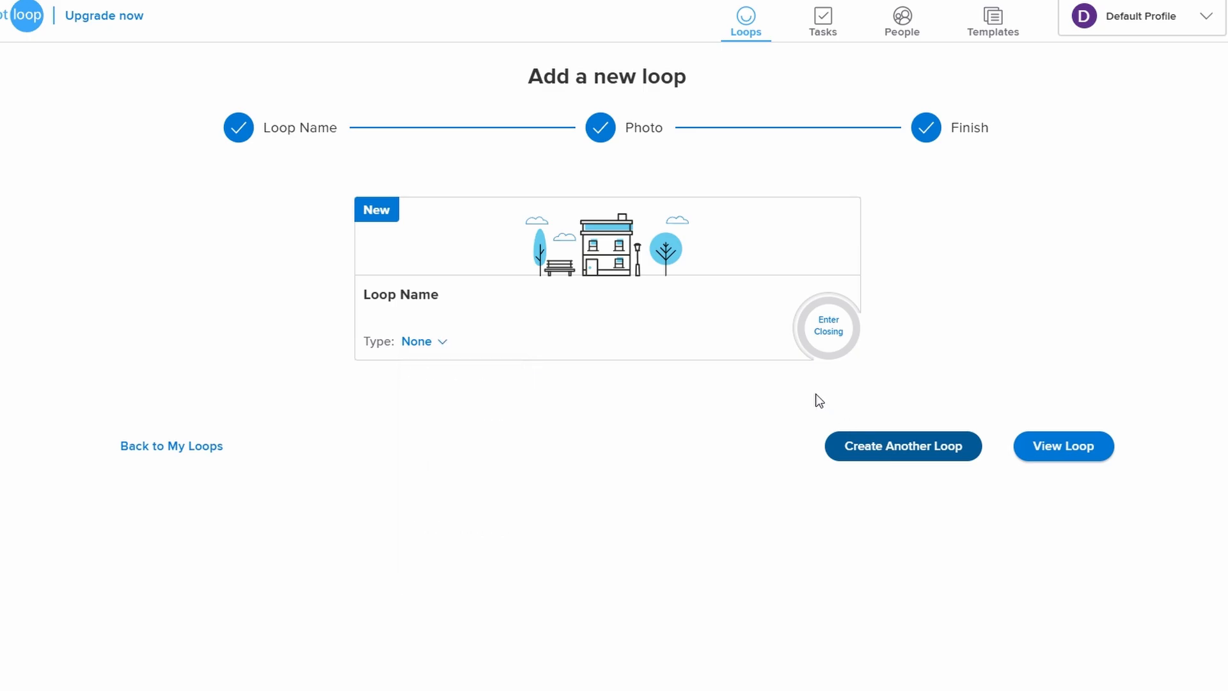
# View the new Loop Name loop and look over its Documents, People and Tasks sections.
pyautogui.click(1063, 446)
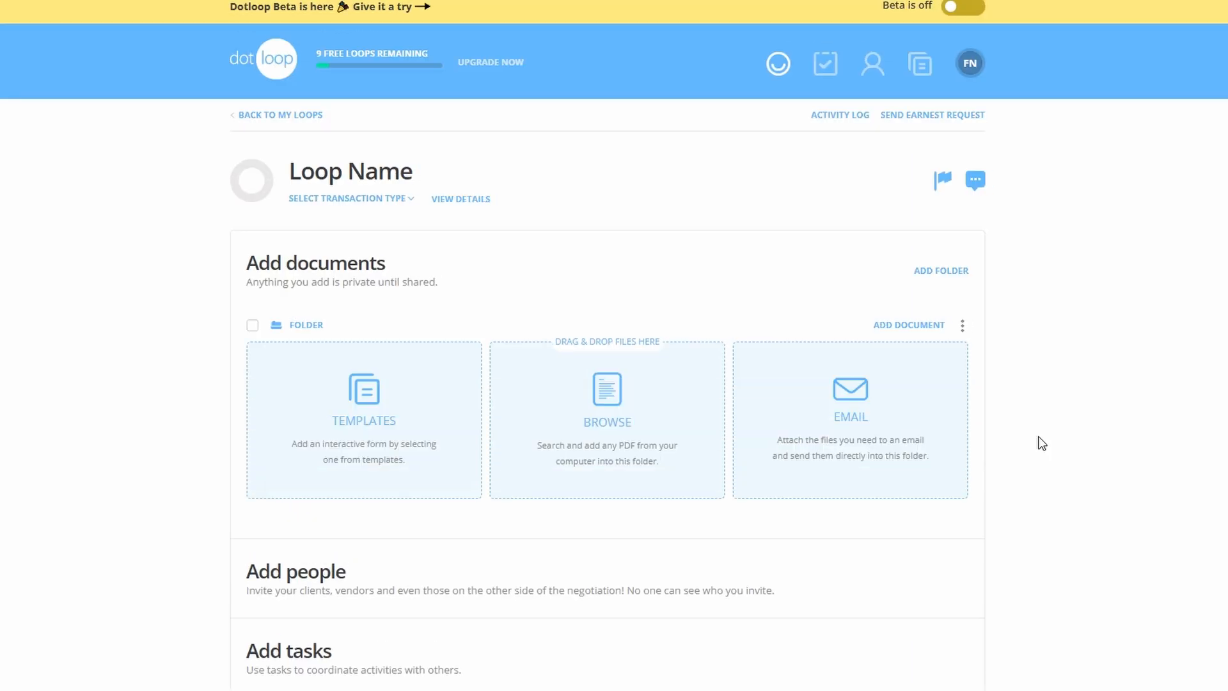
pyautogui.doubleClick(315, 263)
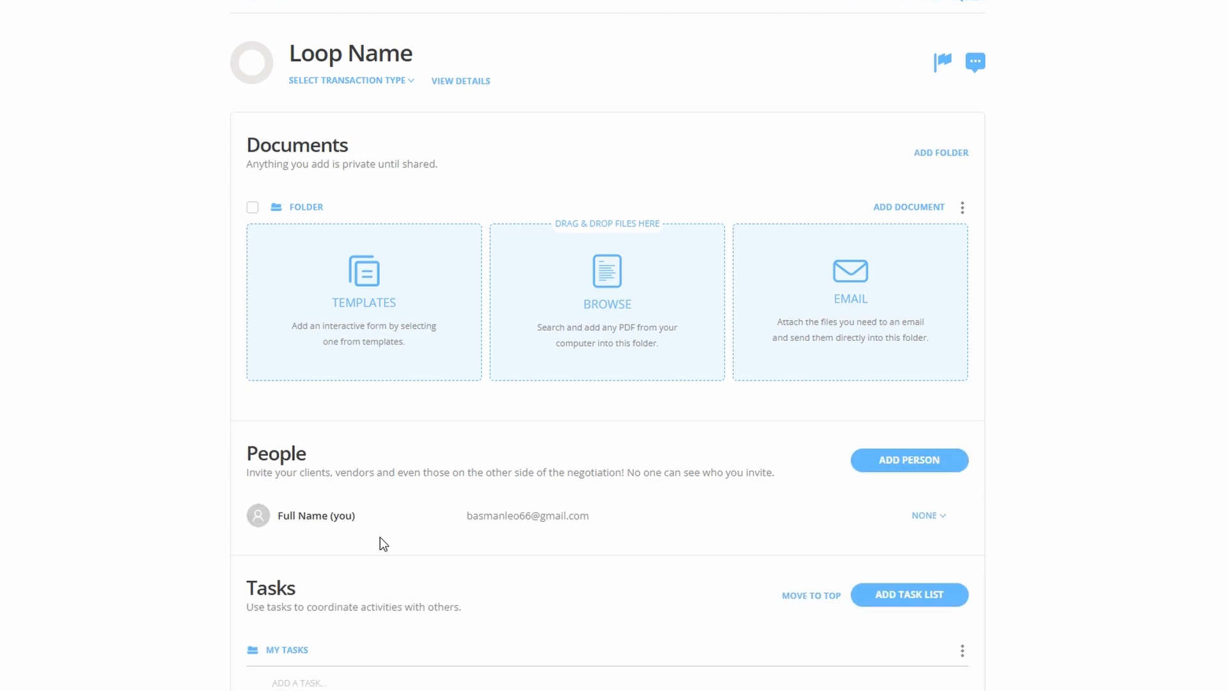
pyautogui.scroll(-3)
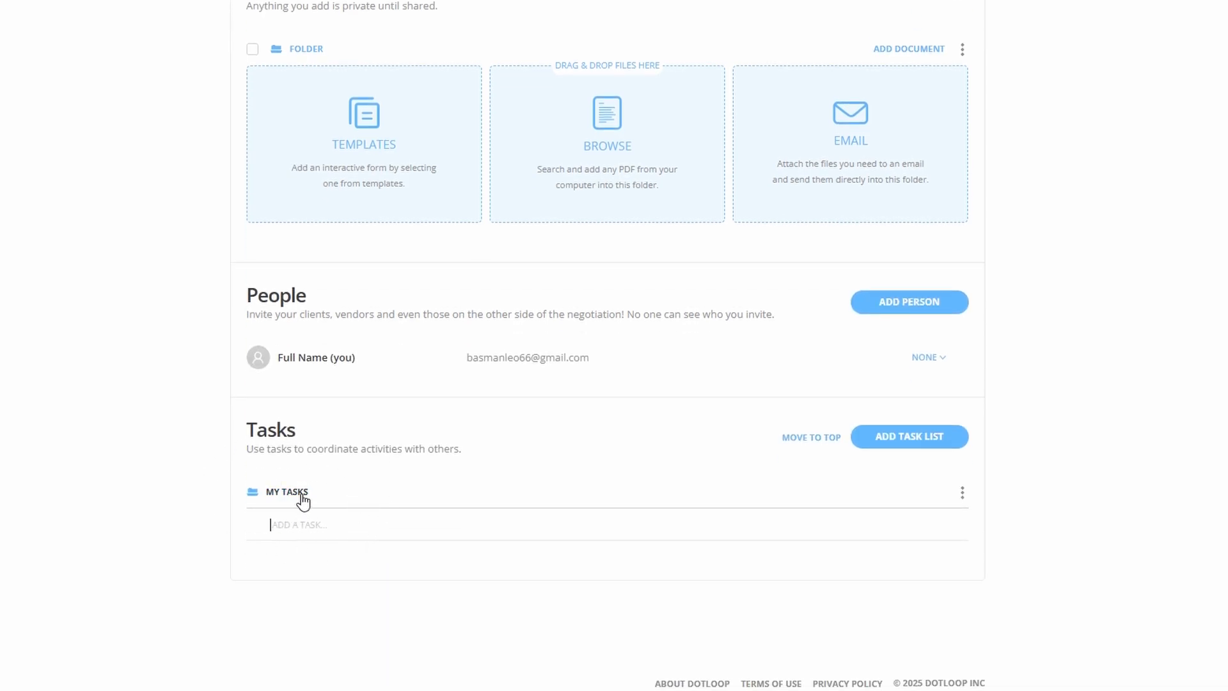
pyautogui.scroll(3)
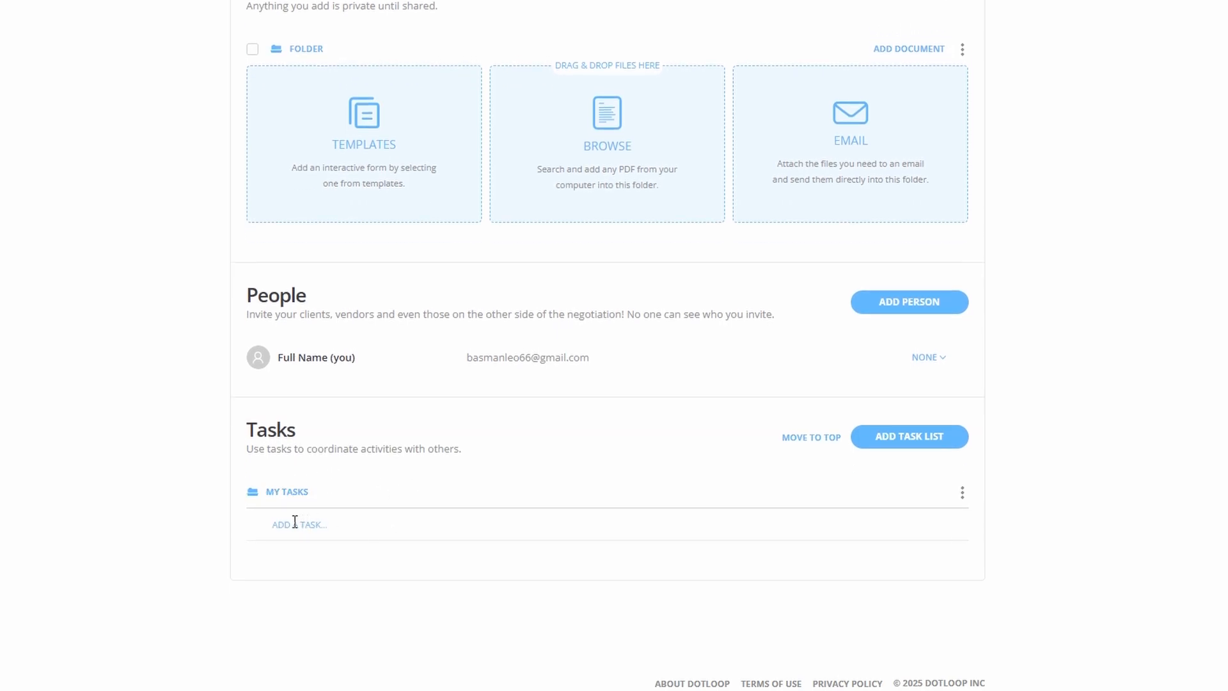
pyautogui.moveTo(293, 520)
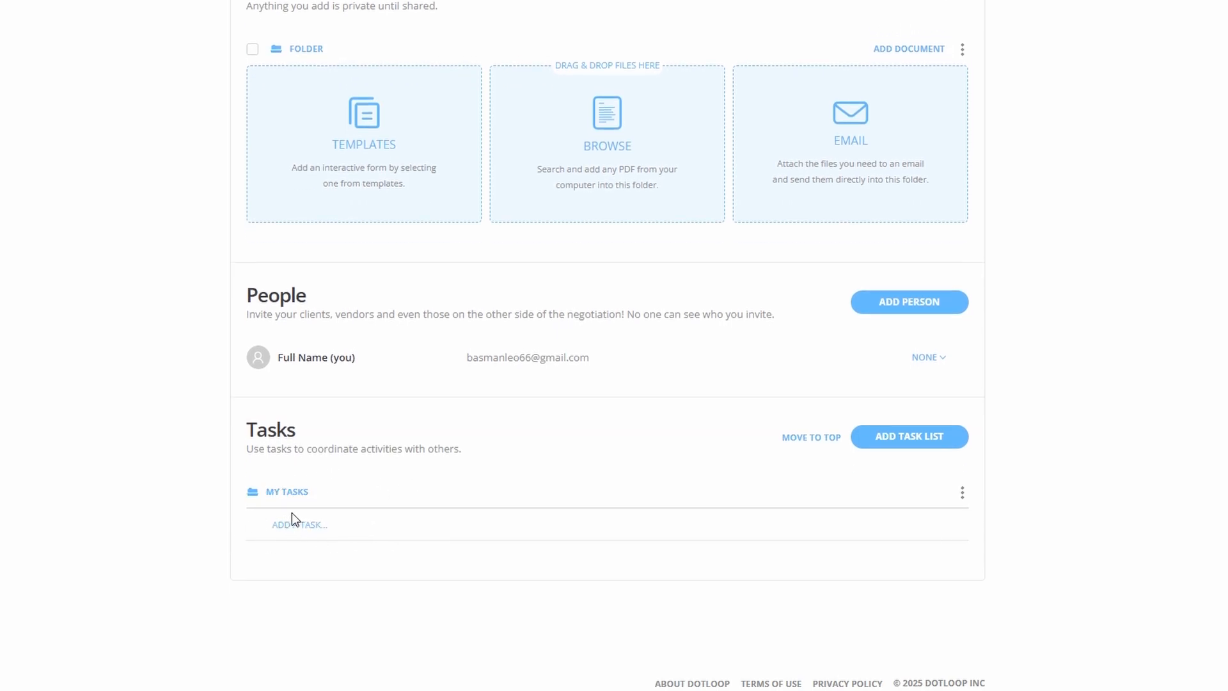
pyautogui.scroll(3)
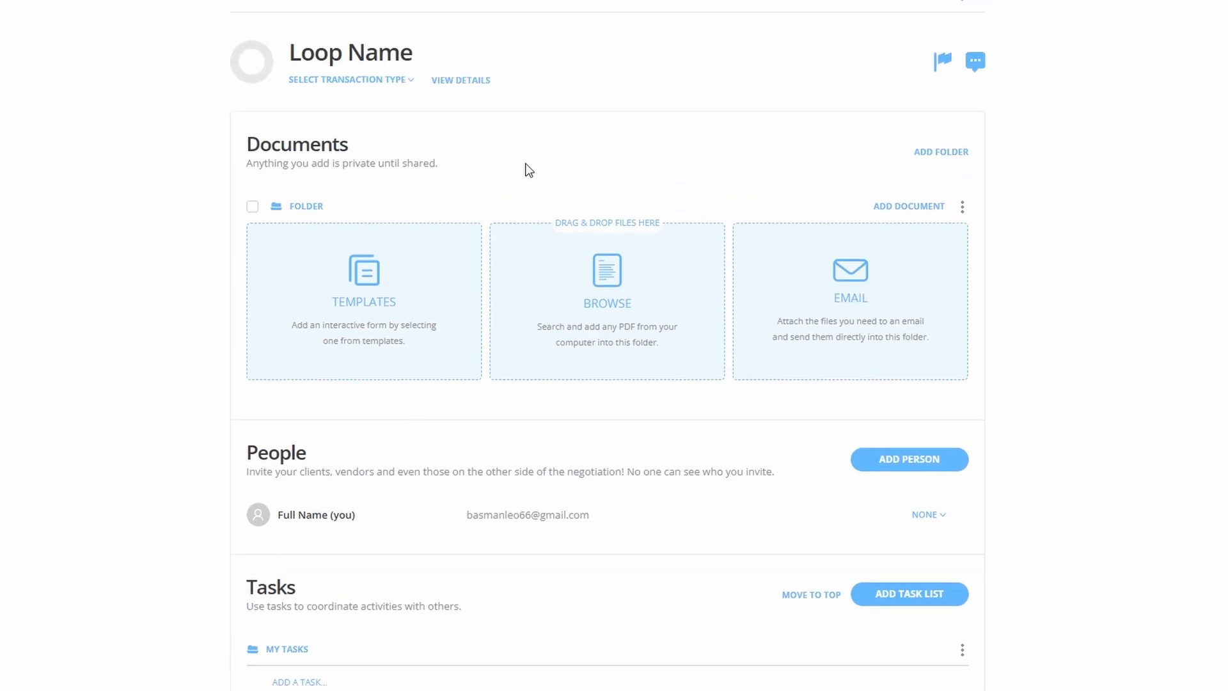
pyautogui.moveTo(689, 387)
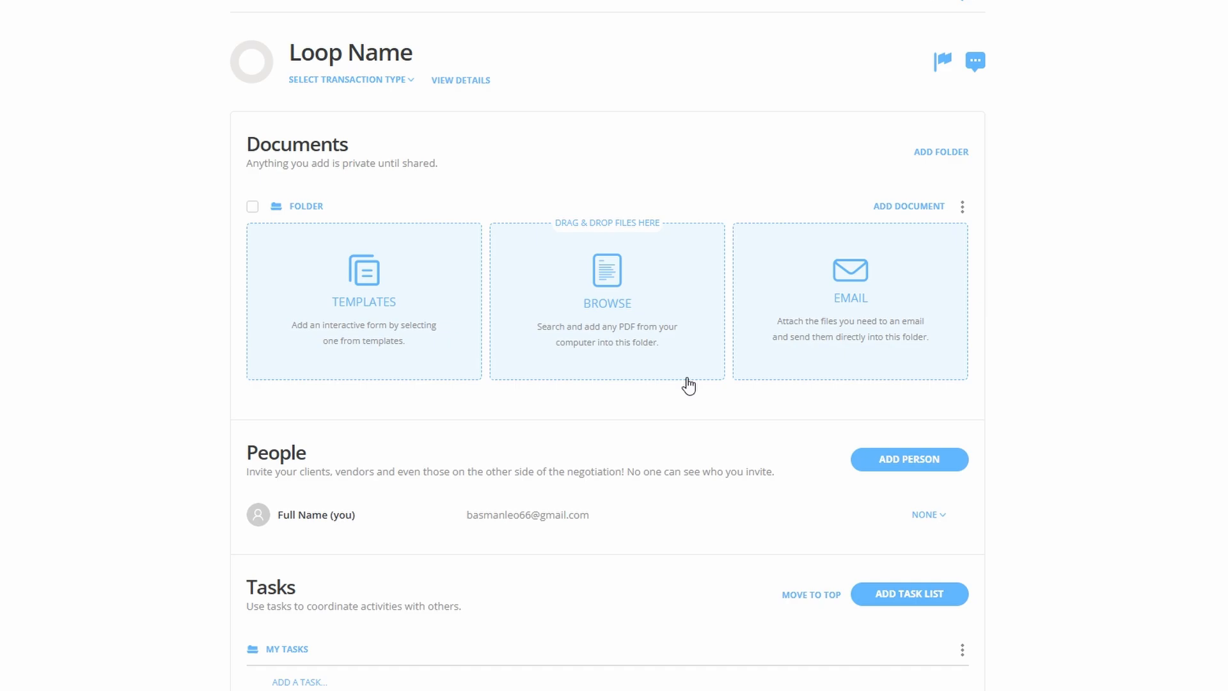
pyautogui.moveTo(325, 456)
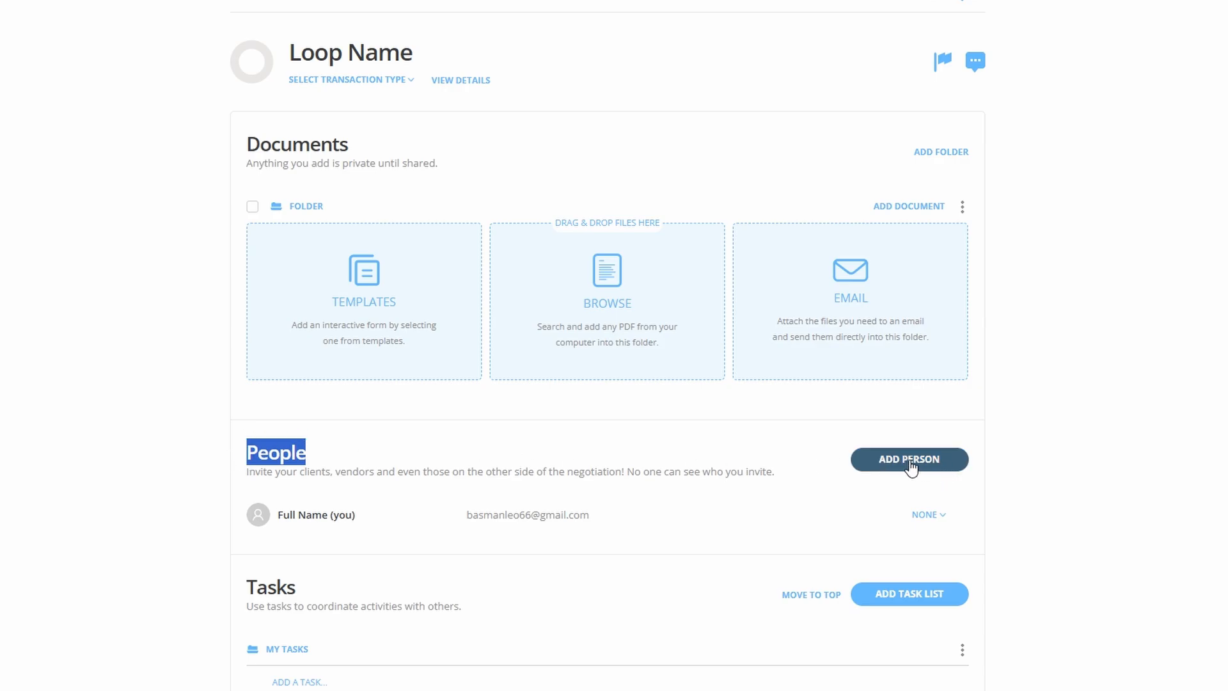
# Add a person named Full Name with the Buyer role to the loop.
pyautogui.click(908, 459)
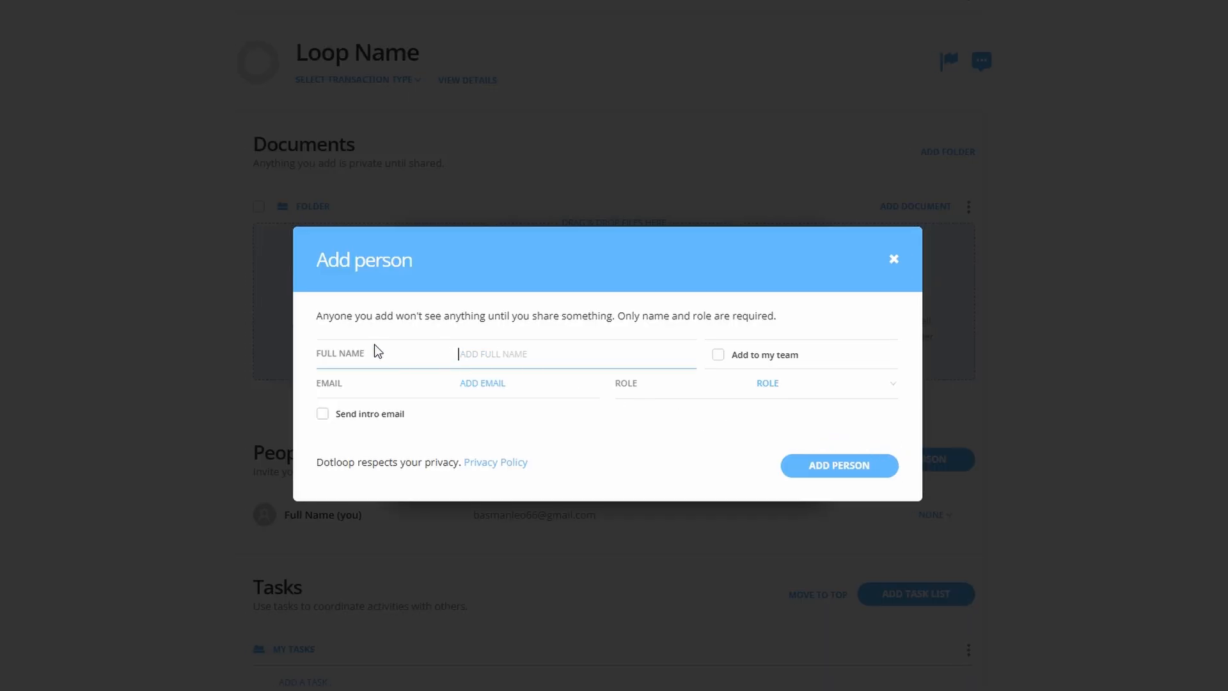
pyautogui.doubleClick(341, 354)
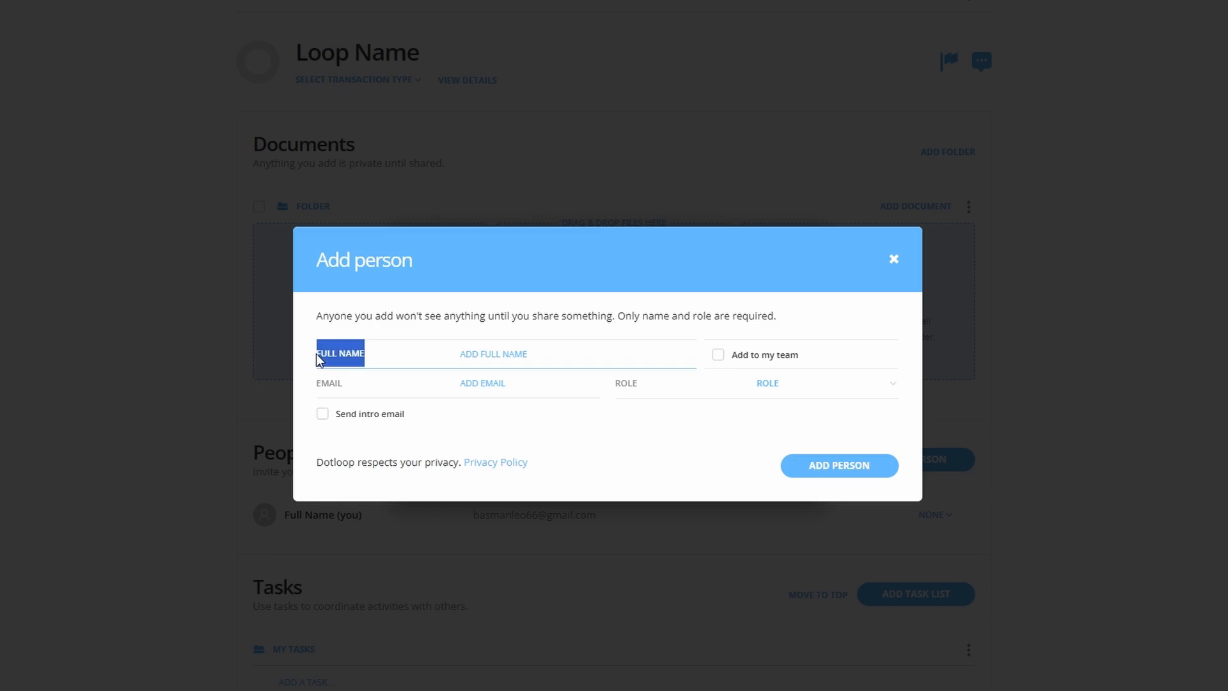
pyautogui.write('Full Name')
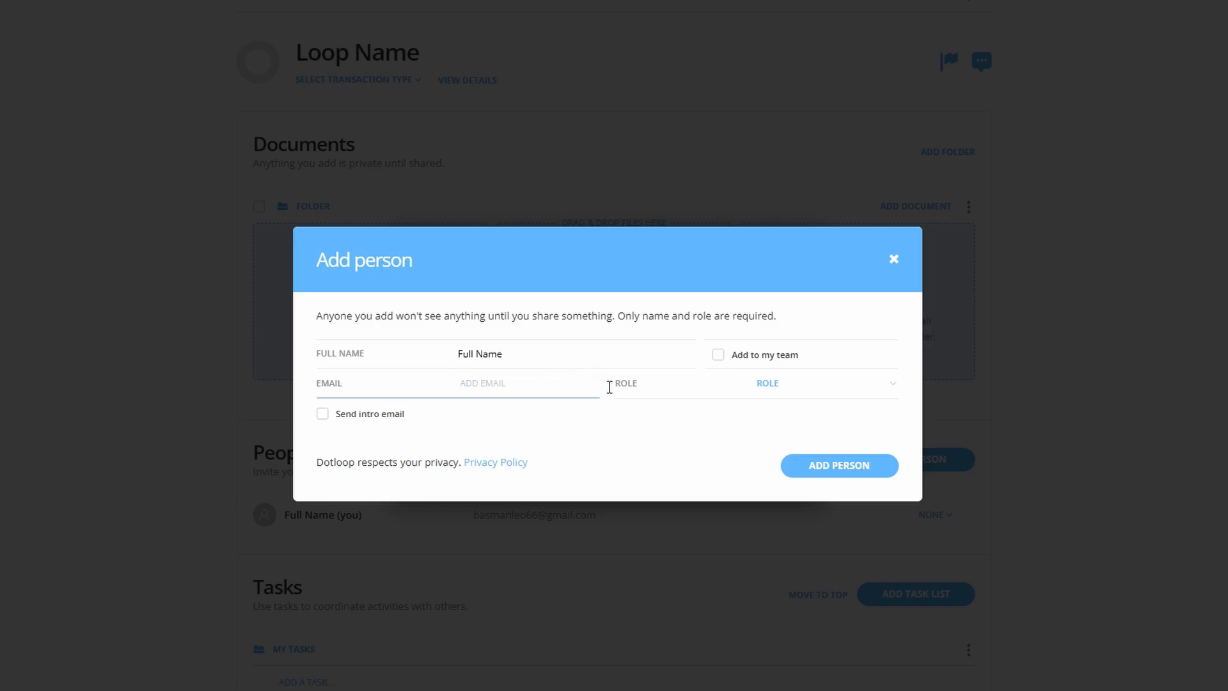
pyautogui.click(828, 382)
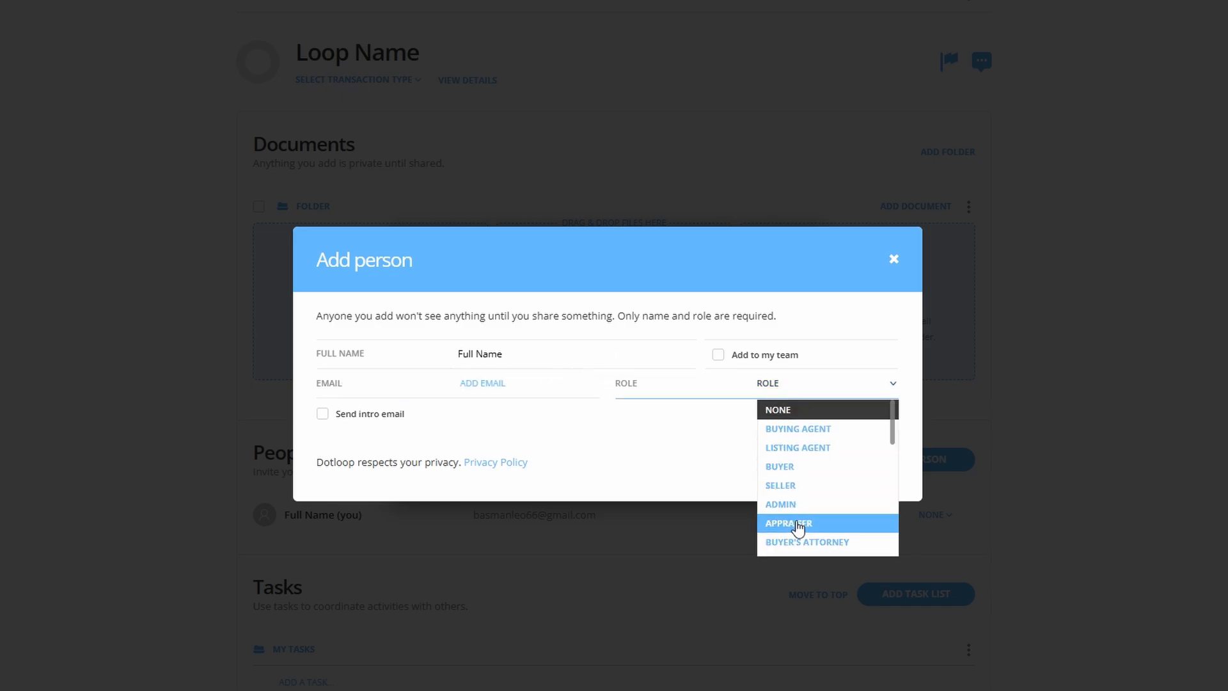
pyautogui.moveTo(613, 399)
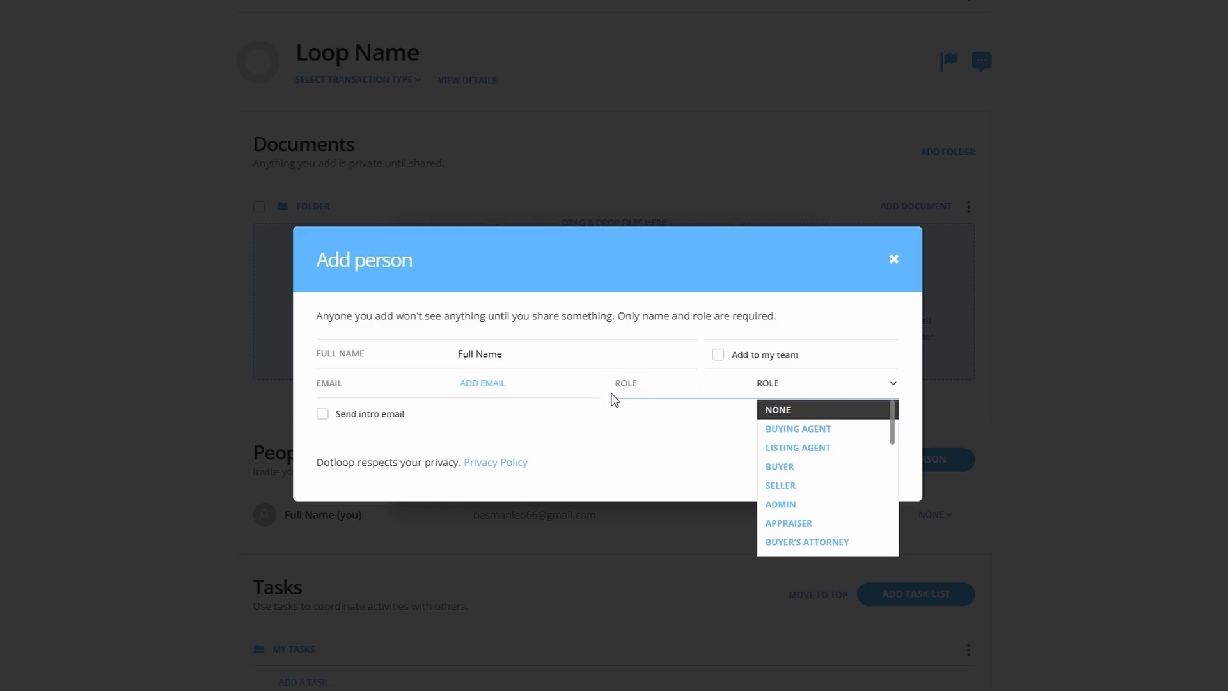
pyautogui.moveTo(641, 408)
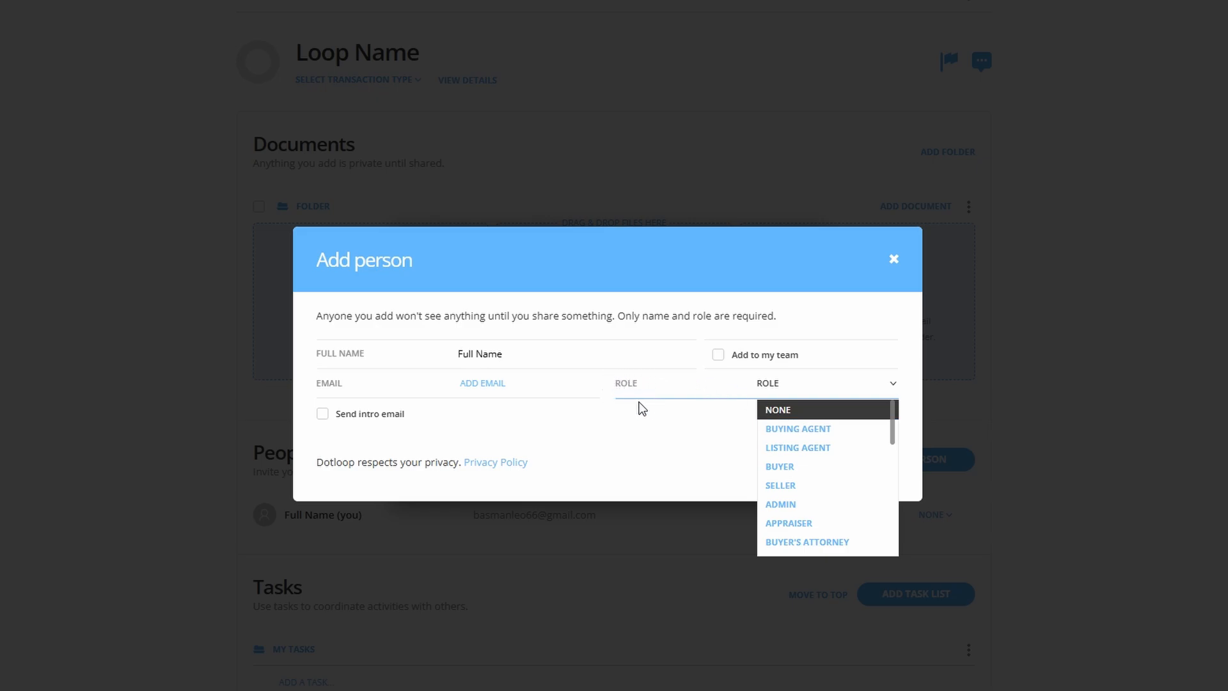
pyautogui.click(779, 466)
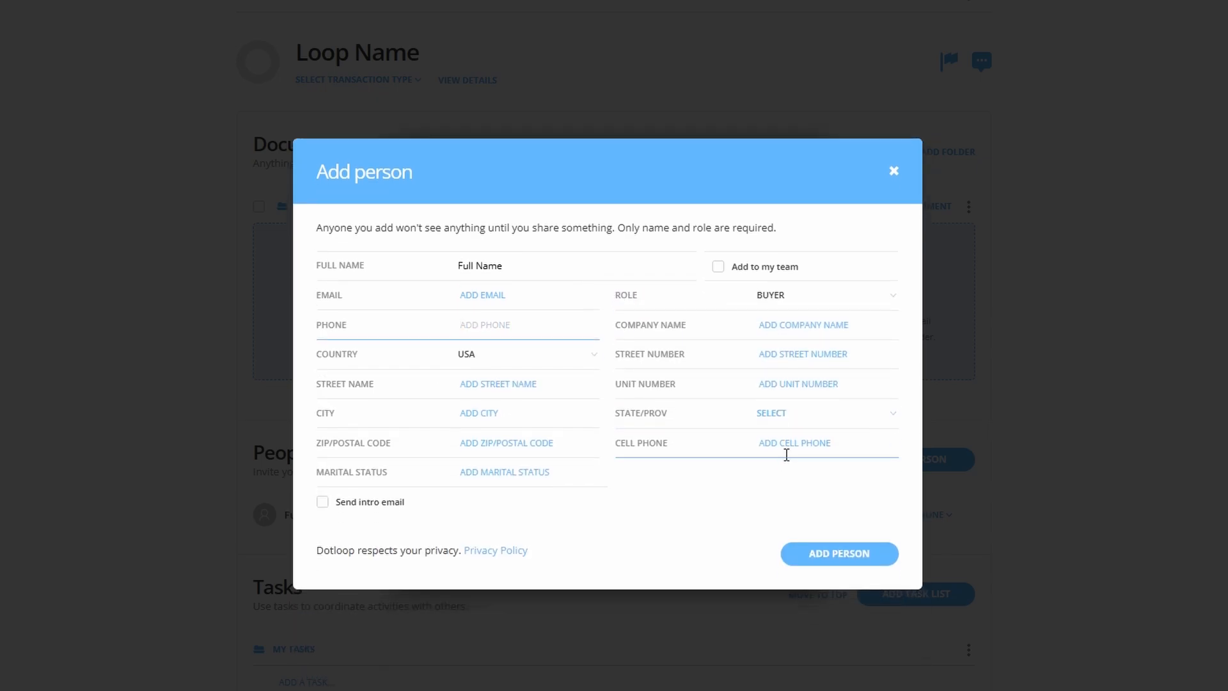
pyautogui.moveTo(839, 555)
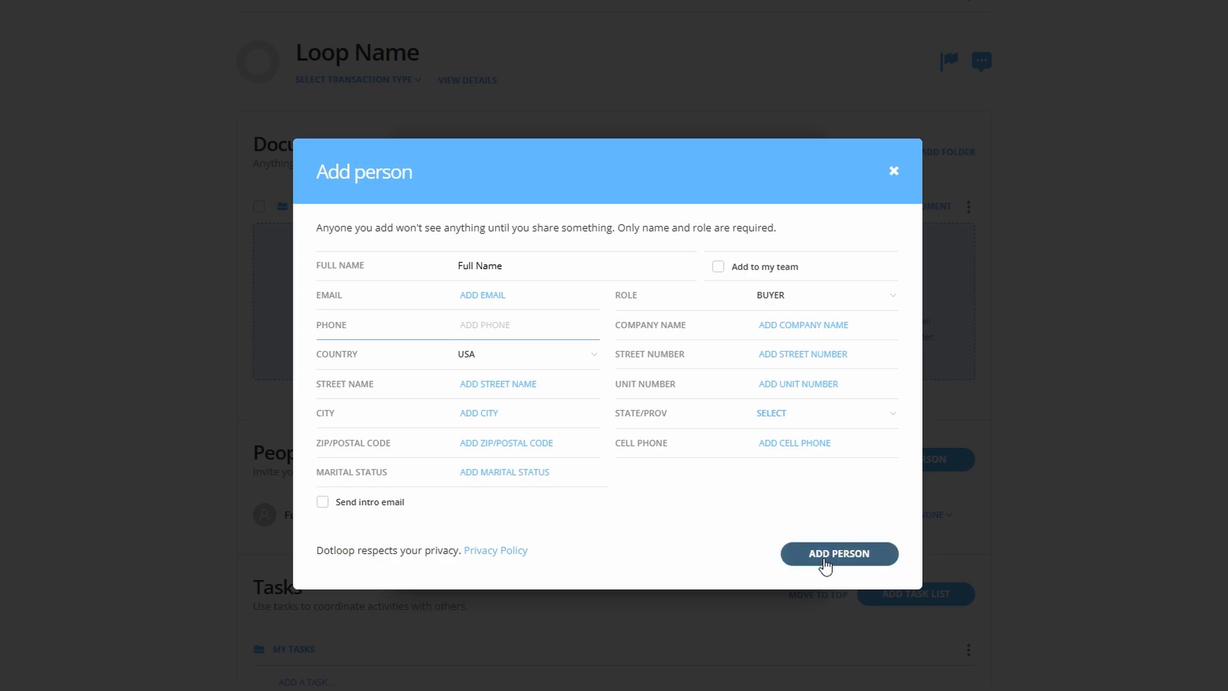
pyautogui.click(838, 554)
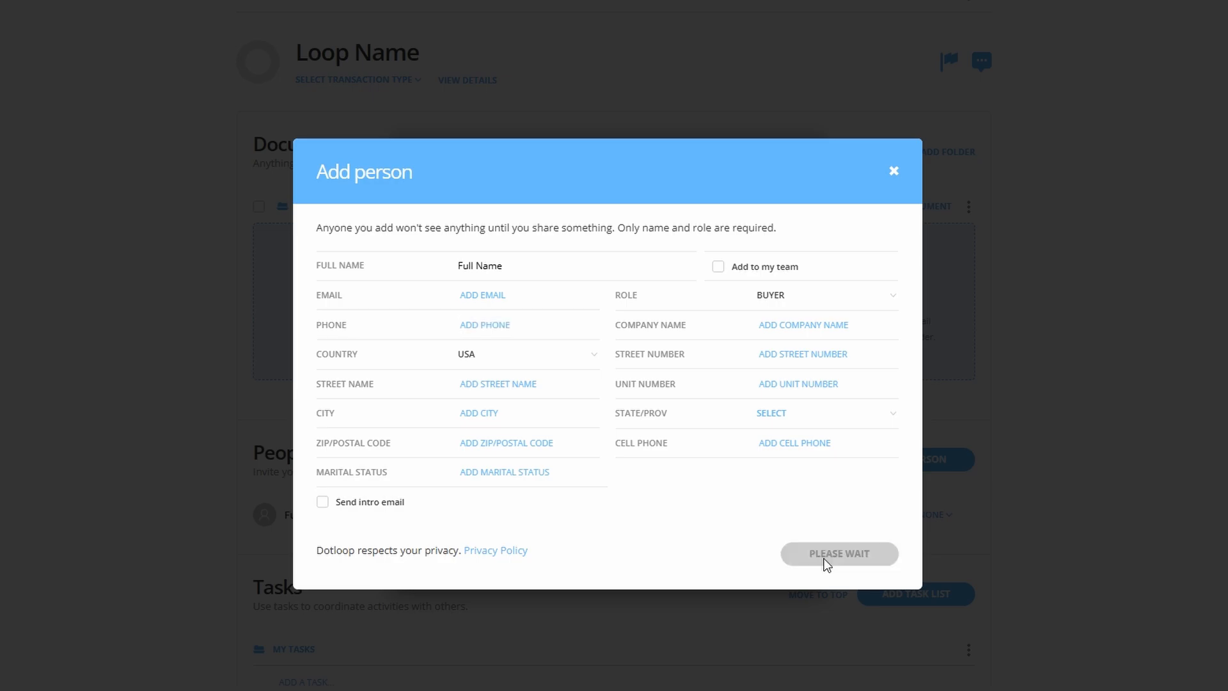
# Select the Full Name row in the People list to bring up that Buyer's Edit form.
pyautogui.click(838, 553)
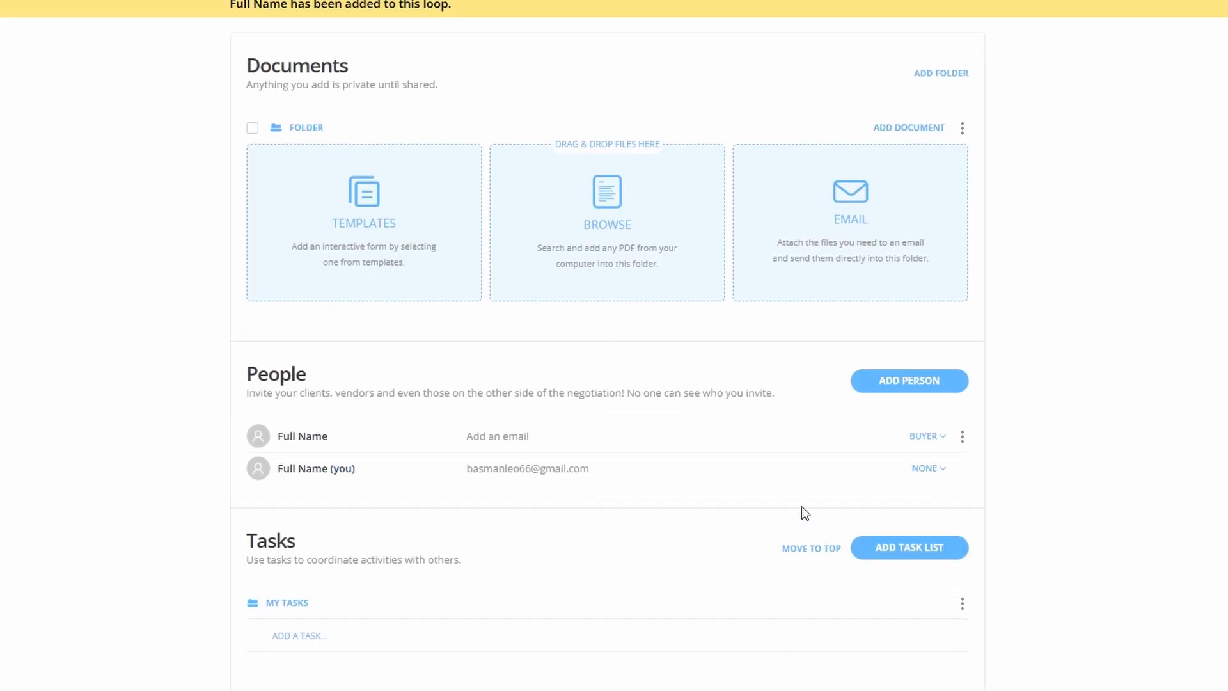
pyautogui.moveTo(795, 447)
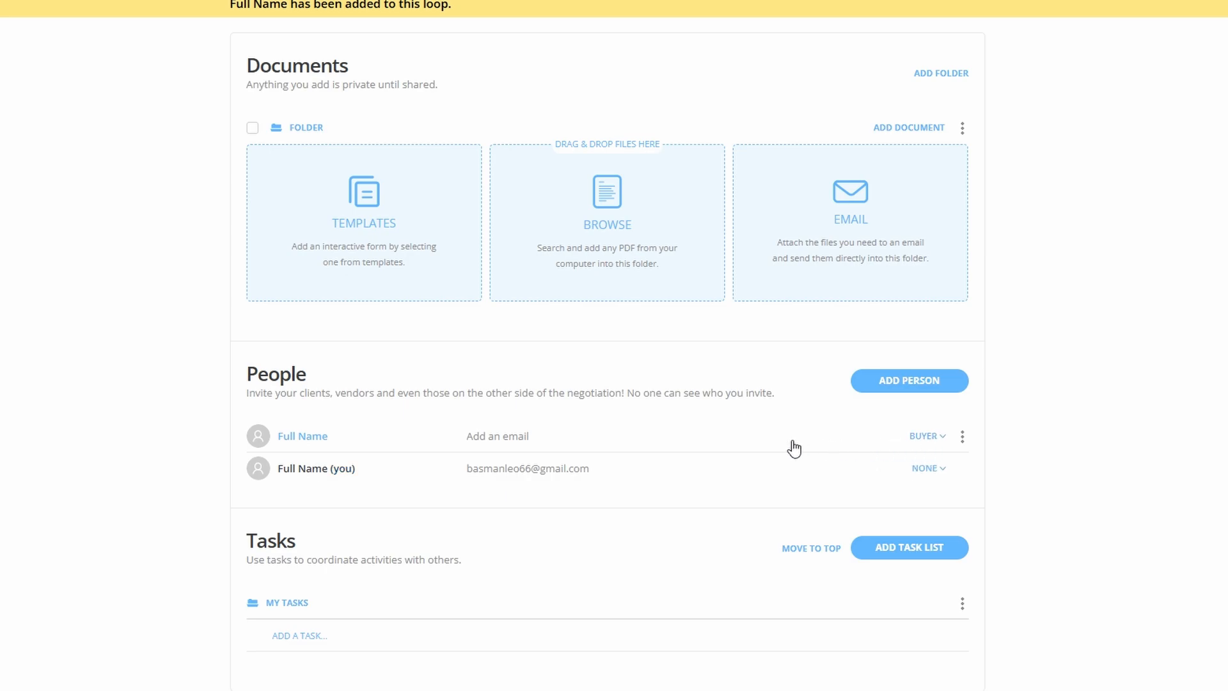
pyautogui.click(302, 437)
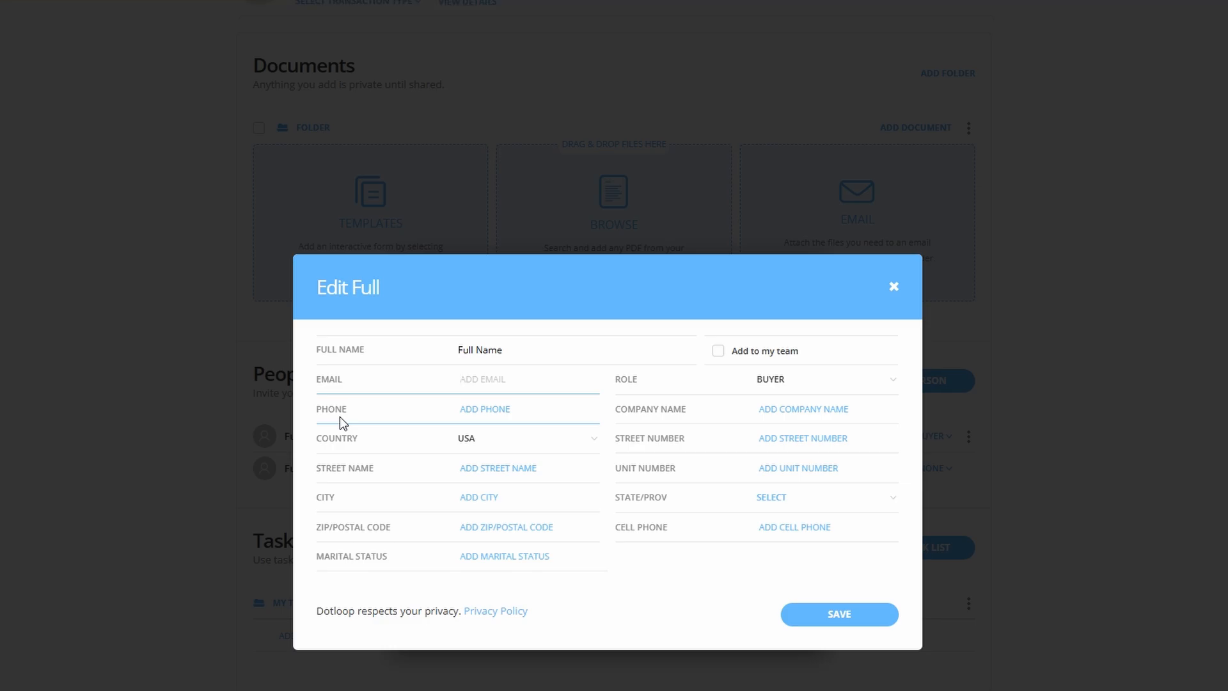
# Review the Email and other fields, then close the Edit form without saving.
pyautogui.click(483, 378)
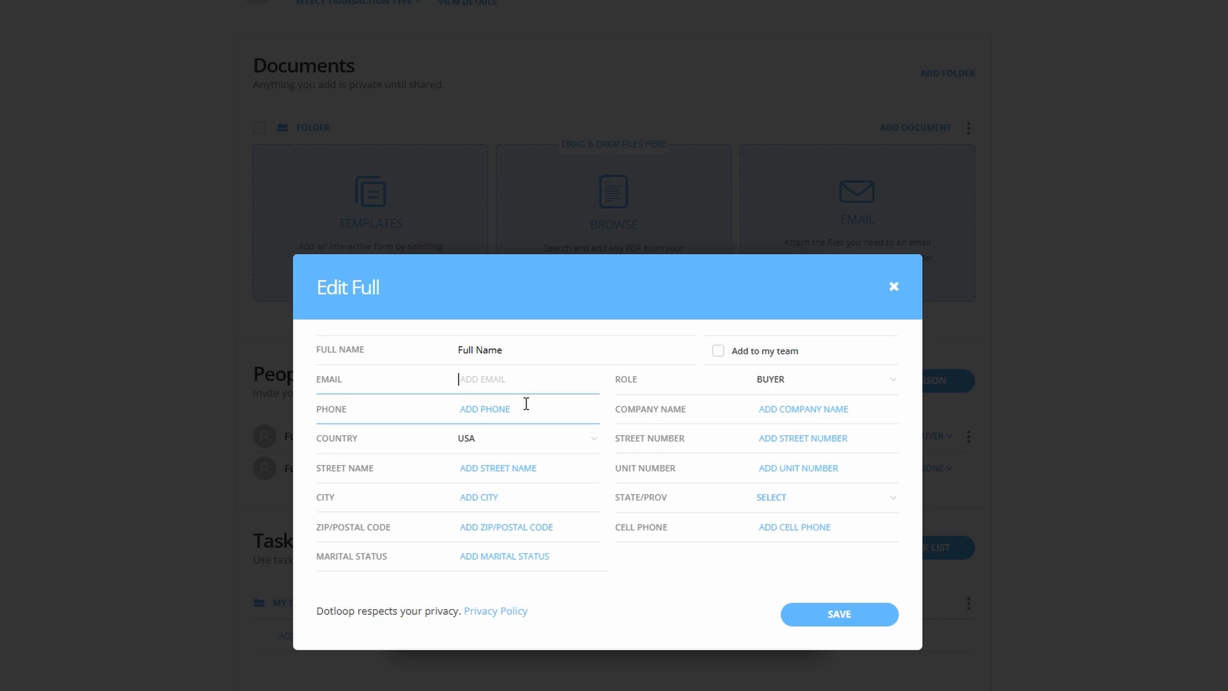
pyautogui.moveTo(605, 410)
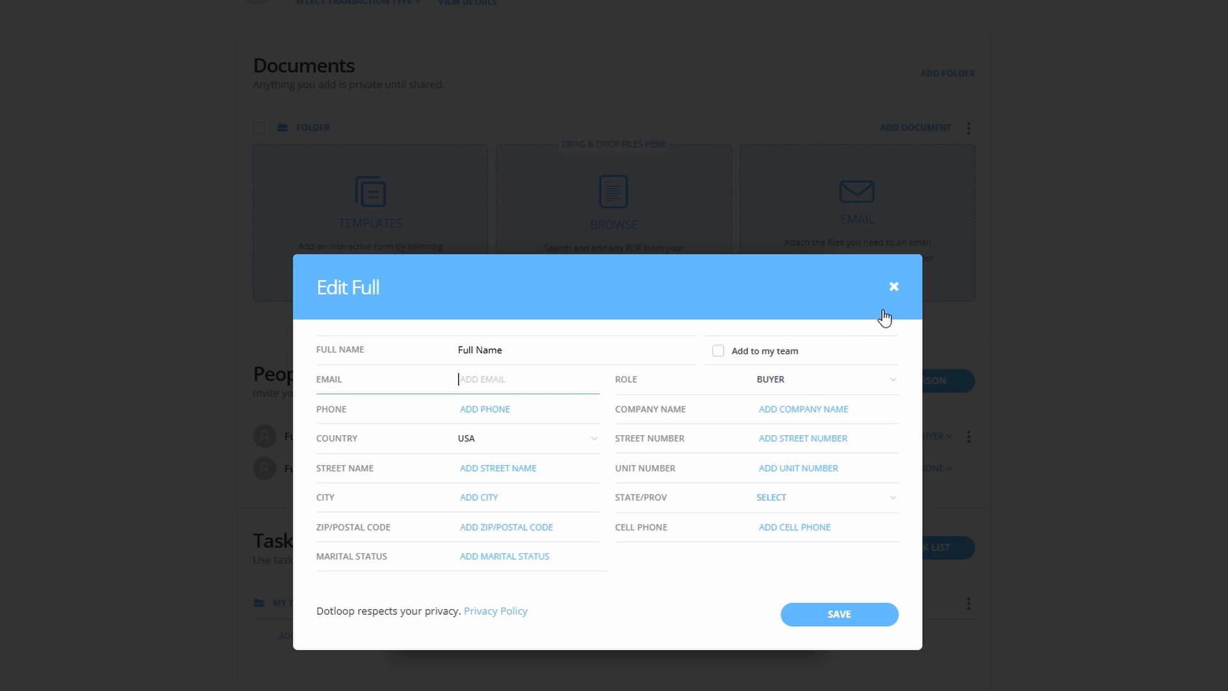
pyautogui.moveTo(897, 294)
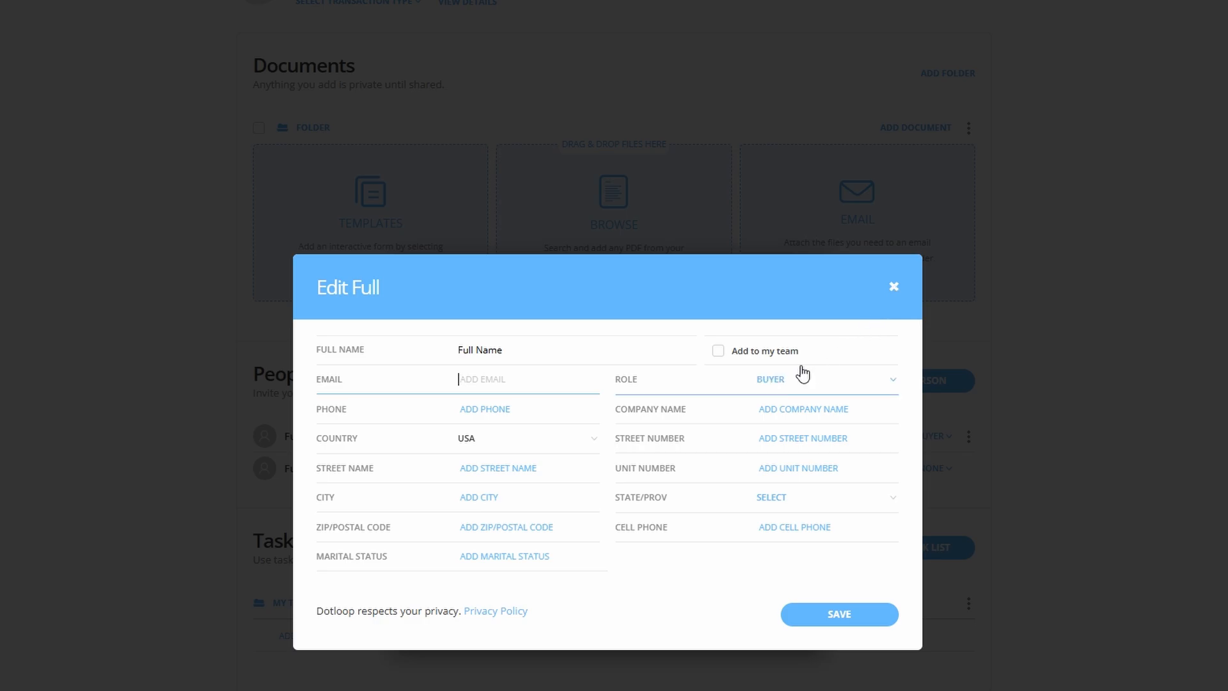
pyautogui.moveTo(820, 384)
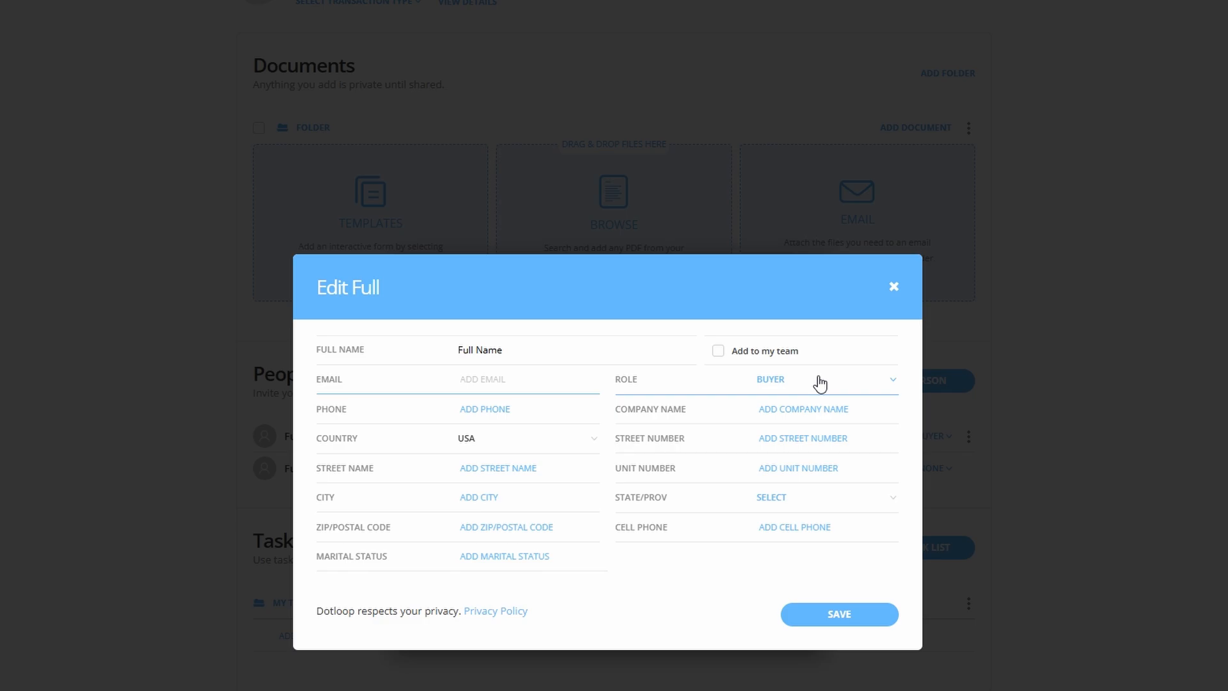
pyautogui.moveTo(818, 296)
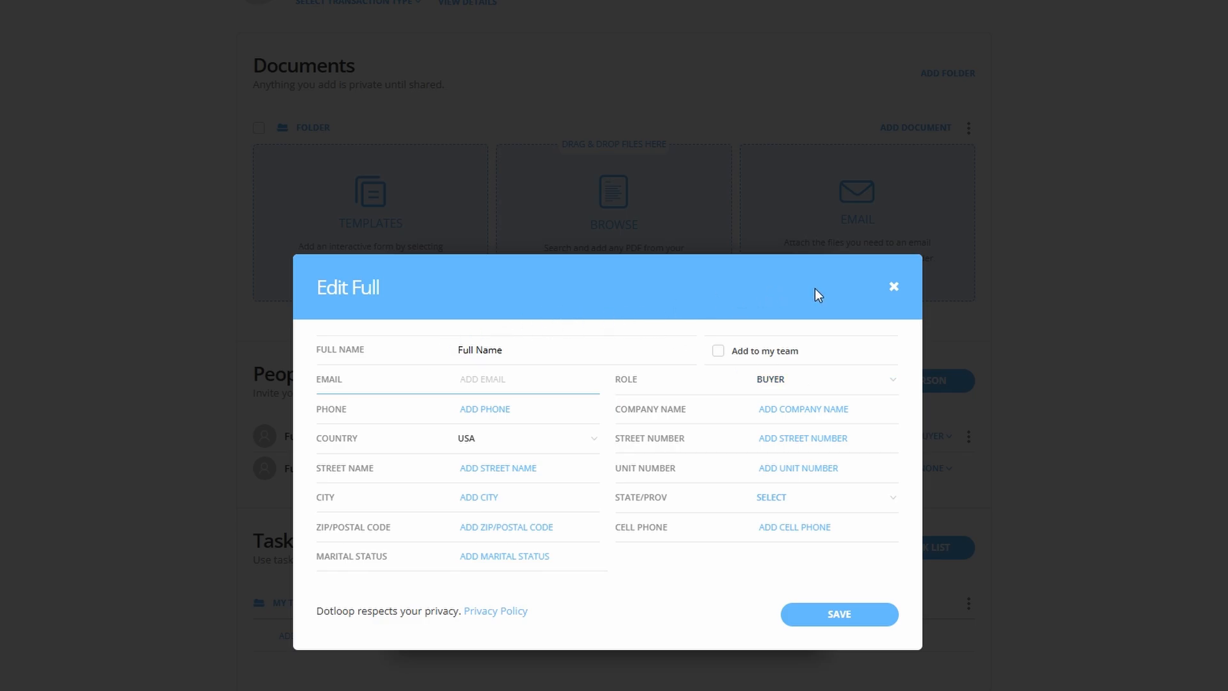
pyautogui.click(893, 286)
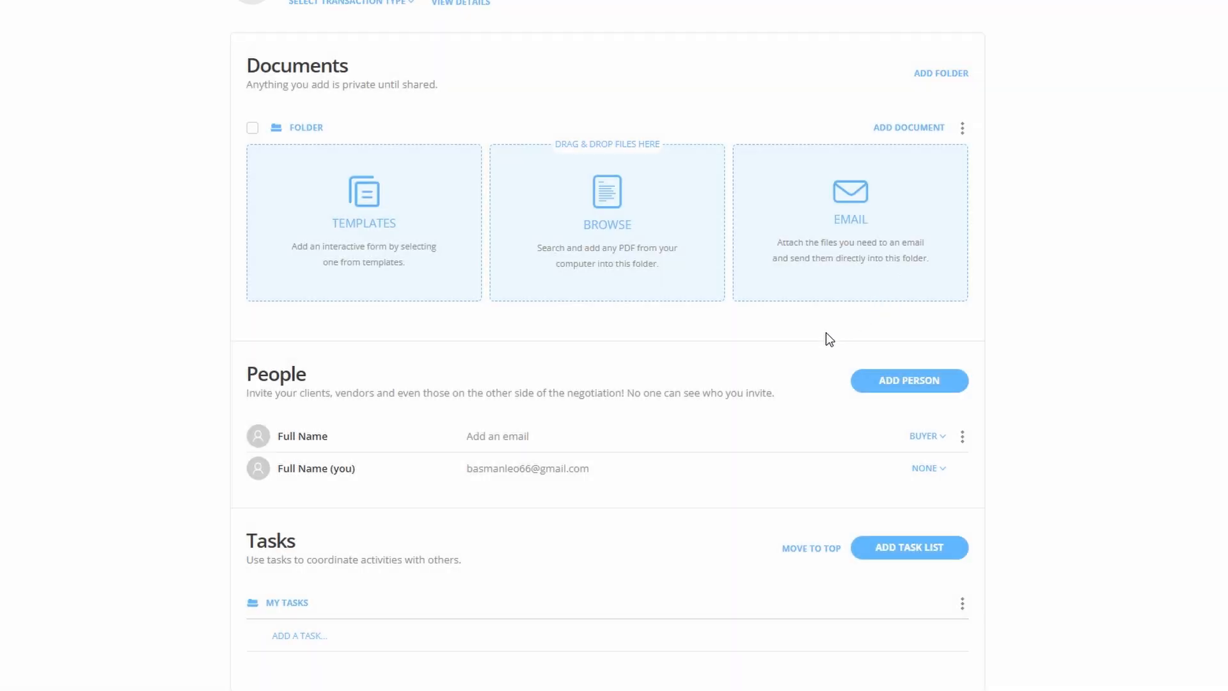
pyautogui.moveTo(483, 437)
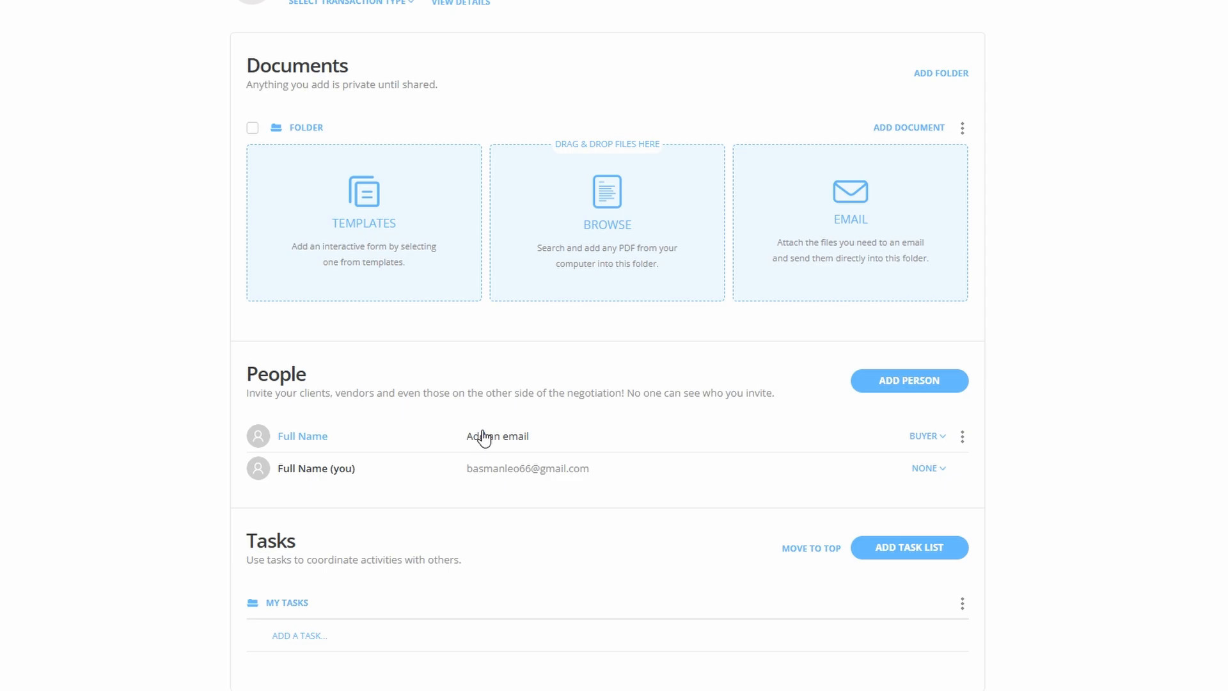
pyautogui.scroll(-3)
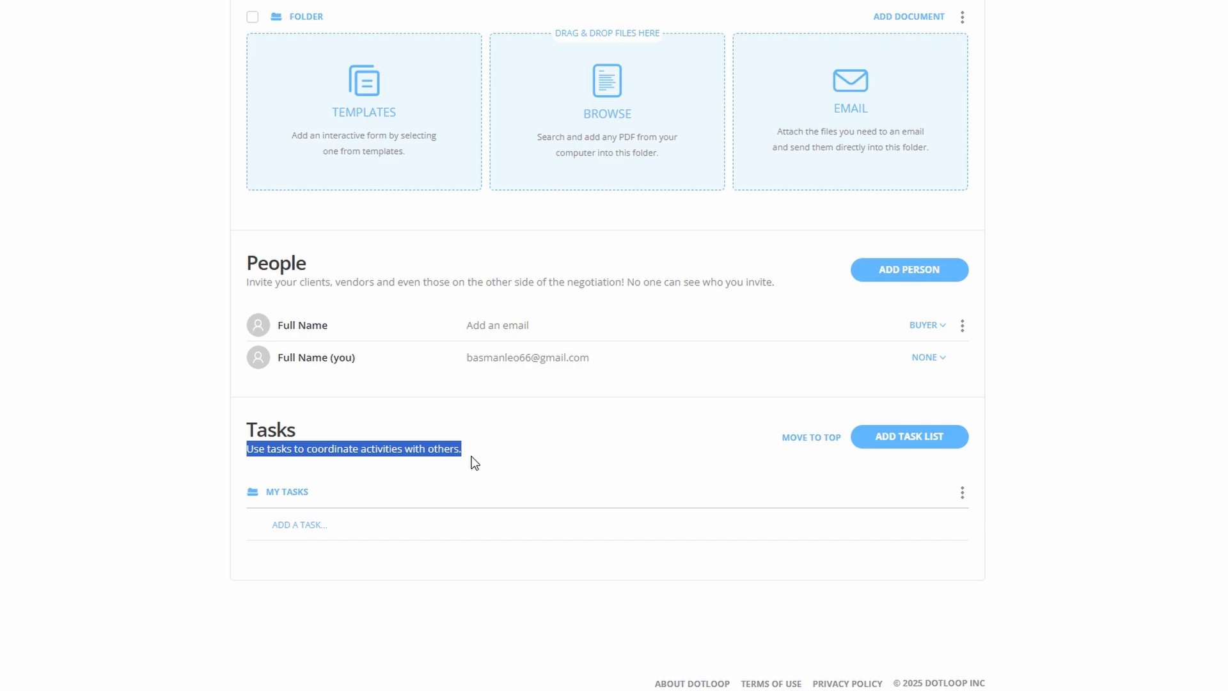
pyautogui.moveTo(814, 438)
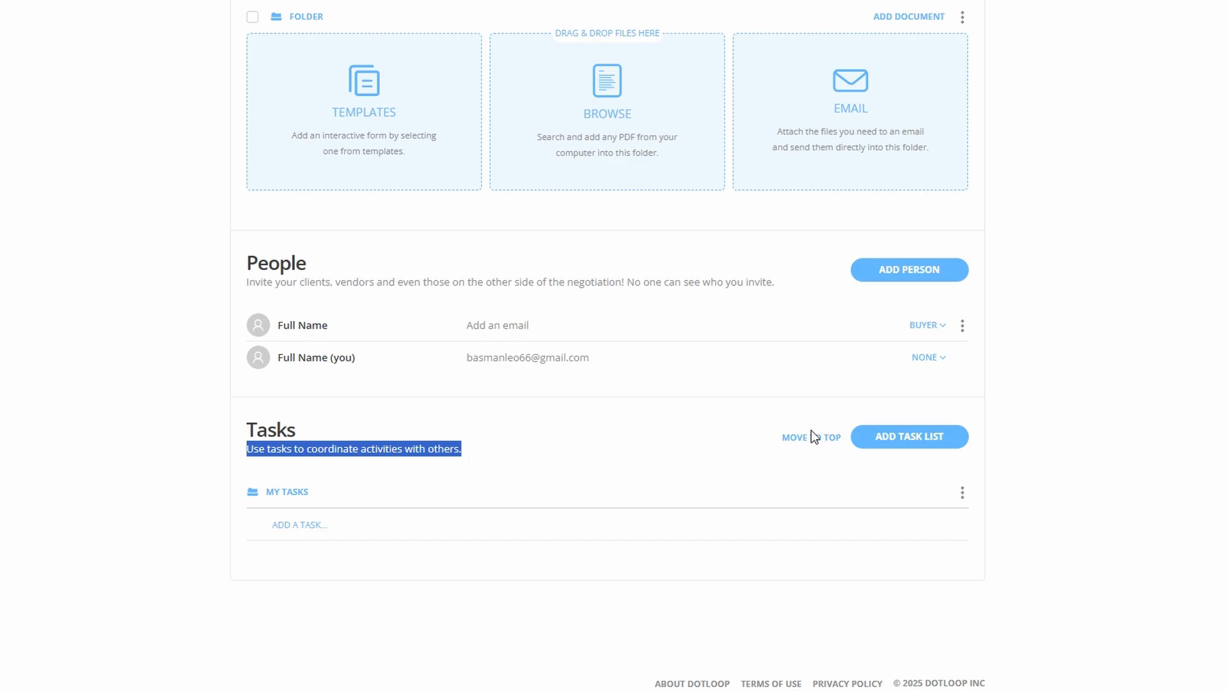
# Create a New Task List and add a task named 'Task' to My Tasks due Feb 25.
pyautogui.click(909, 436)
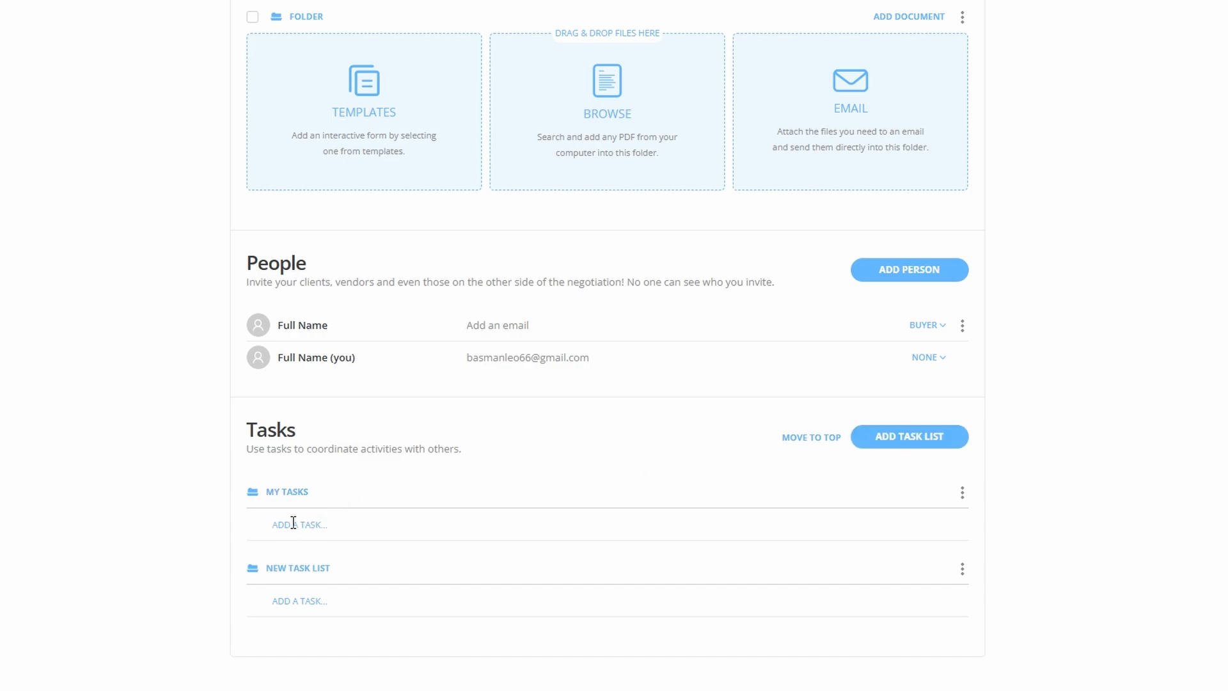
pyautogui.click(299, 524)
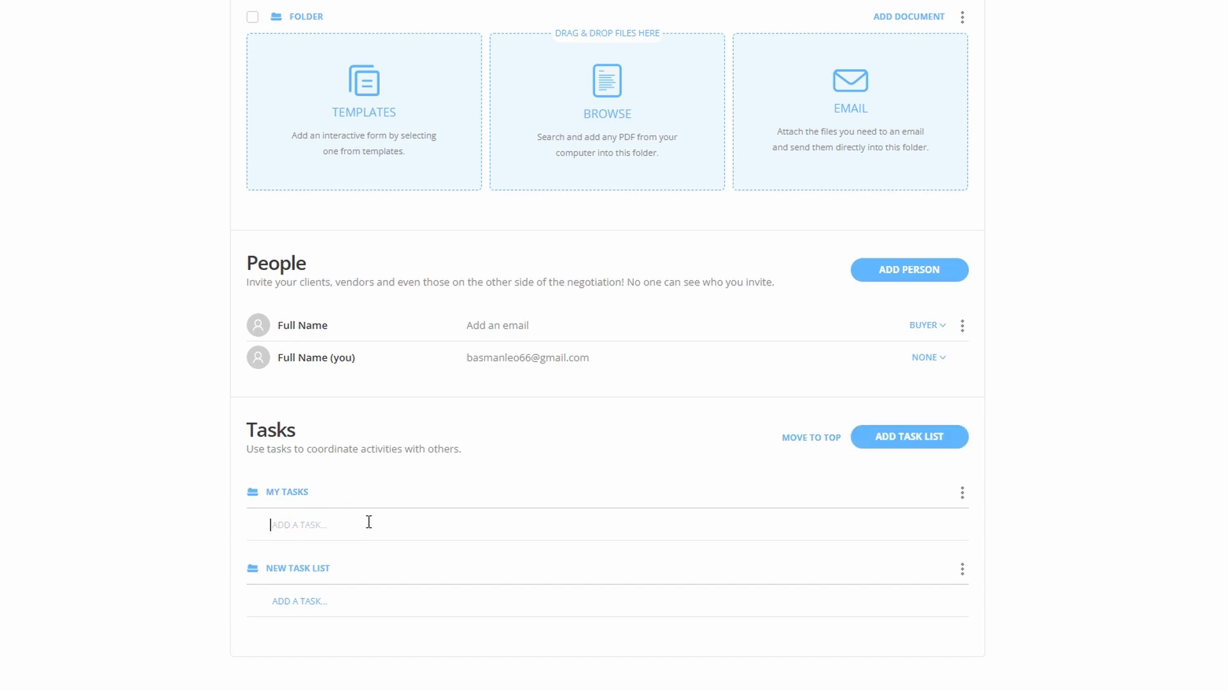
pyautogui.write('Task name')
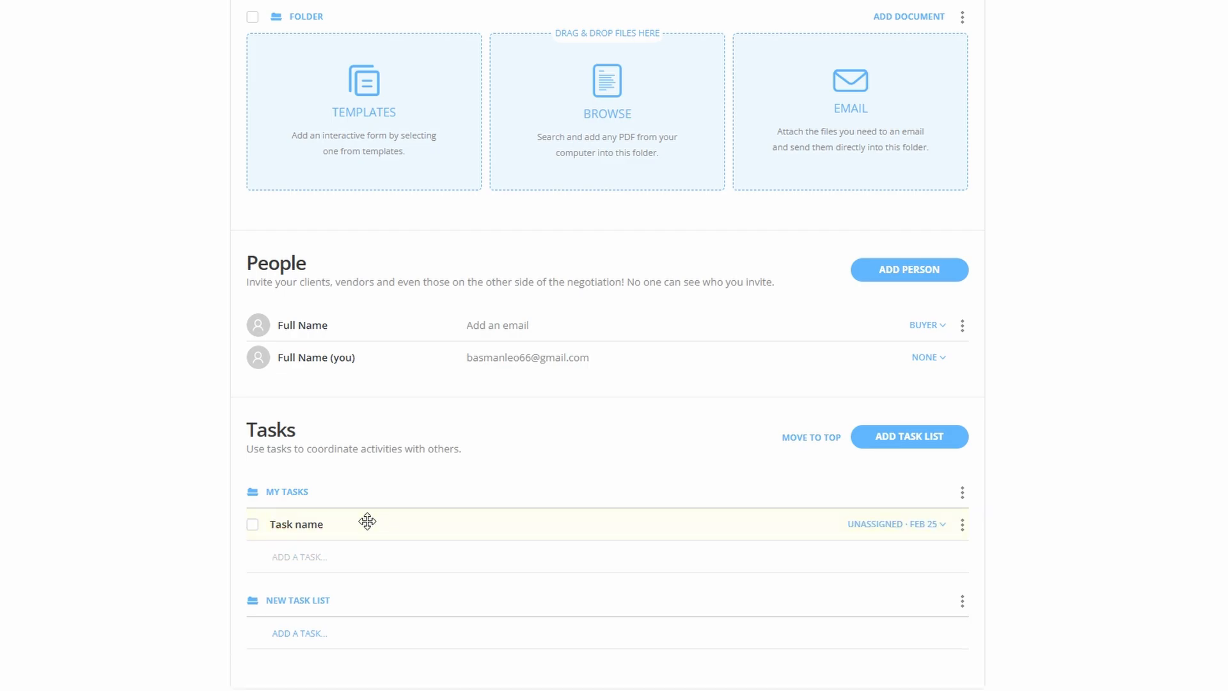
pyautogui.click(895, 523)
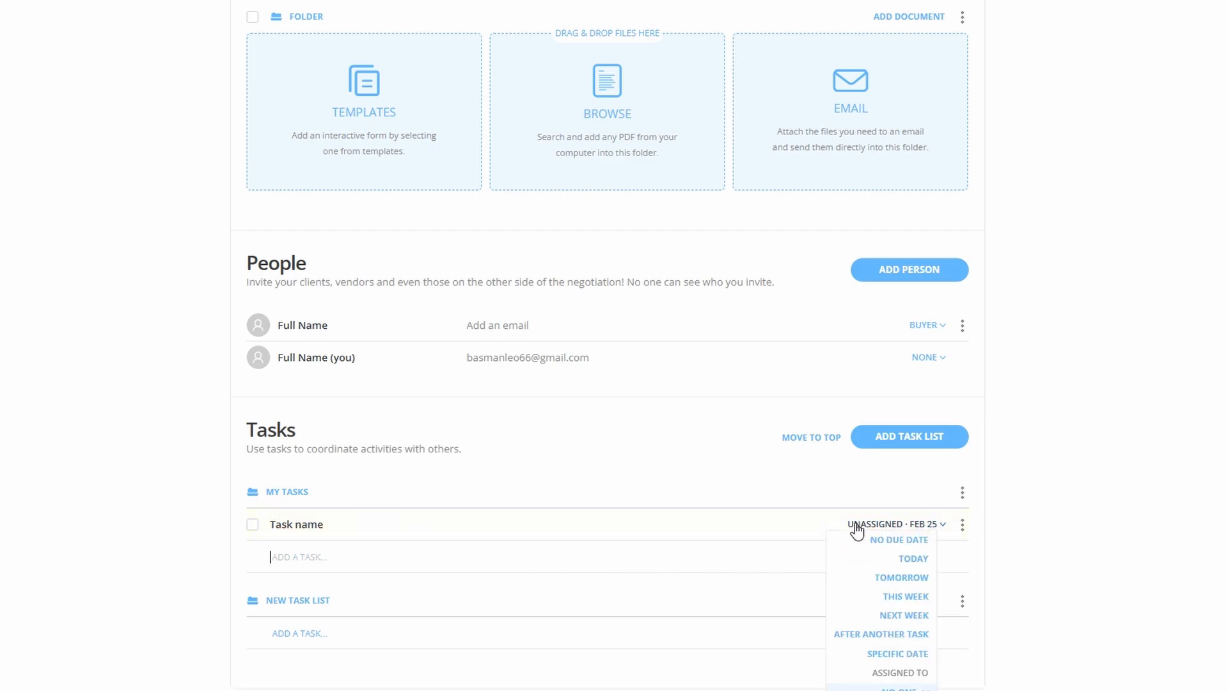
pyautogui.moveTo(881, 633)
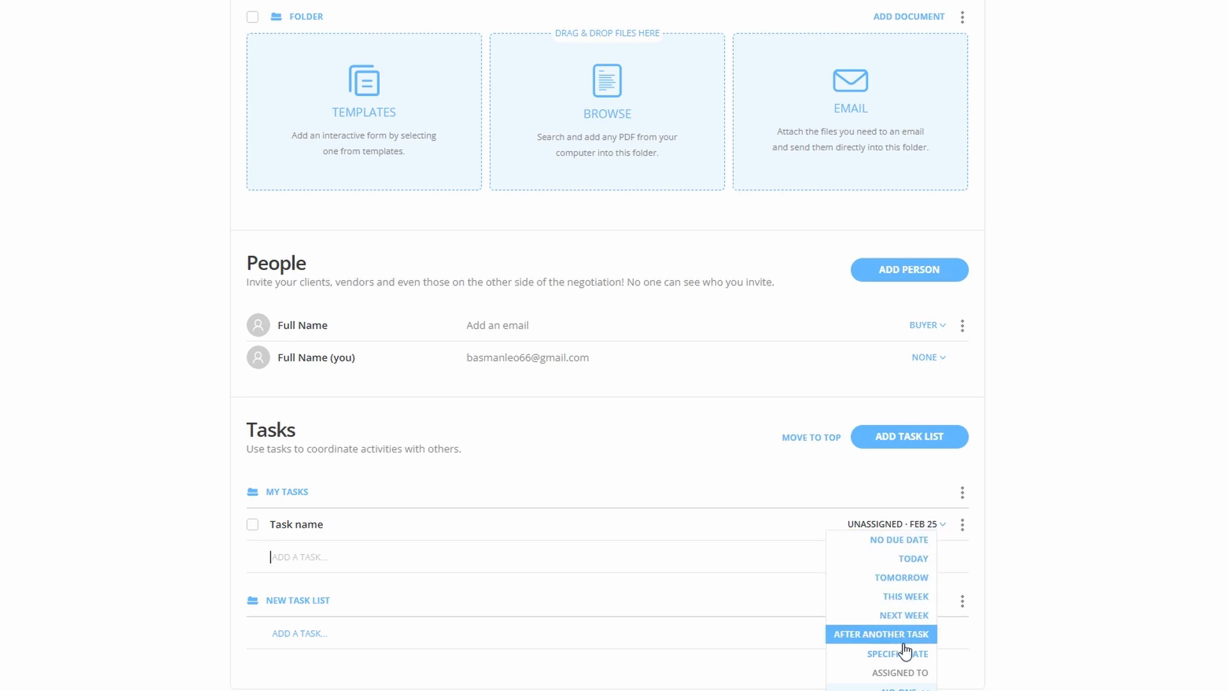
pyautogui.moveTo(913, 559)
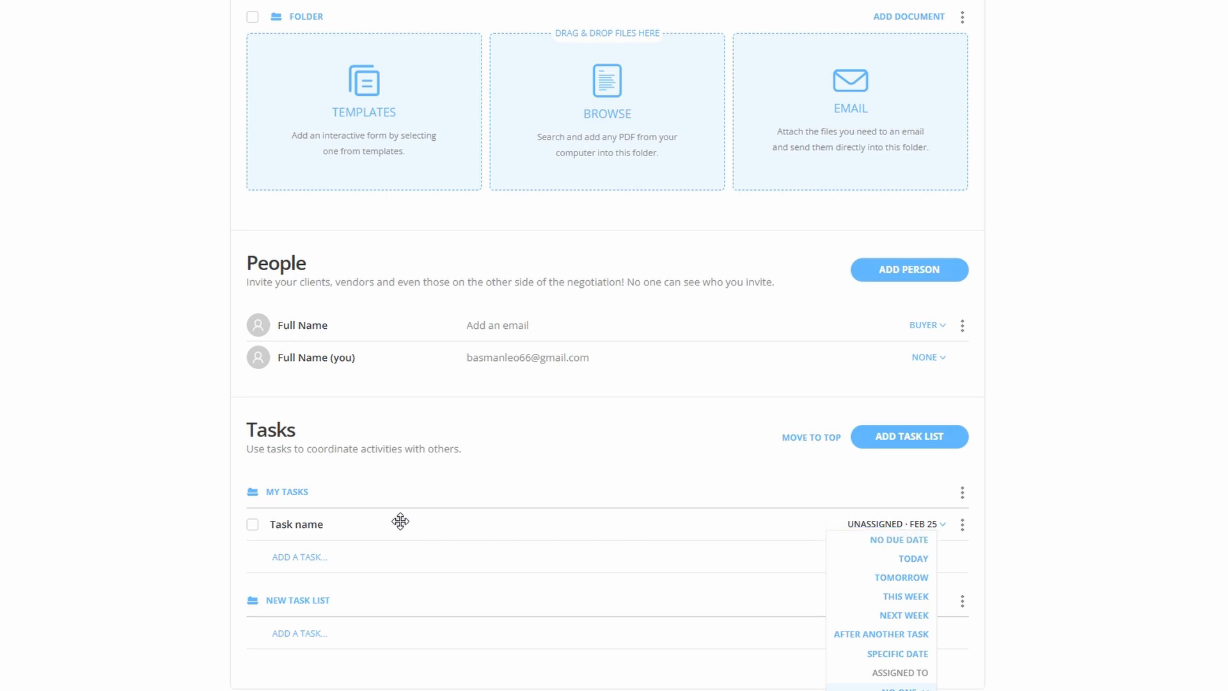
# Tick the new task as done, then untick it so it stays open.
pyautogui.click(252, 524)
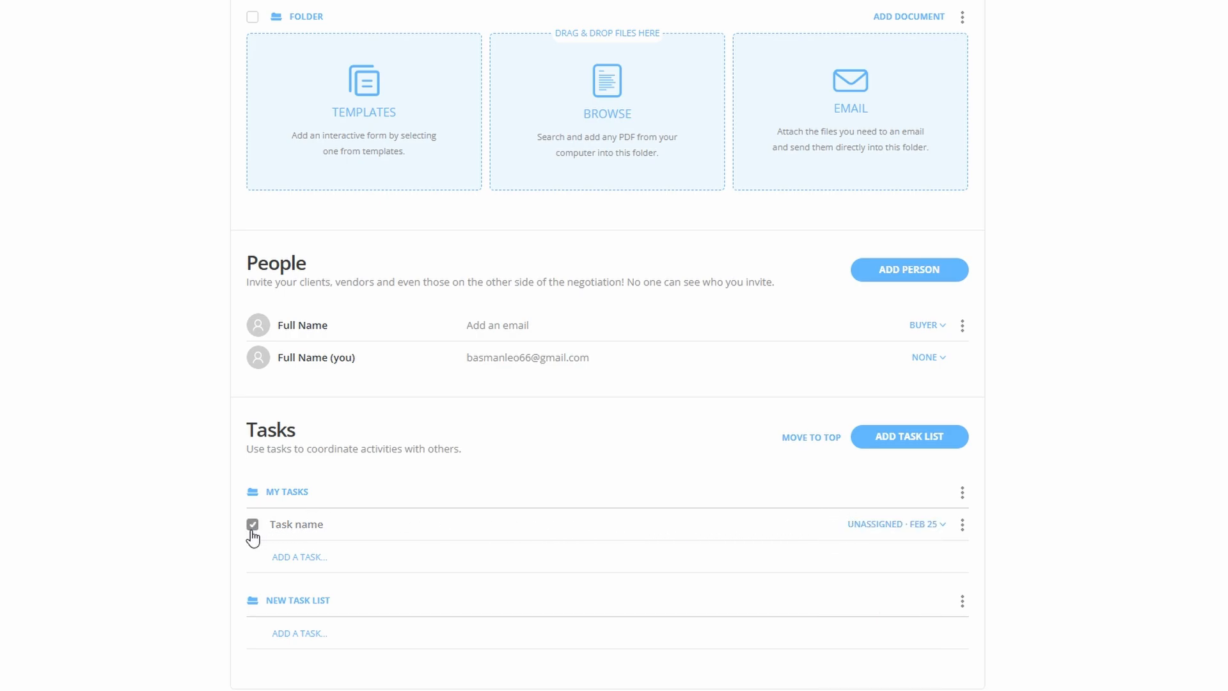
pyautogui.click(252, 525)
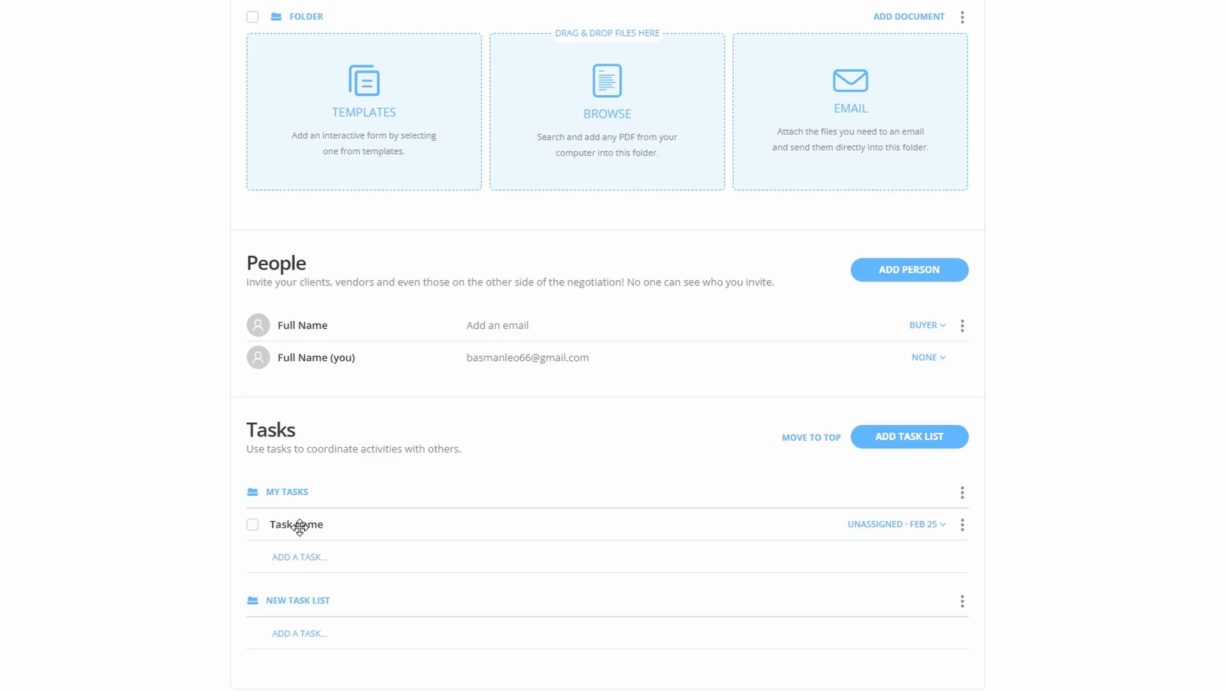
pyautogui.moveTo(812, 516)
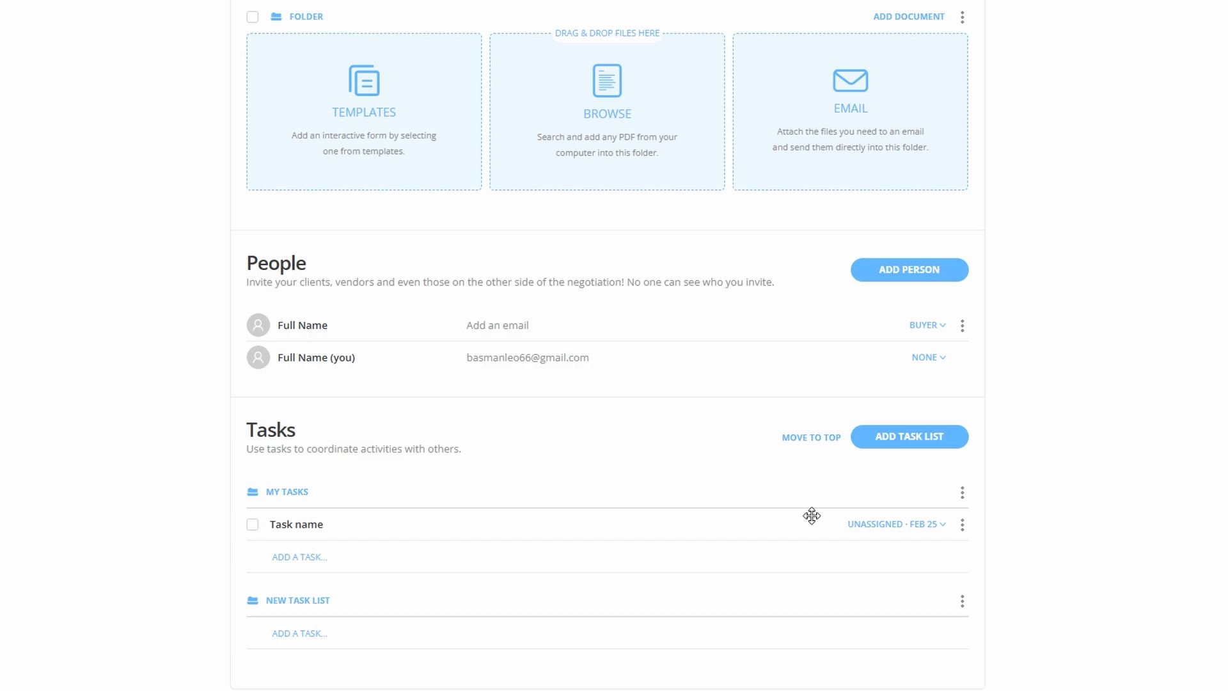
pyautogui.moveTo(803, 507)
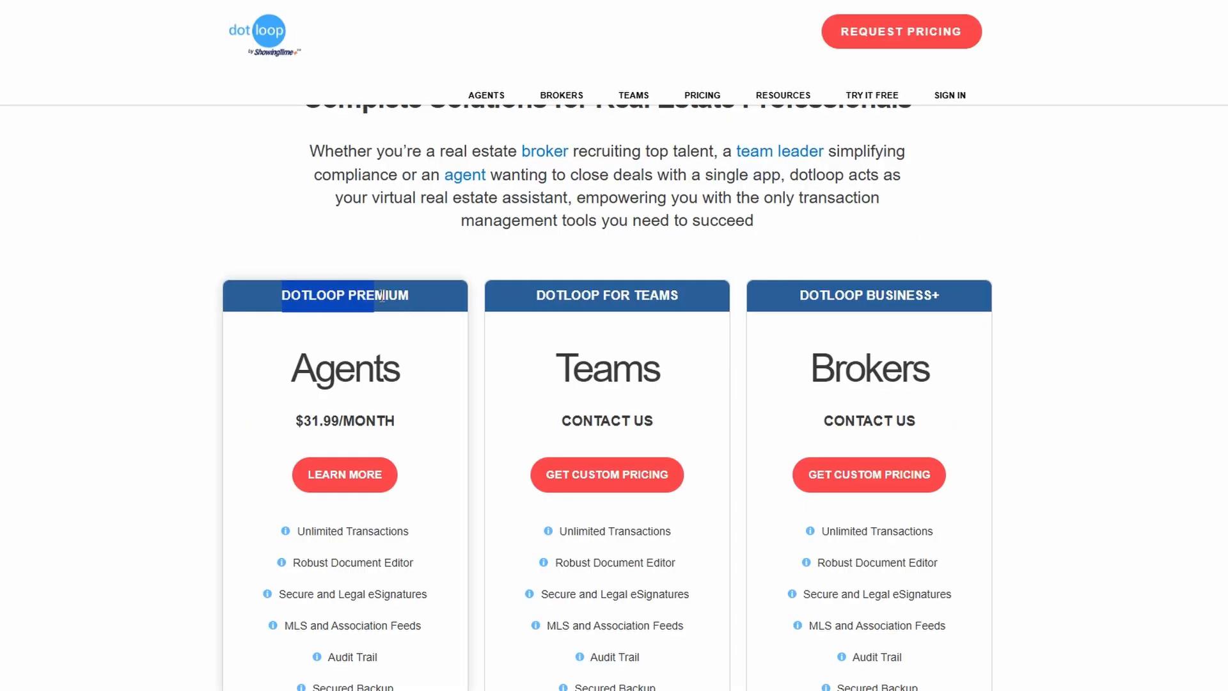
# Highlight the Agents plan price and review the Premium feature list before returning to the plan cards.
pyautogui.doubleClick(344, 369)
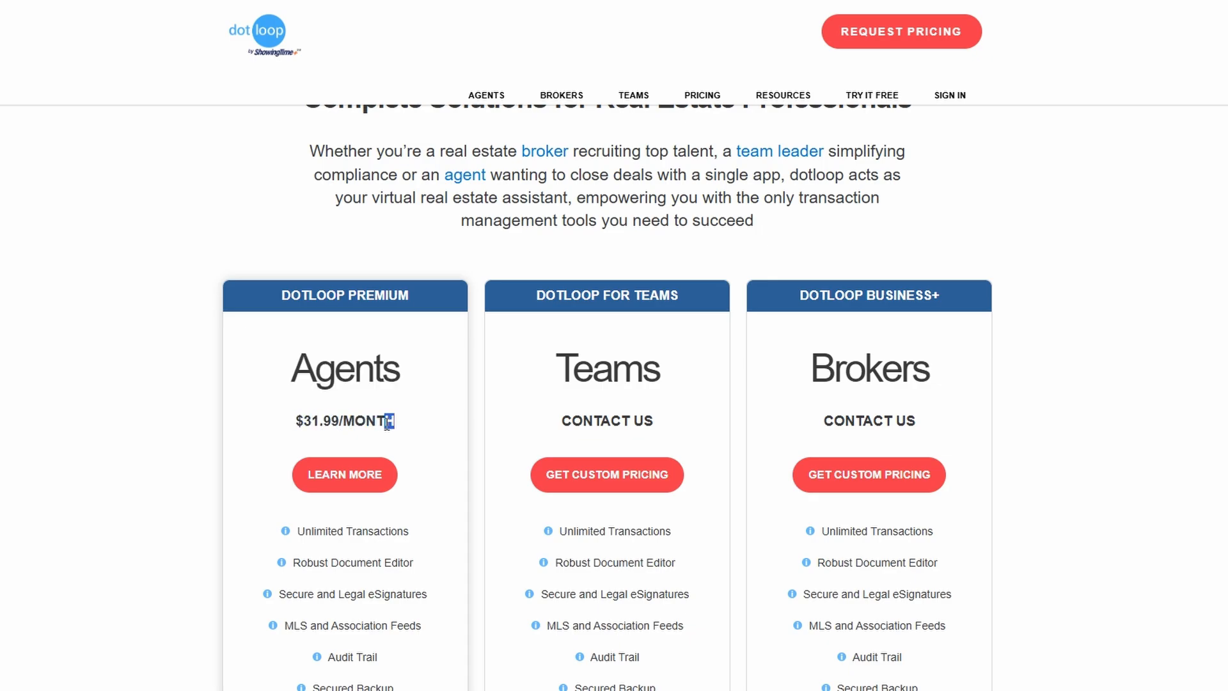
pyautogui.moveTo(414, 428)
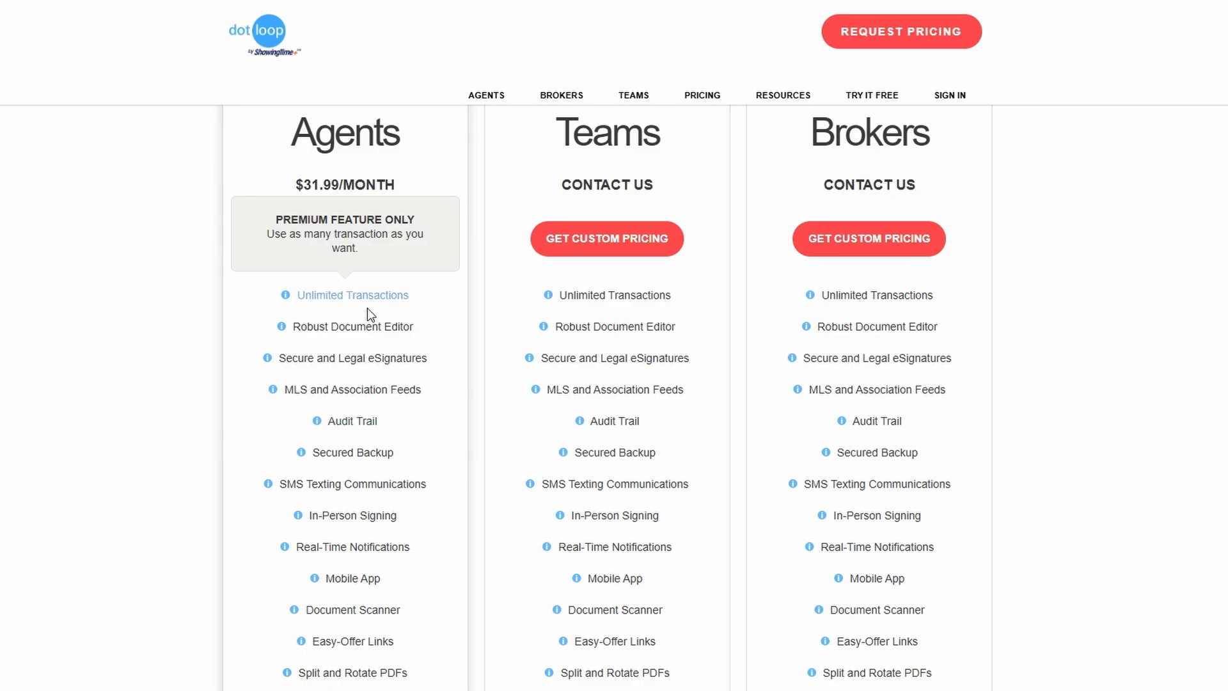
pyautogui.scroll(-3)
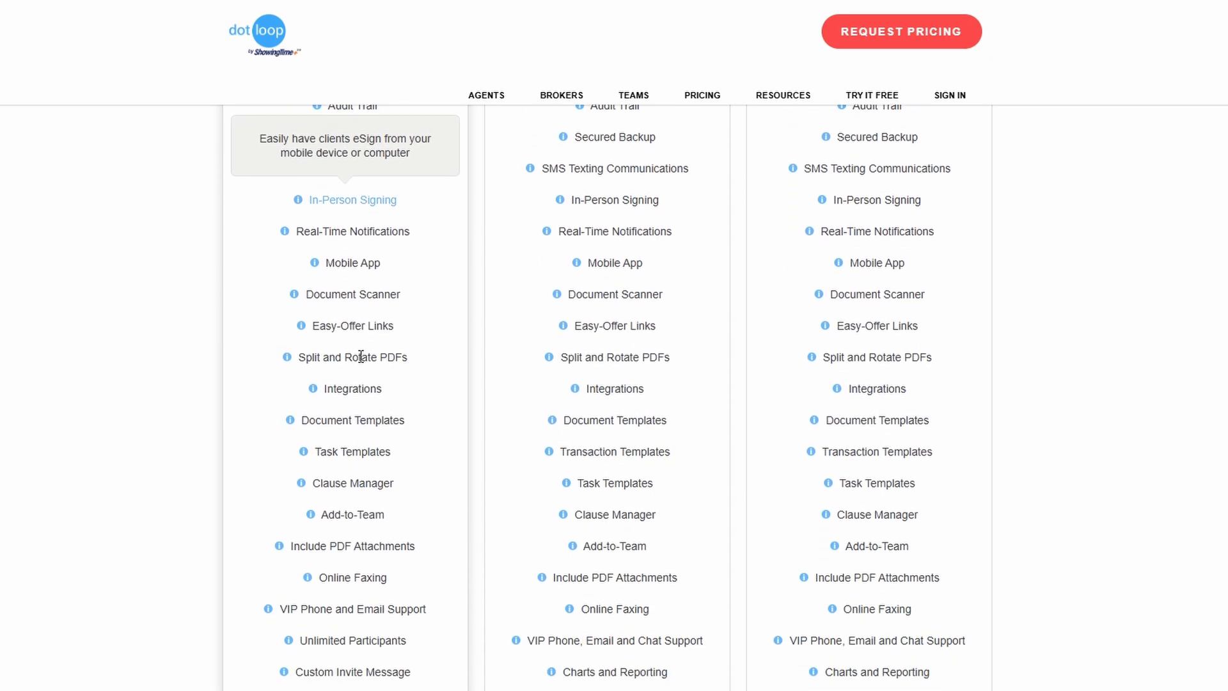
pyautogui.scroll(-3)
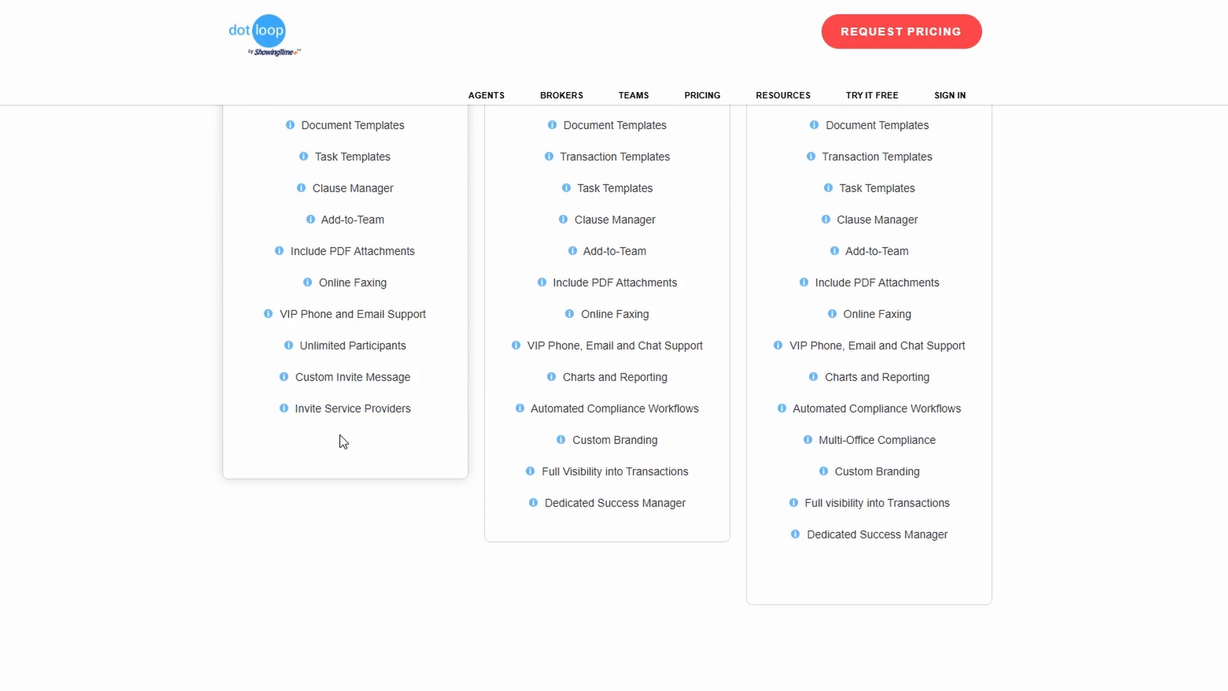
pyautogui.scroll(3)
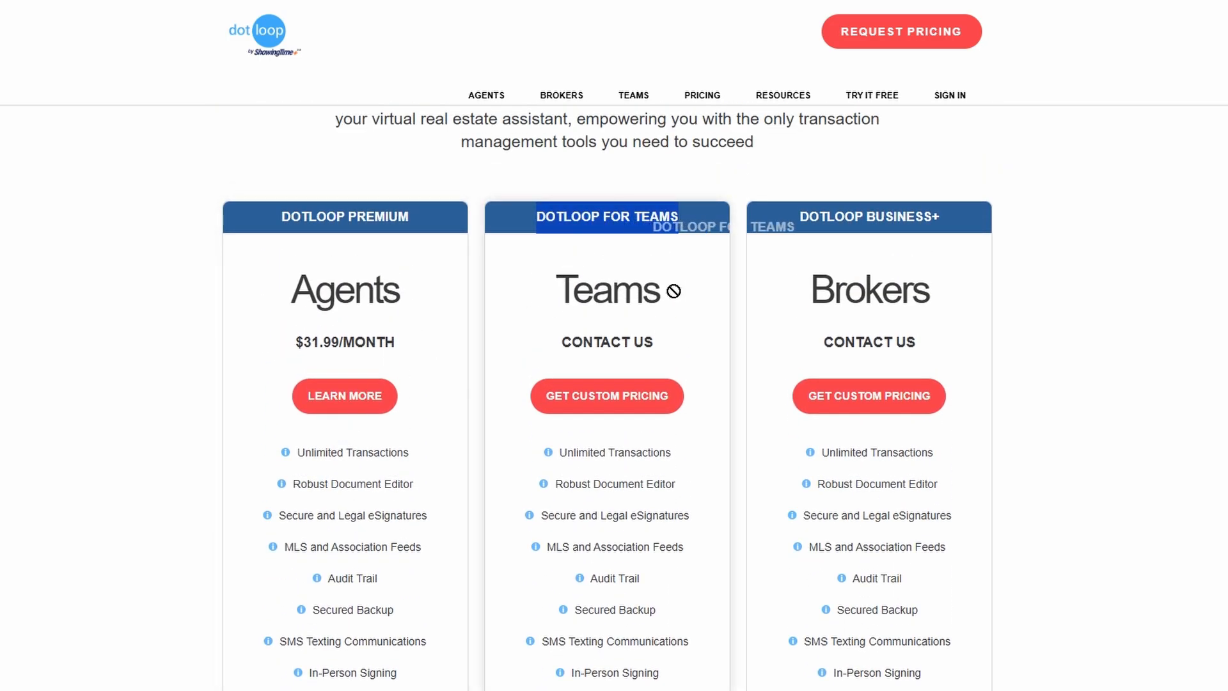
pyautogui.doubleClick(607, 290)
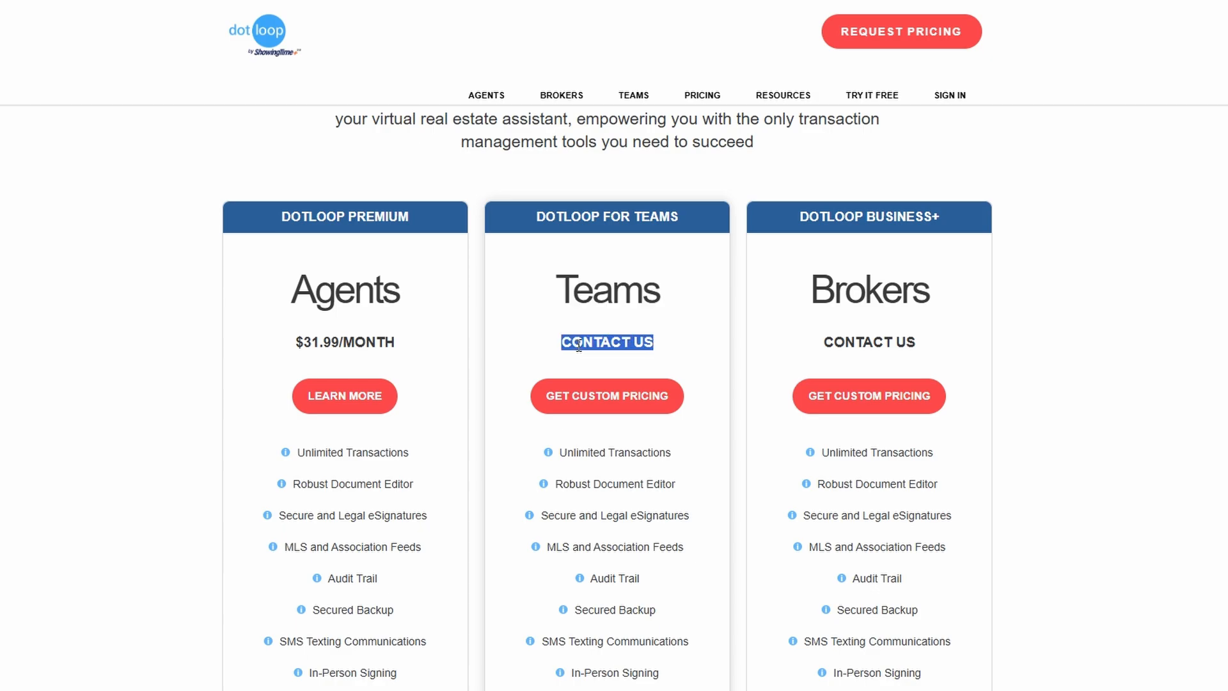
pyautogui.moveTo(665, 405)
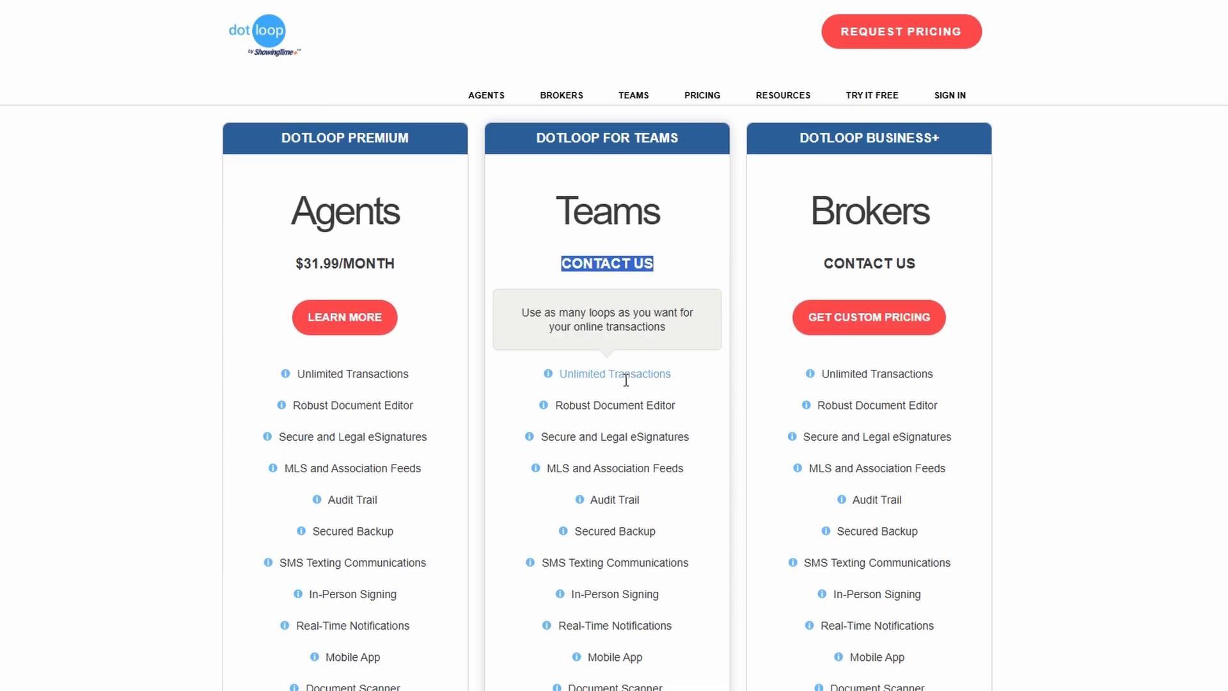
pyautogui.scroll(-3)
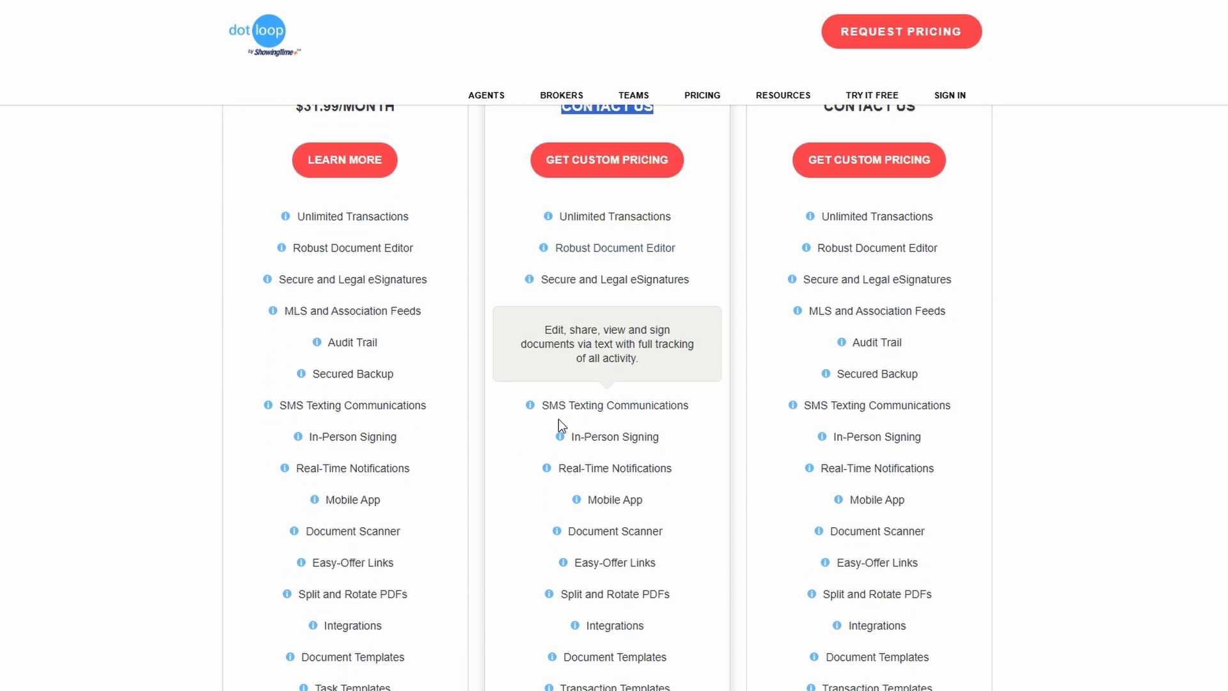
pyautogui.scroll(-3)
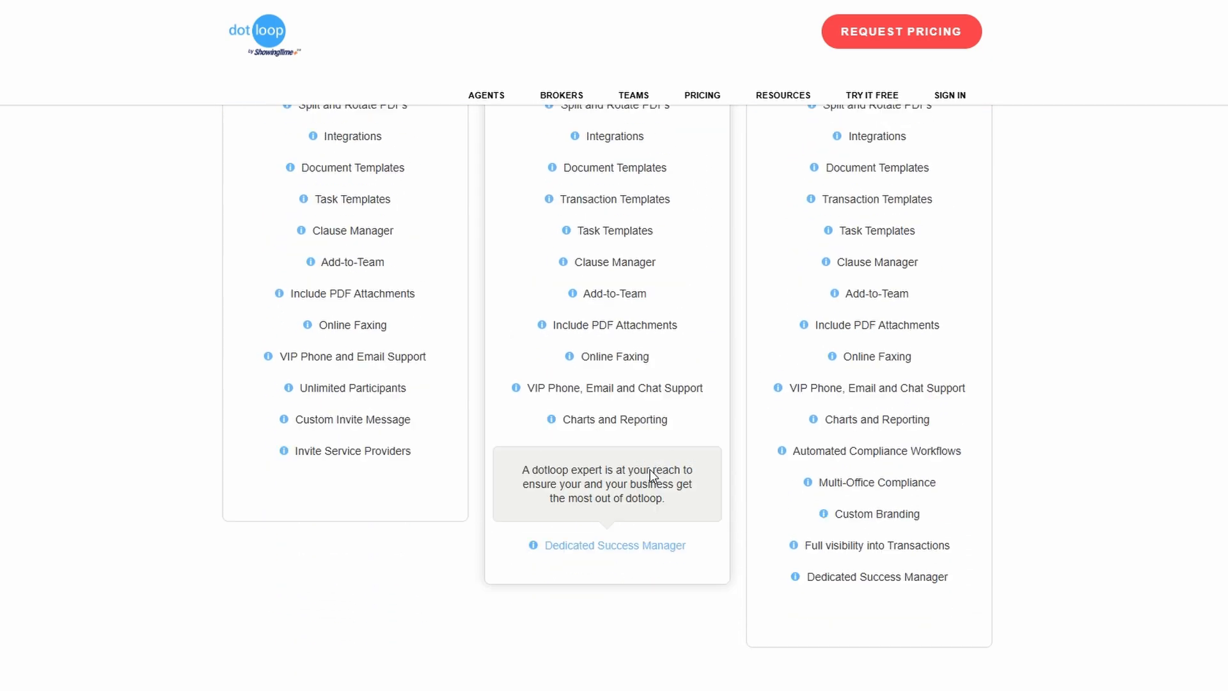
pyautogui.scroll(3)
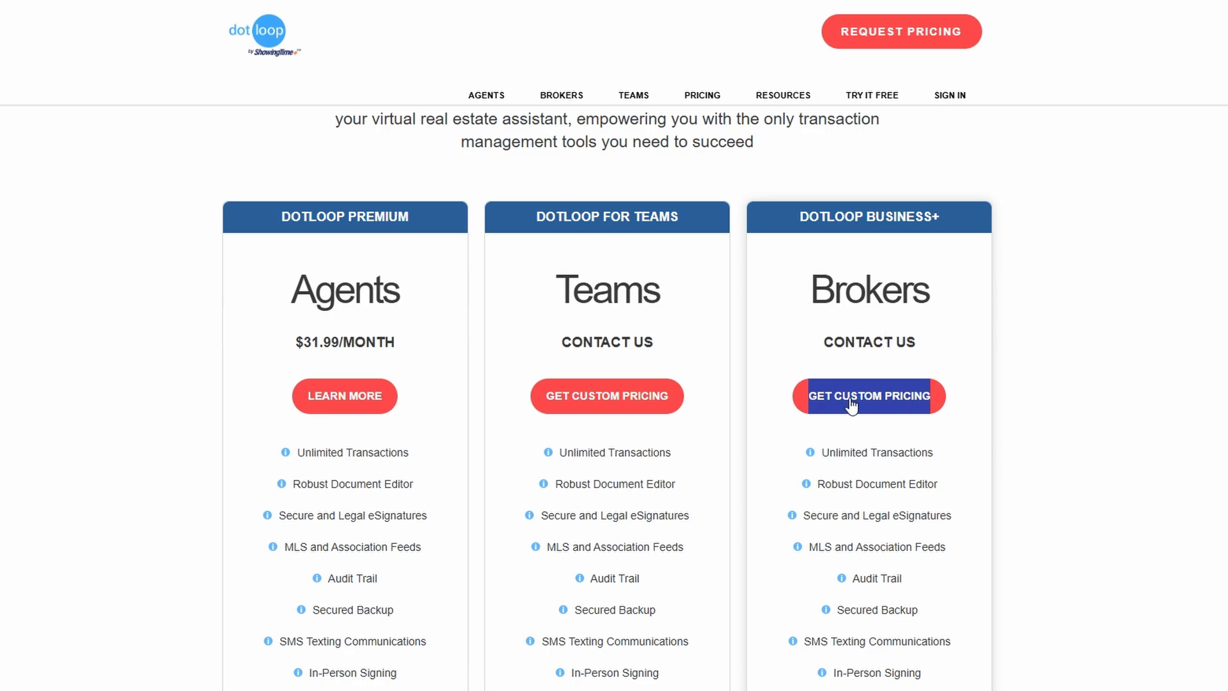
pyautogui.moveTo(1055, 377)
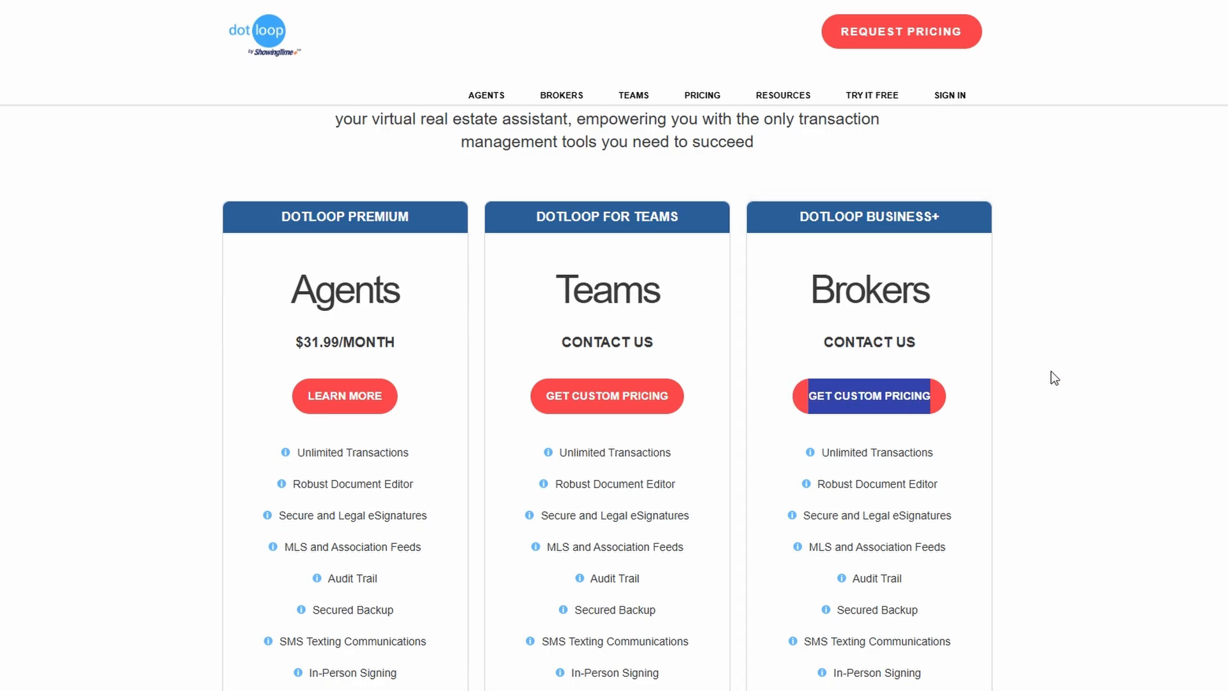
pyautogui.scroll(-3)
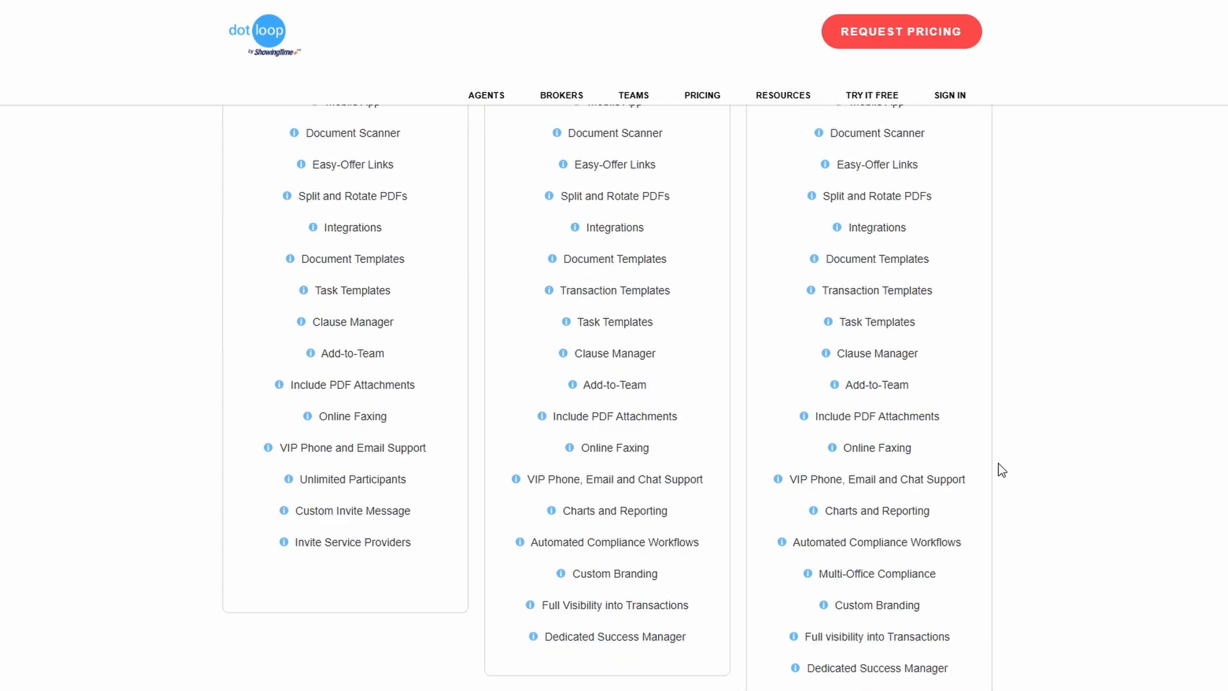
pyautogui.scroll(-3)
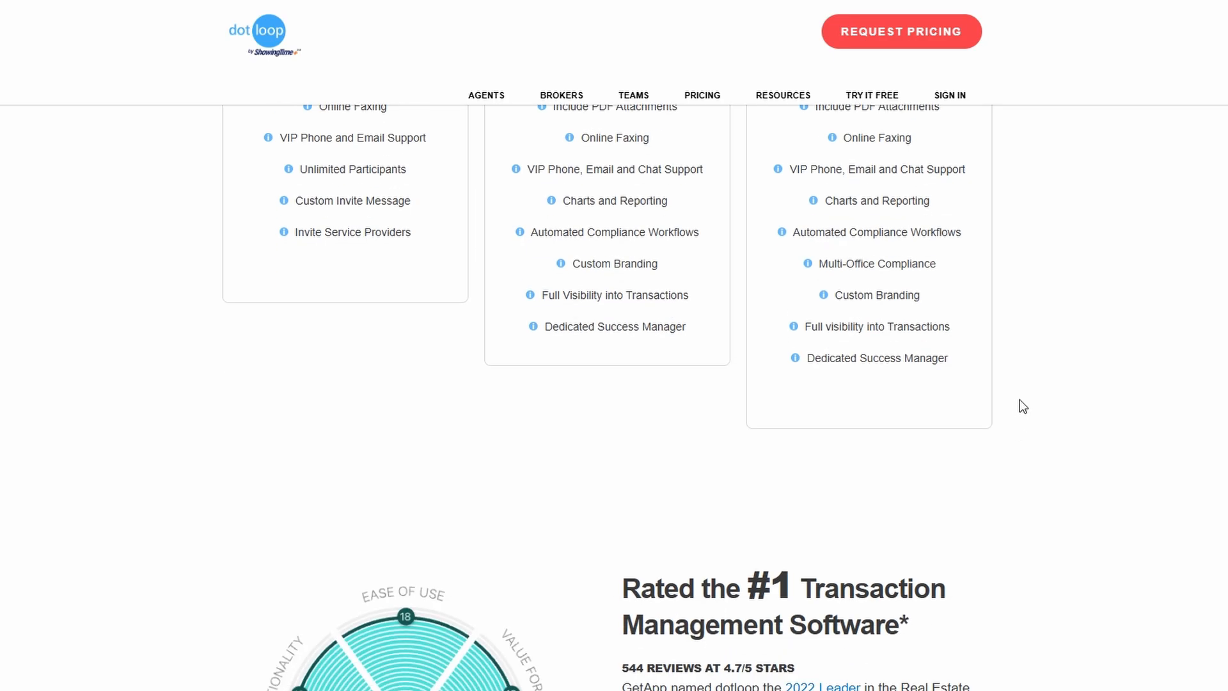
pyautogui.scroll(3)
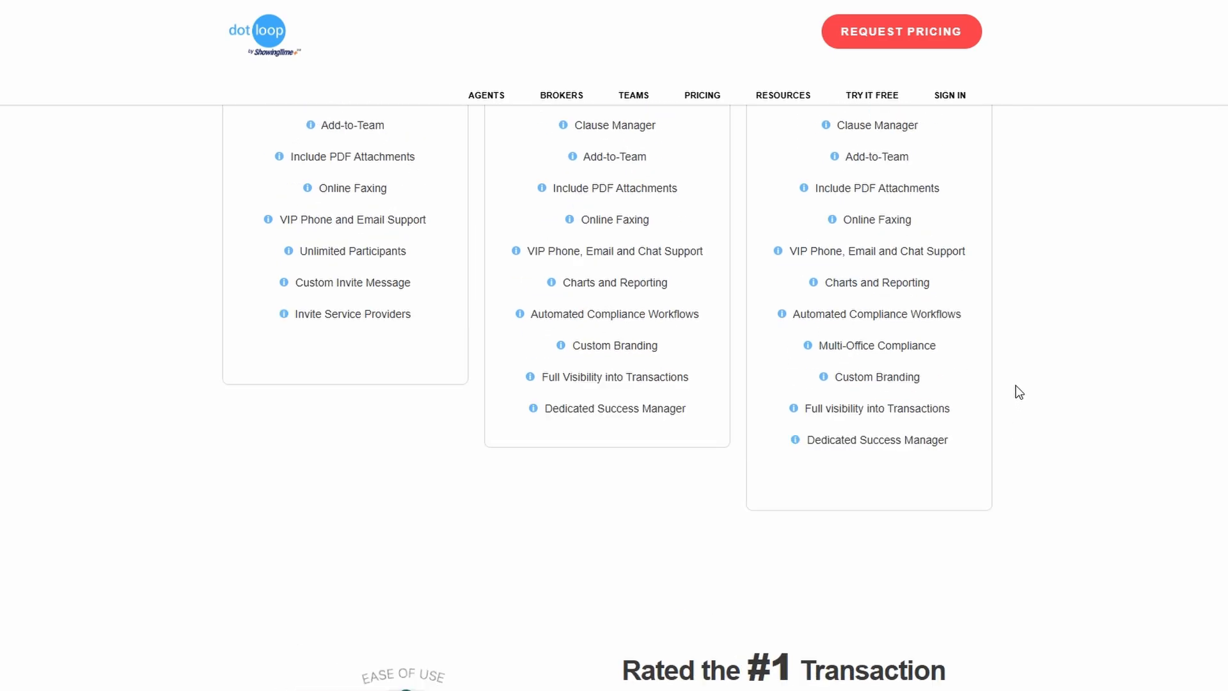
pyautogui.scroll(3)
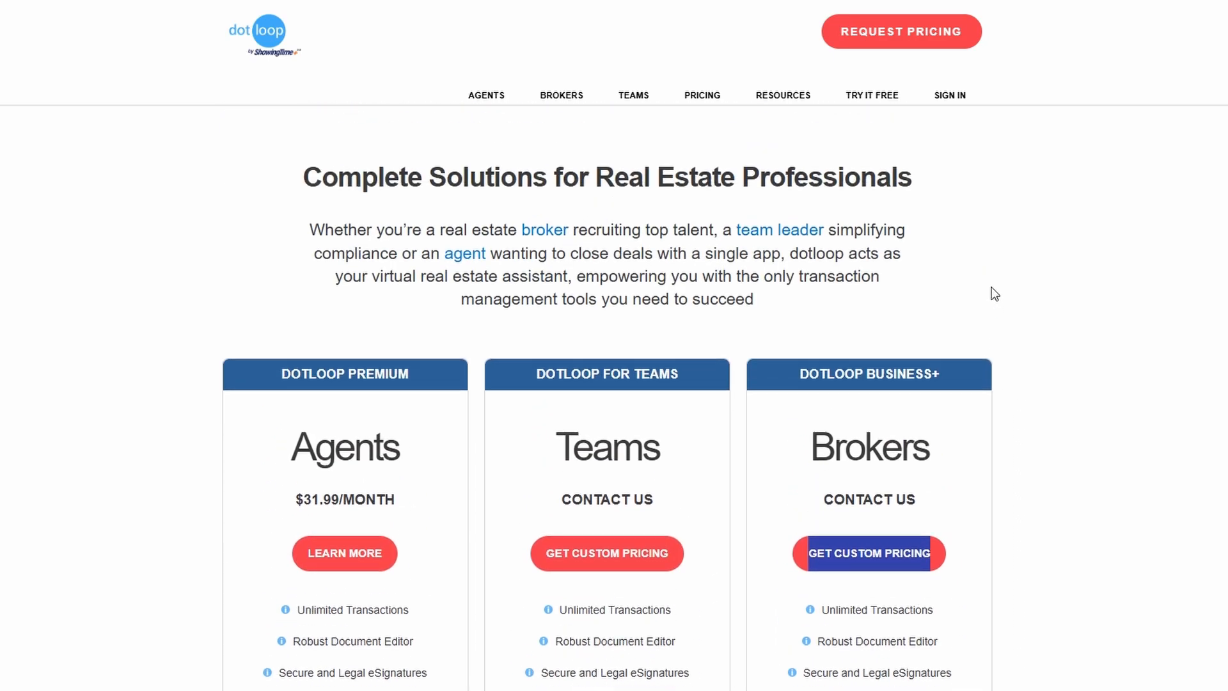
pyautogui.moveTo(339, 188)
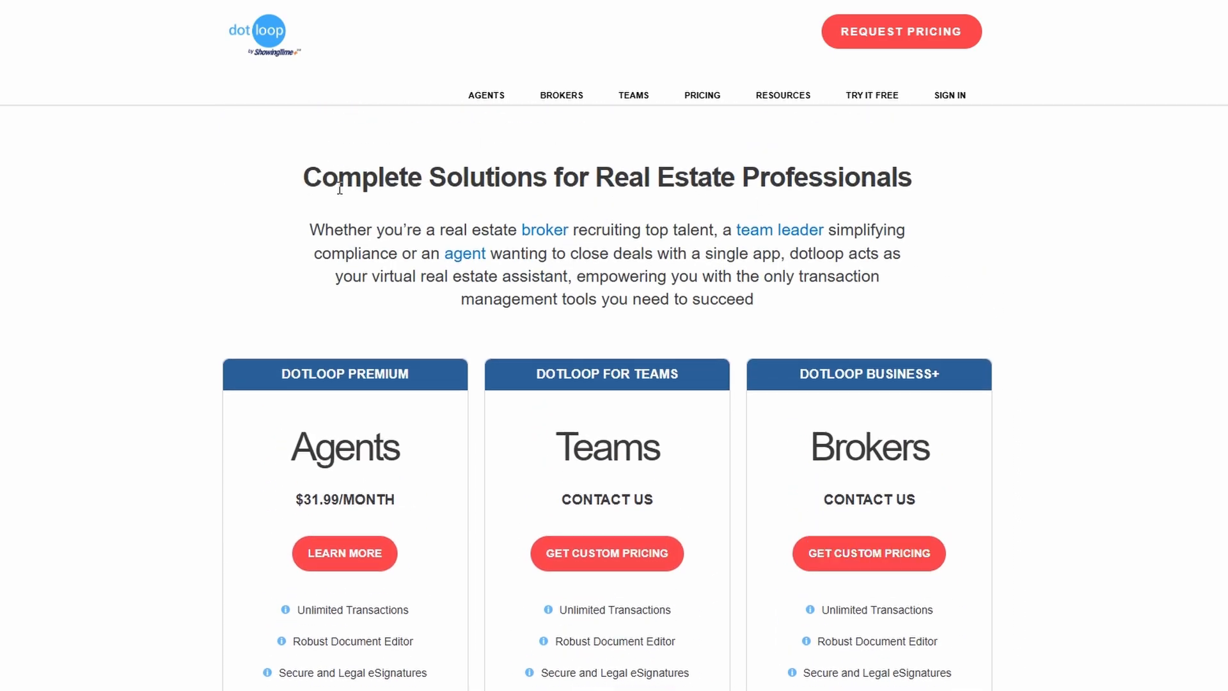